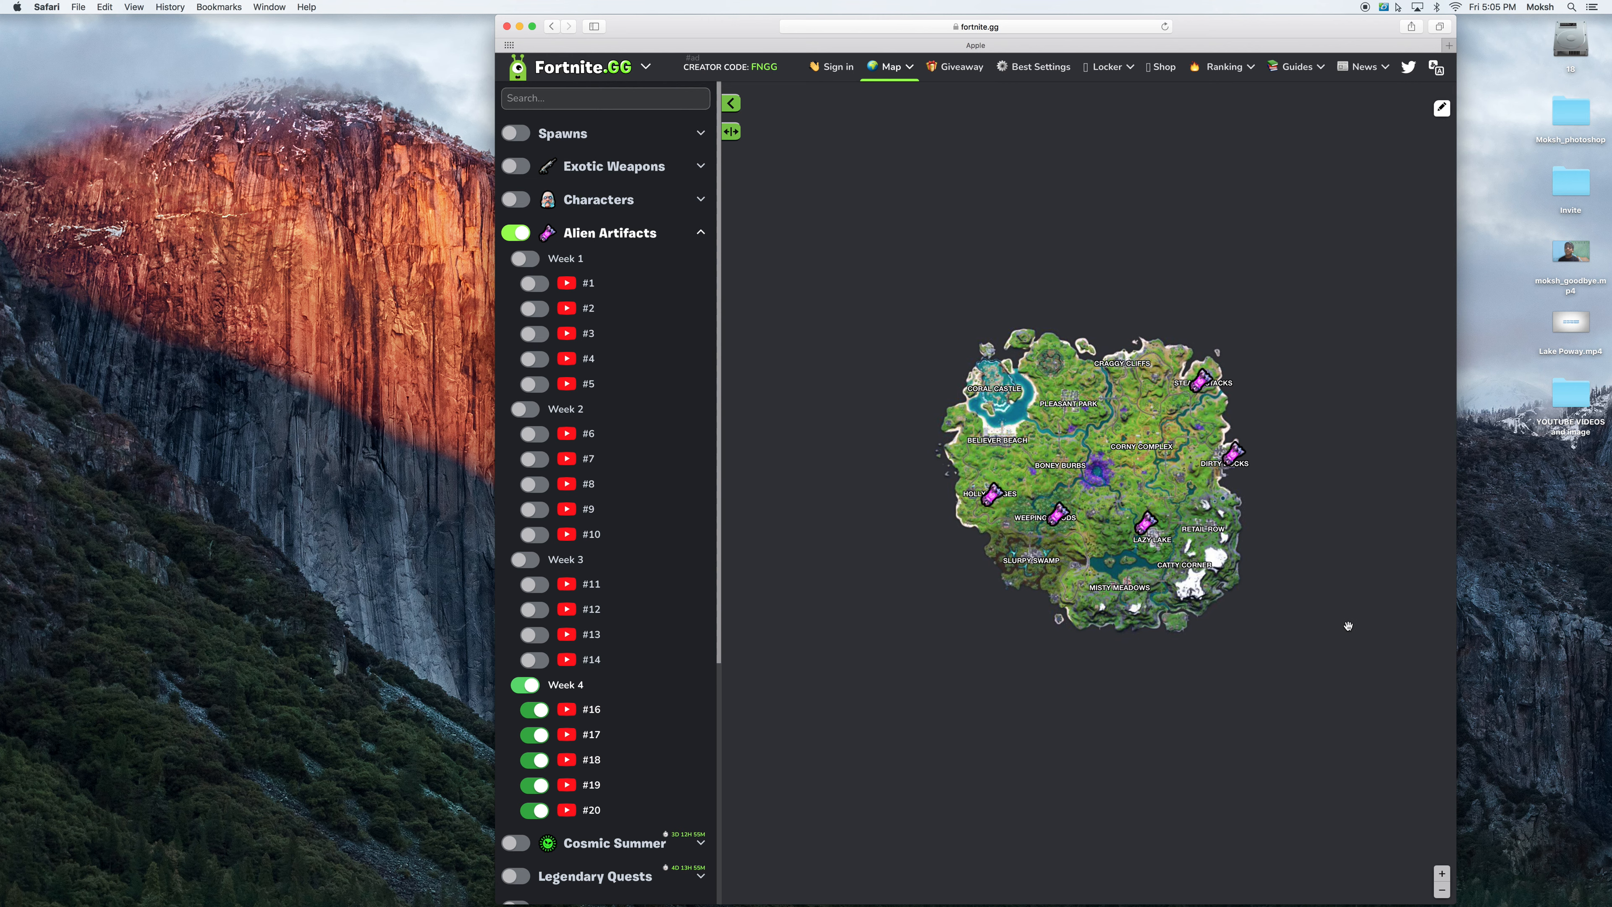
pyautogui.moveTo(1443, 475)
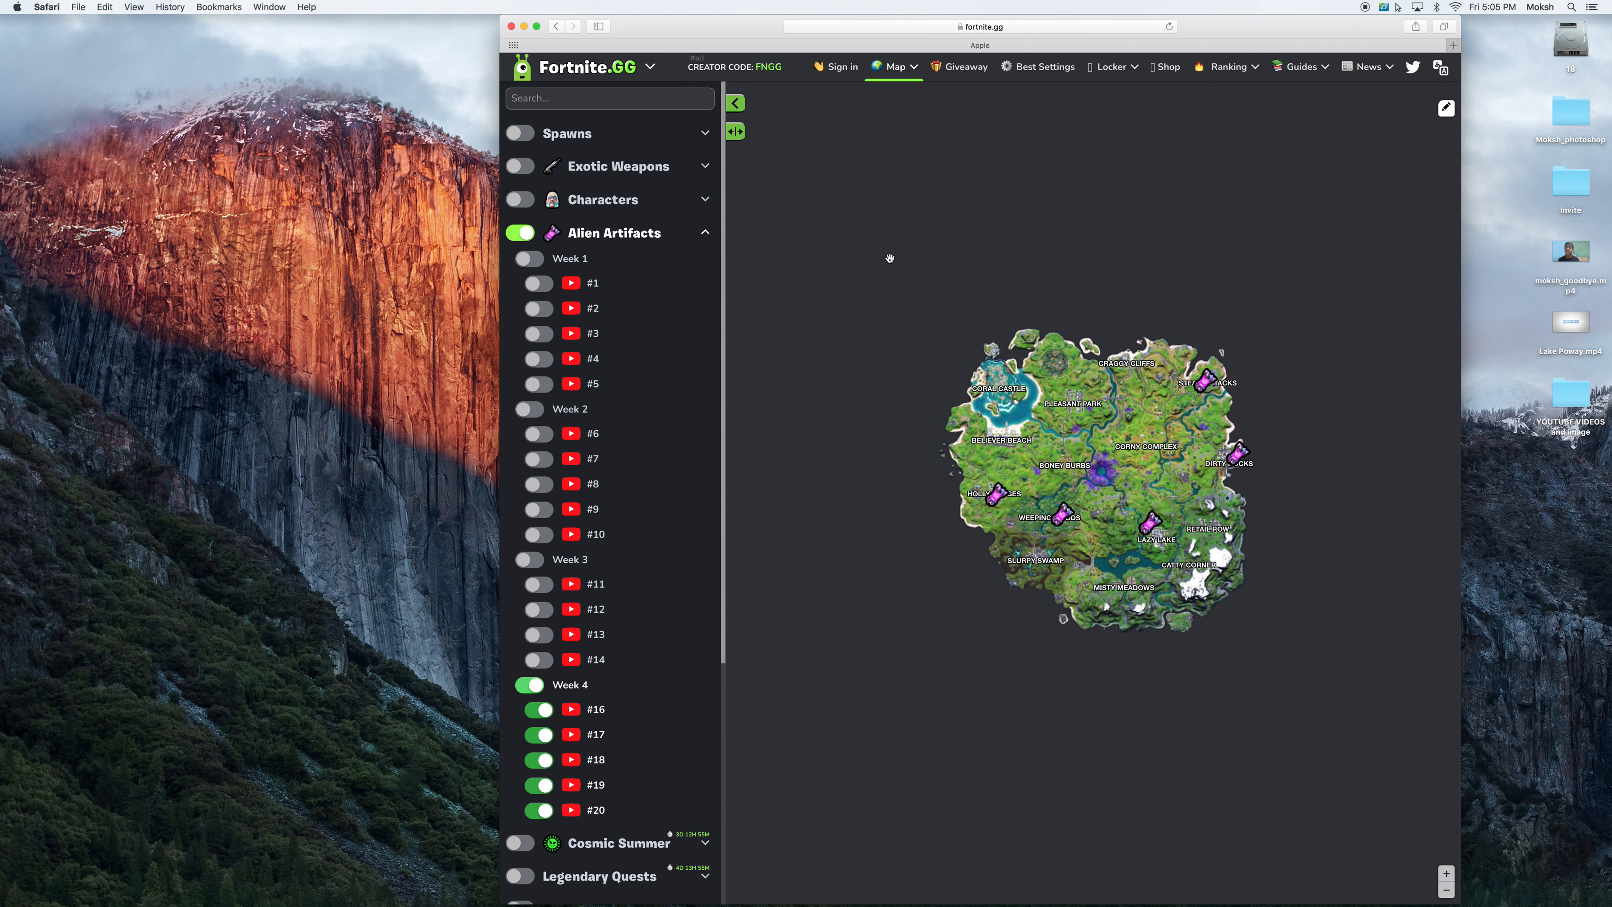
# - Re-enable Alien Artifacts so every week's locations show, then collapse its week list
pyautogui.click(518, 232)
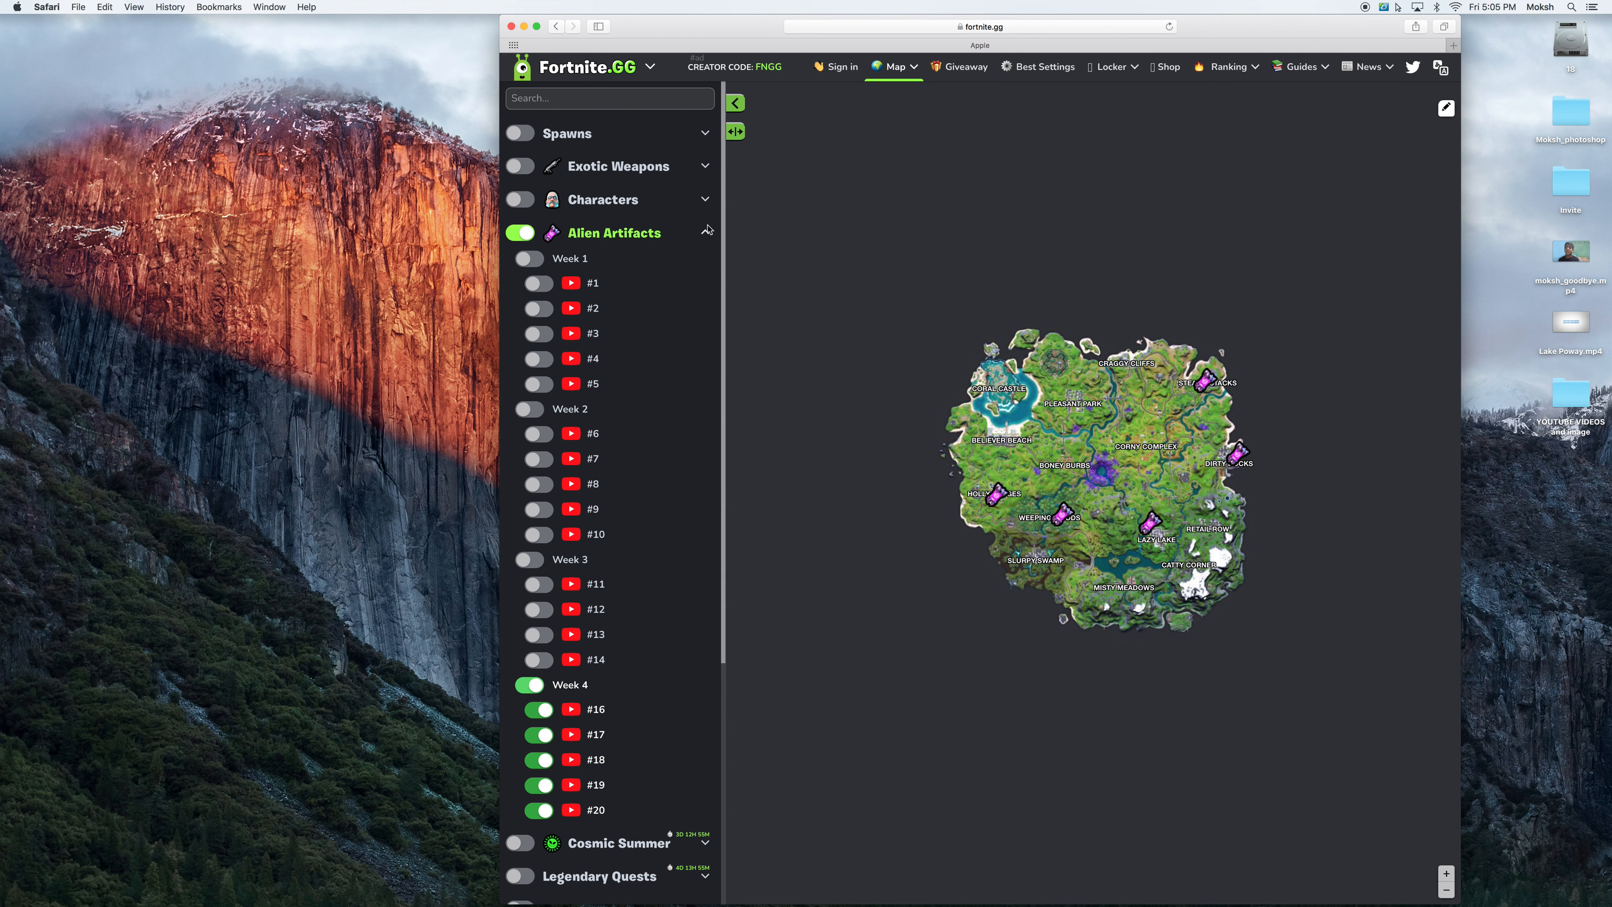
pyautogui.click(649, 65)
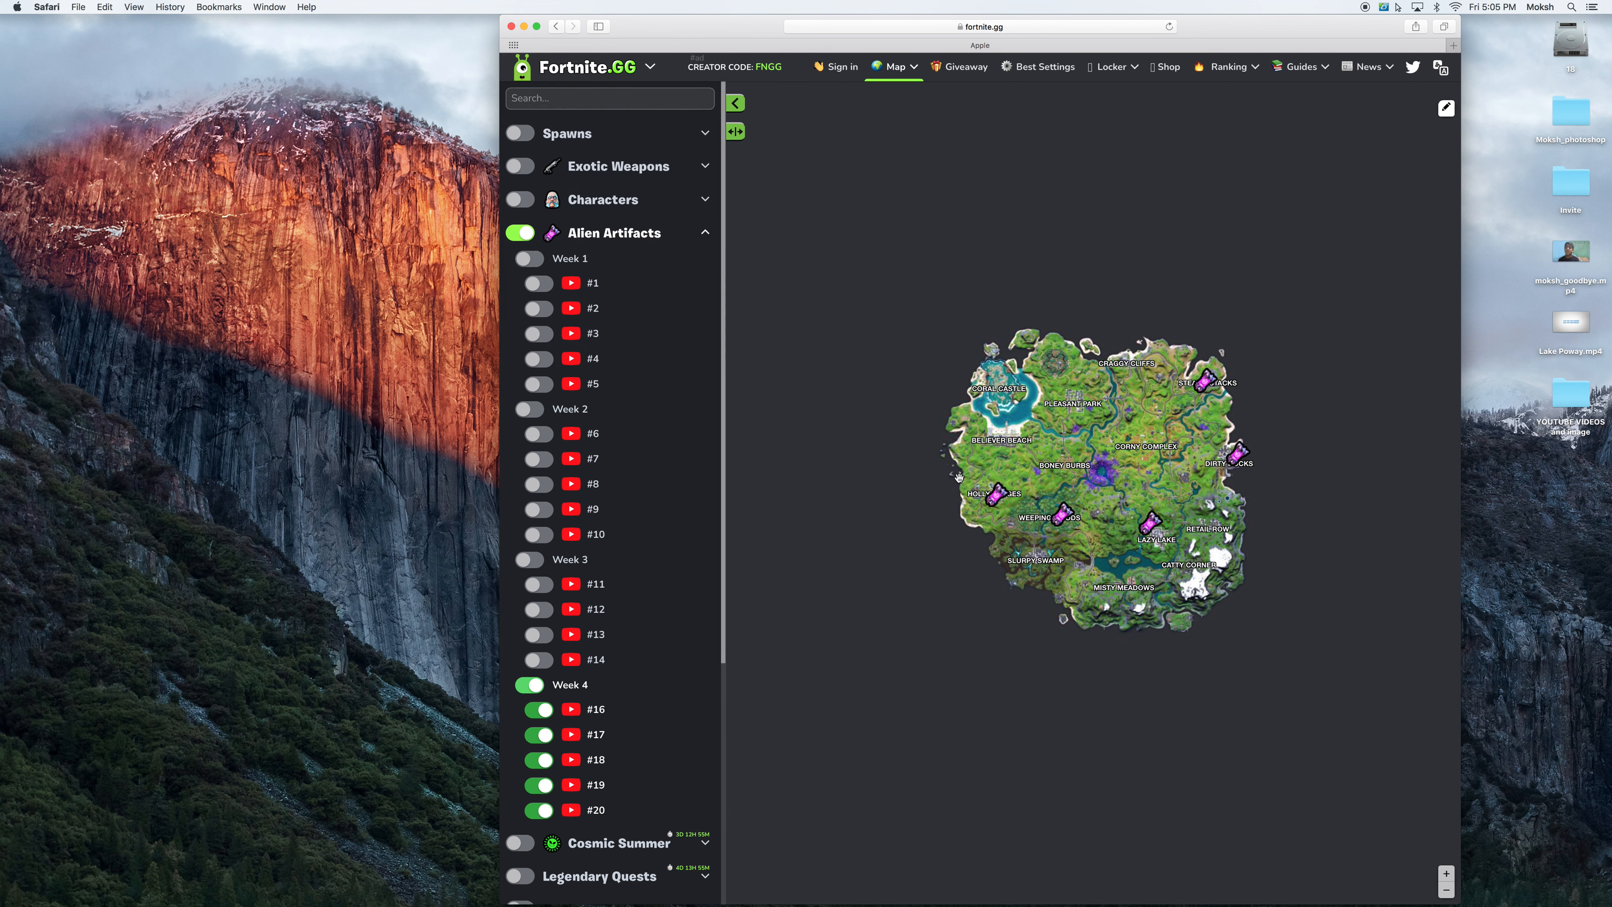
pyautogui.moveTo(617, 133)
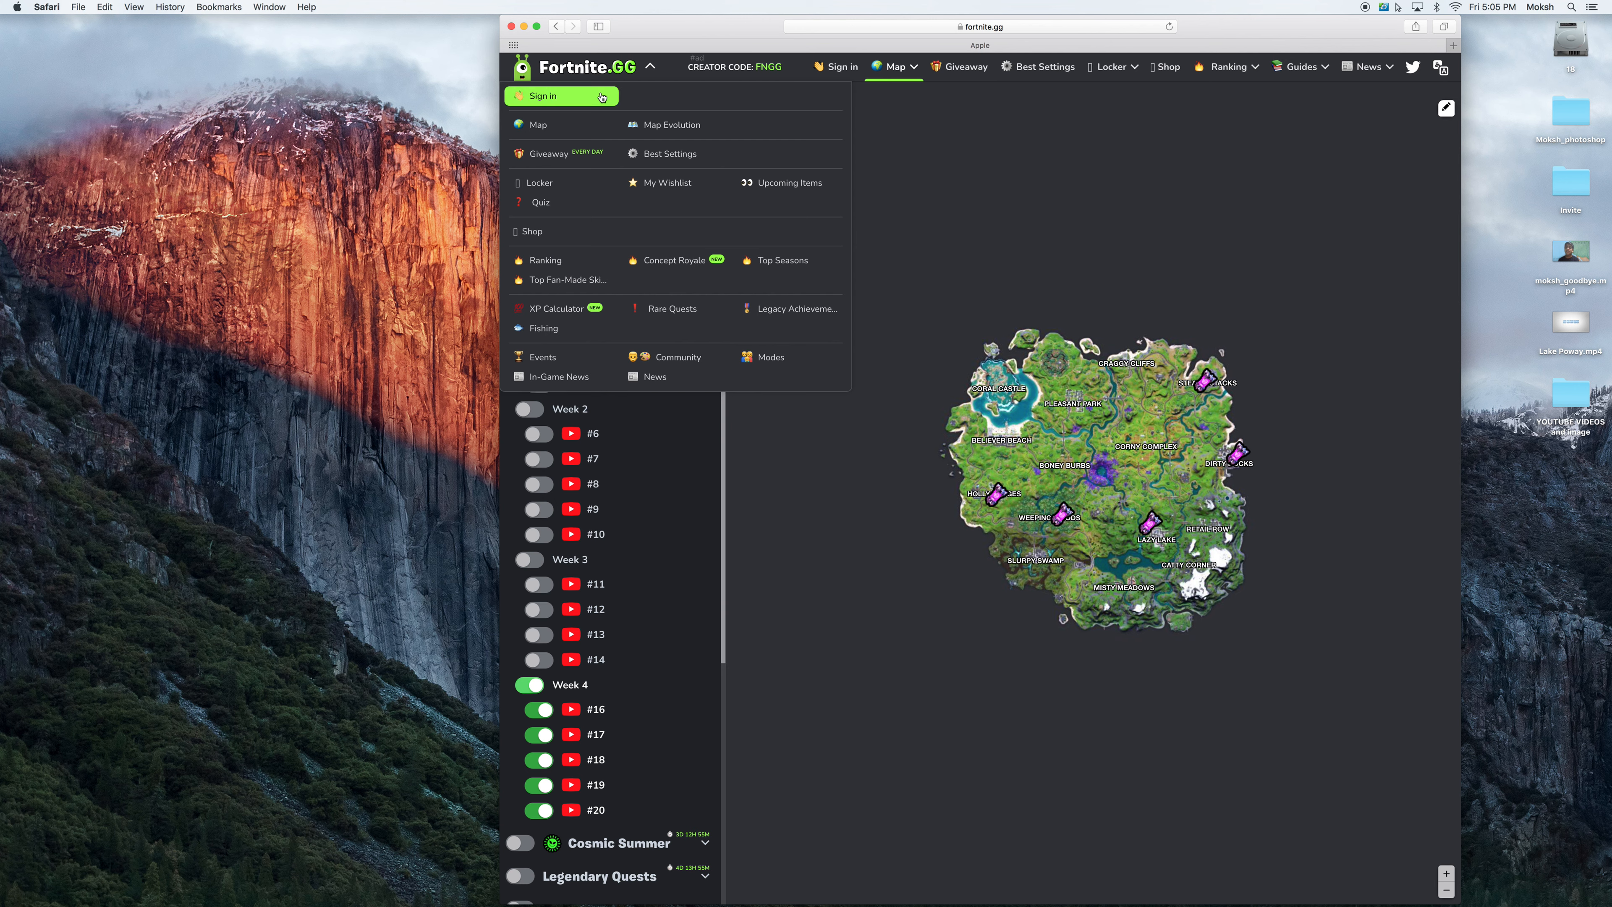
pyautogui.moveTo(628, 230)
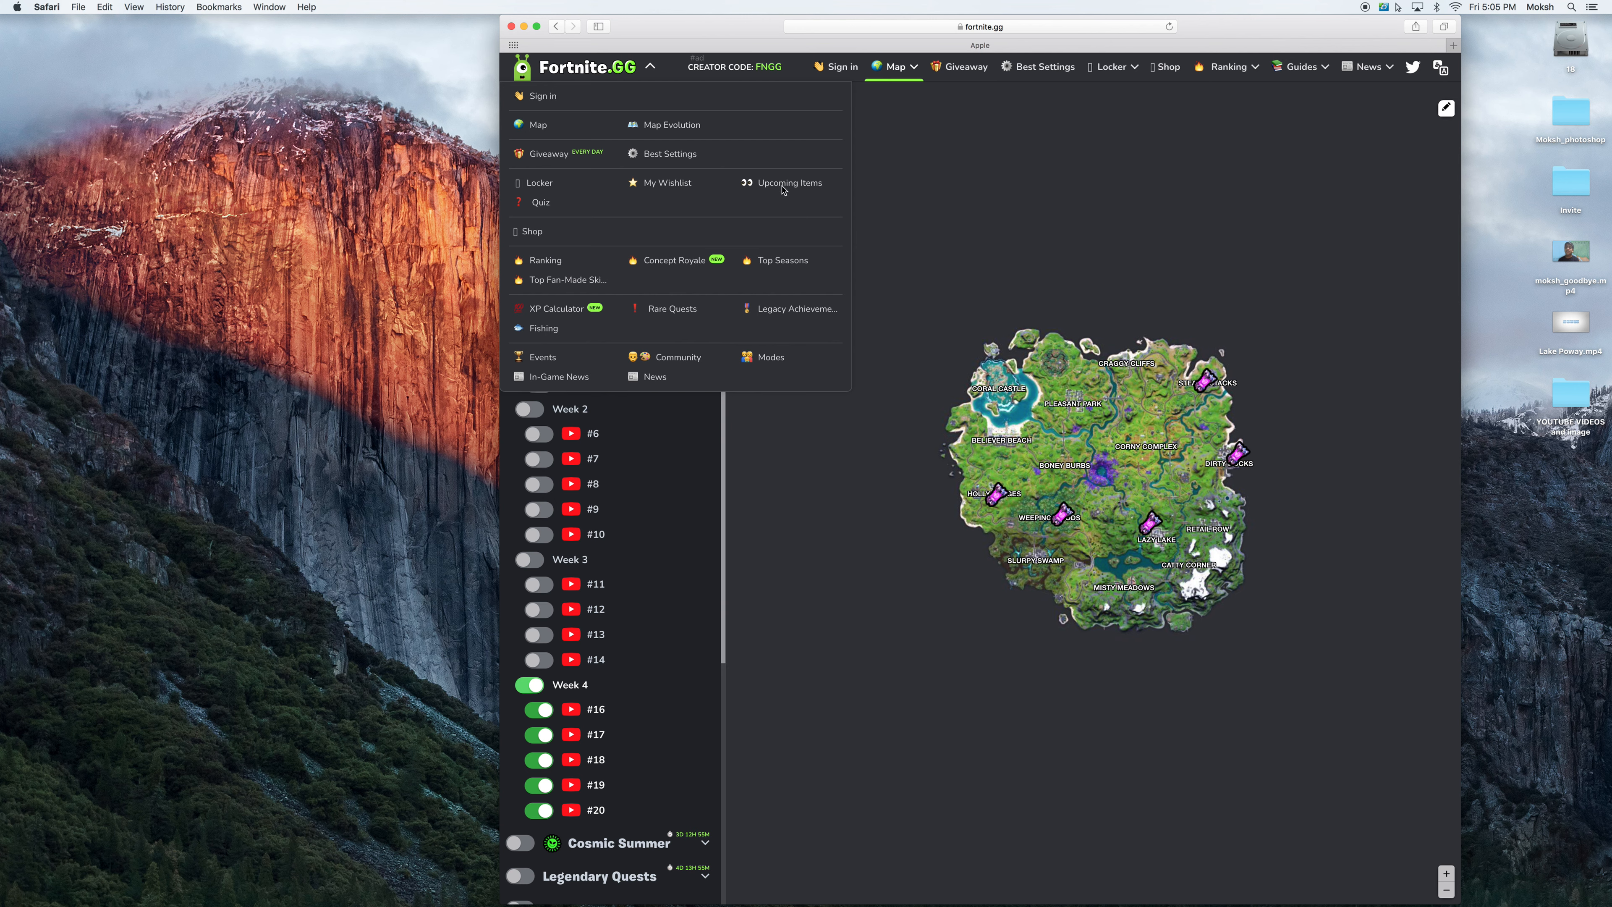
pyautogui.moveTo(810, 201)
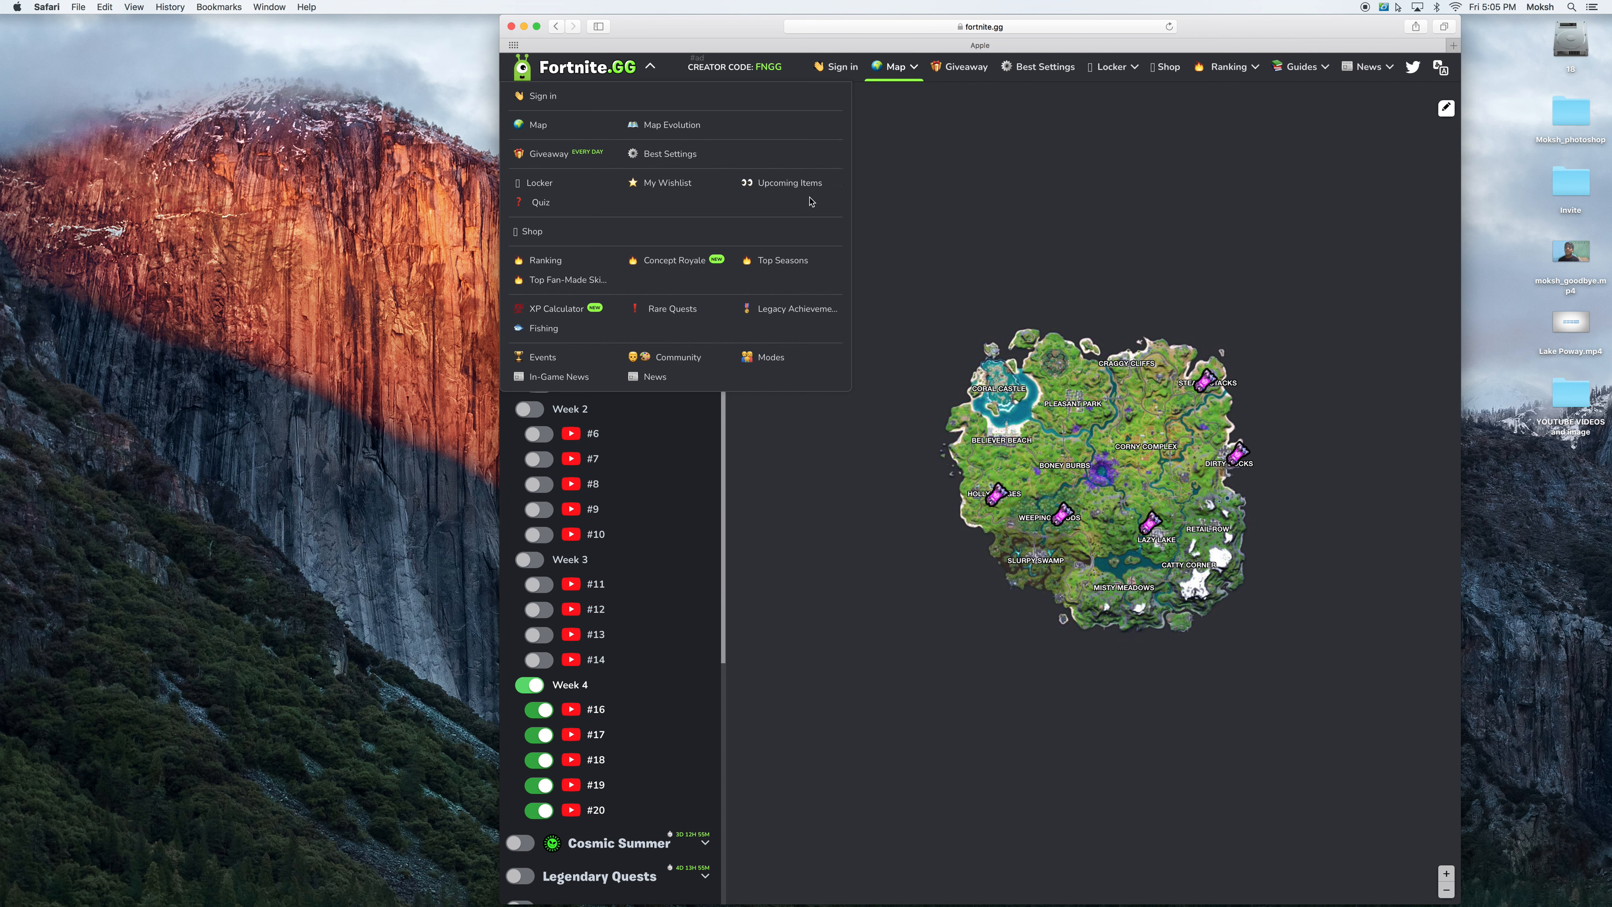
pyautogui.moveTo(789, 182)
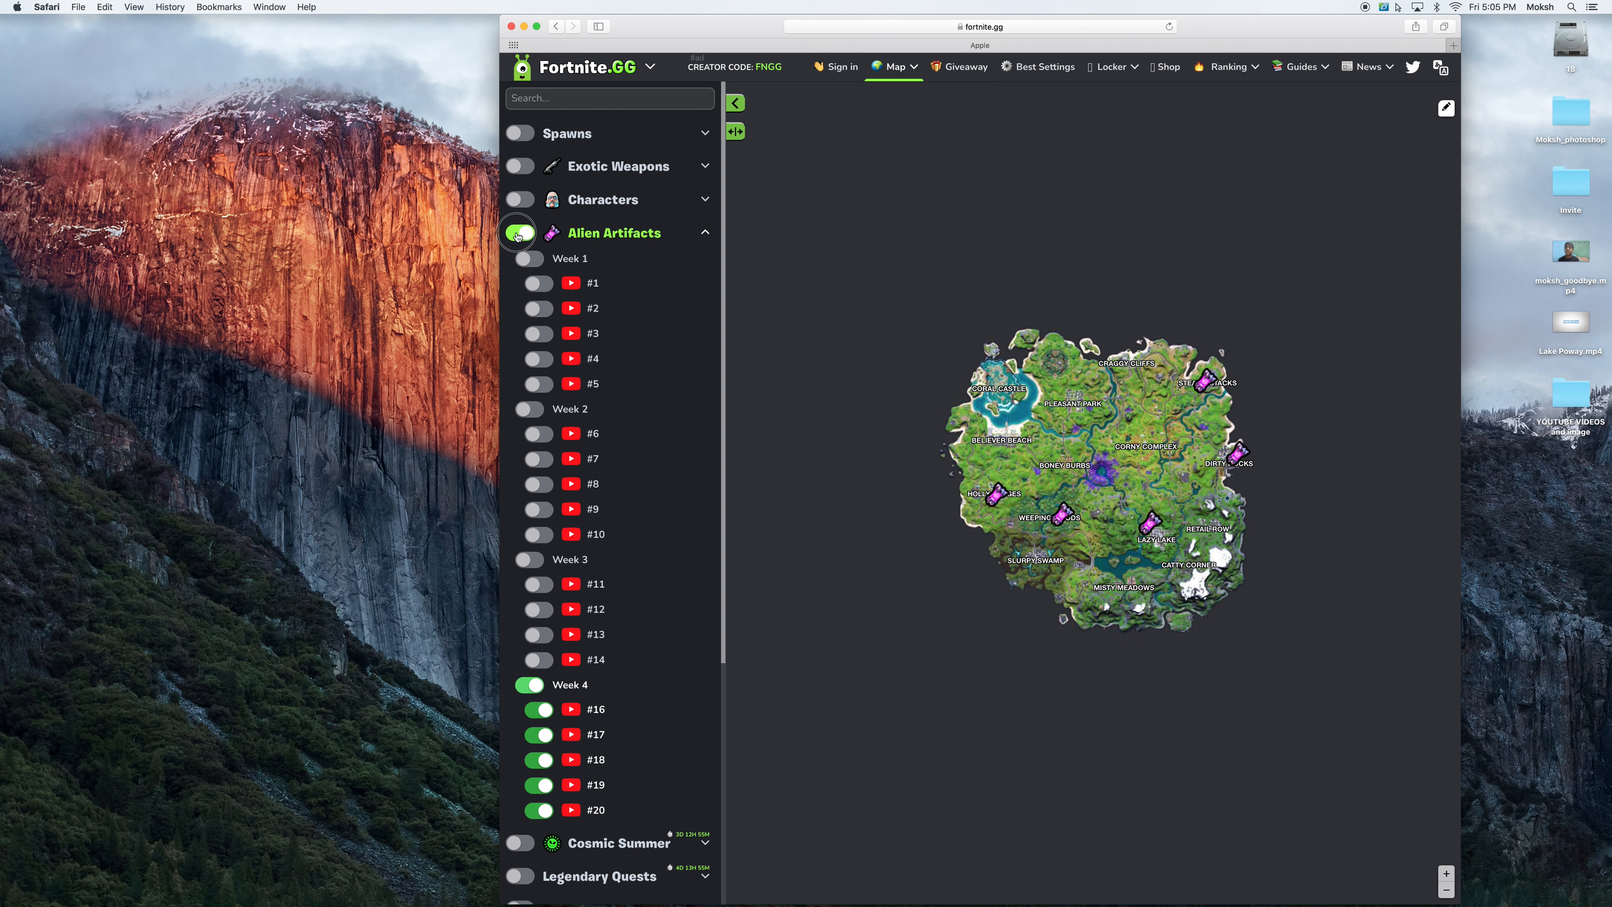
pyautogui.click(518, 233)
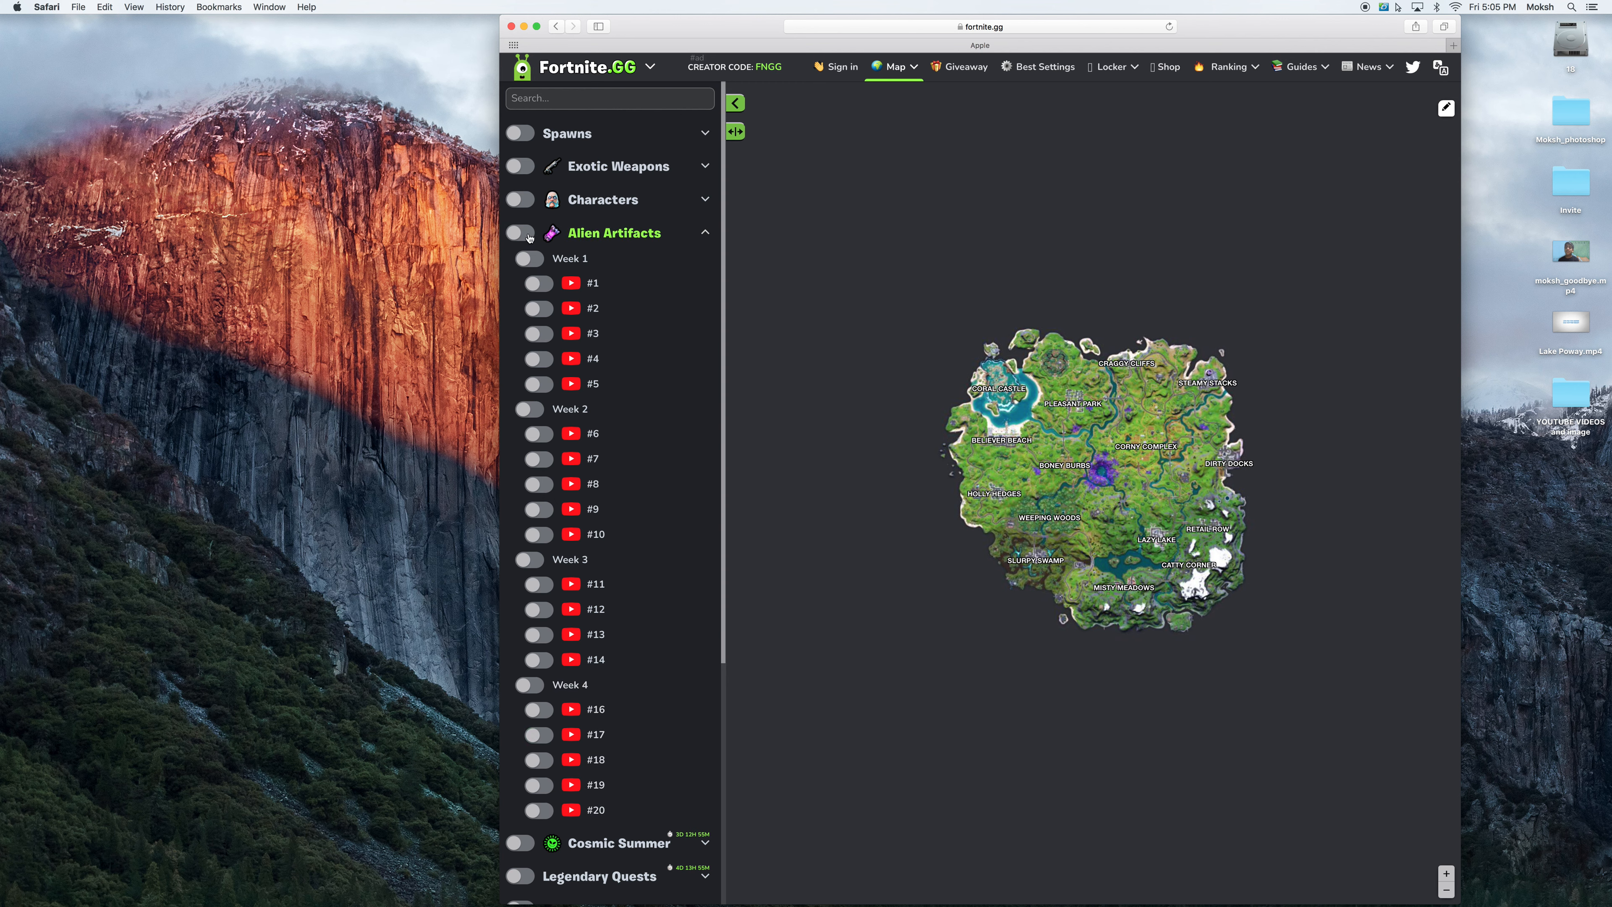
pyautogui.click(521, 233)
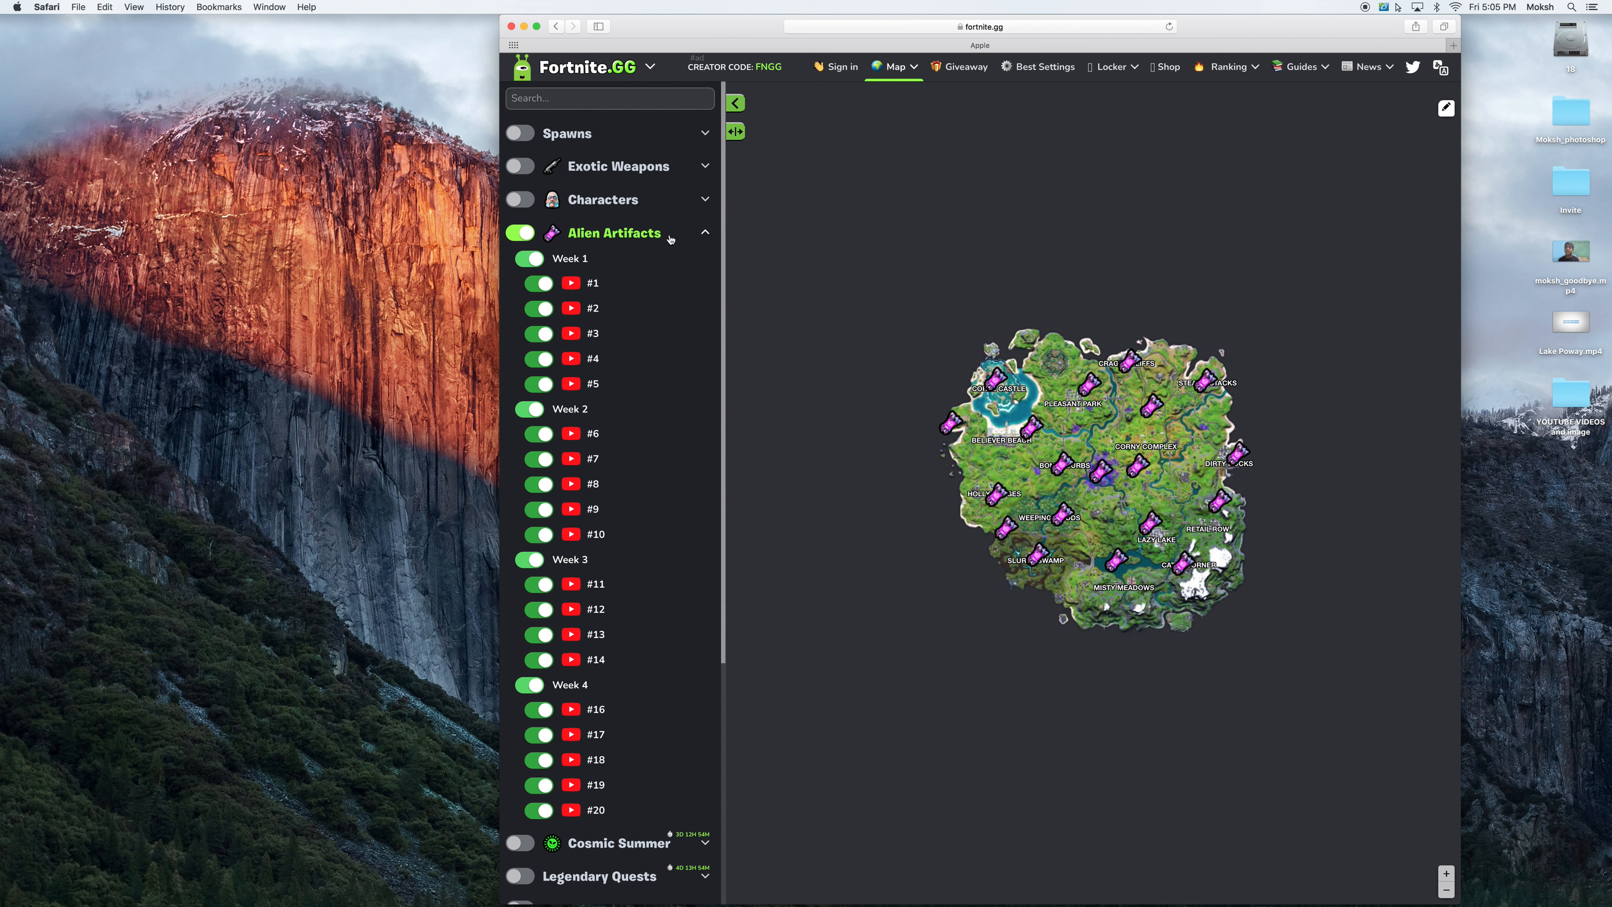
pyautogui.click(705, 233)
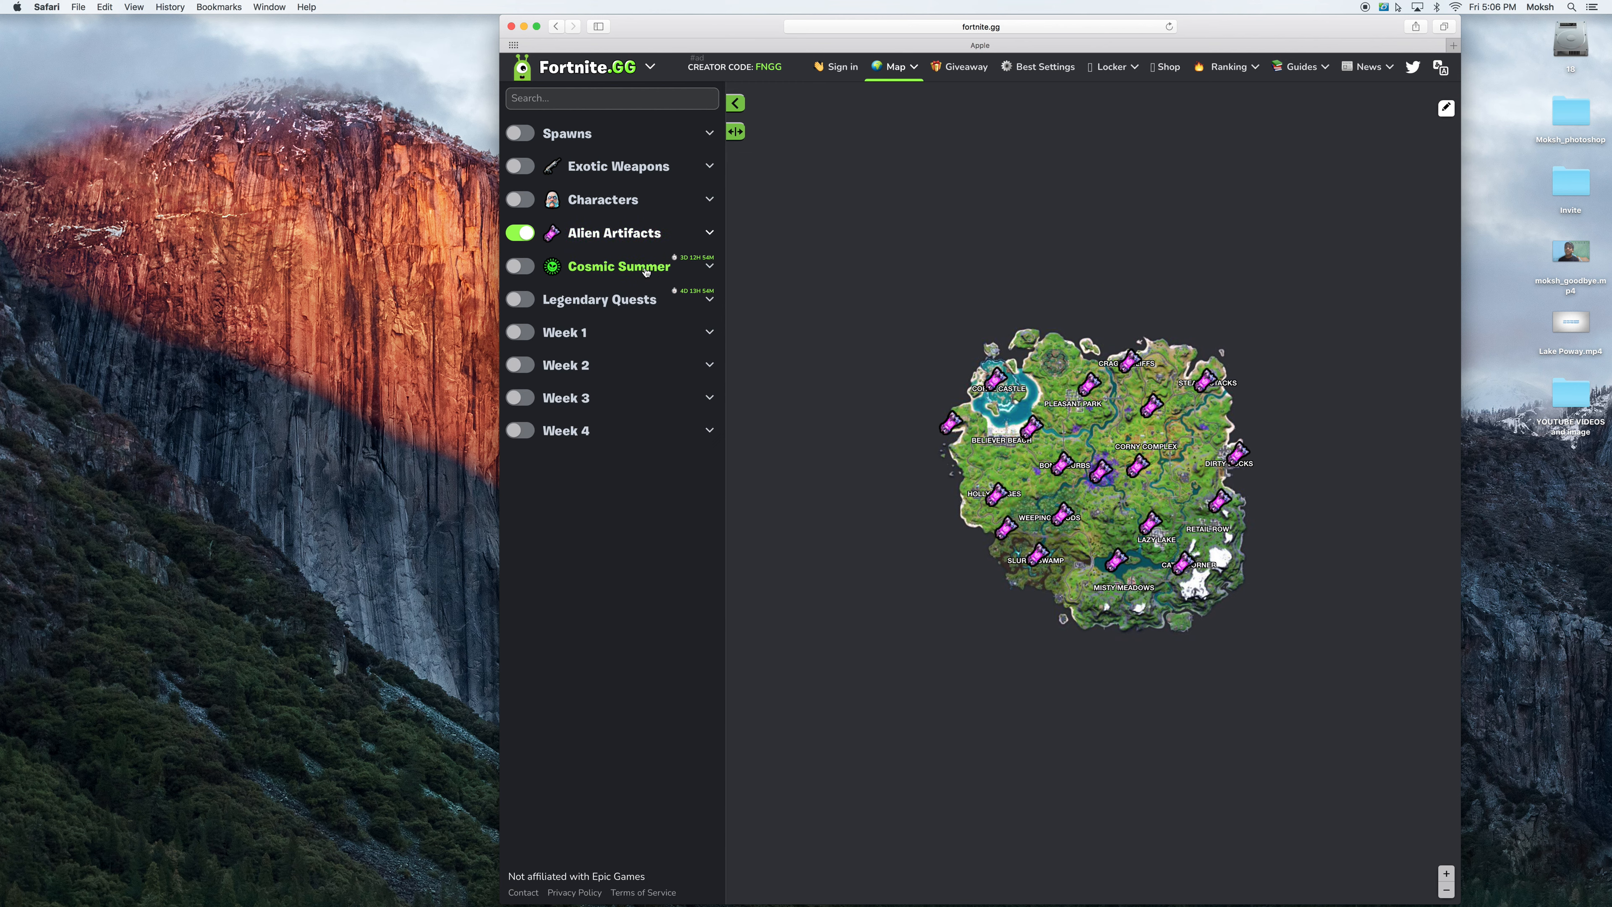
# - Expand the Cosmic Summer challenge list in the sidebar
pyautogui.click(618, 266)
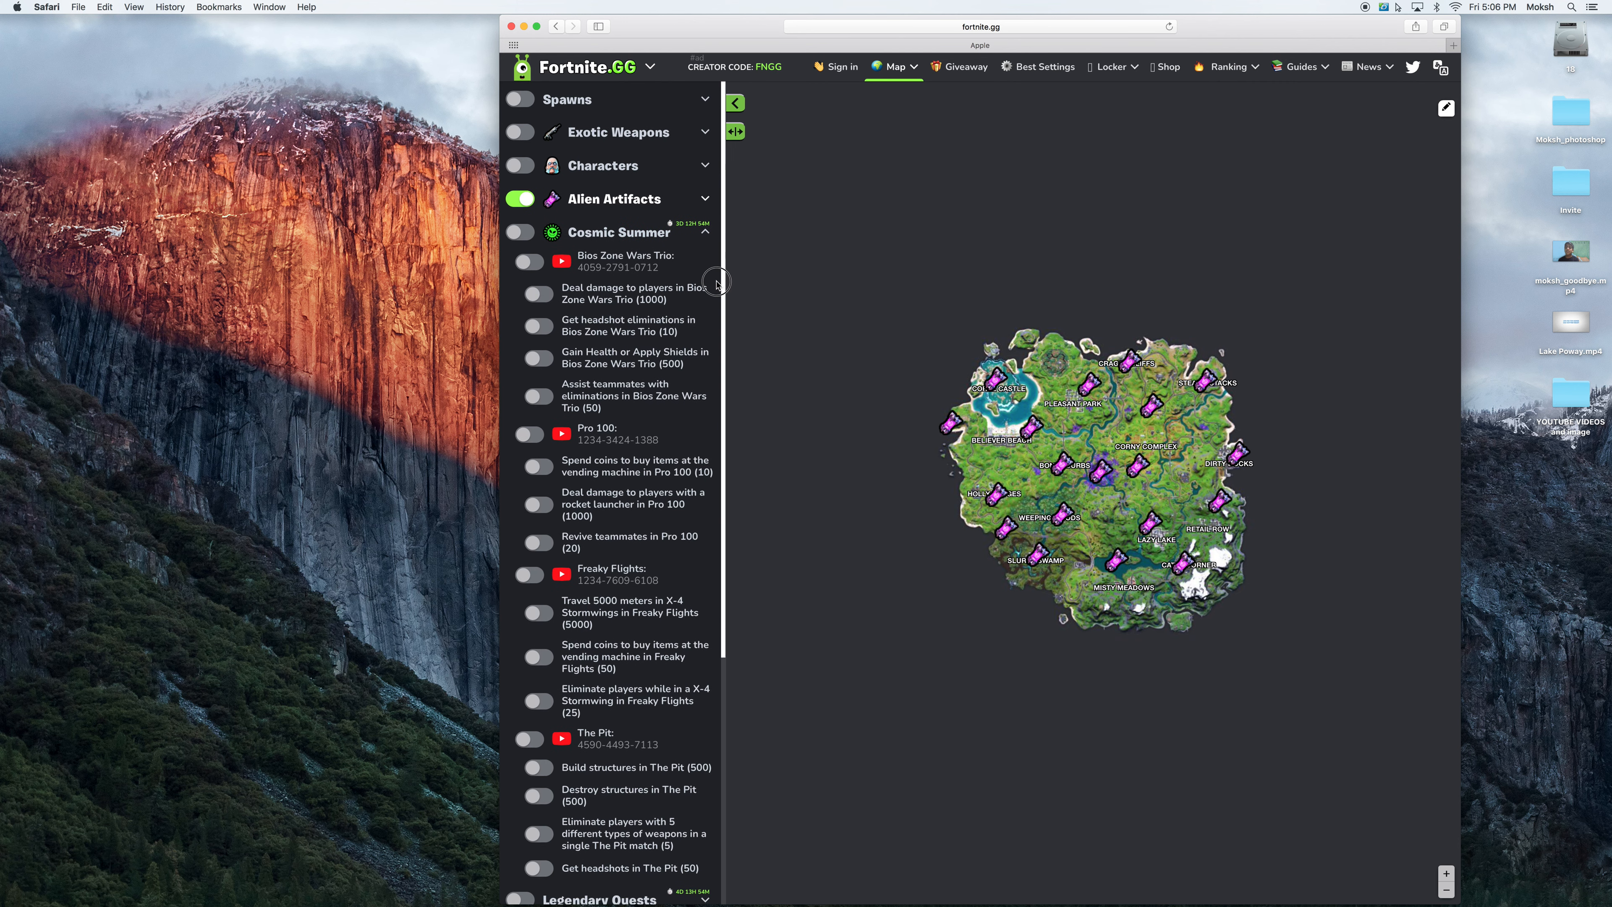
# - Scroll down through the Cosmic Summer challenges toward Legendary Quests
pyautogui.scroll(-3)
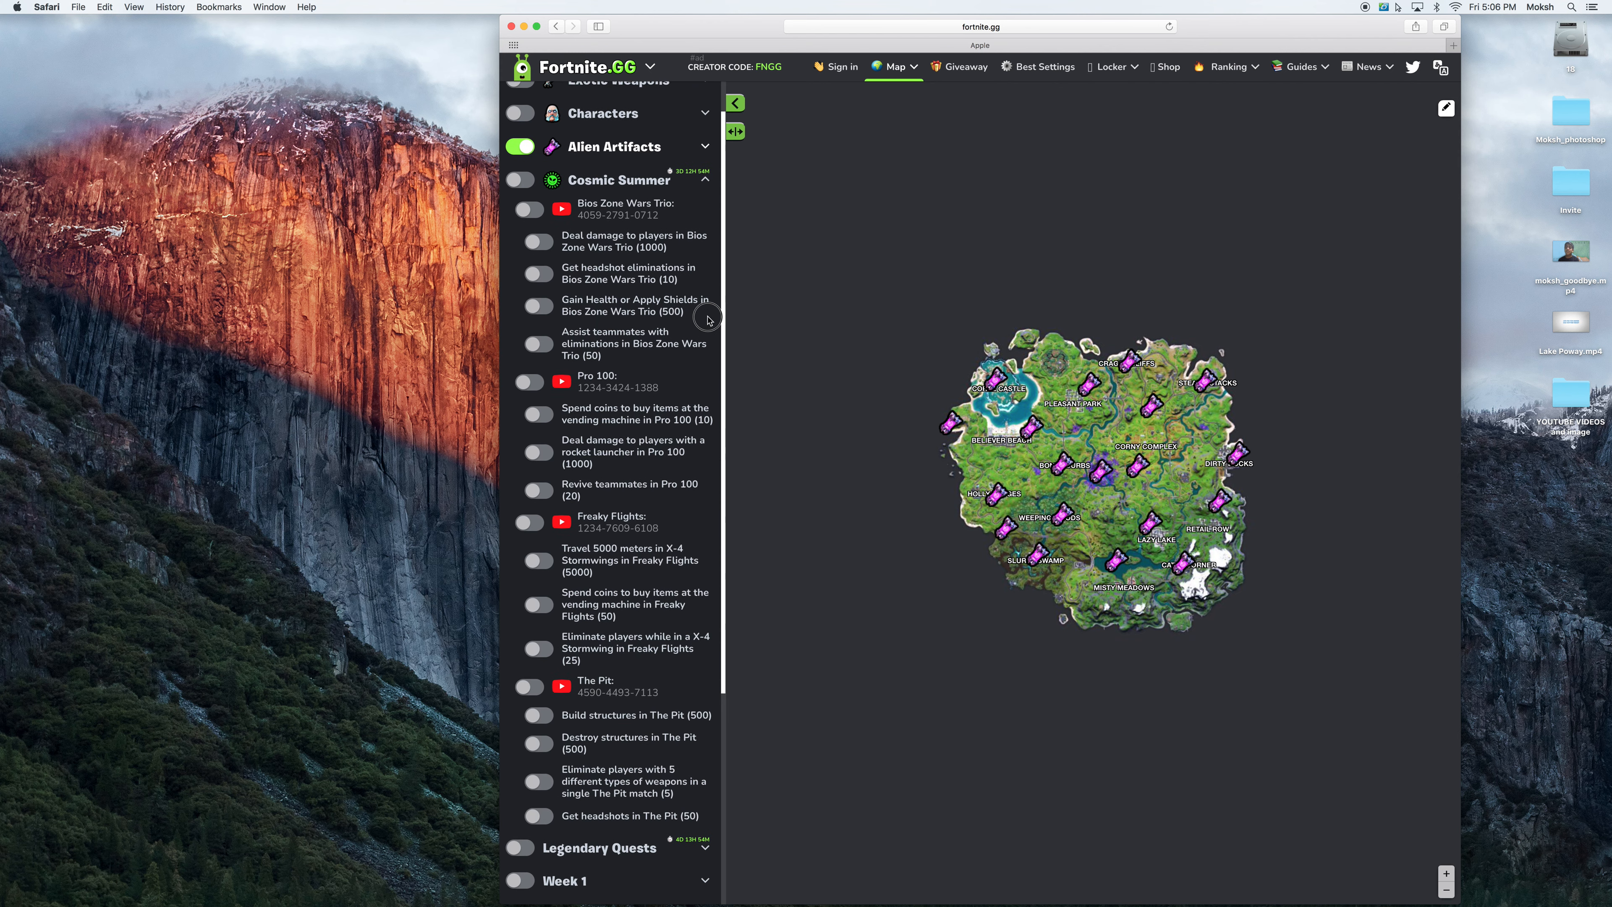
pyautogui.scroll(-3)
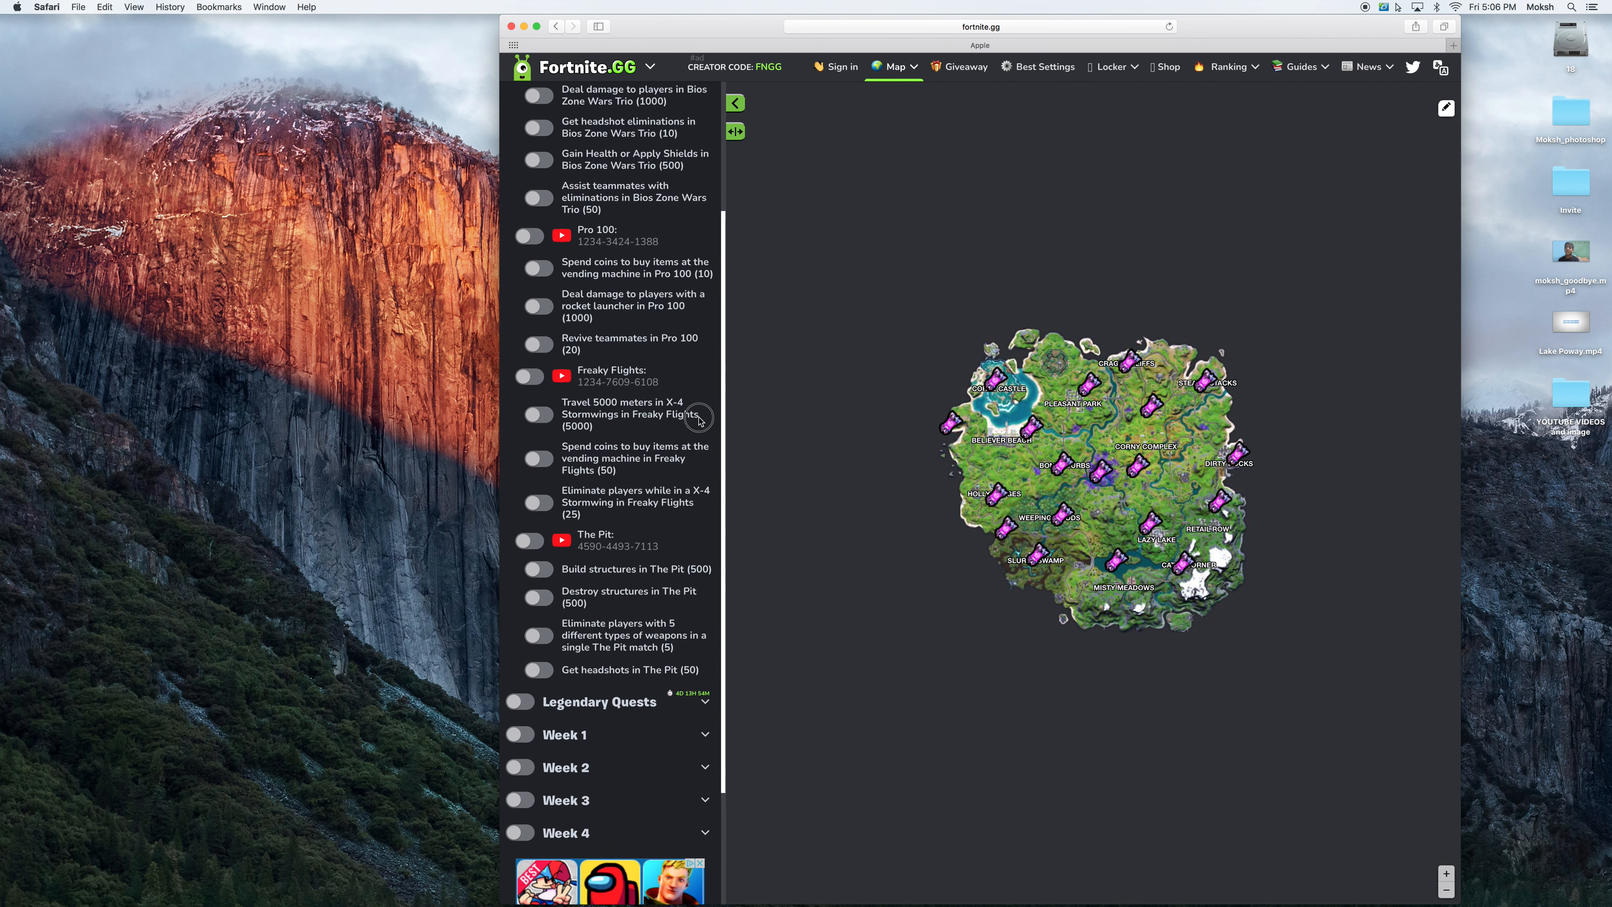
pyautogui.scroll(-3)
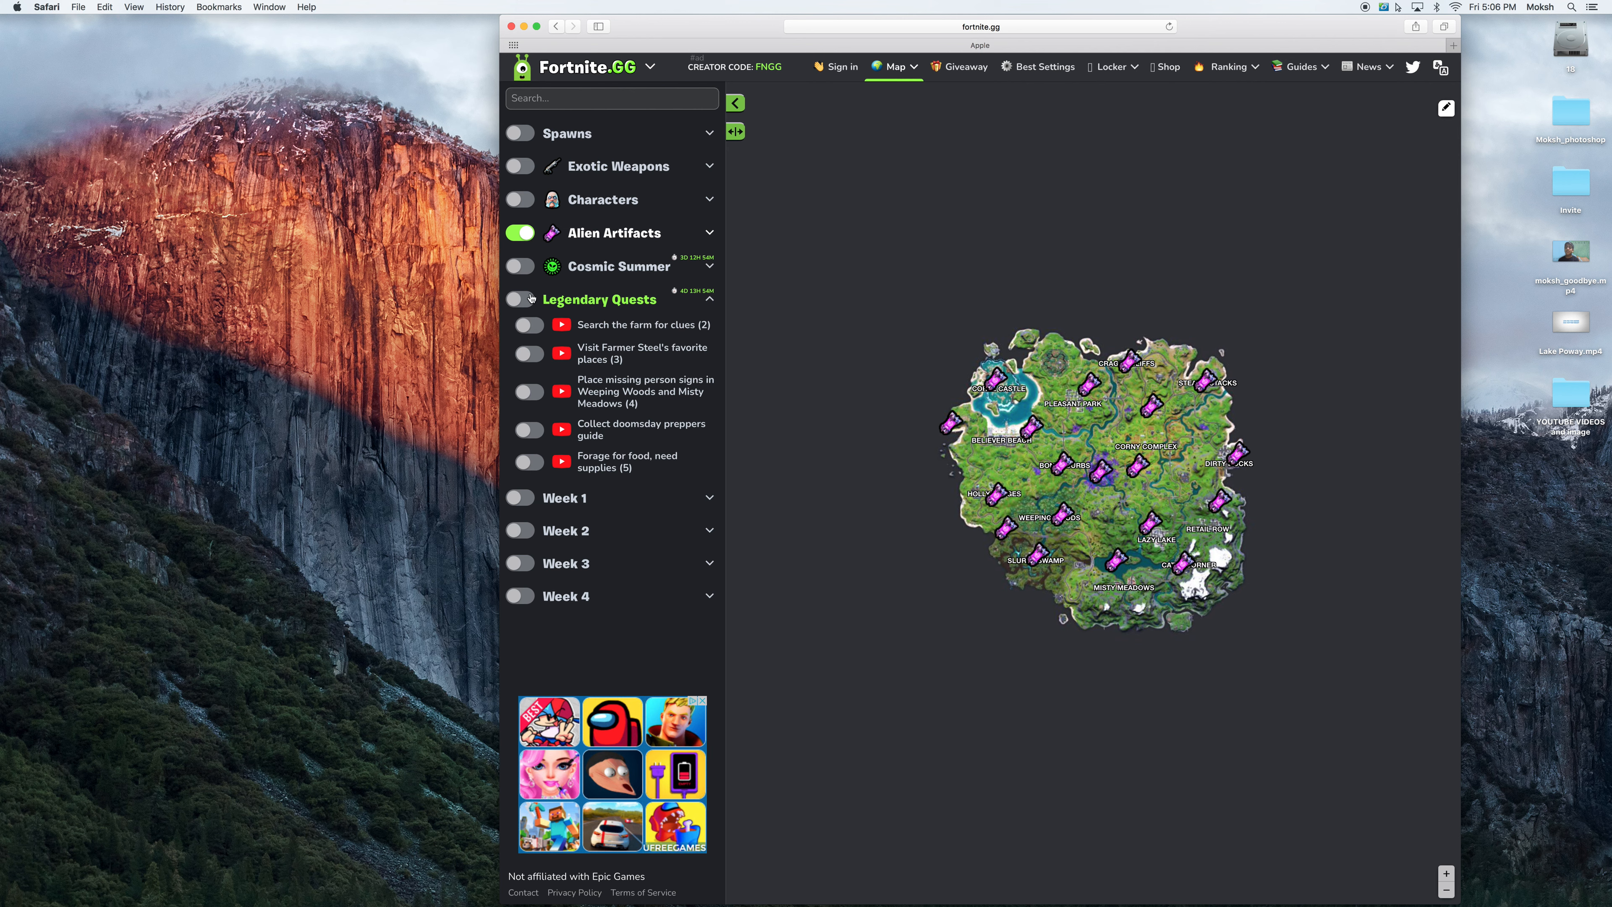
# - Switch on the Legendary Quests toggle to plot all five quest locations
pyautogui.click(519, 299)
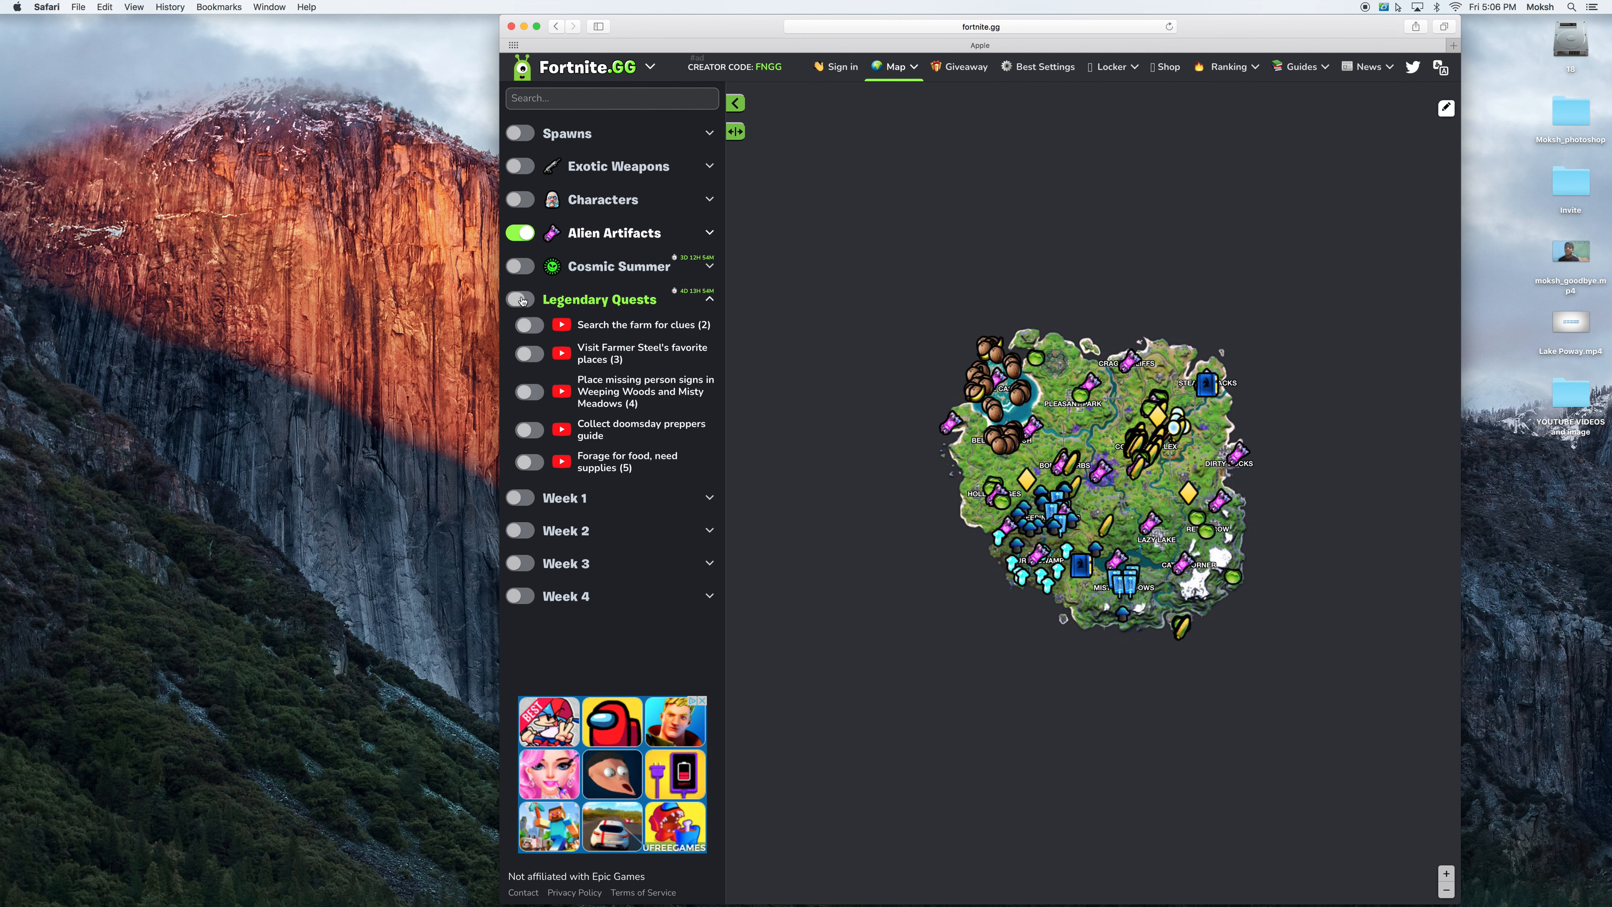
pyautogui.click(519, 299)
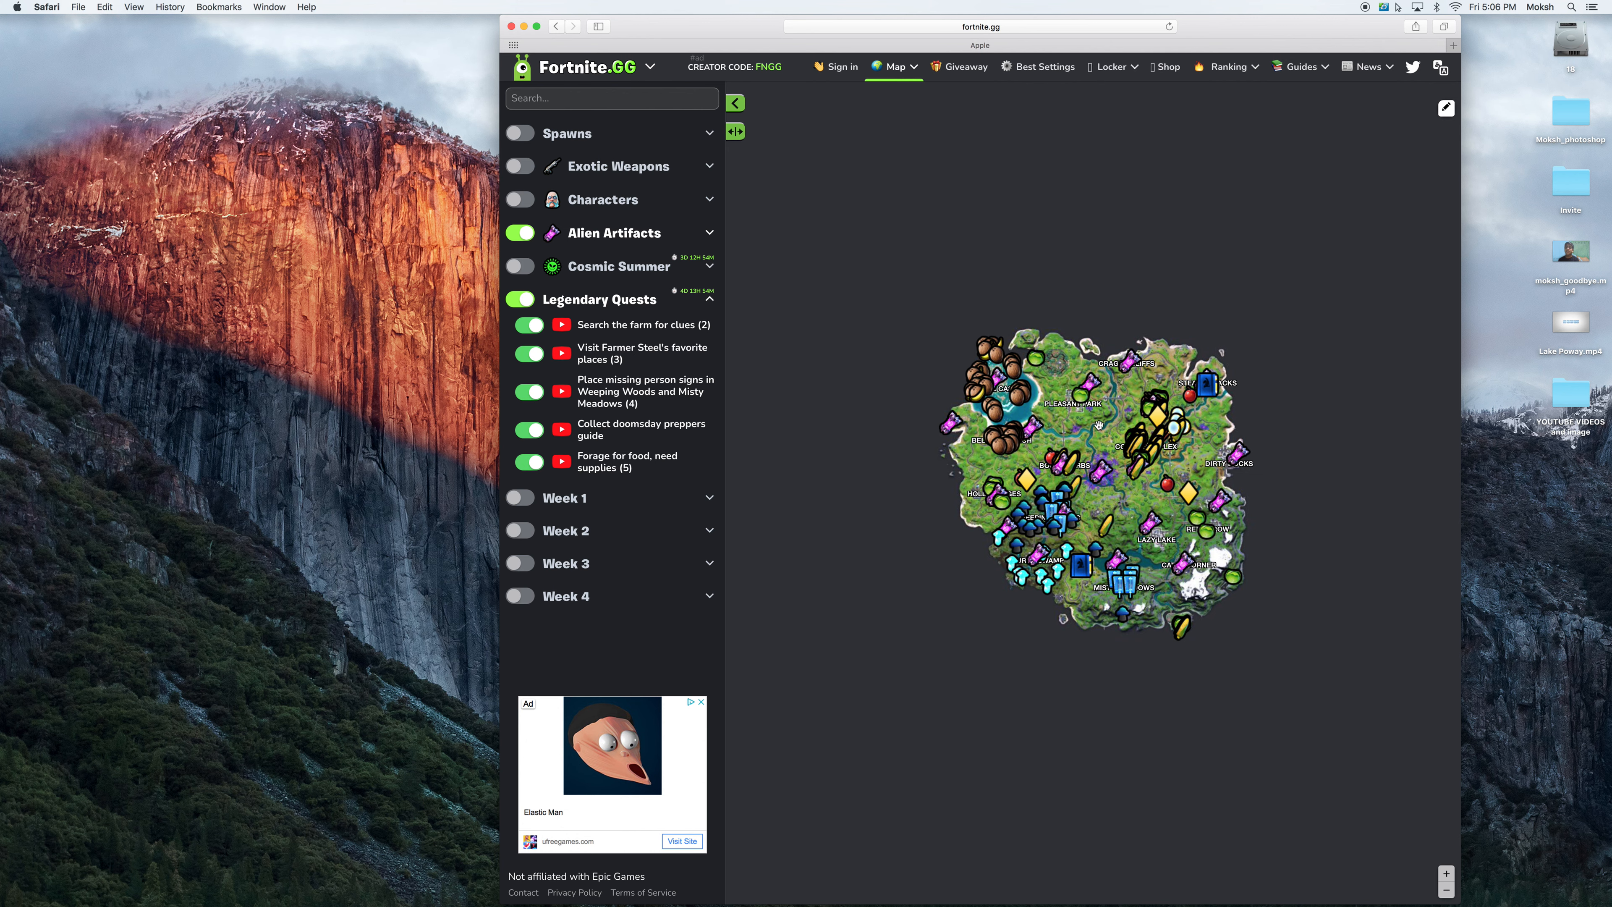
pyautogui.moveTo(1080, 573)
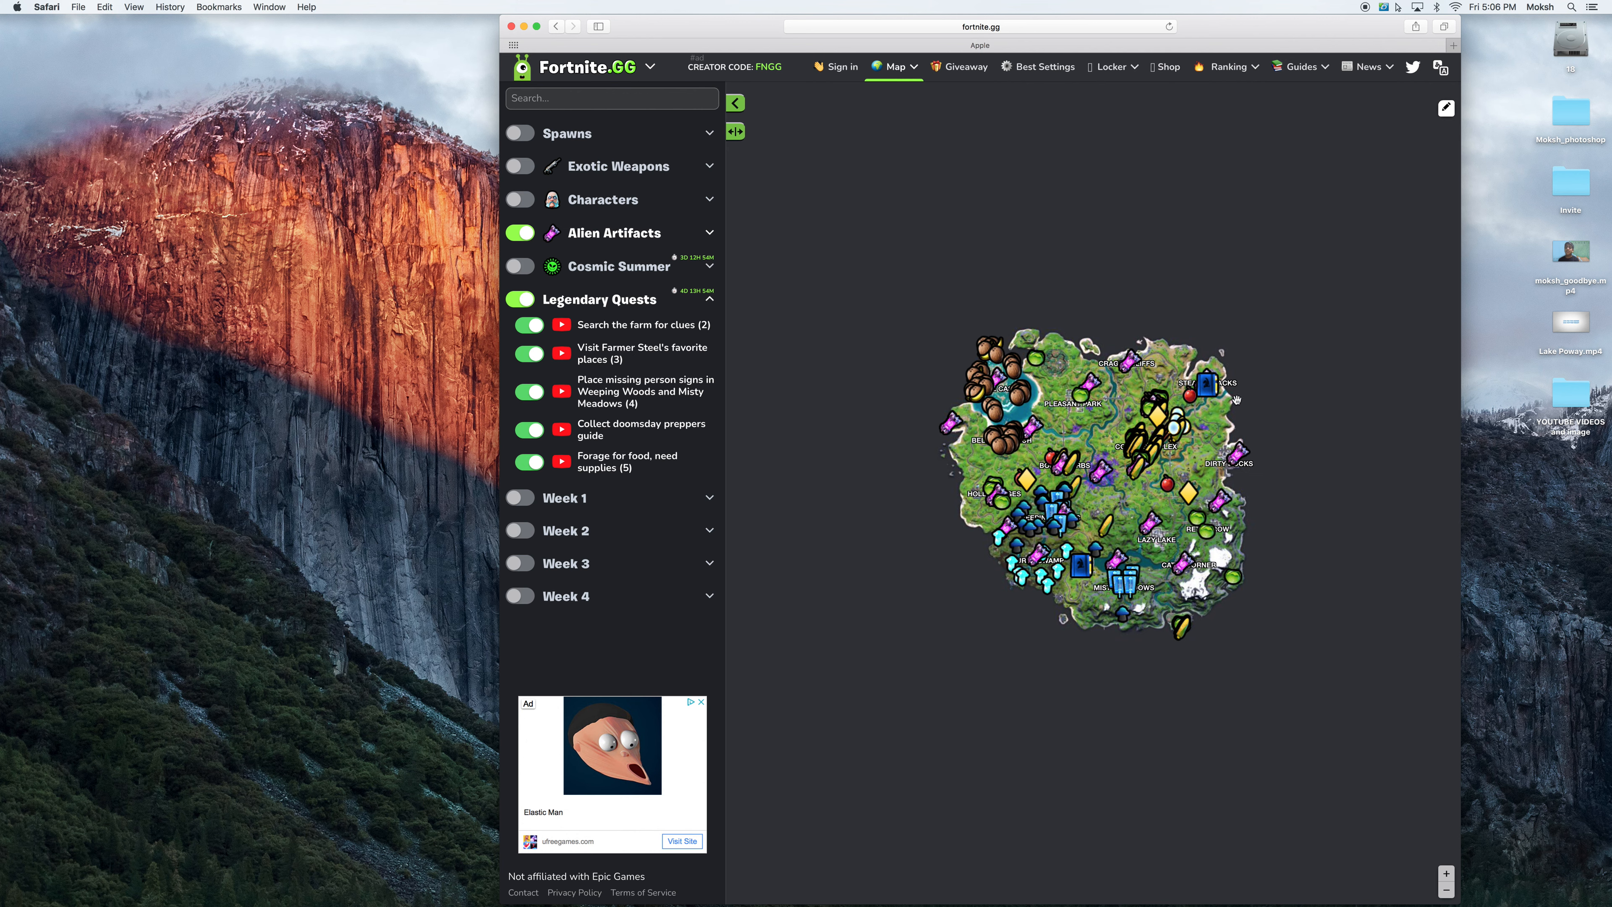
pyautogui.moveTo(984, 372)
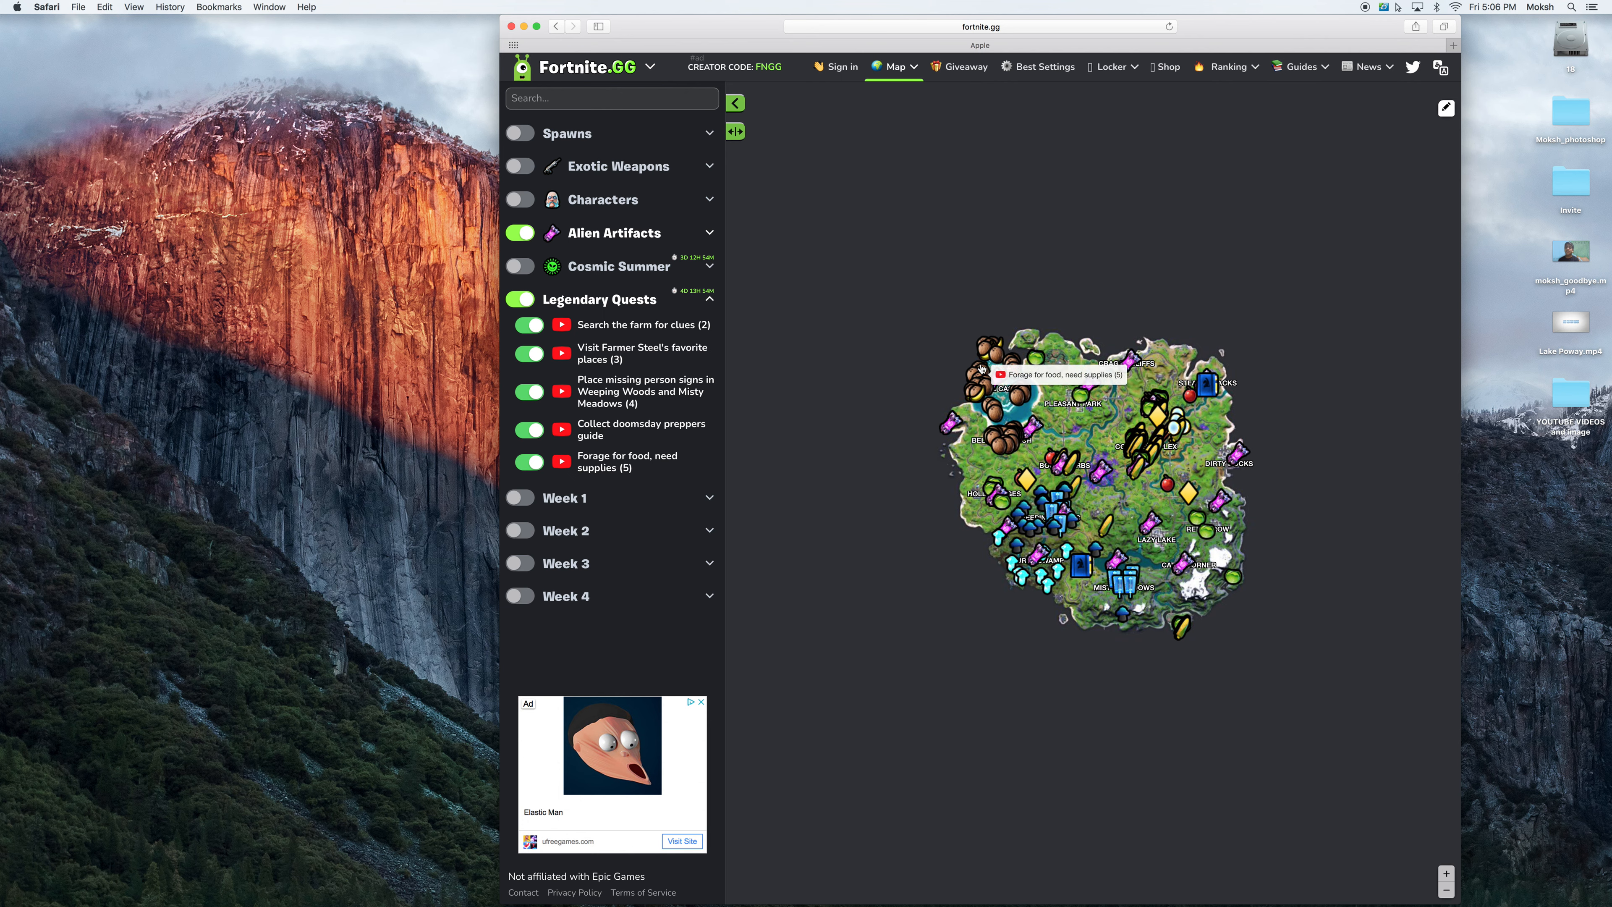
pyautogui.moveTo(1162, 552)
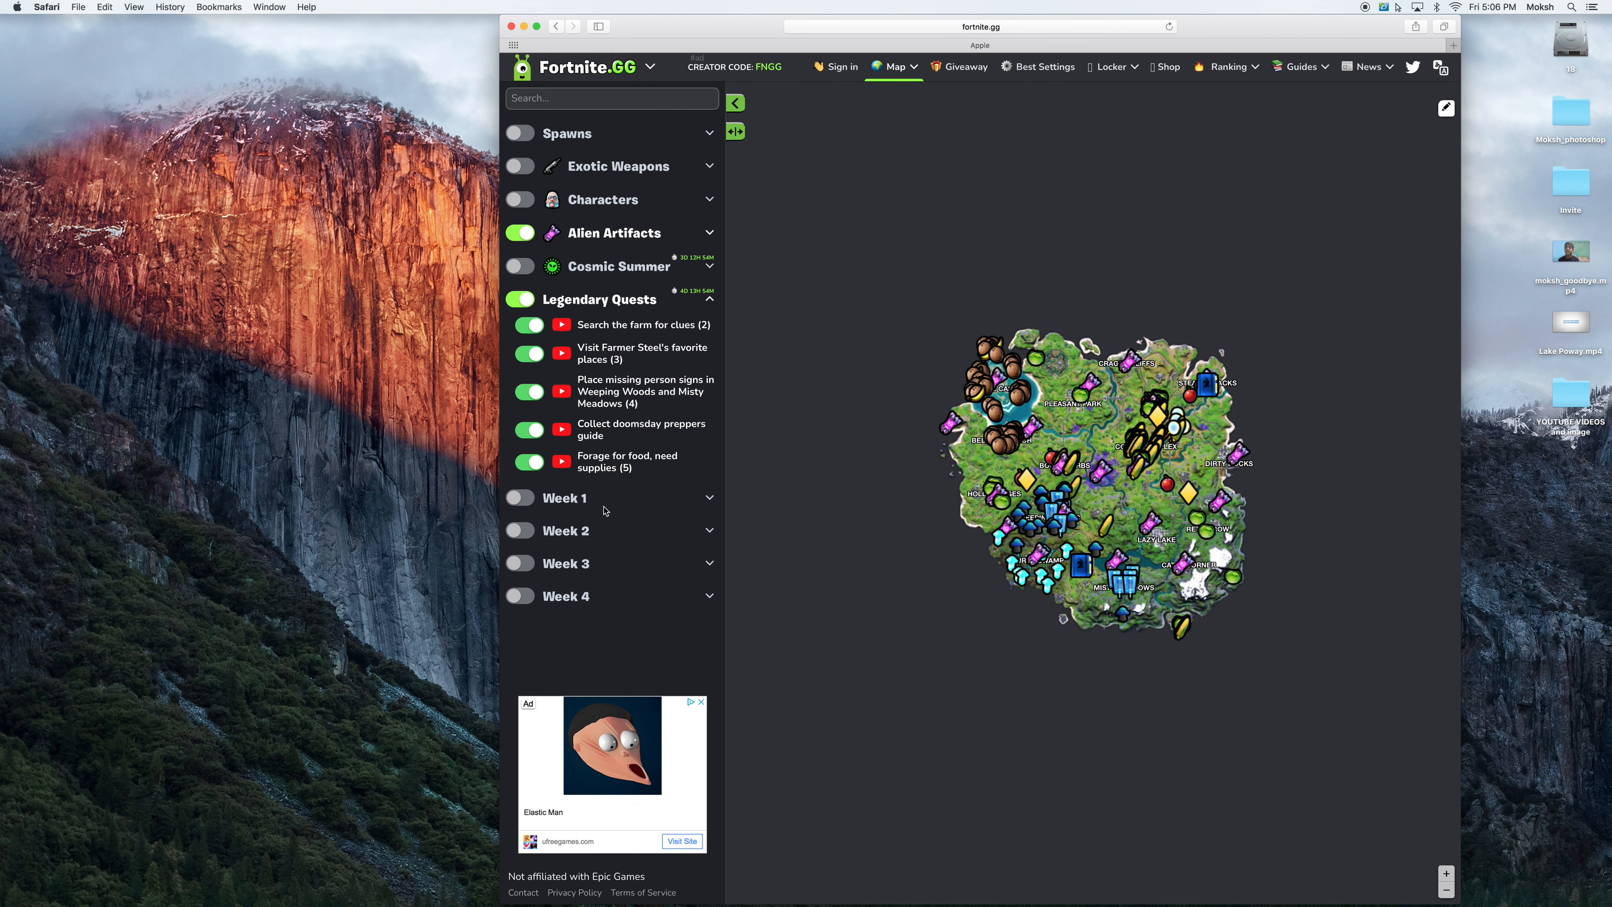
# - Switch on the Week 1, Week 2 and Week 3 challenge location toggles
pyautogui.click(518, 498)
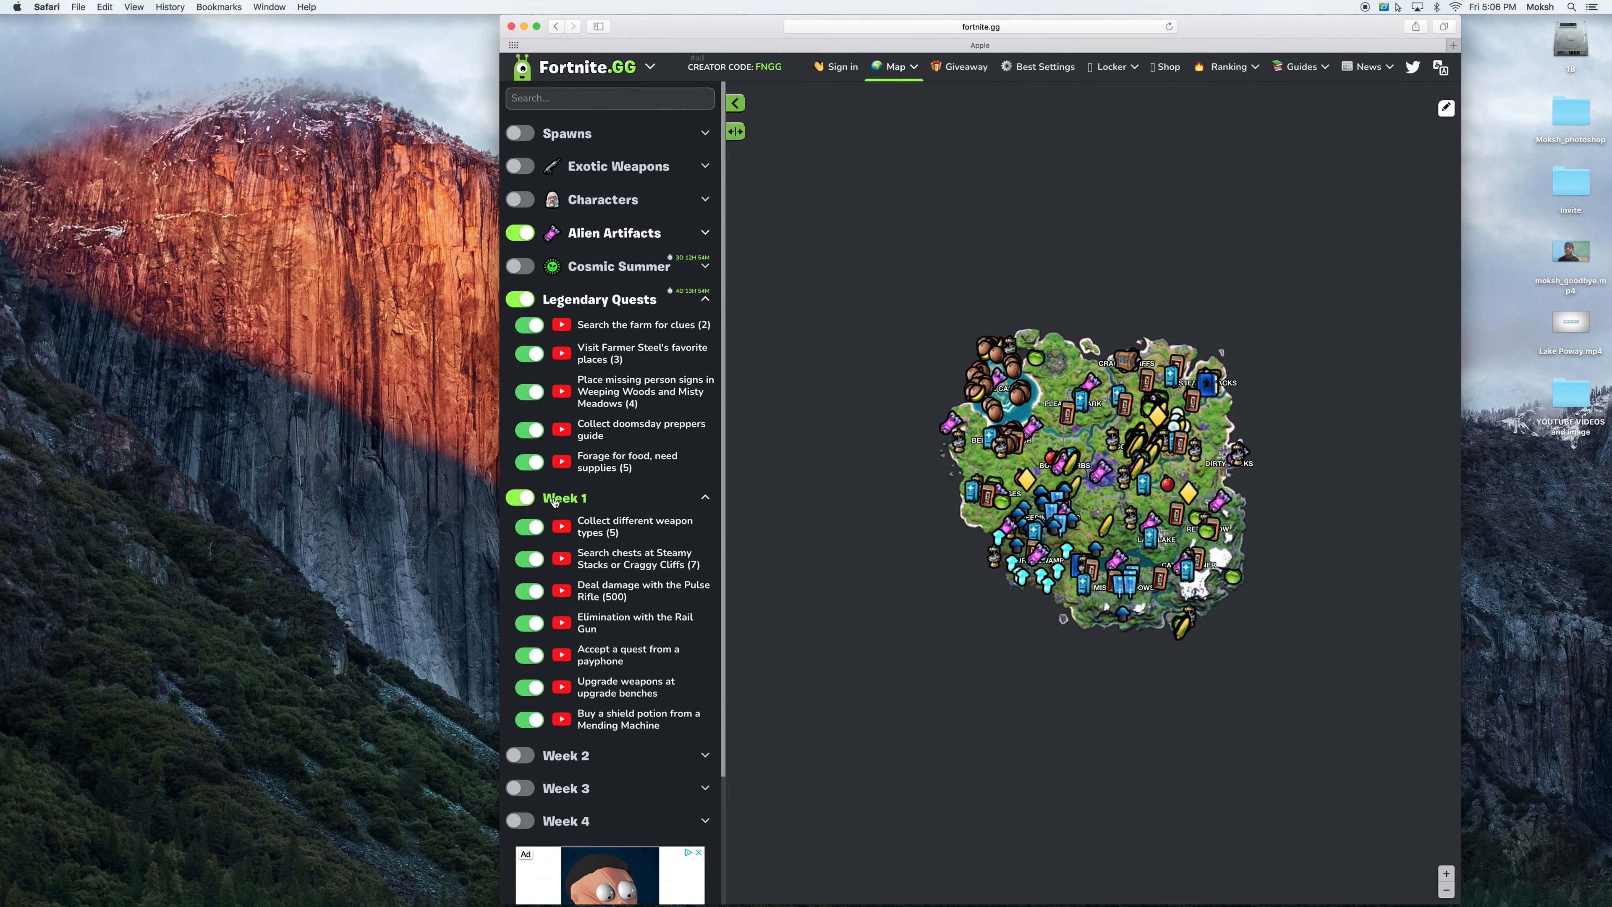
pyautogui.click(564, 498)
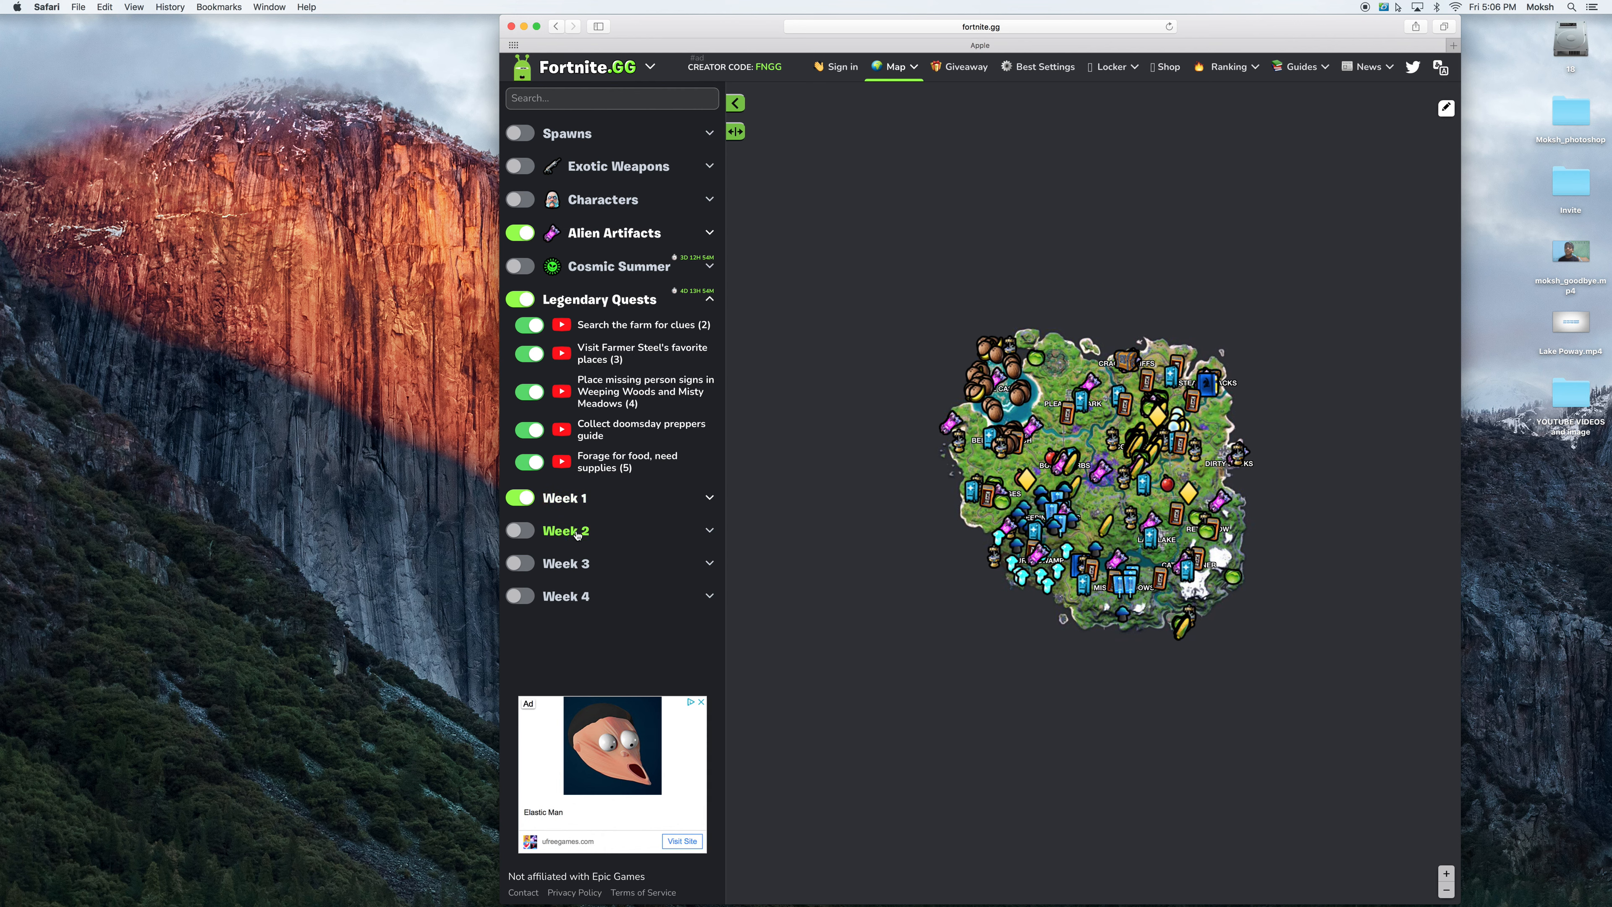
pyautogui.click(565, 530)
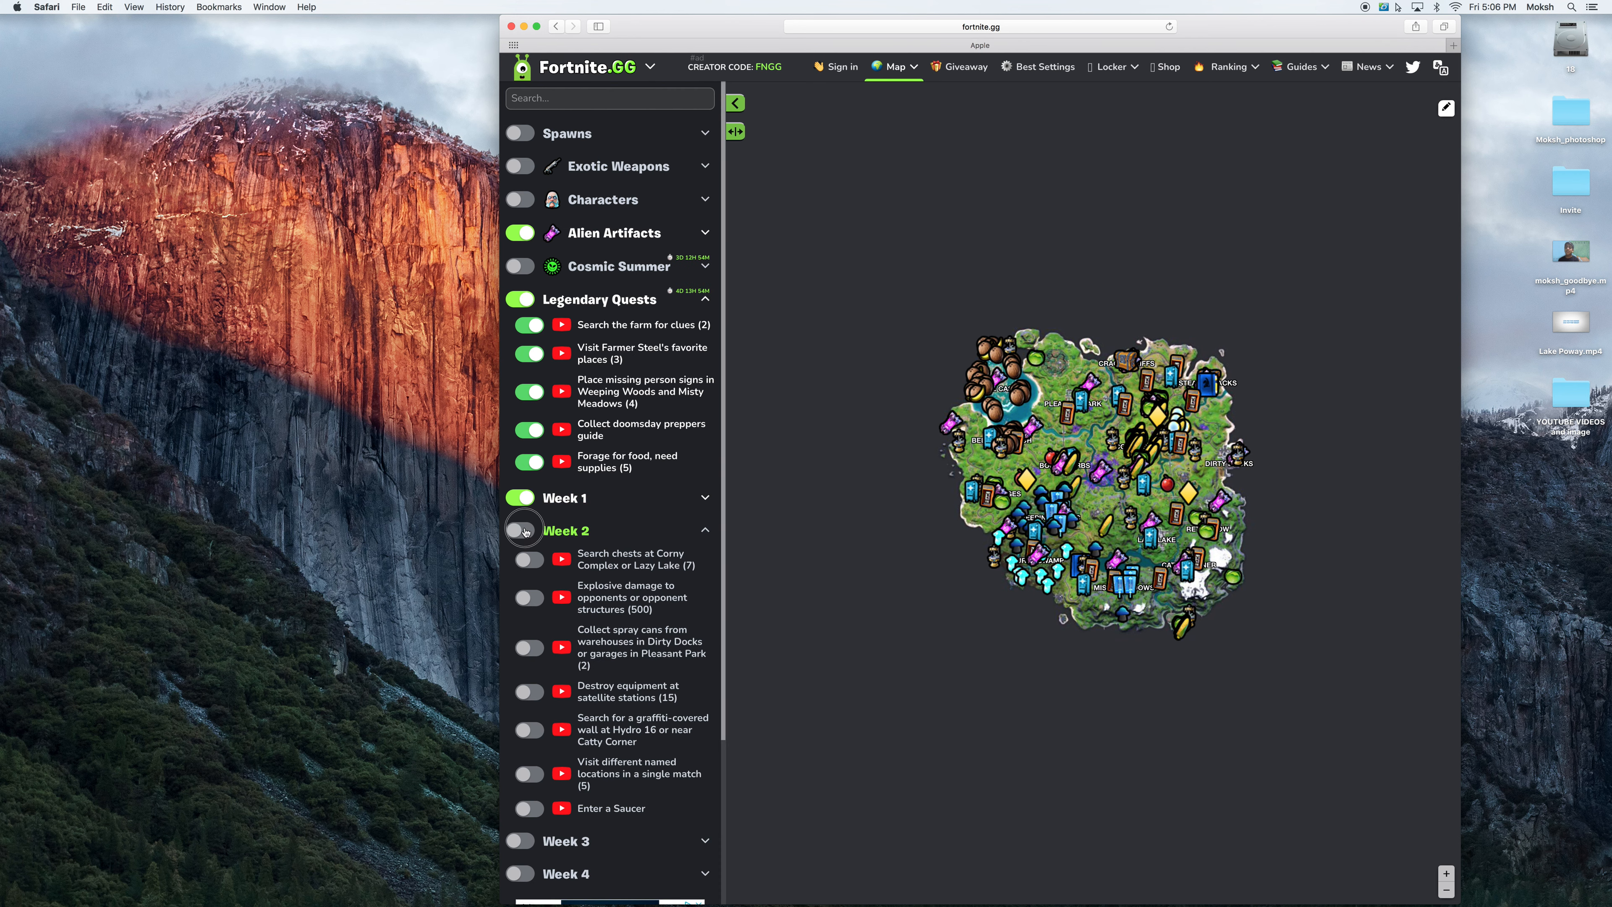
pyautogui.click(521, 531)
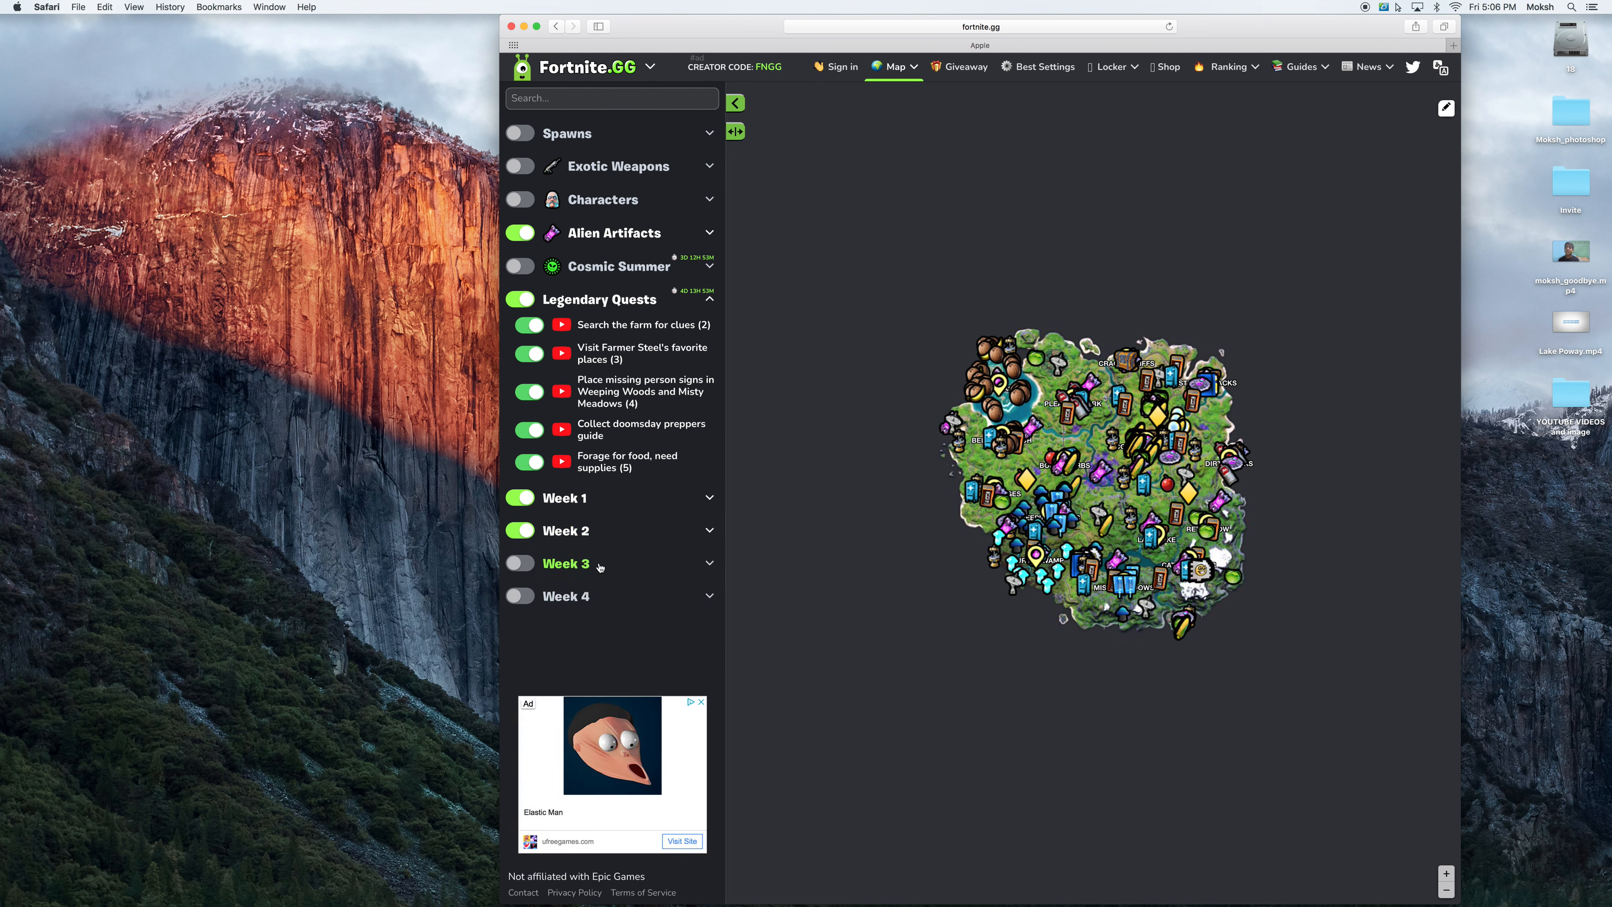
pyautogui.click(519, 562)
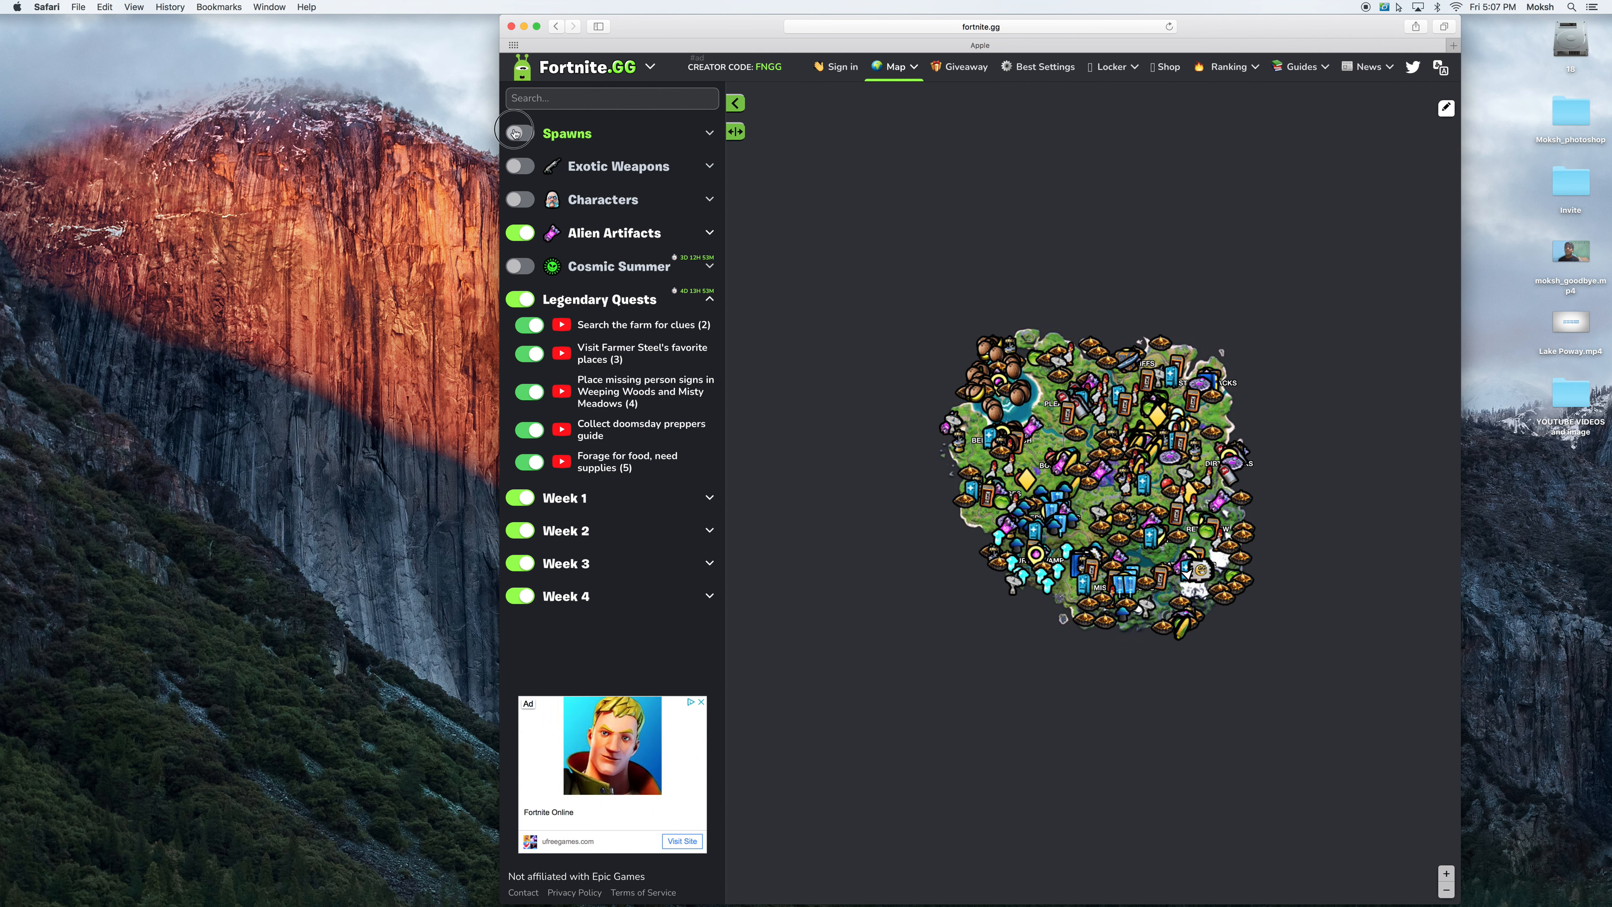
# - Switch on Spawns, Exotic Weapons and Characters markers on the map
pyautogui.click(518, 134)
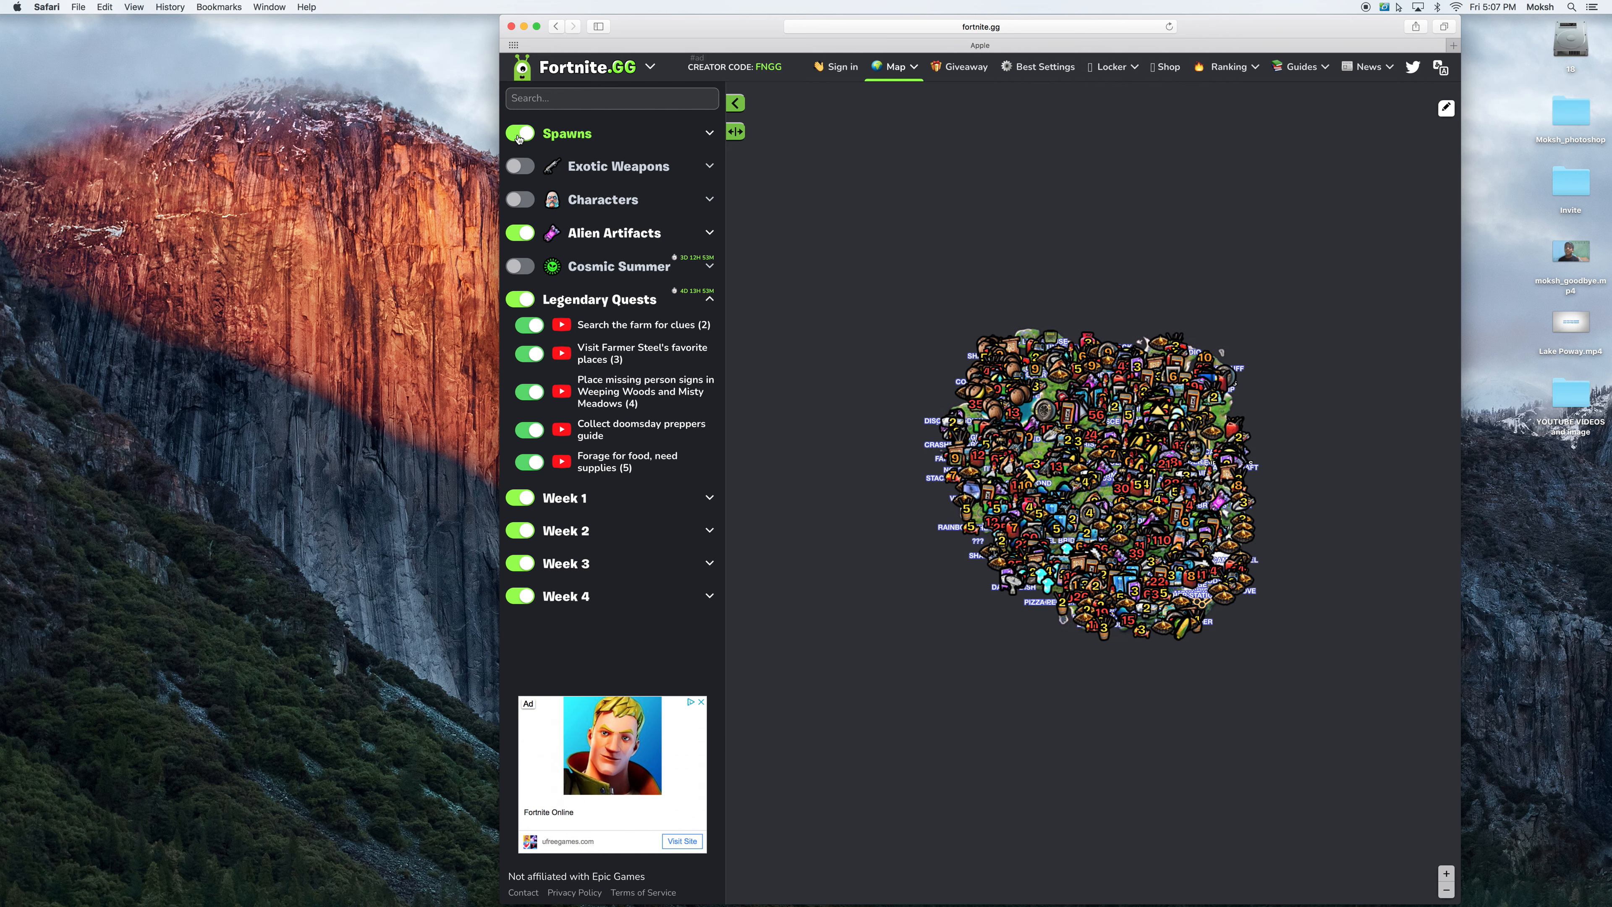
pyautogui.click(519, 165)
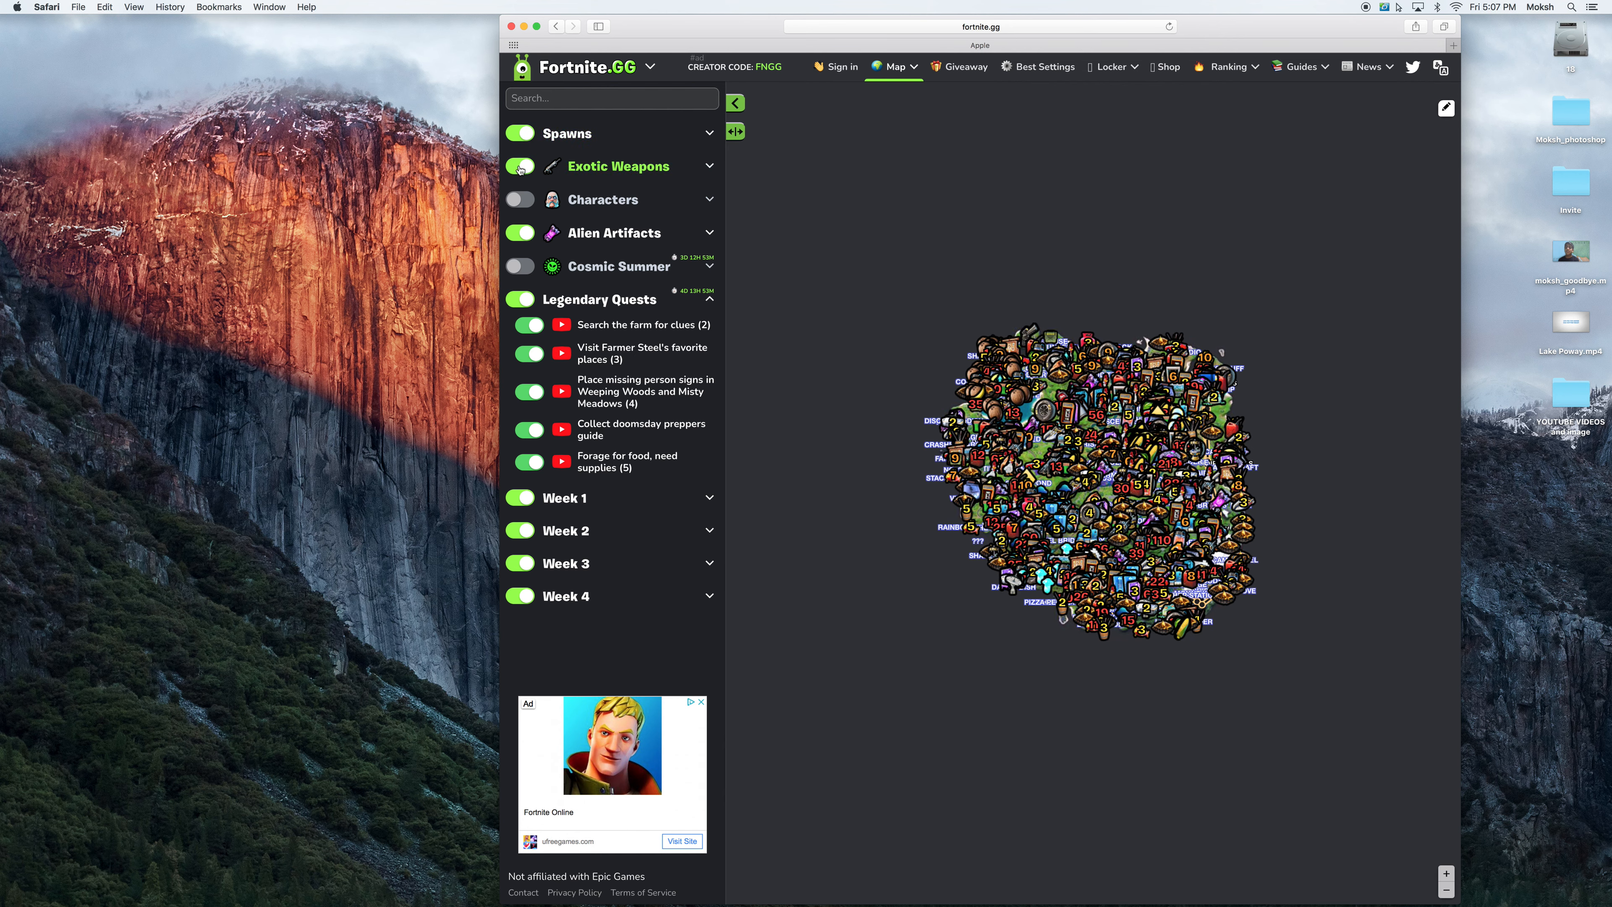
pyautogui.click(519, 165)
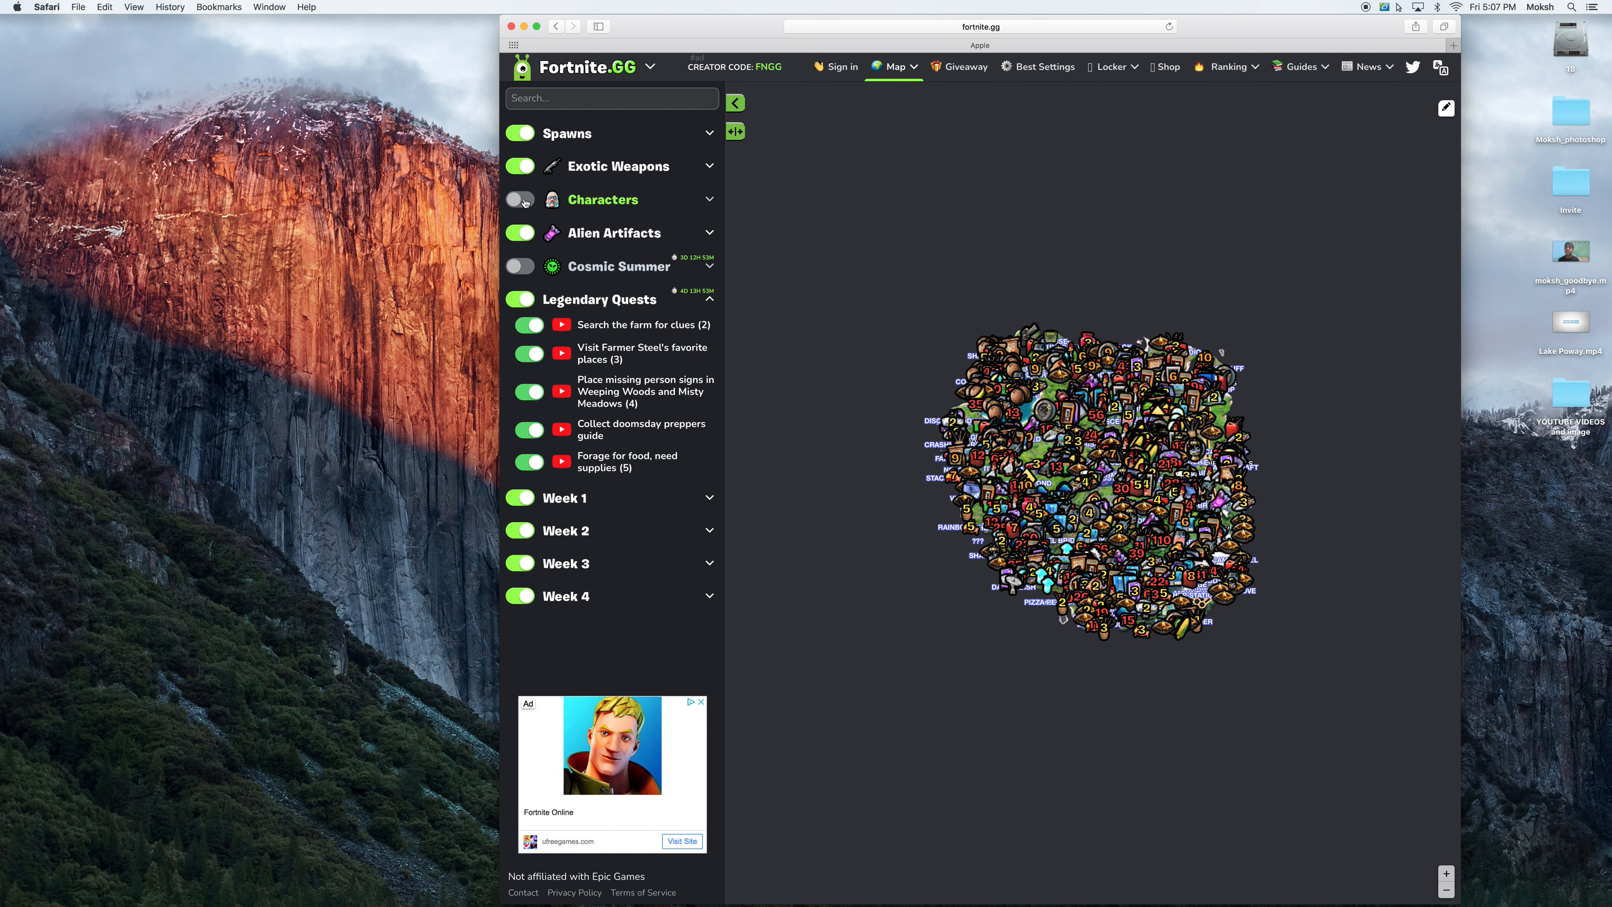
pyautogui.click(518, 200)
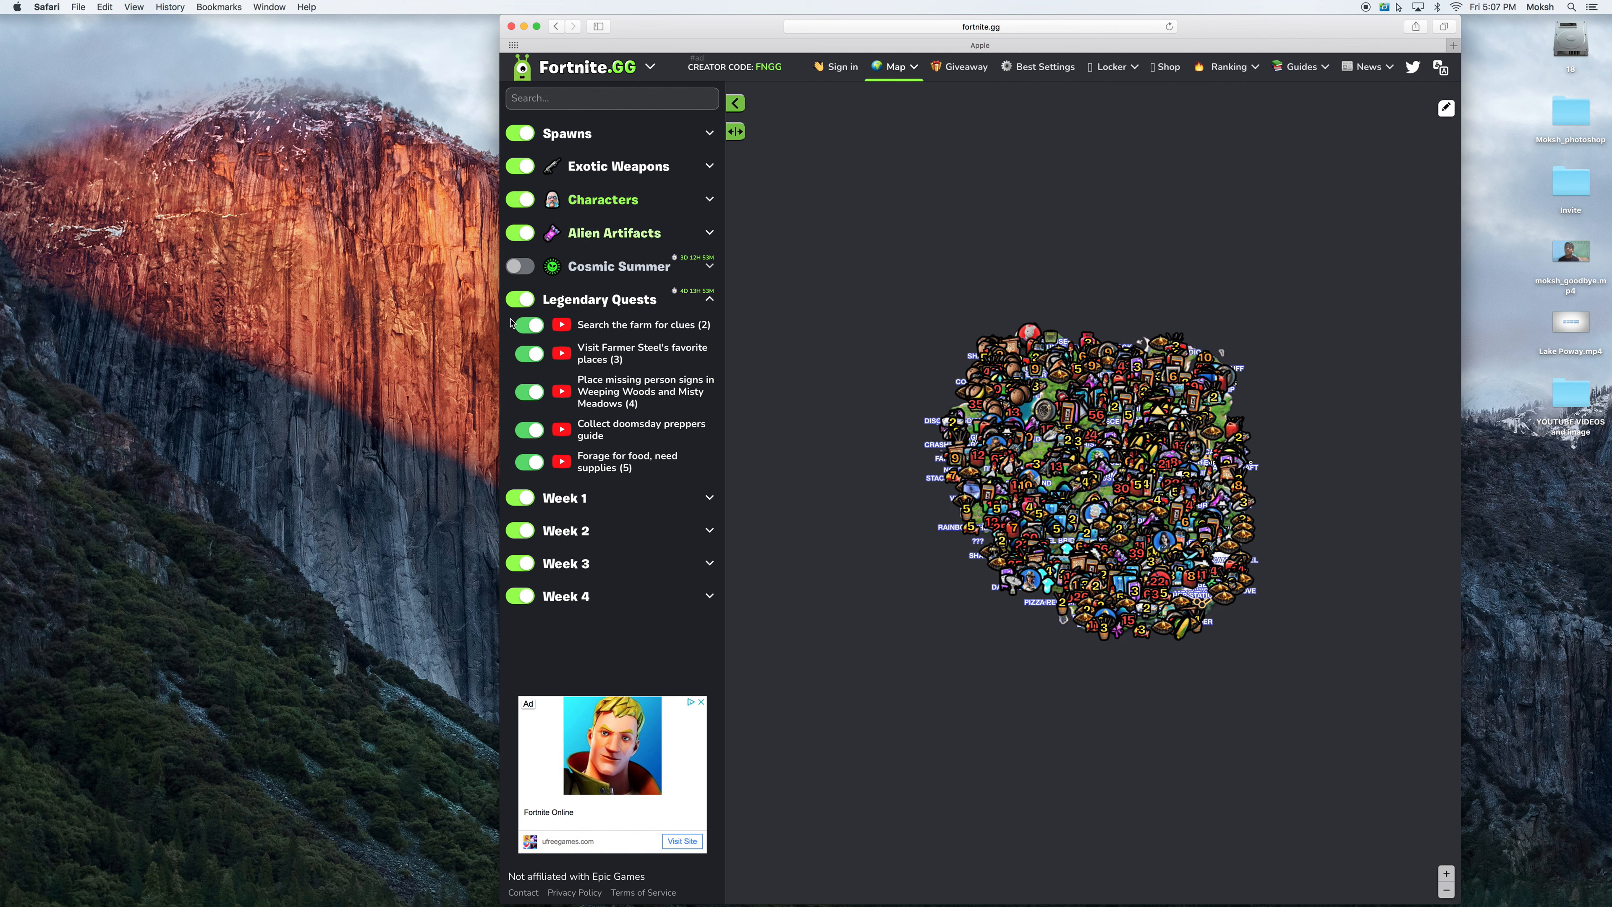
# - Turn Cosmic Summer locations on and back off, leaving them hidden
pyautogui.click(519, 265)
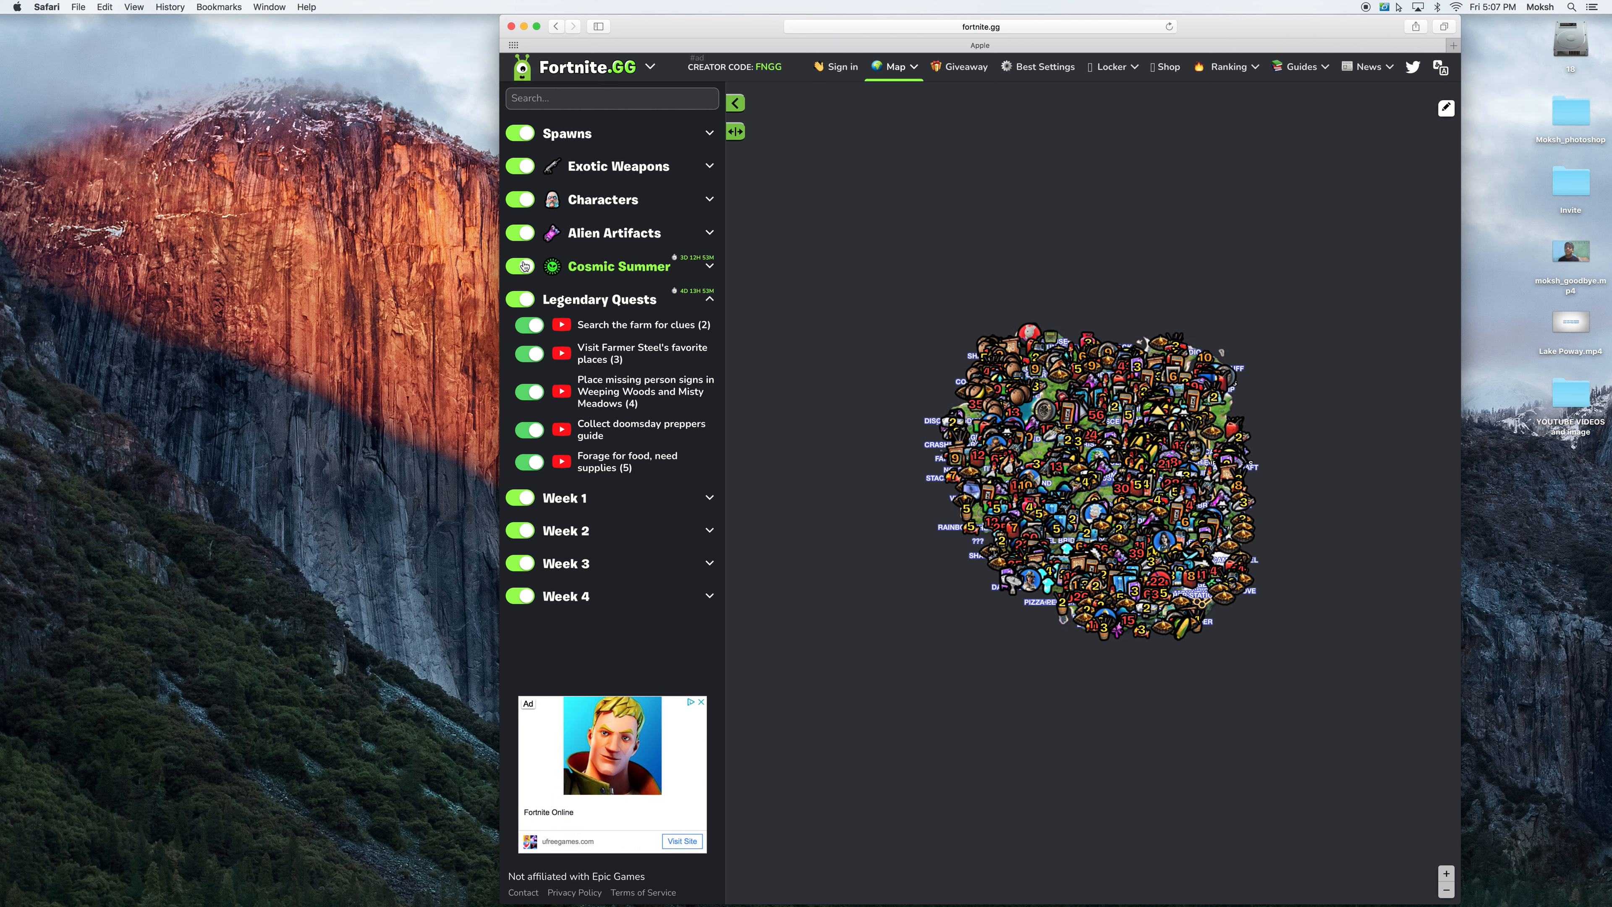
pyautogui.click(518, 265)
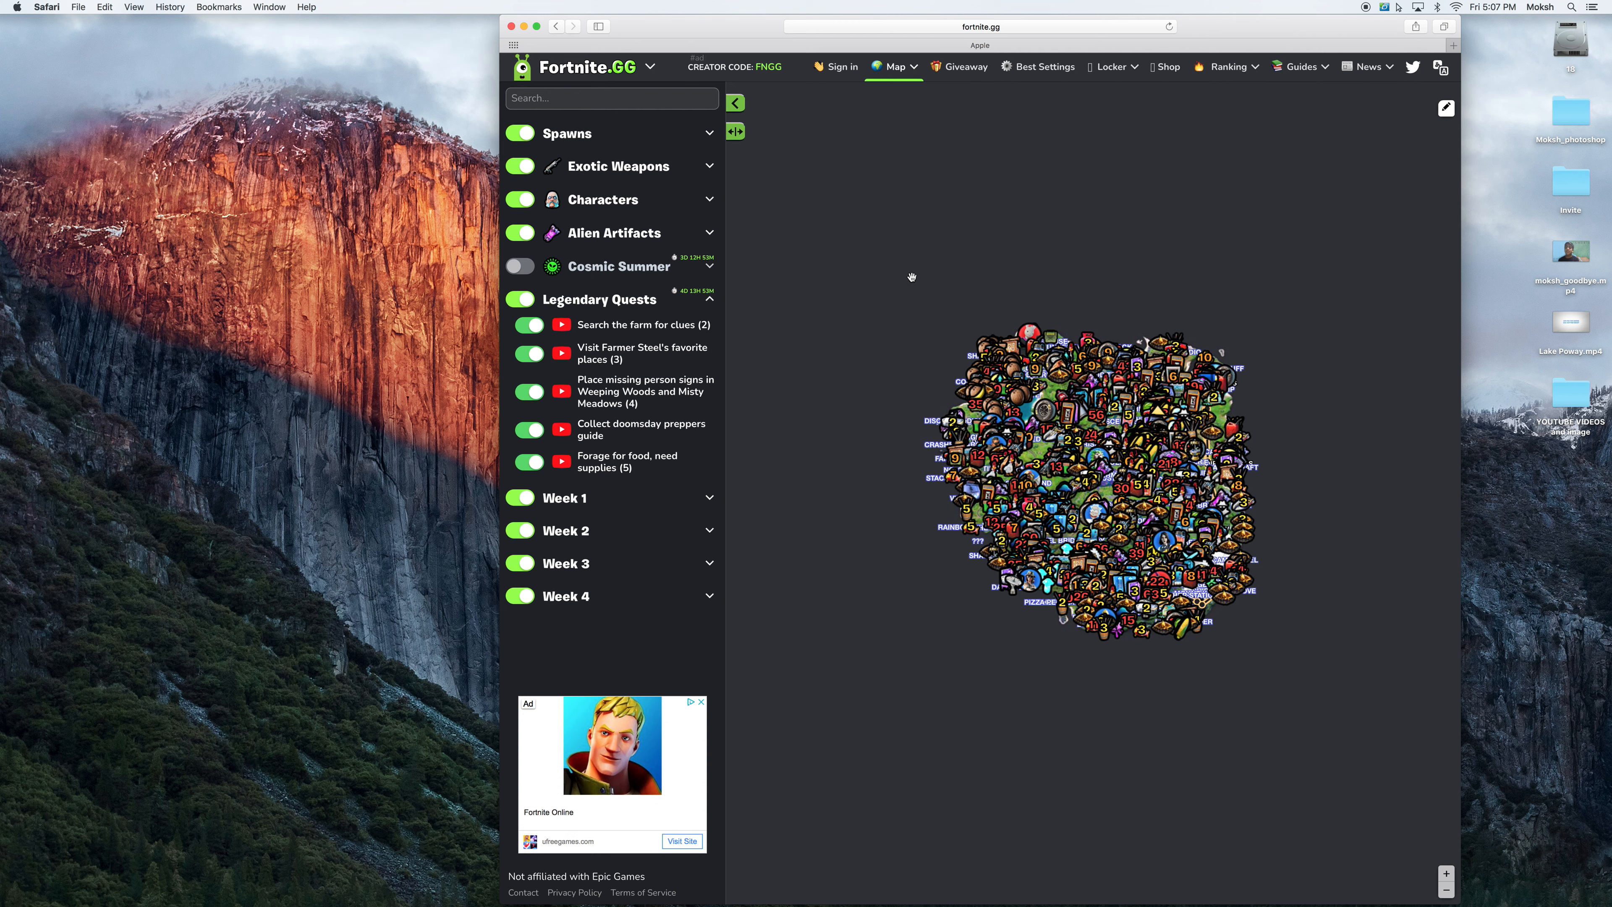
pyautogui.moveTo(1302, 531)
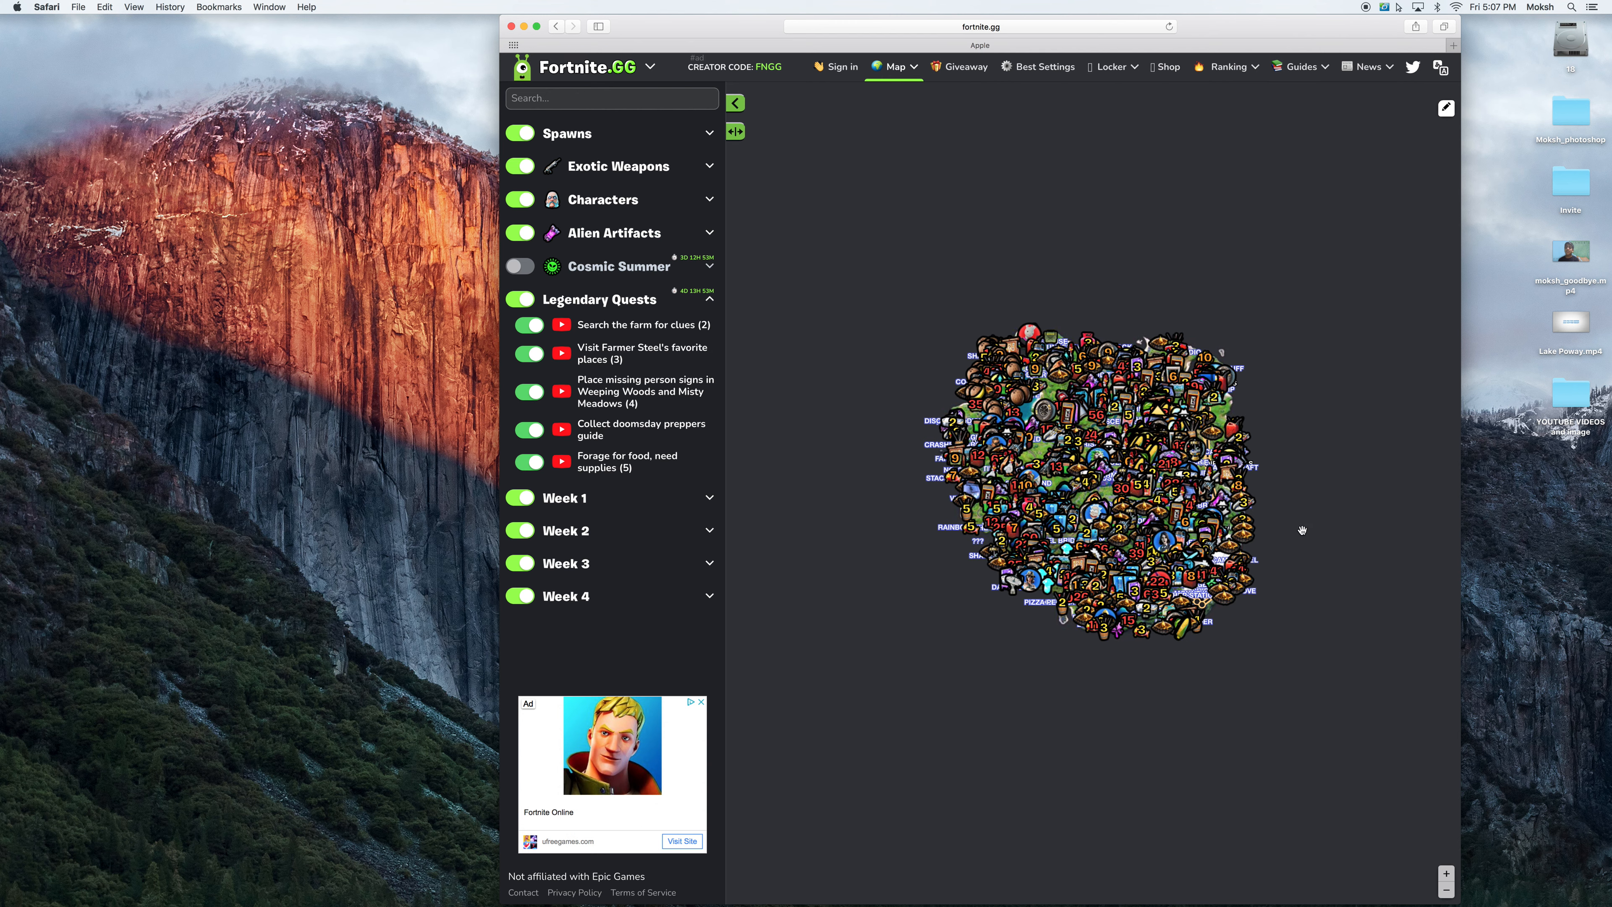
pyautogui.moveTo(1056, 590)
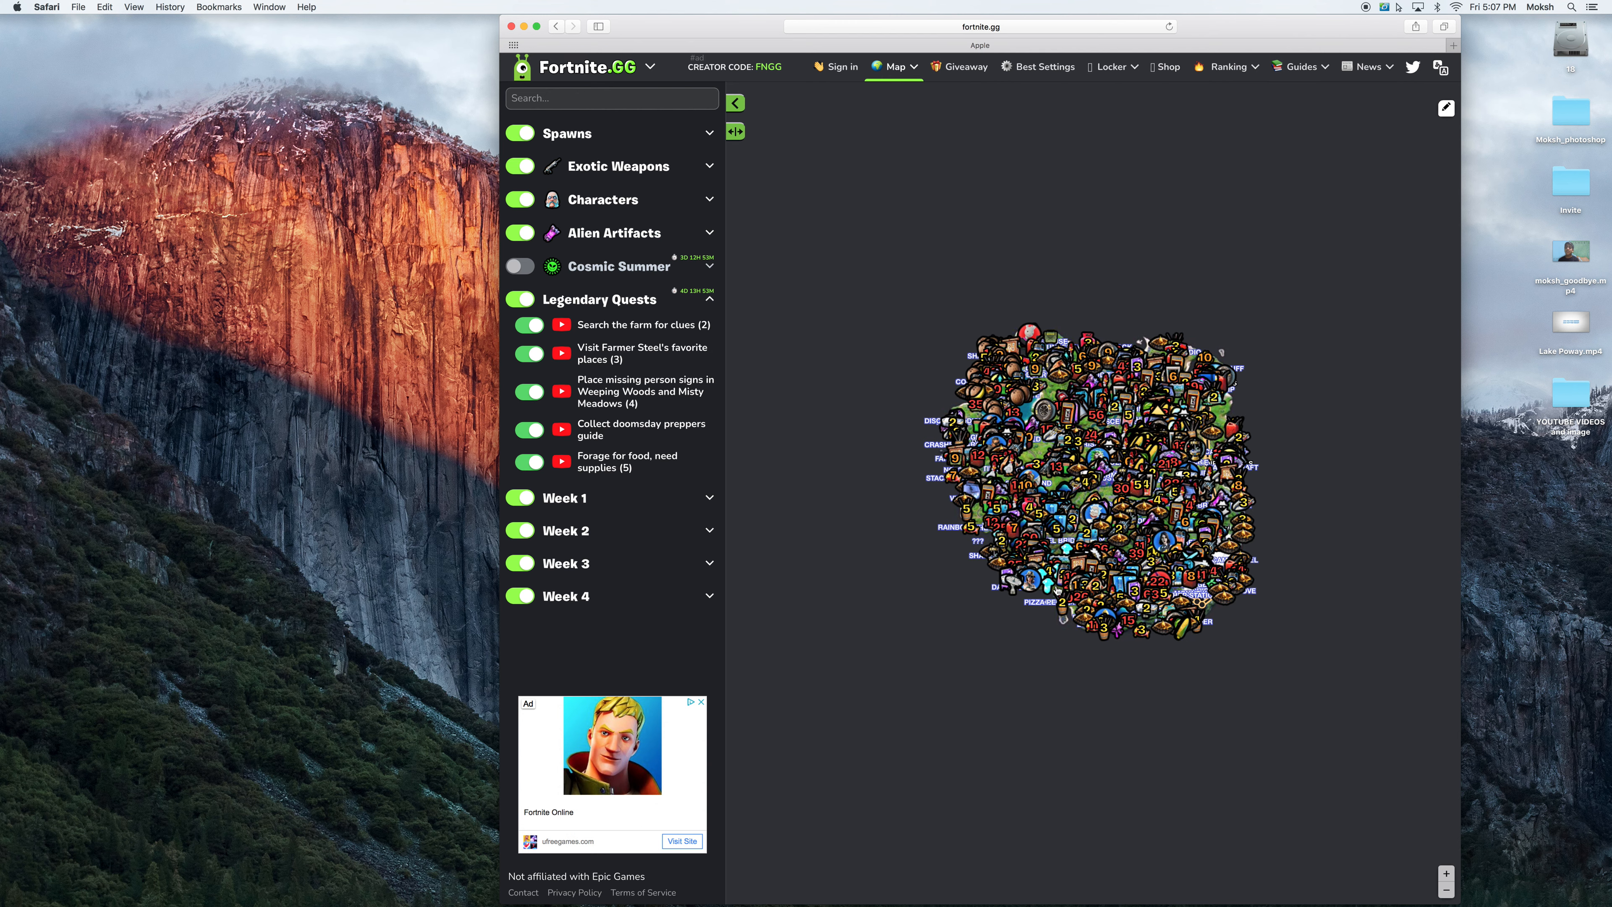
pyautogui.moveTo(1054, 591)
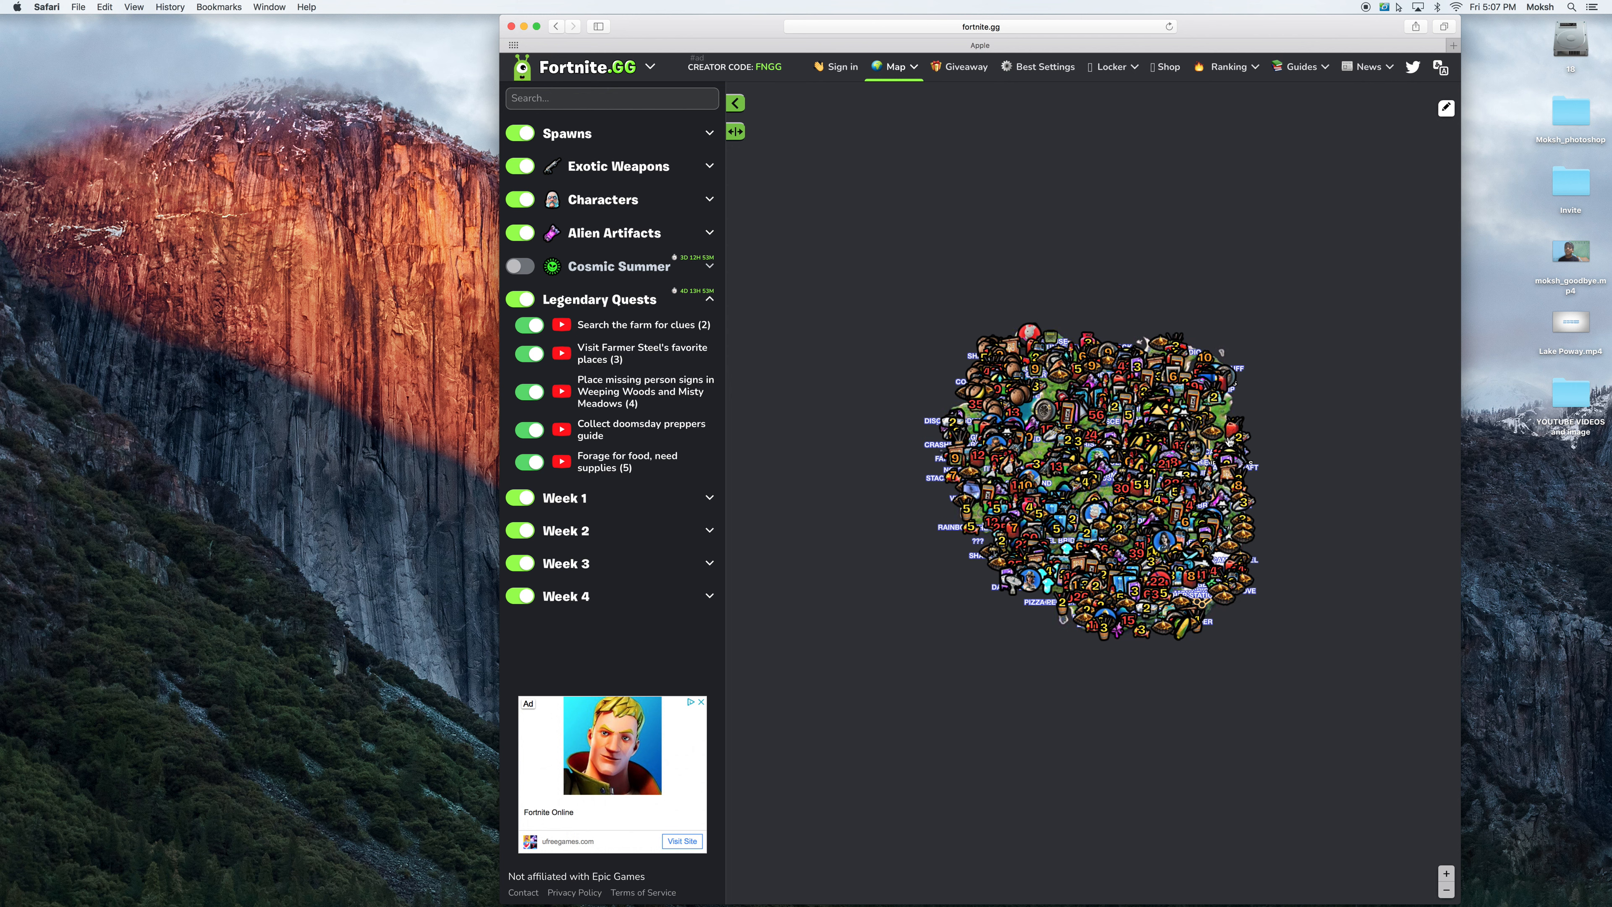
pyautogui.moveTo(1167, 535)
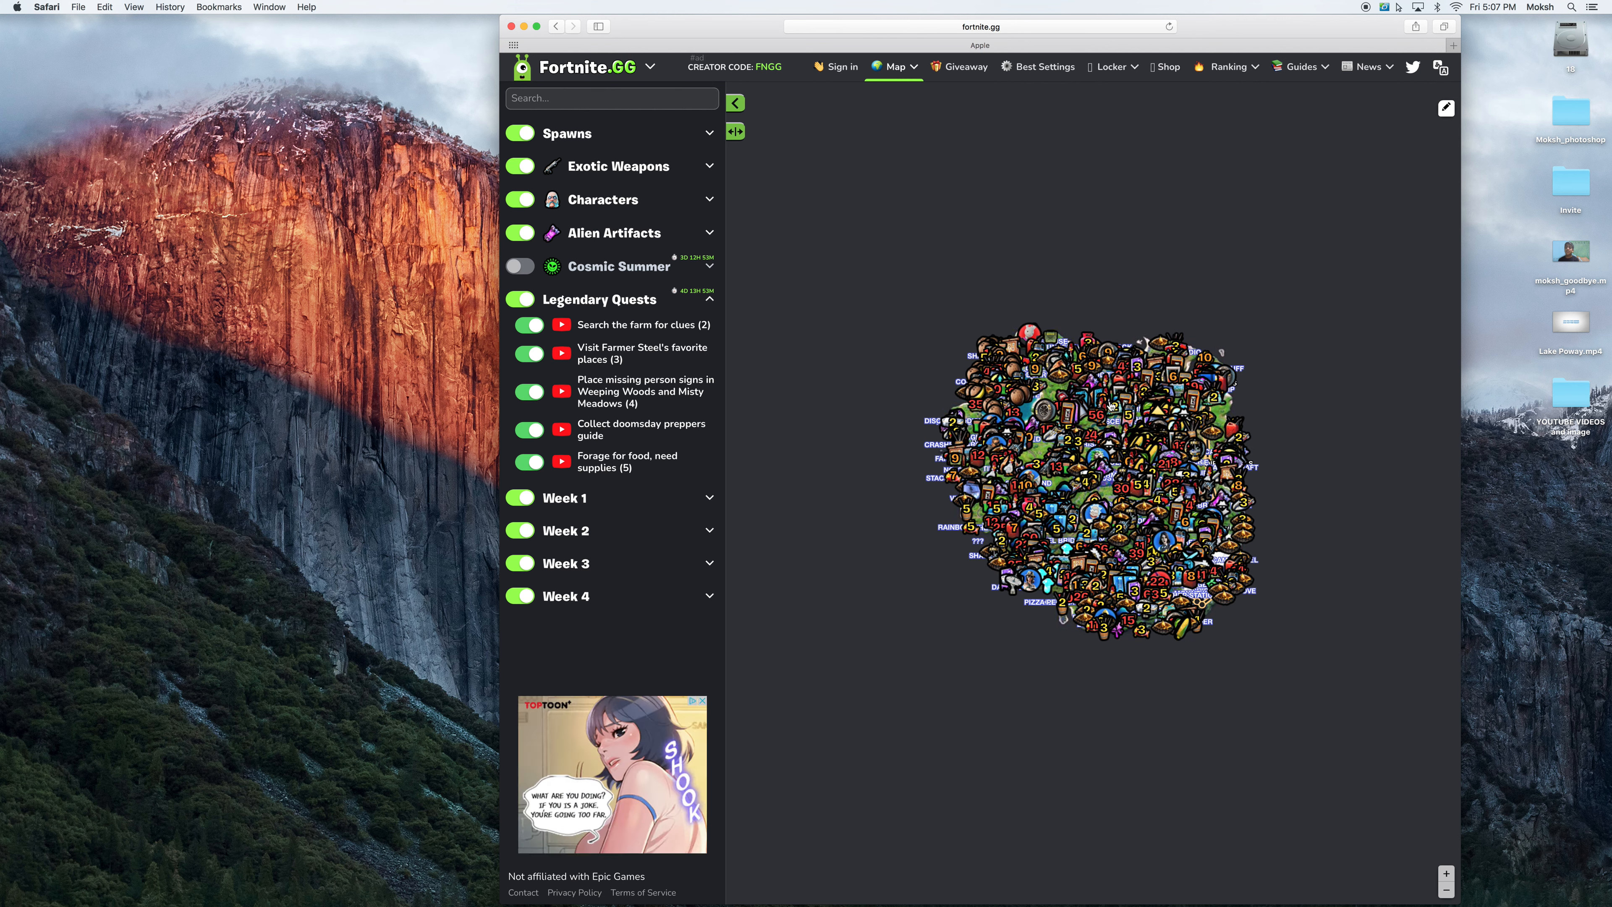
pyautogui.moveTo(1109, 407)
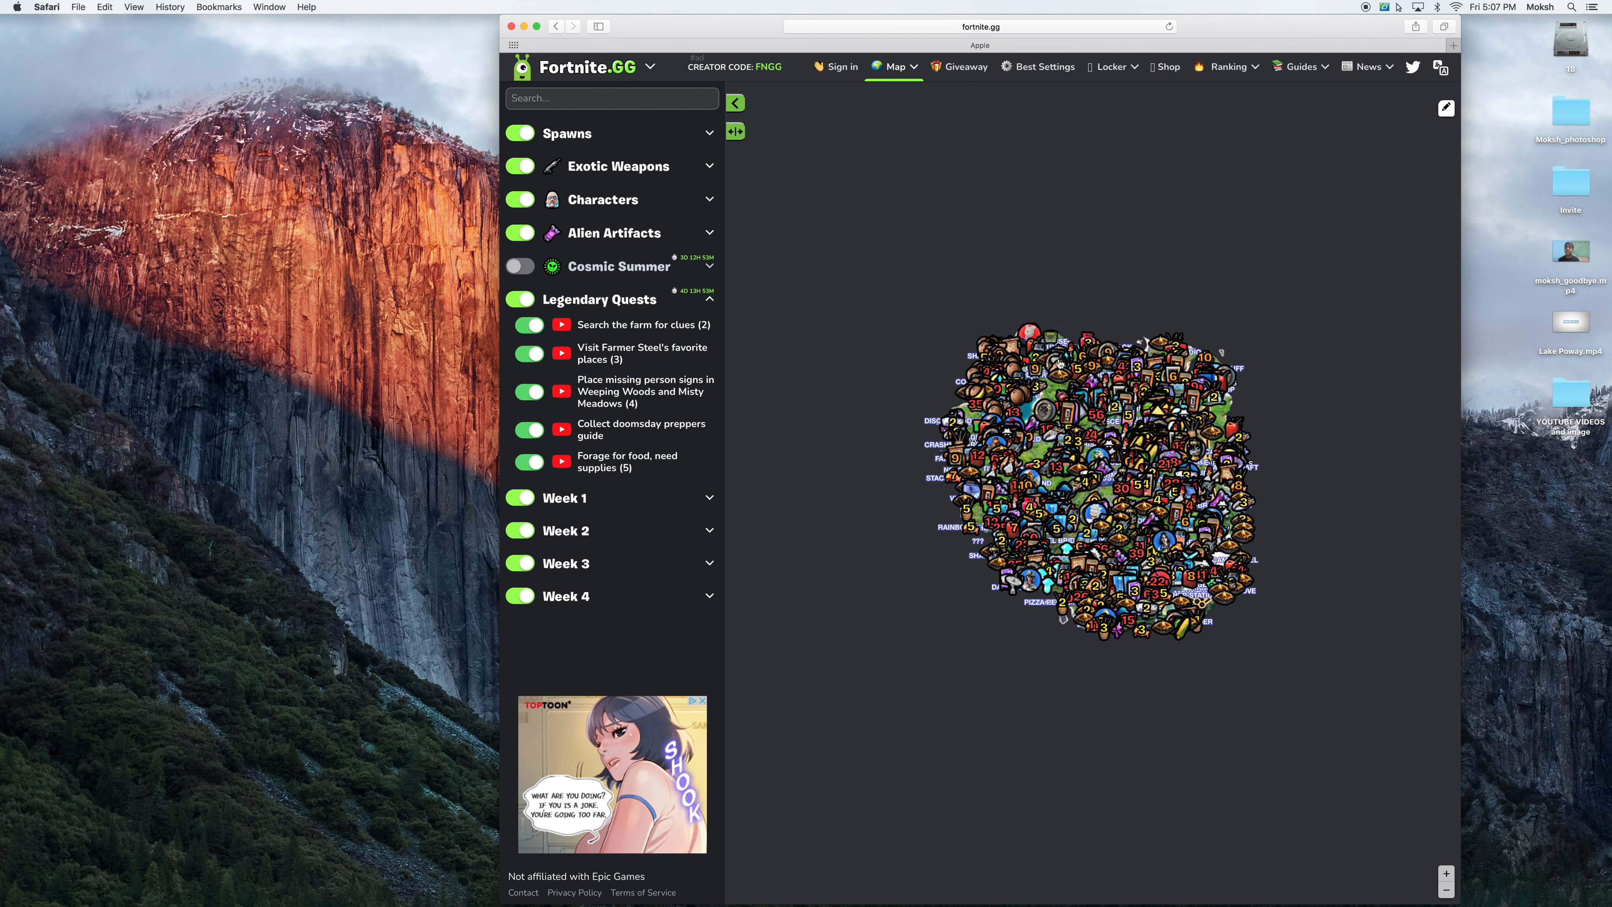
pyautogui.moveTo(1170, 431)
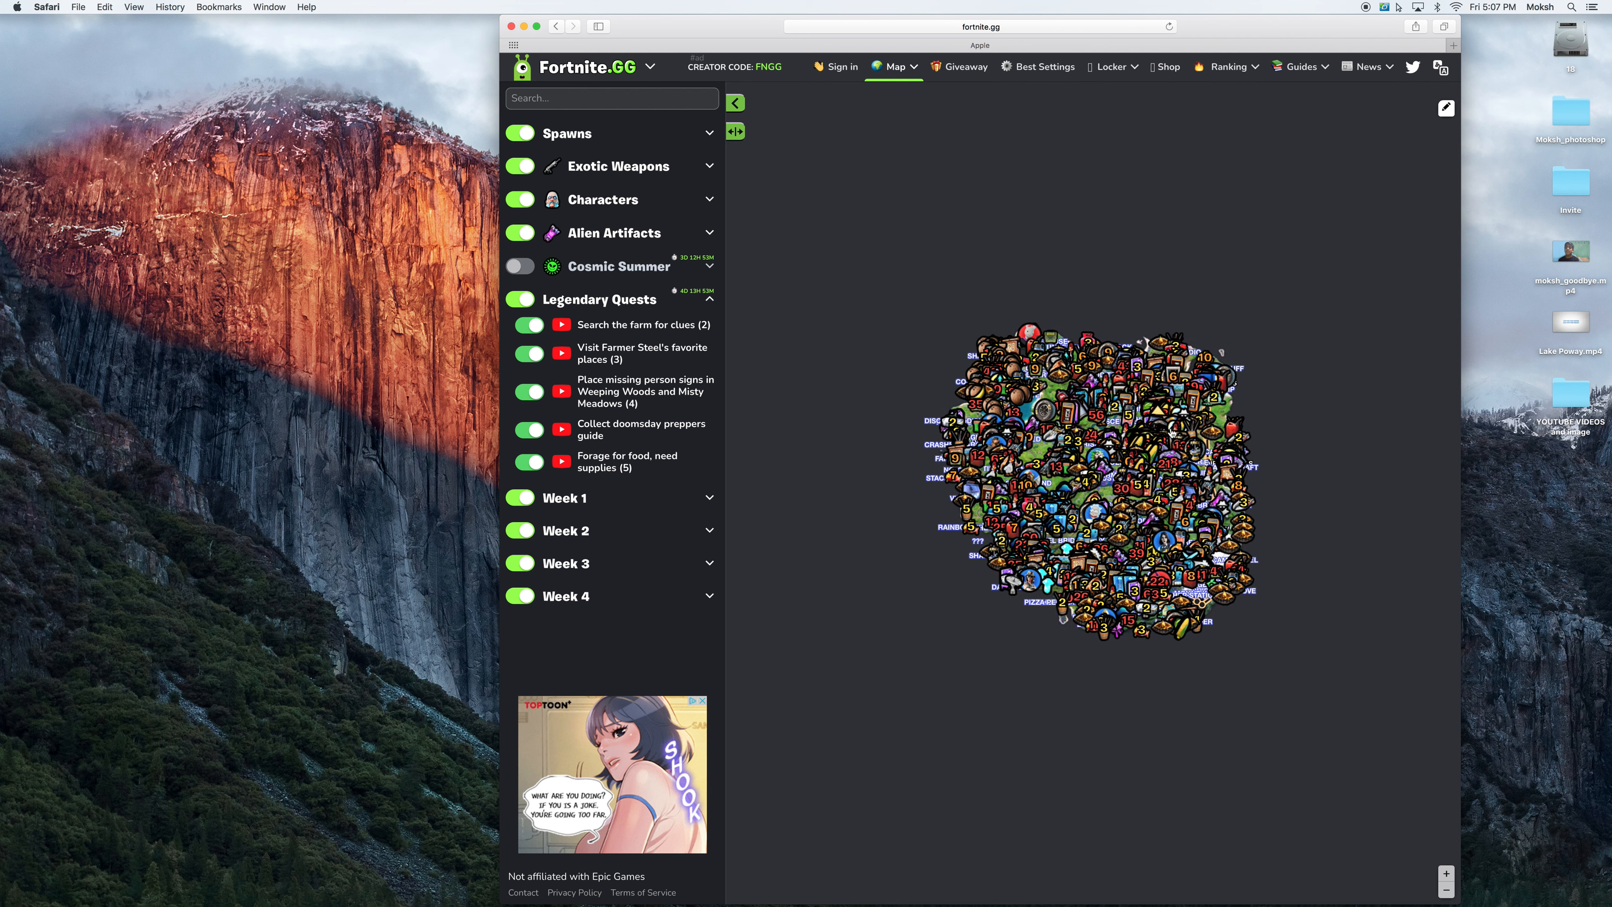
pyautogui.moveTo(1214, 422)
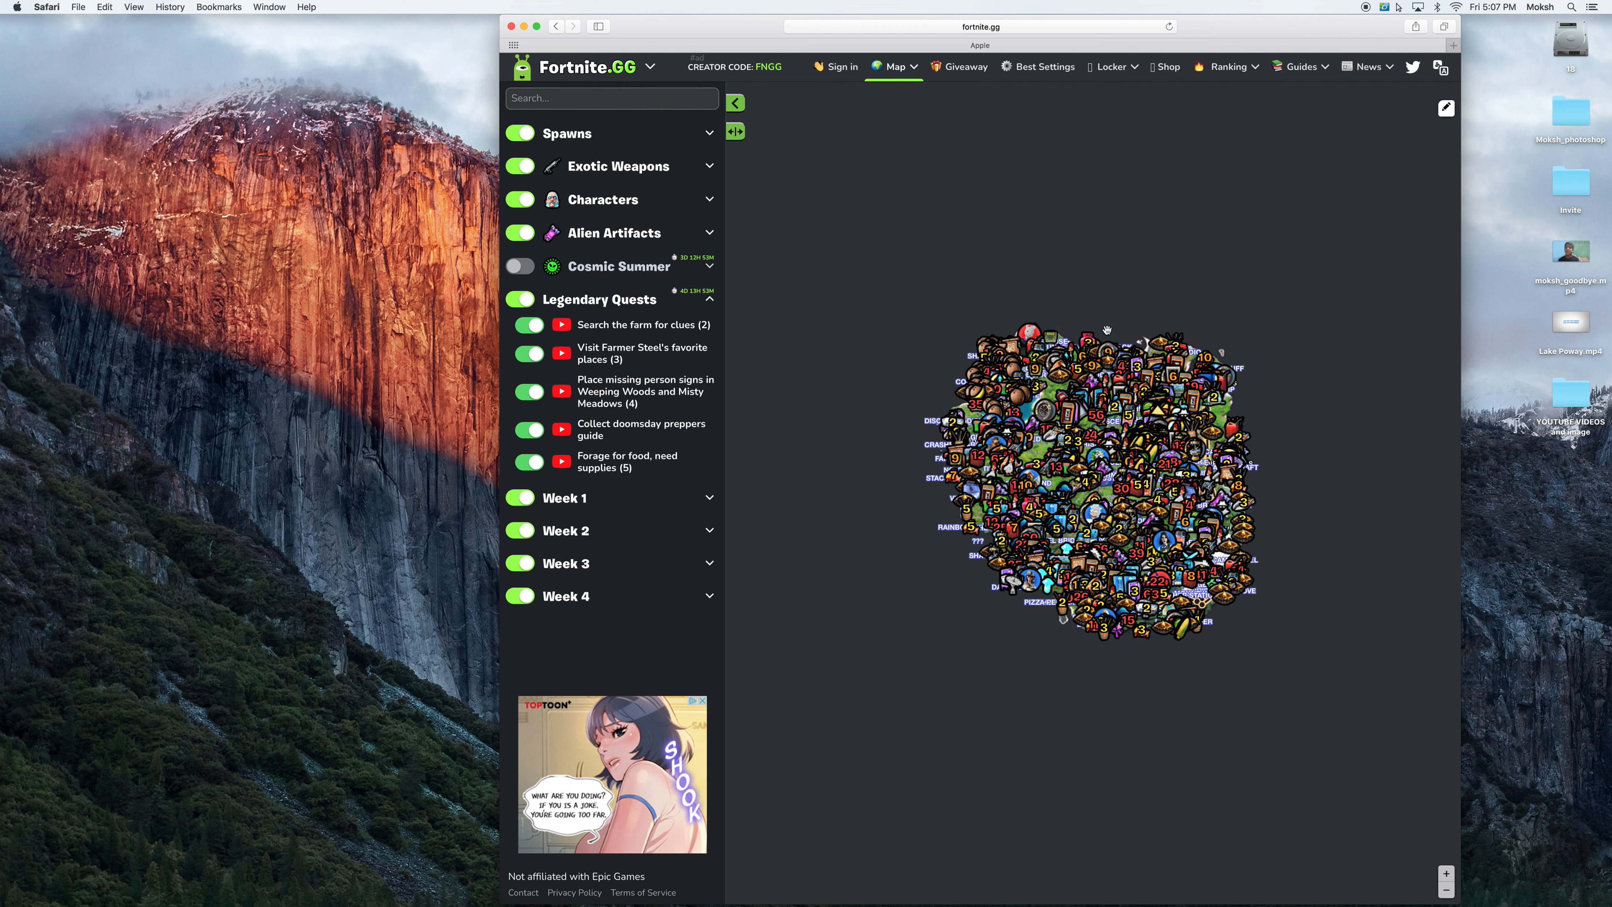
pyautogui.moveTo(1043, 389)
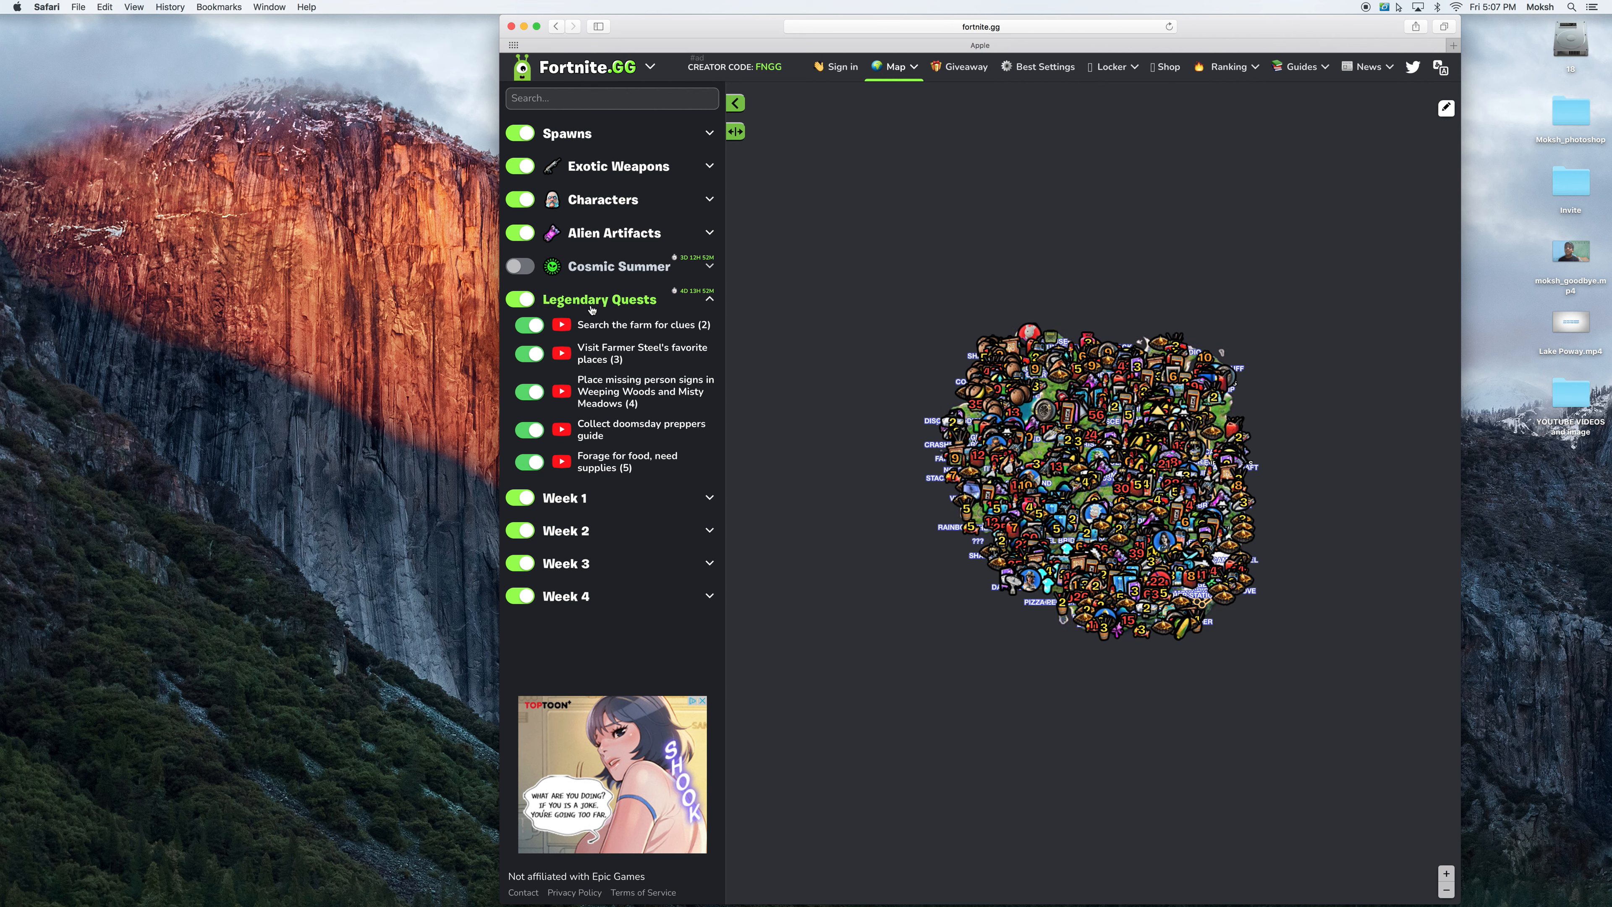
# - Collapse the Legendary Quests list so only category headings remain
pyautogui.click(708, 299)
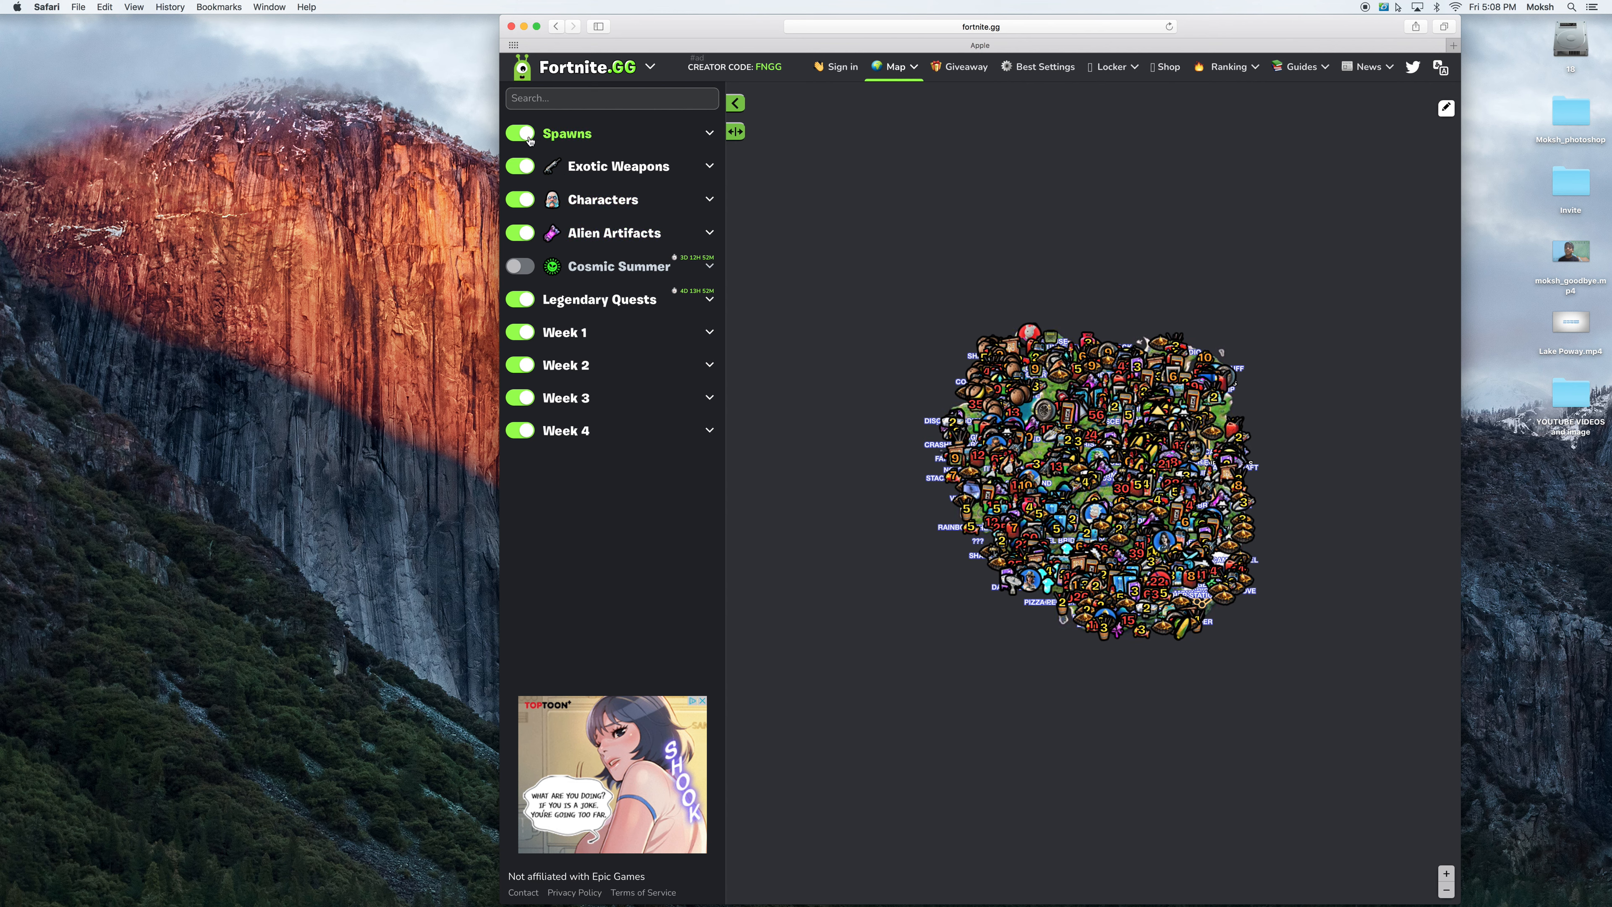
# - Hide the Spawns, Exotic Weapons and Characters markers
pyautogui.click(519, 133)
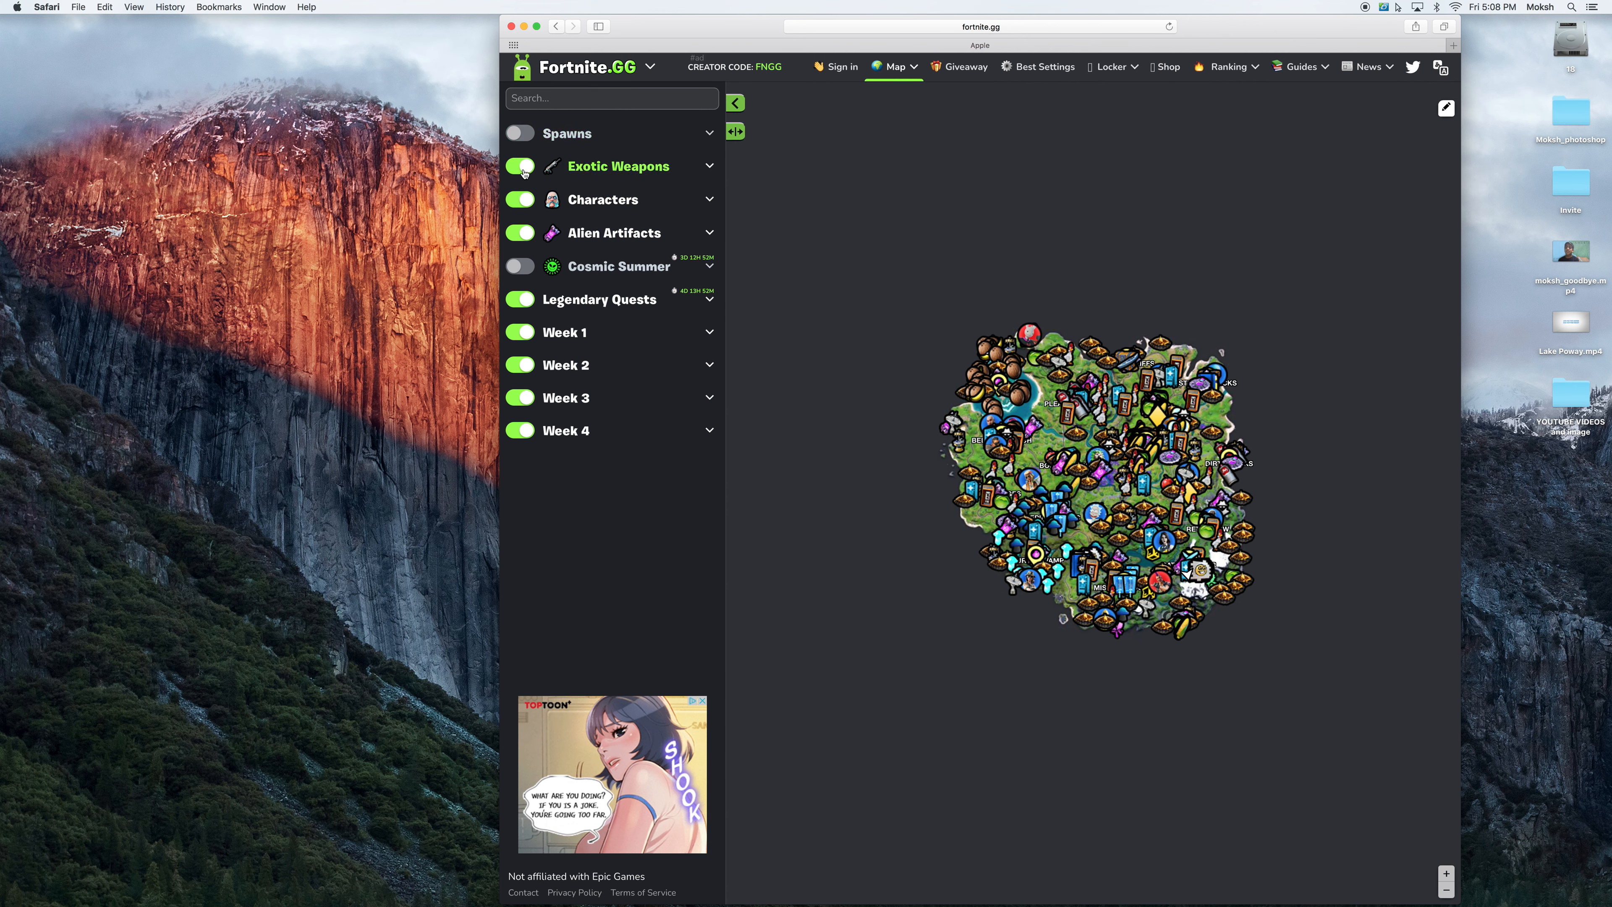
pyautogui.click(519, 200)
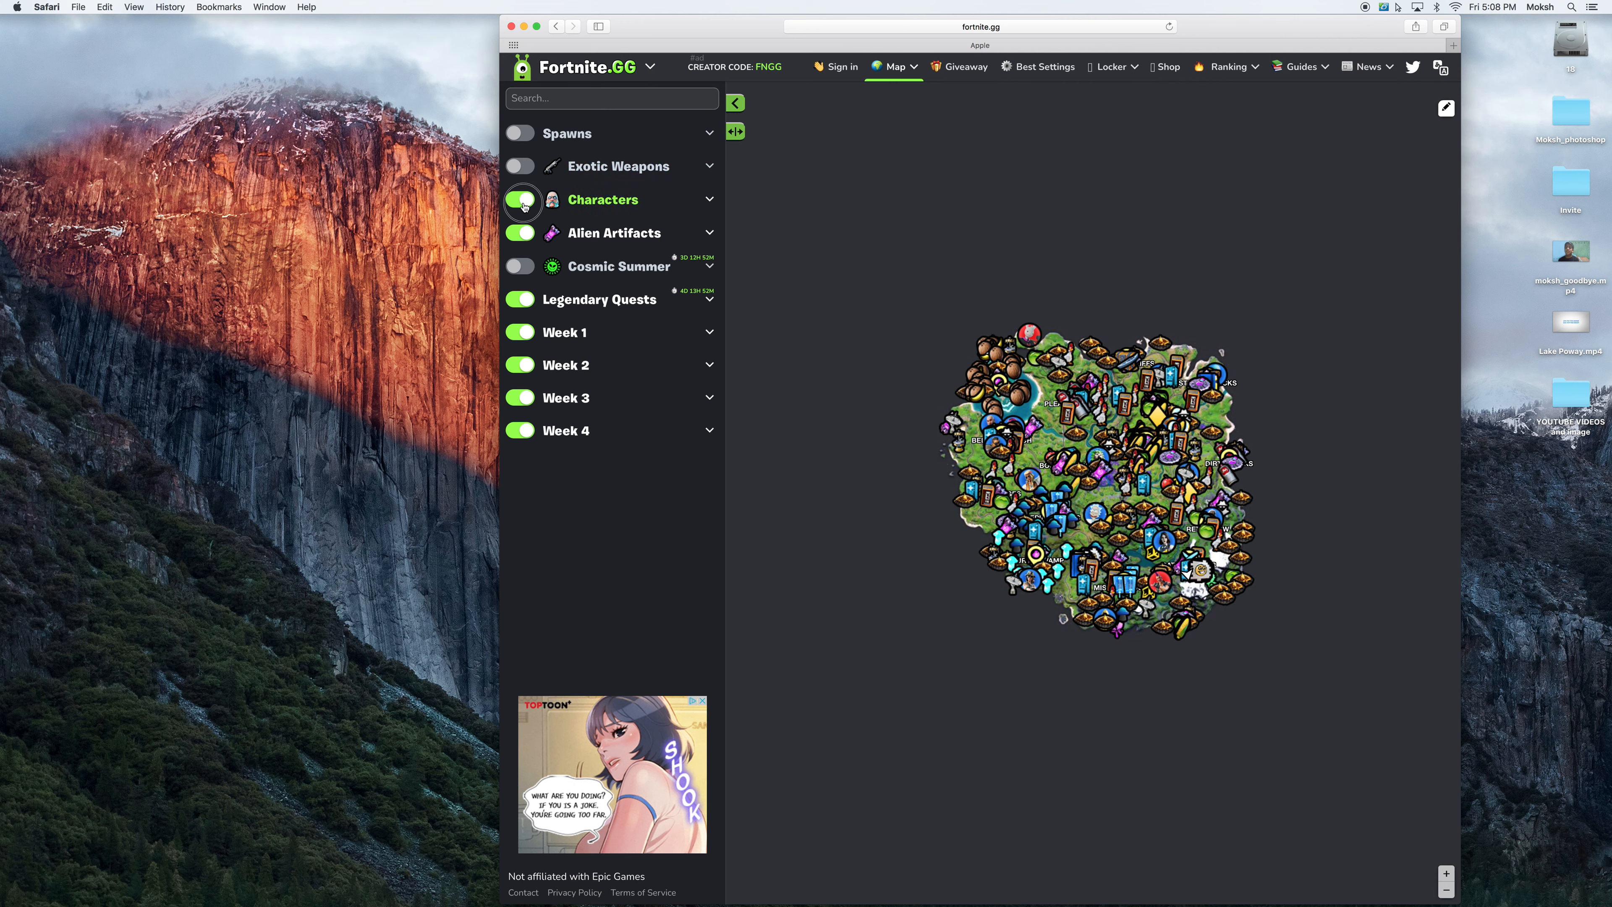
pyautogui.click(521, 200)
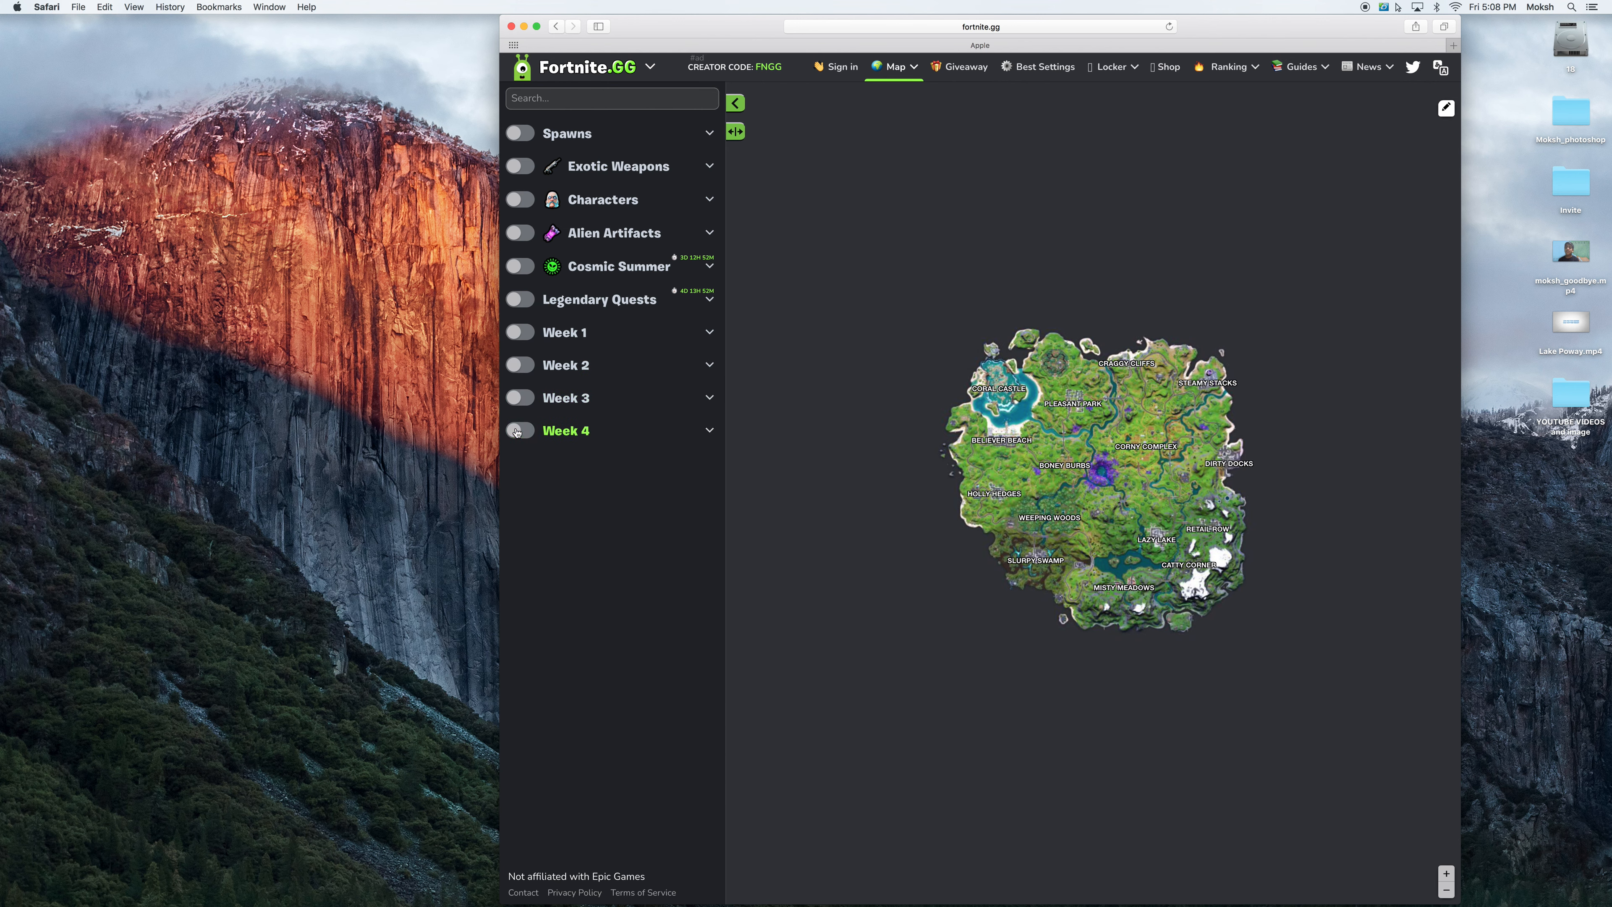
# - Toggle Legendary Quests markers off again and expand the Alien Artifacts week list
pyautogui.click(518, 299)
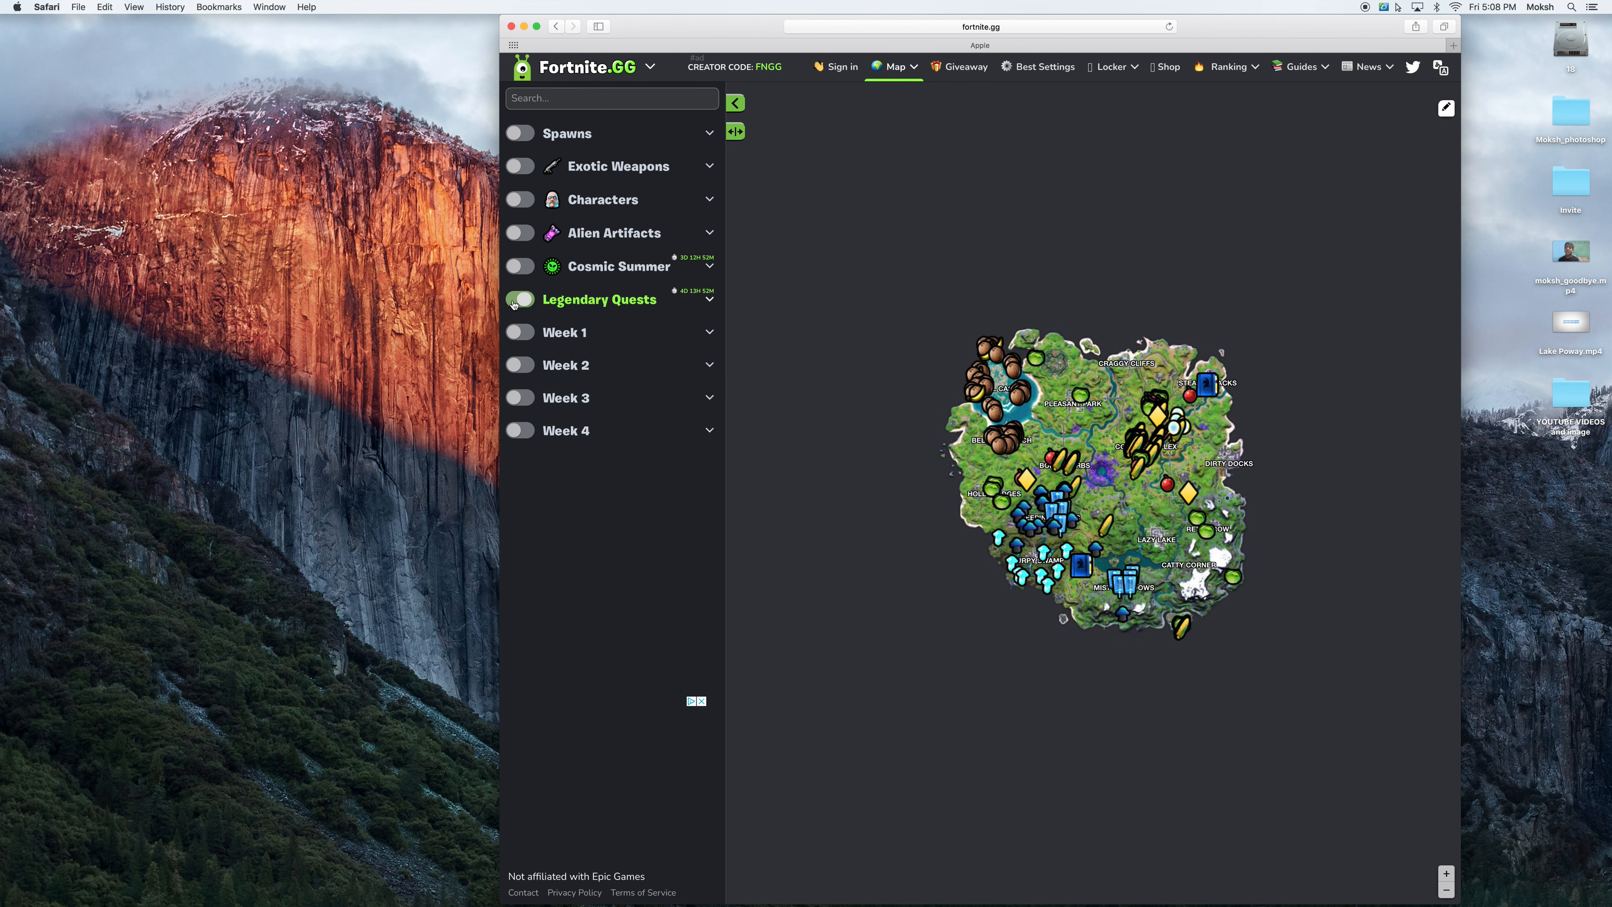
pyautogui.click(518, 299)
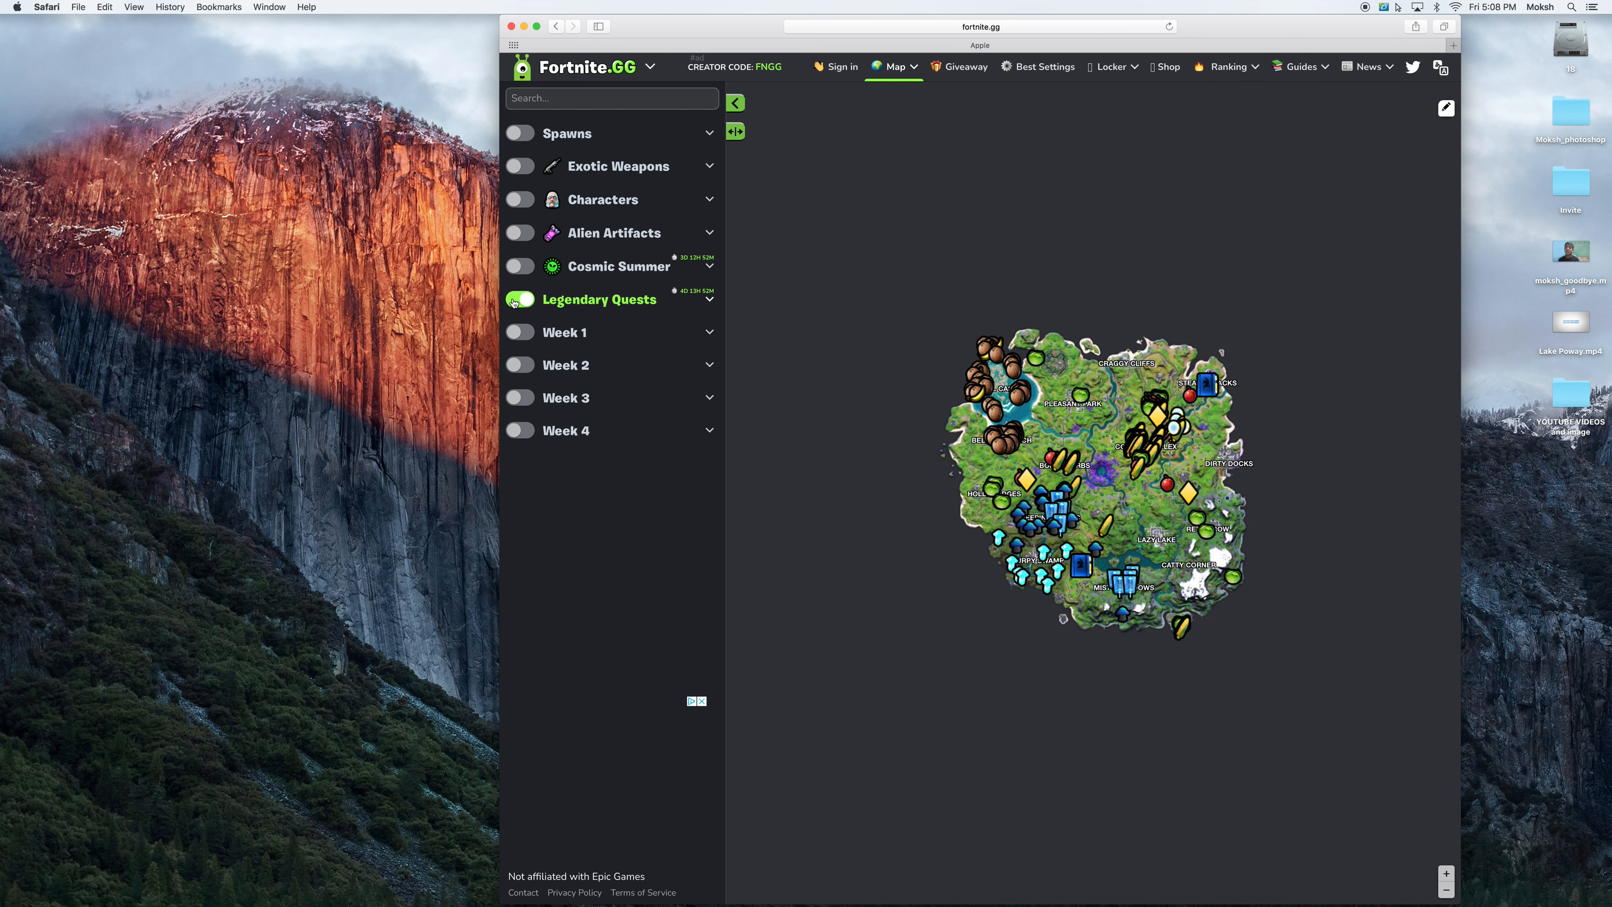
pyautogui.click(709, 299)
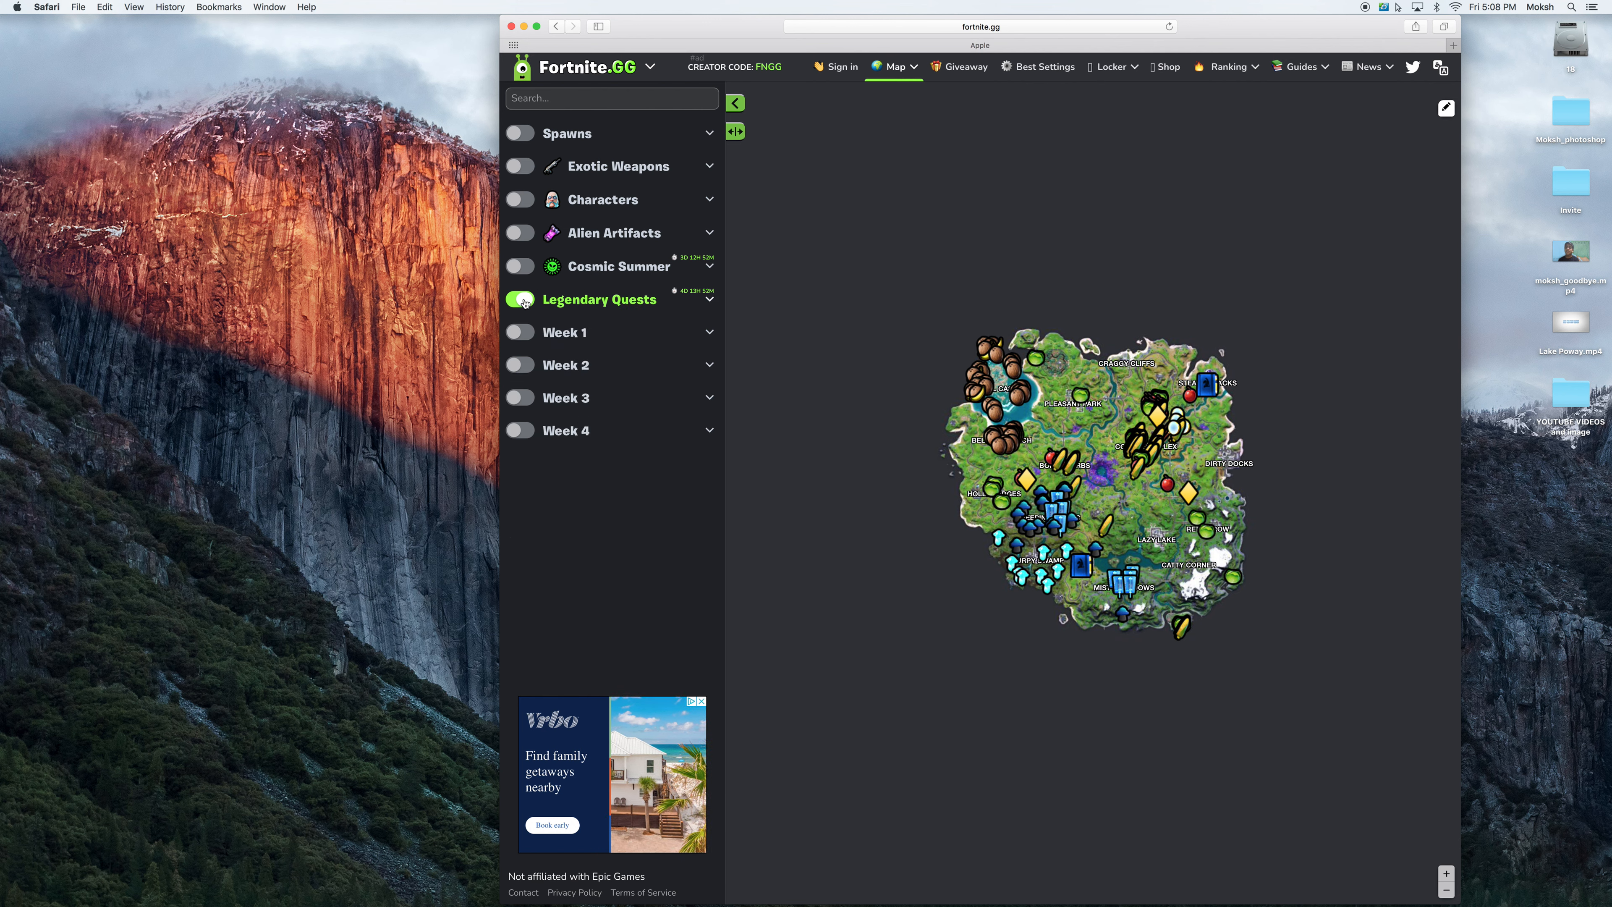
pyautogui.click(519, 299)
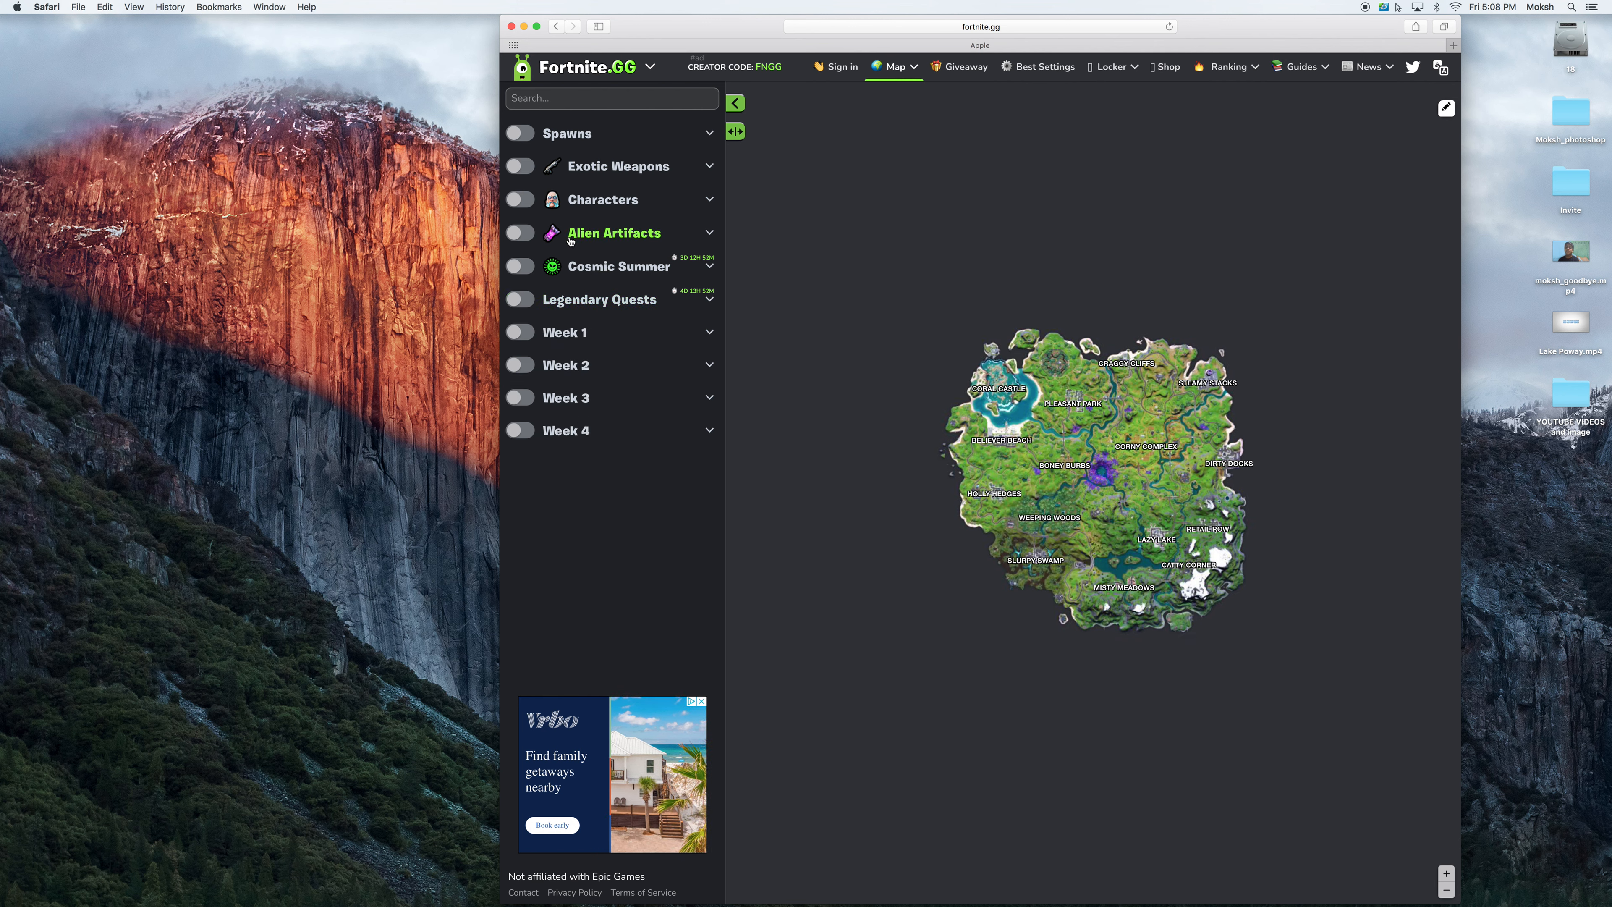
pyautogui.click(614, 232)
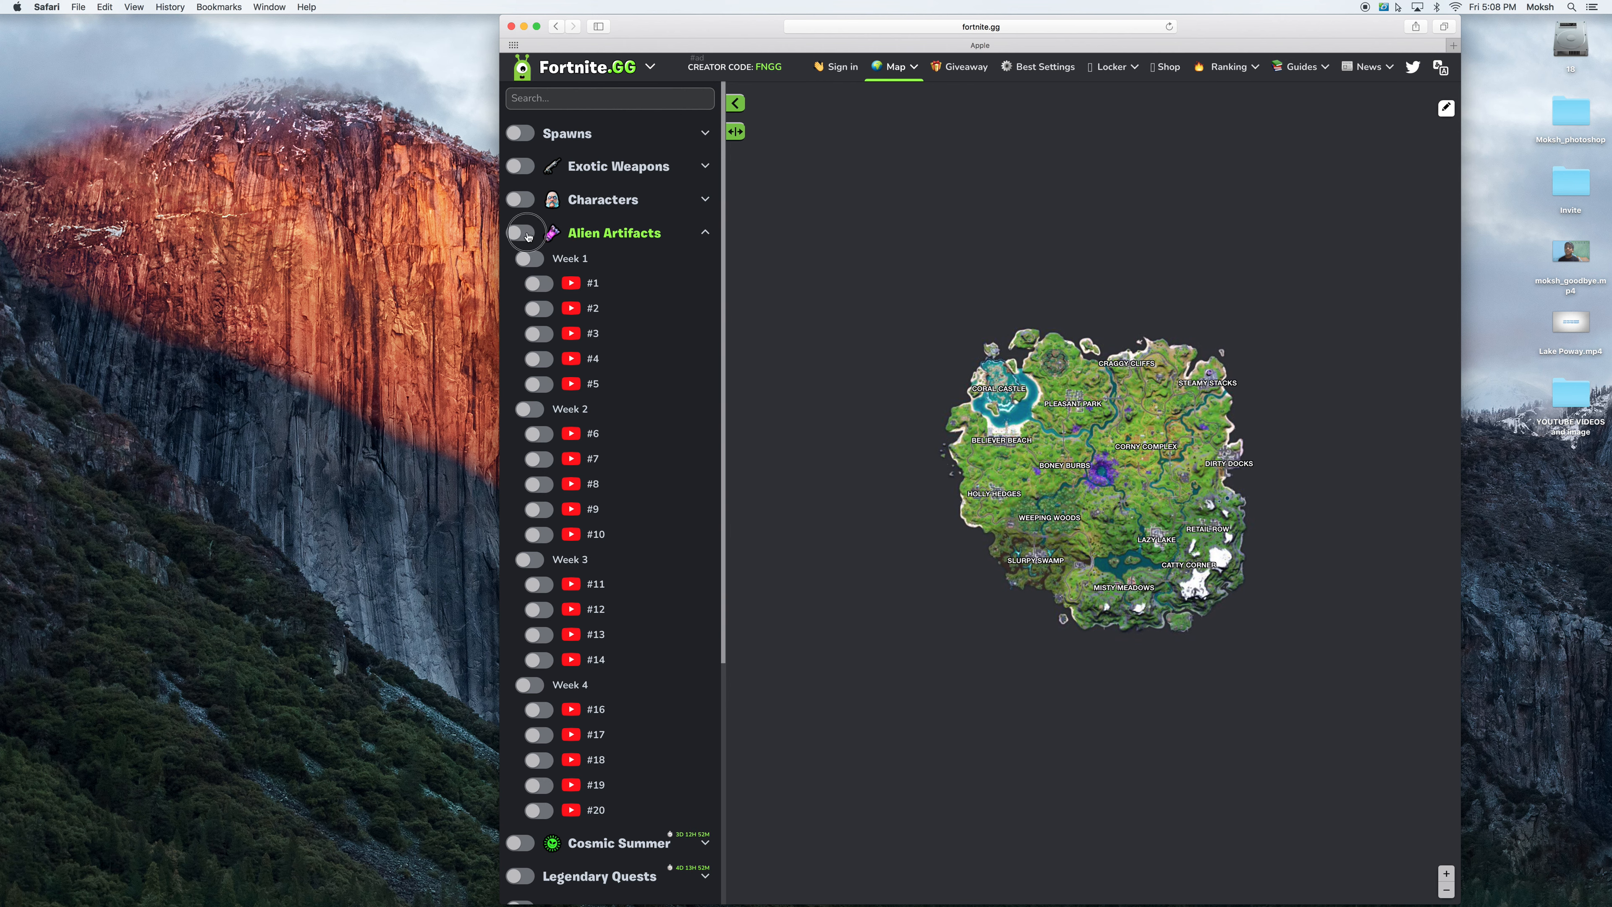
# - Preview Alien Artifact markers on and off, then collapse the Alien Artifacts week list
pyautogui.click(519, 233)
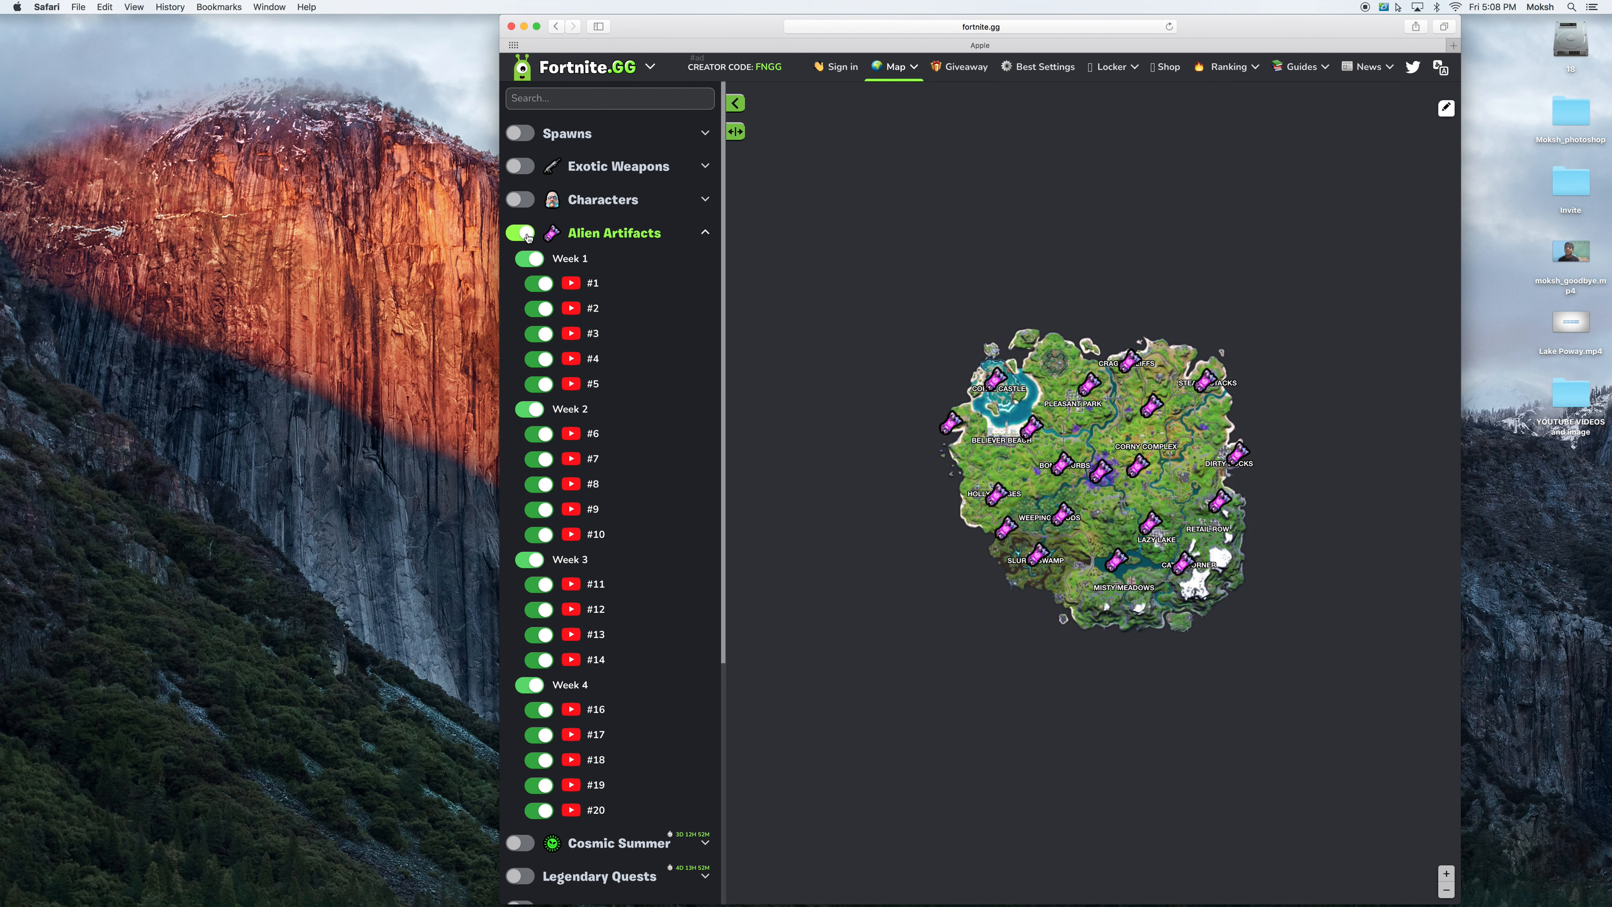
pyautogui.click(520, 232)
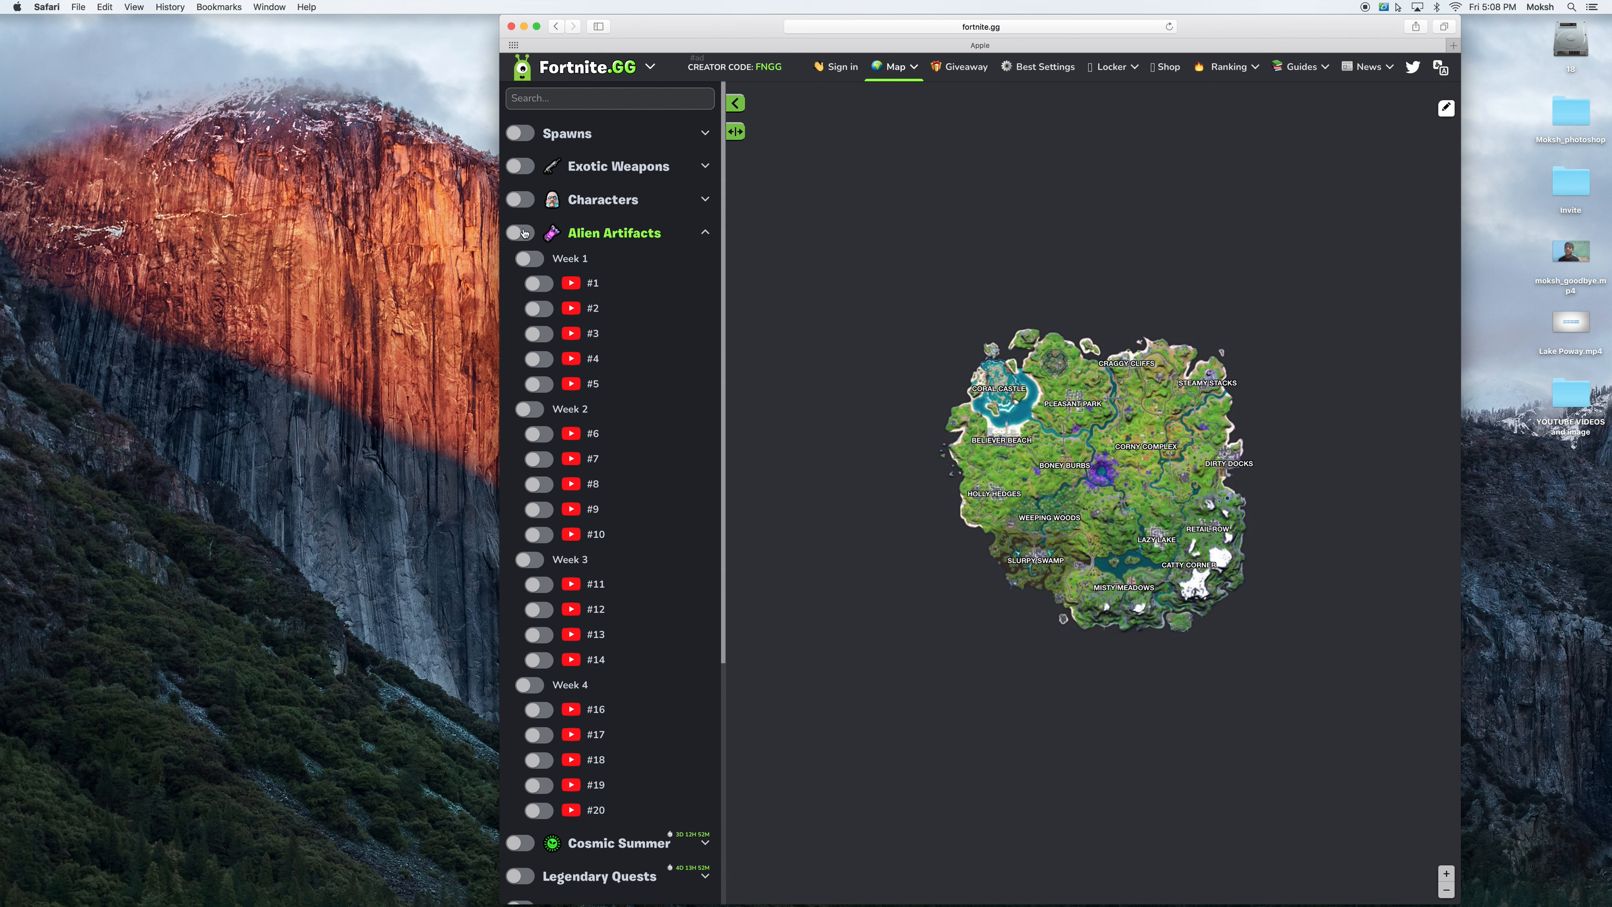
pyautogui.click(521, 233)
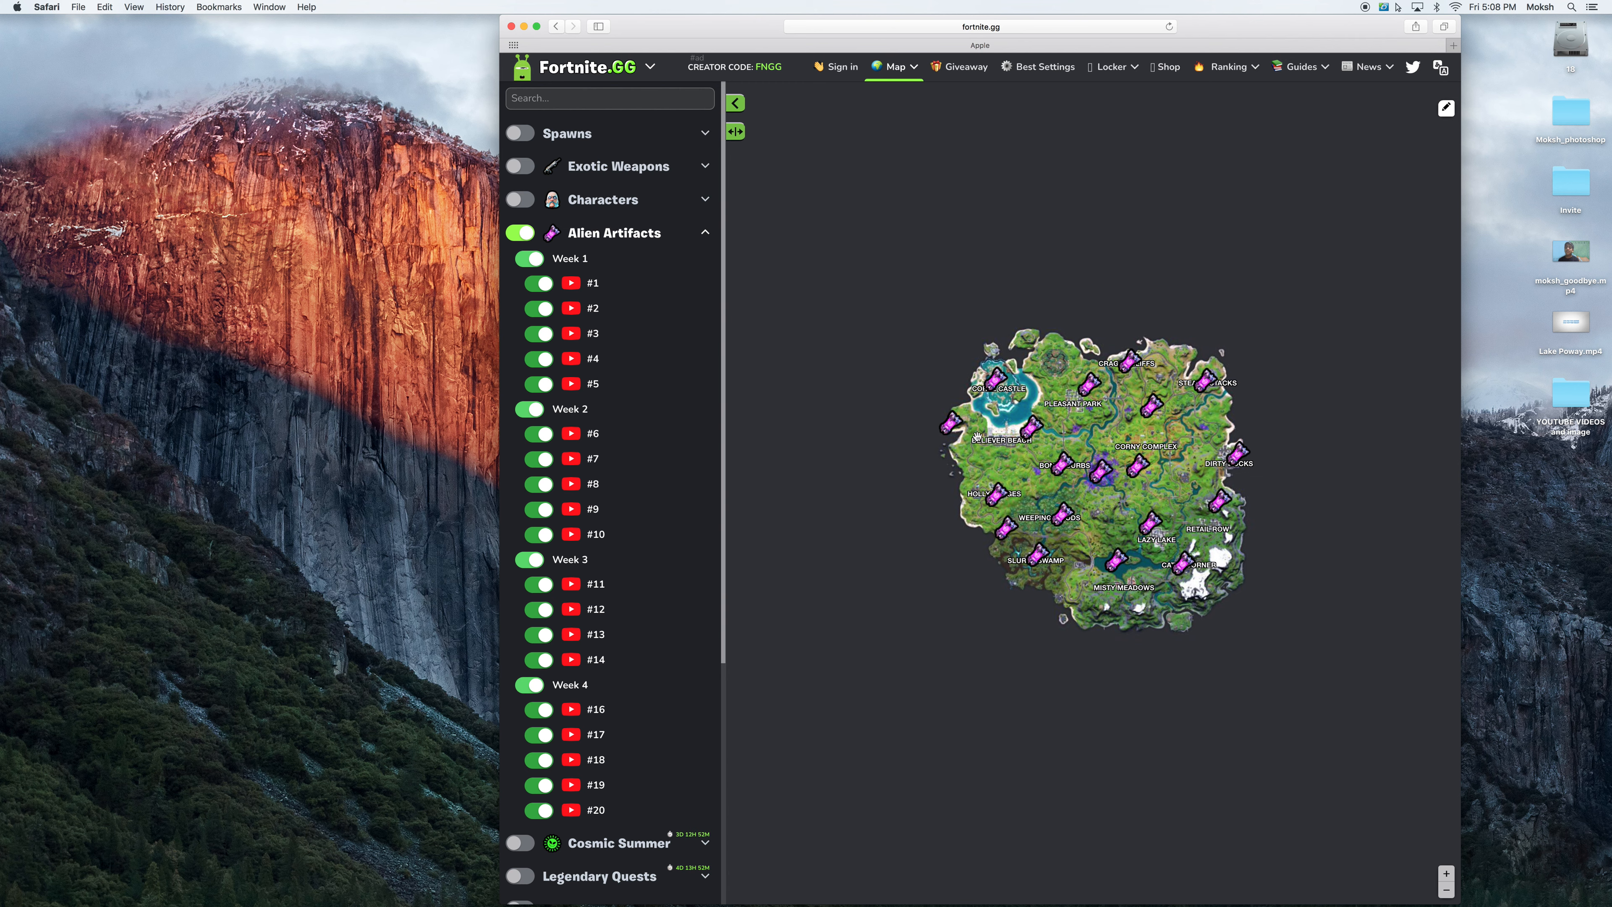
pyautogui.moveTo(671, 253)
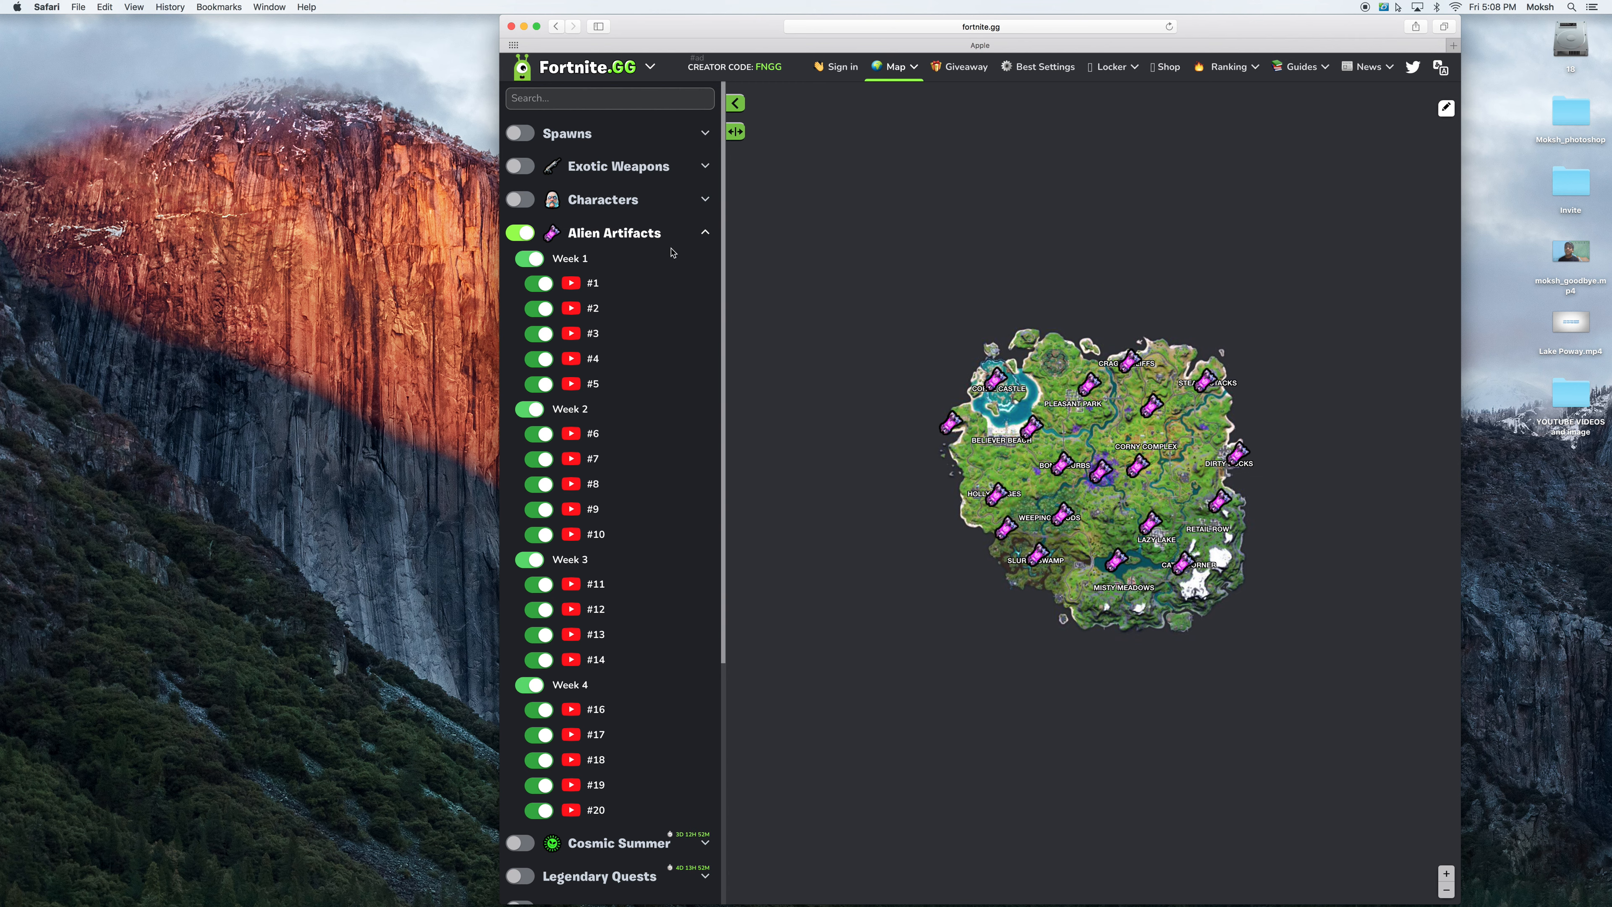
pyautogui.click(706, 233)
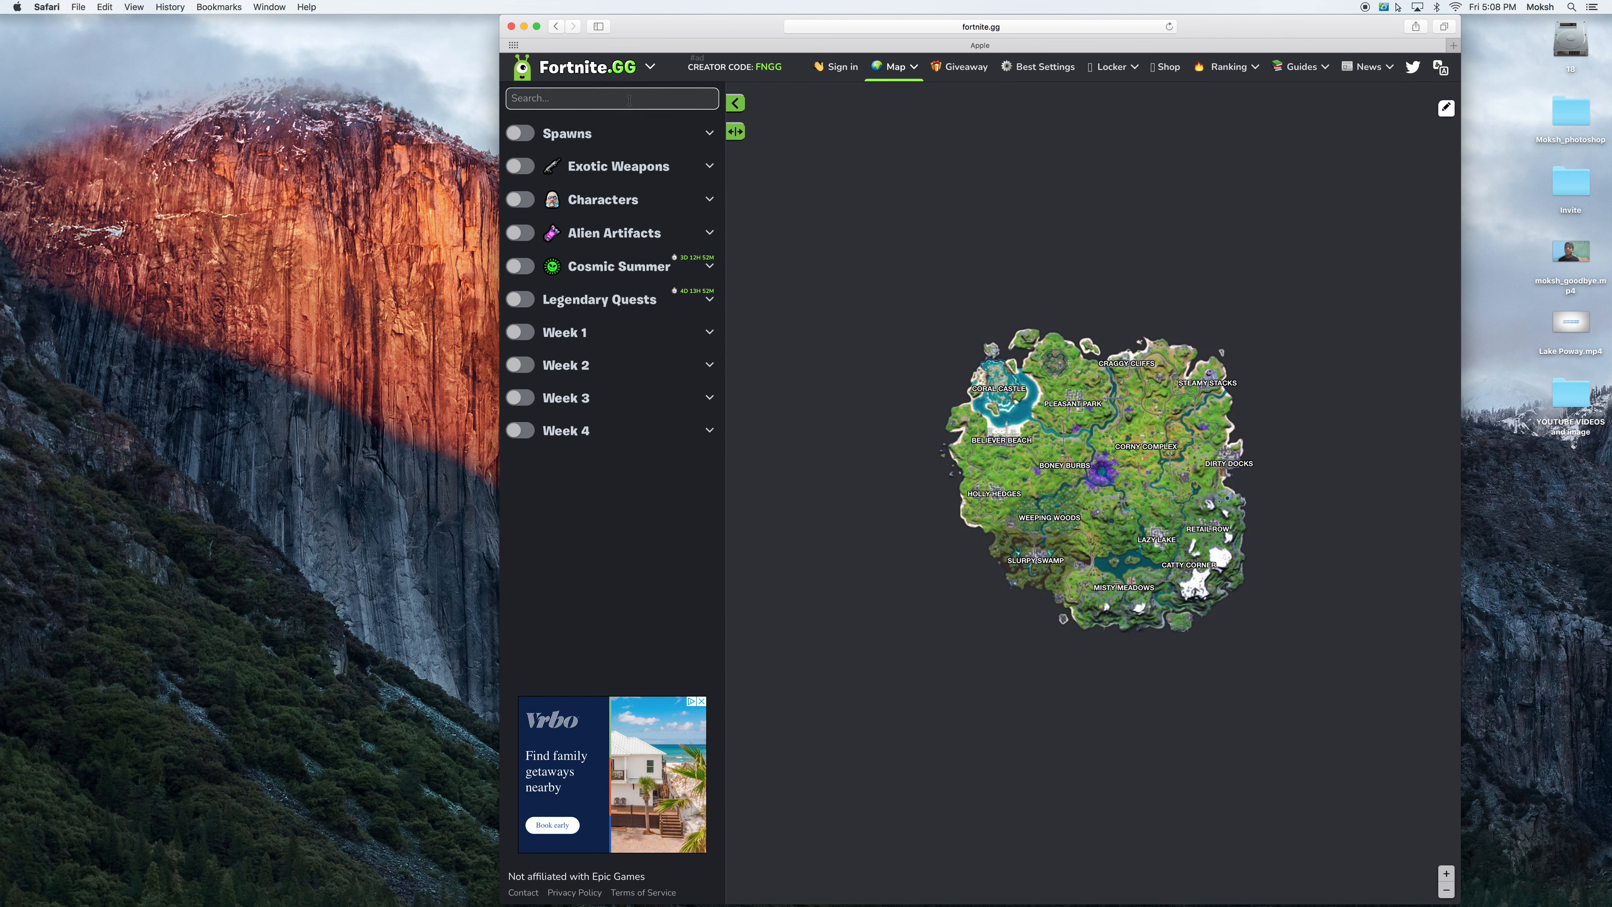
pyautogui.write('co')
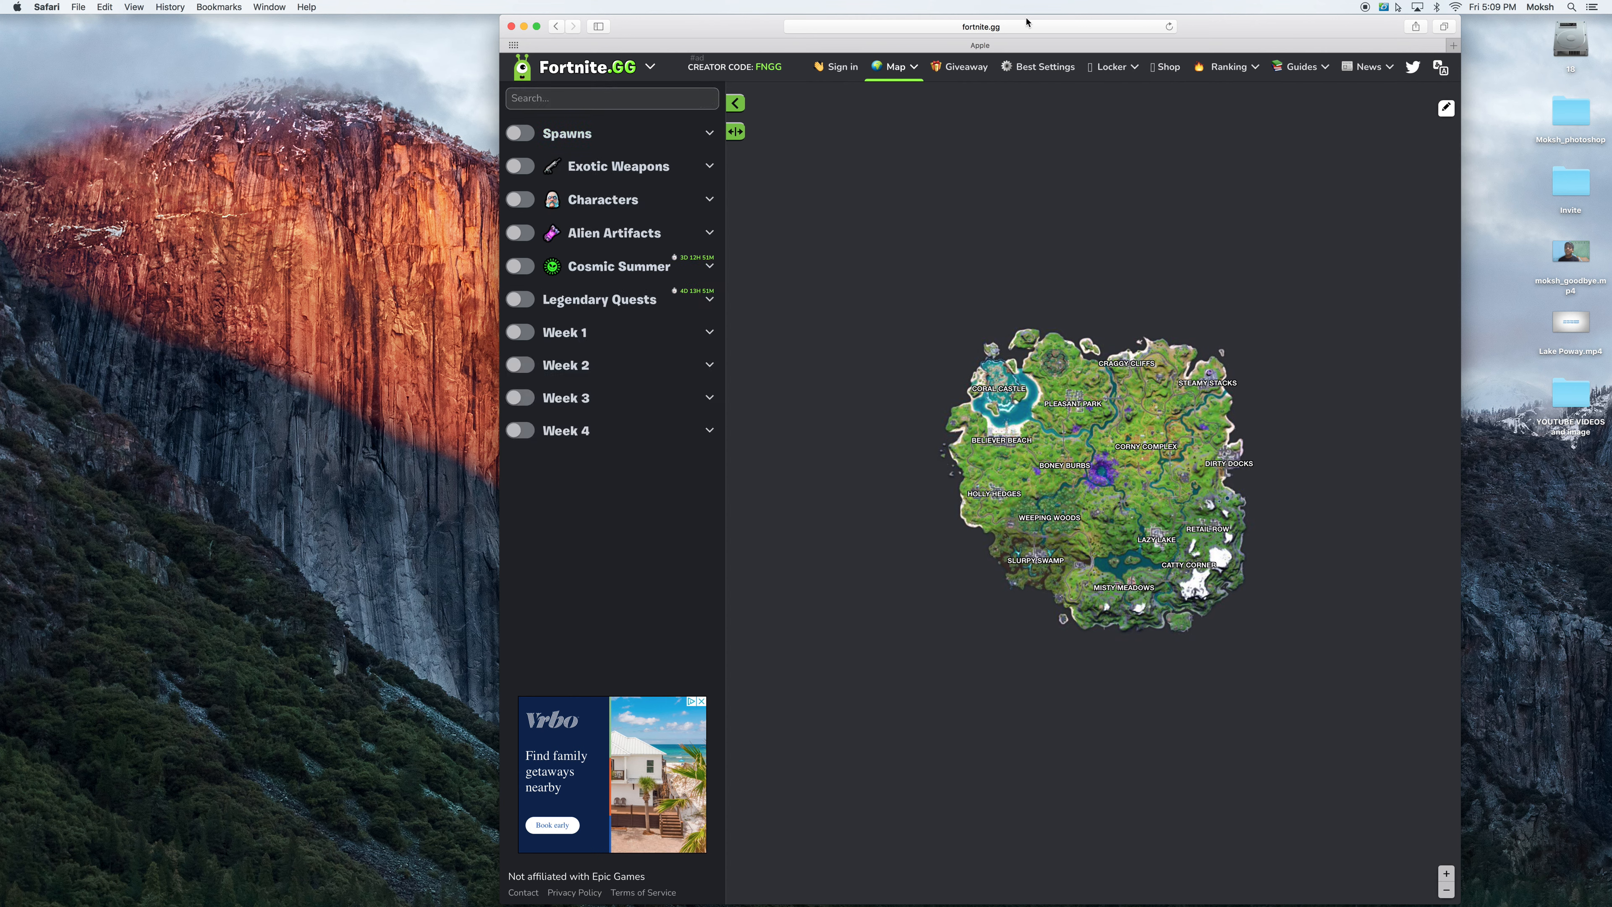
# - Search Google from the address bar for 'cosmic chest locations'
pyautogui.click(977, 27)
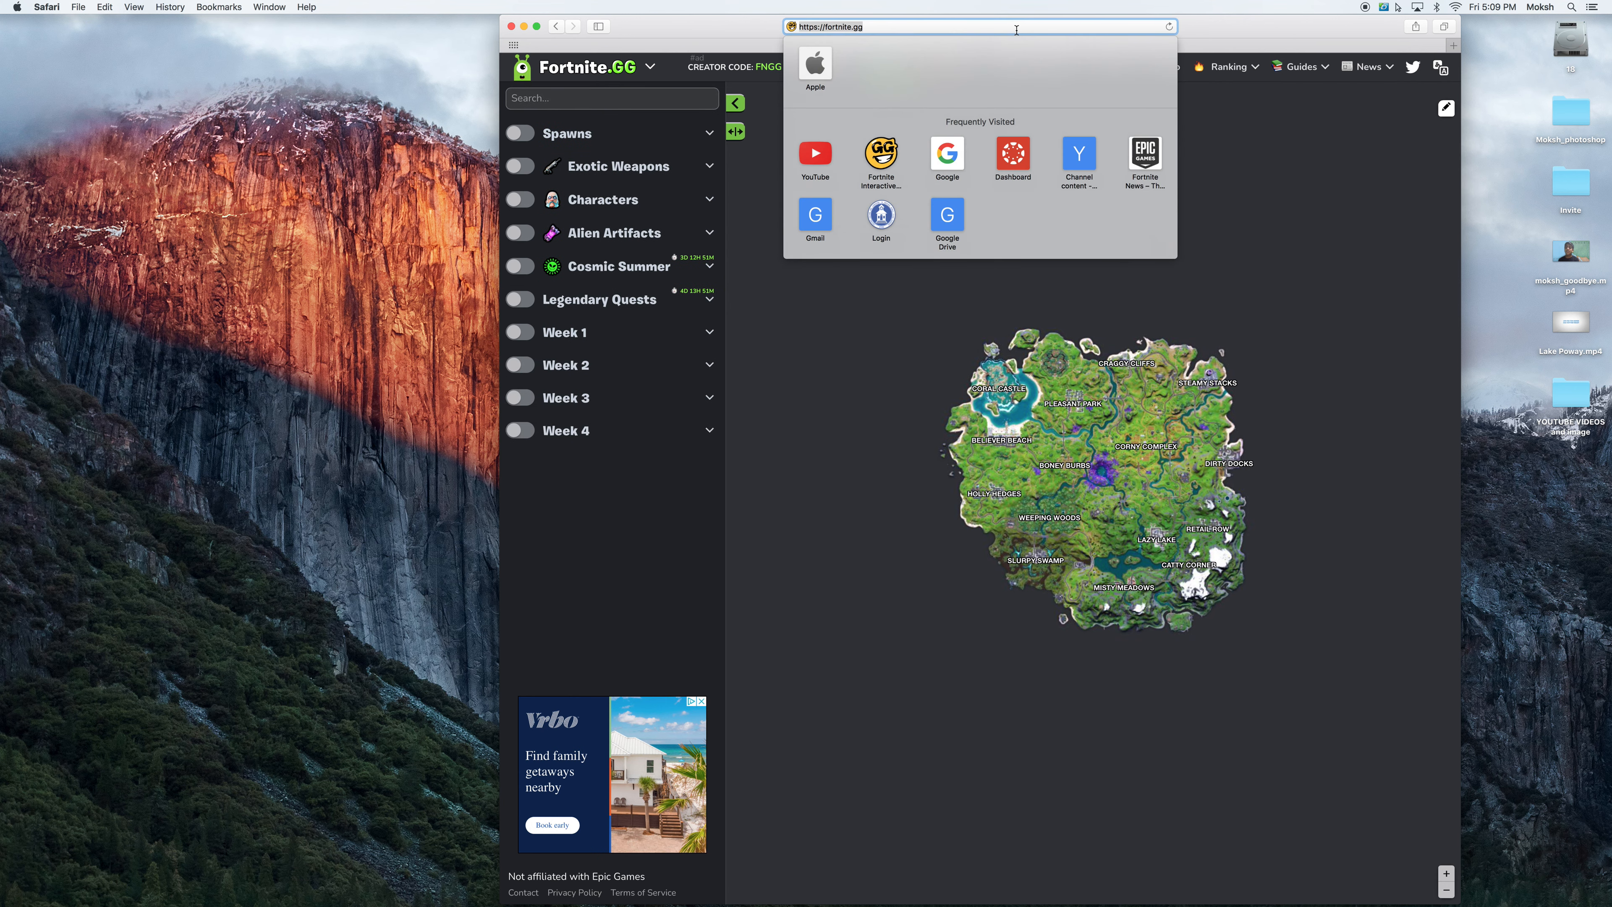
pyautogui.write('cosmic chest locations')
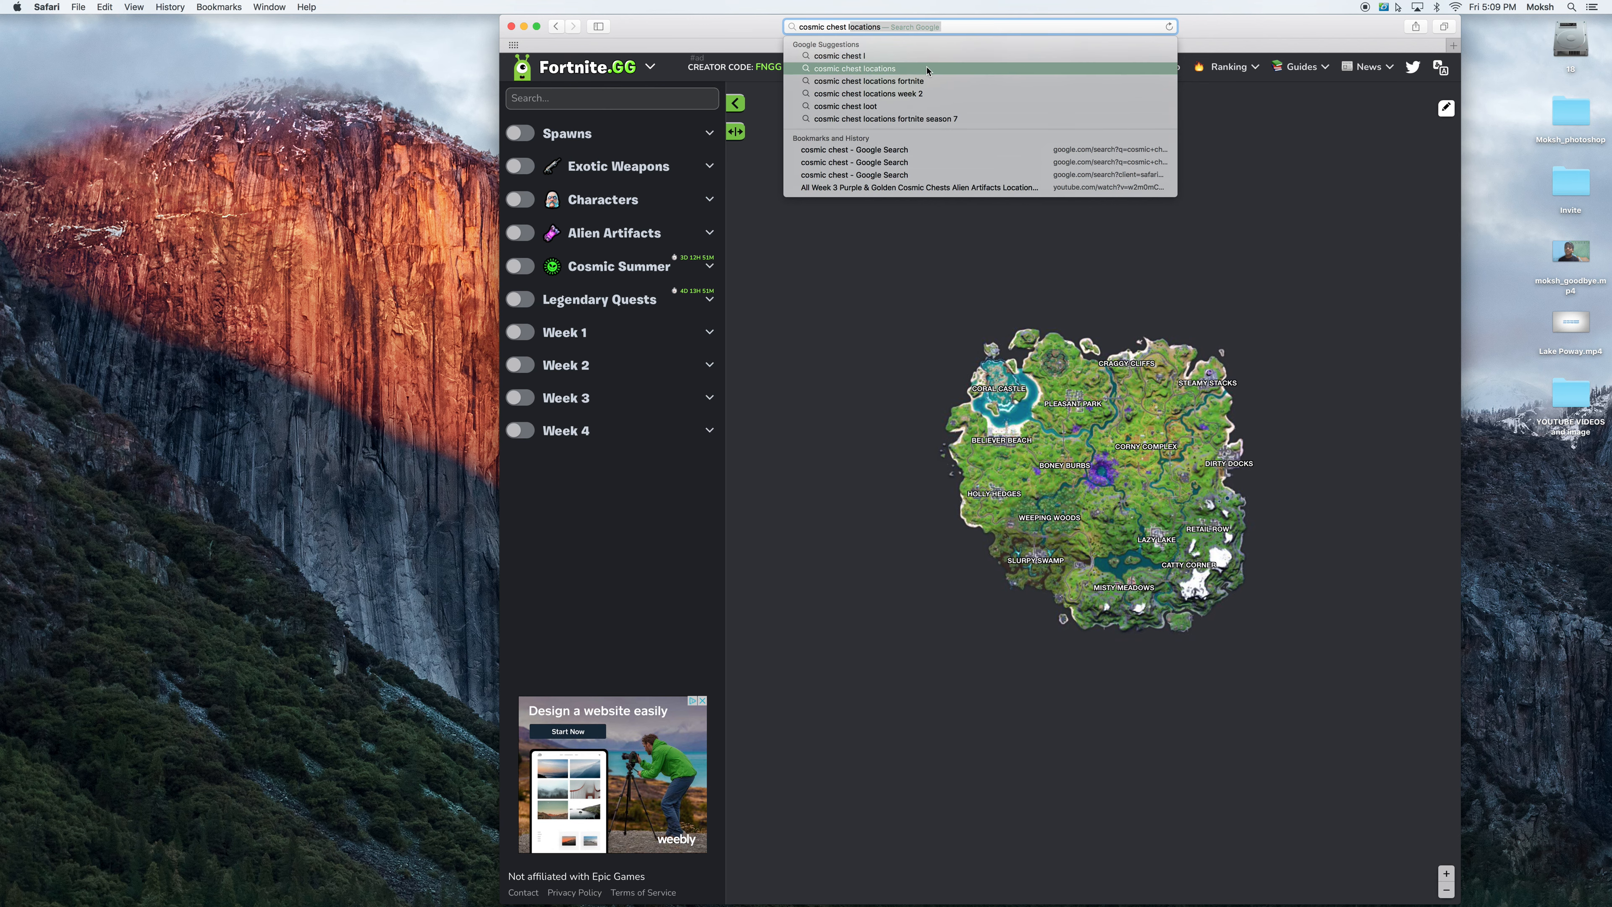
pyautogui.click(858, 68)
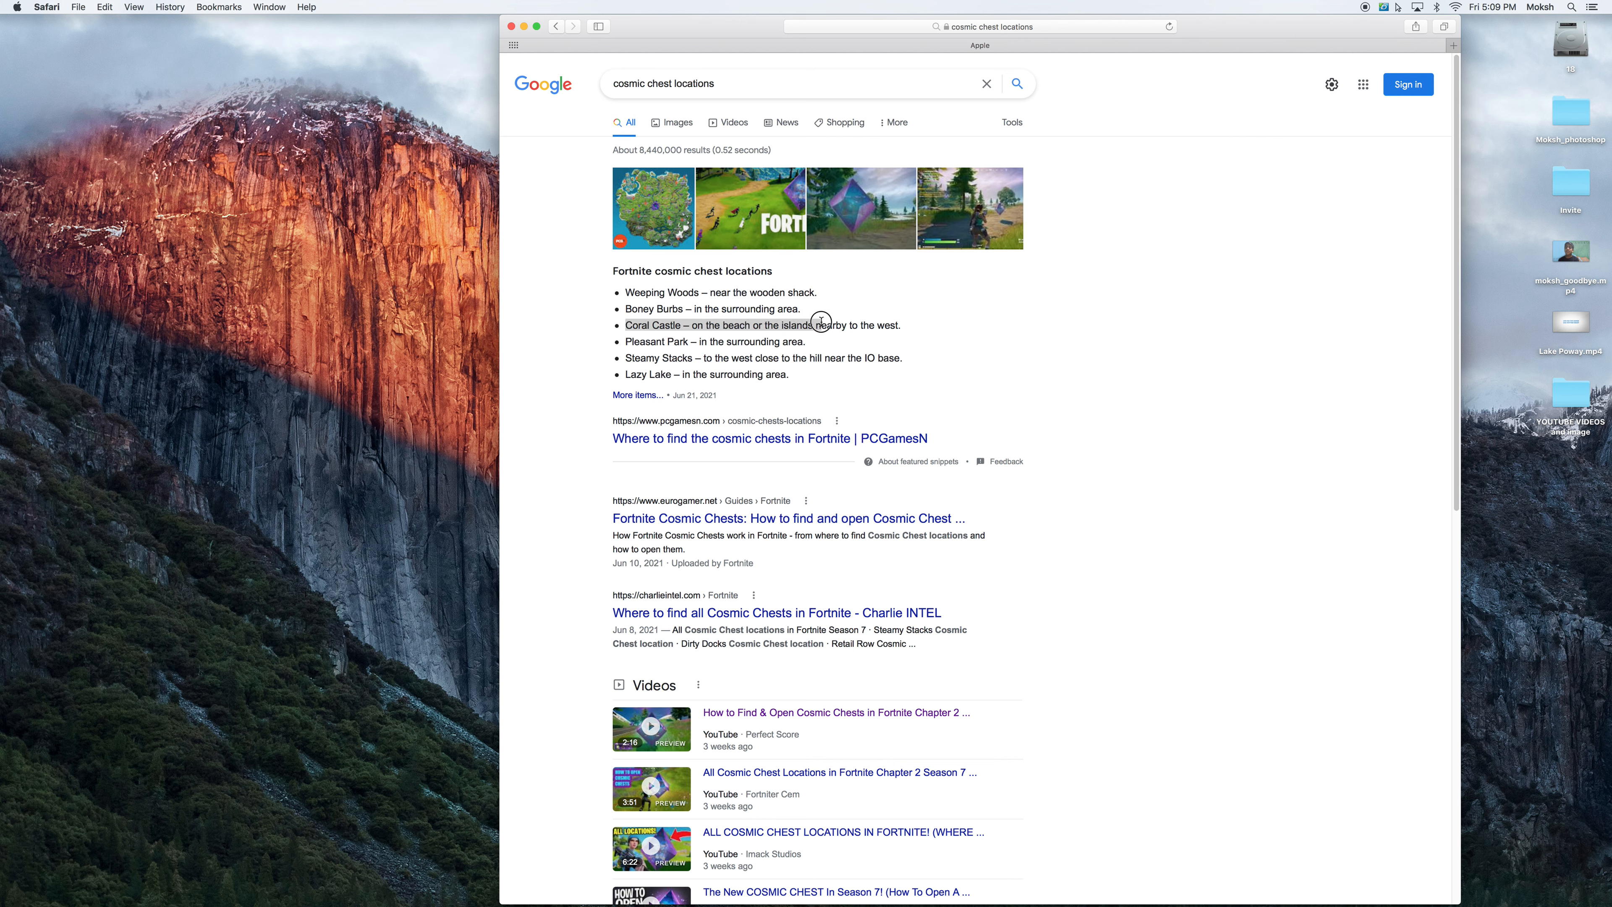
# - Highlight the Steamy Stacks snippet line, then open the full PCGamesN cosmic chests guide
pyautogui.moveTo(820, 325); pyautogui.dragTo(805, 357)
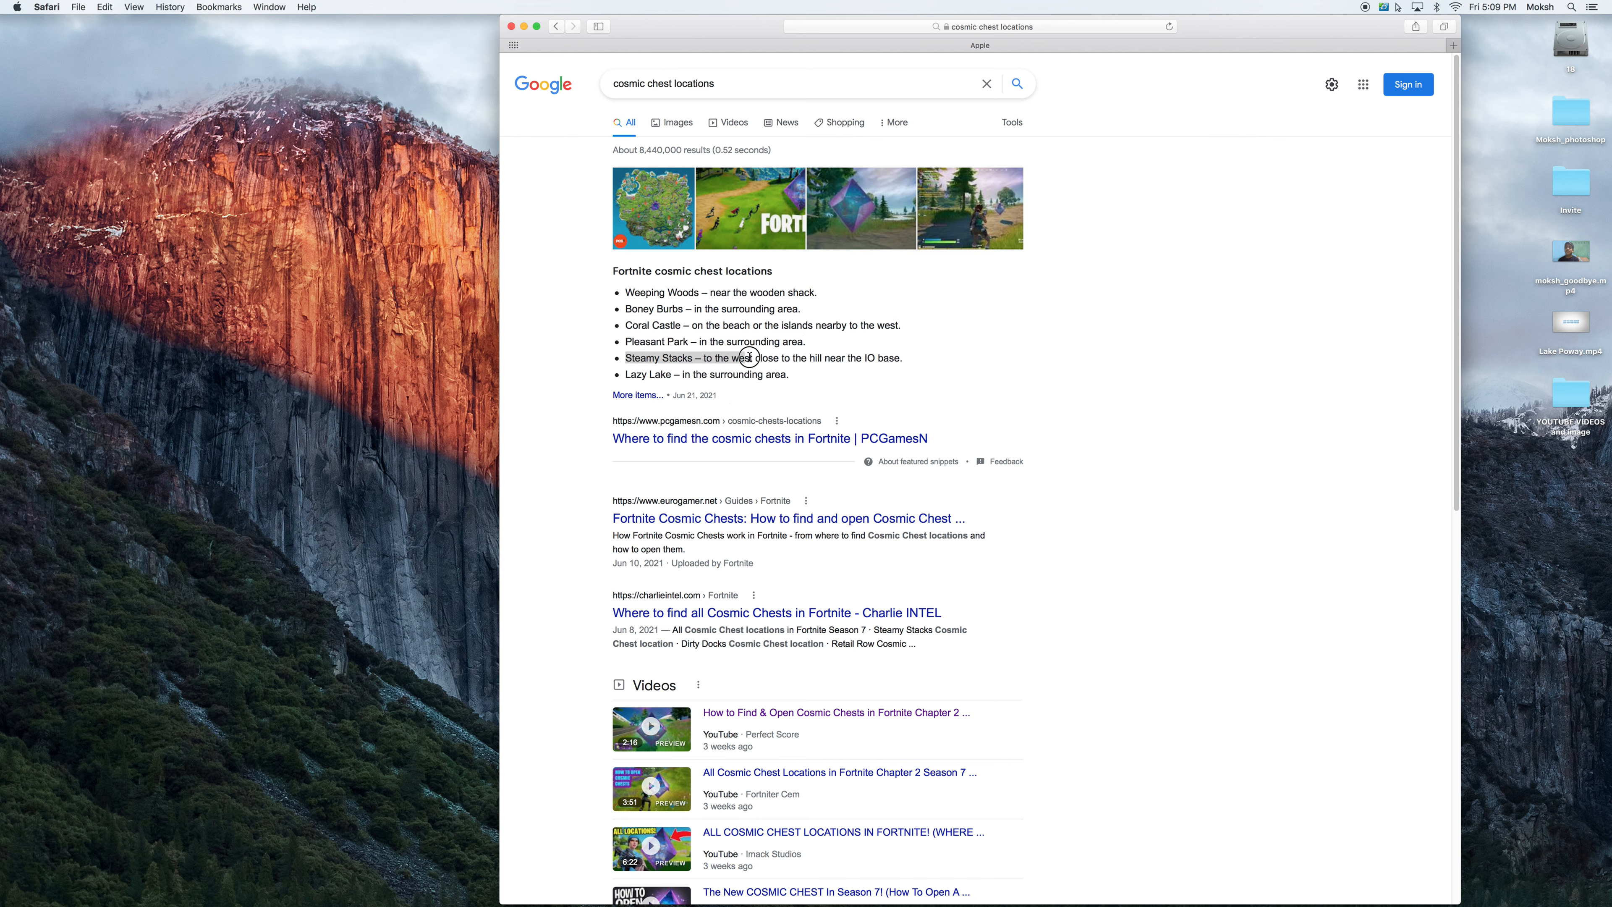
pyautogui.tripleClick(763, 358)
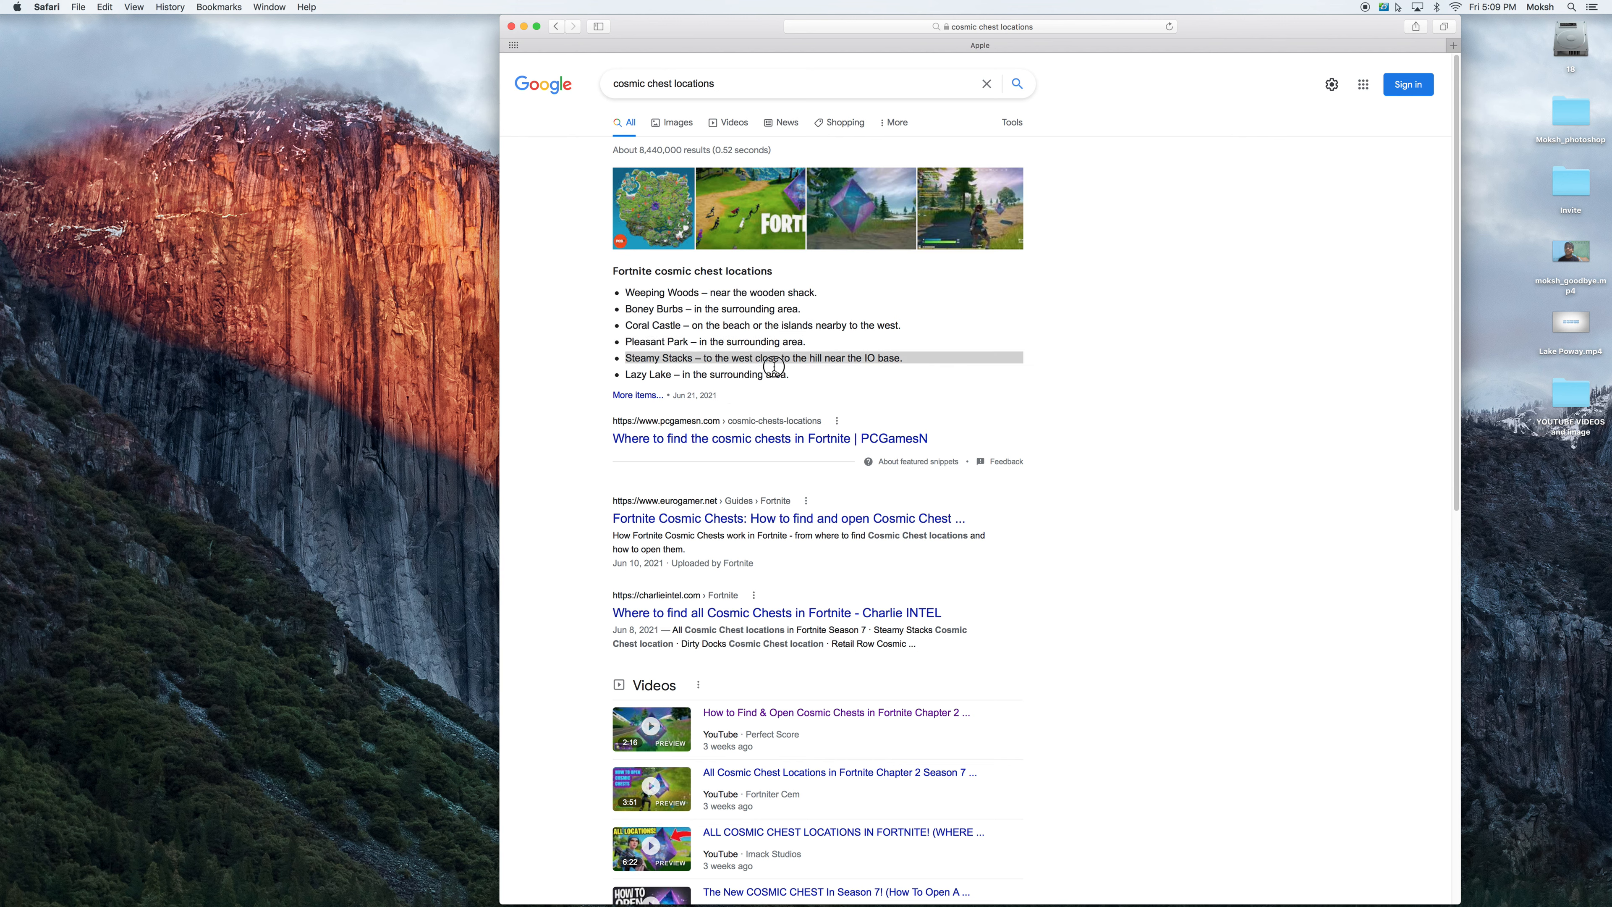
pyautogui.moveTo(774, 372)
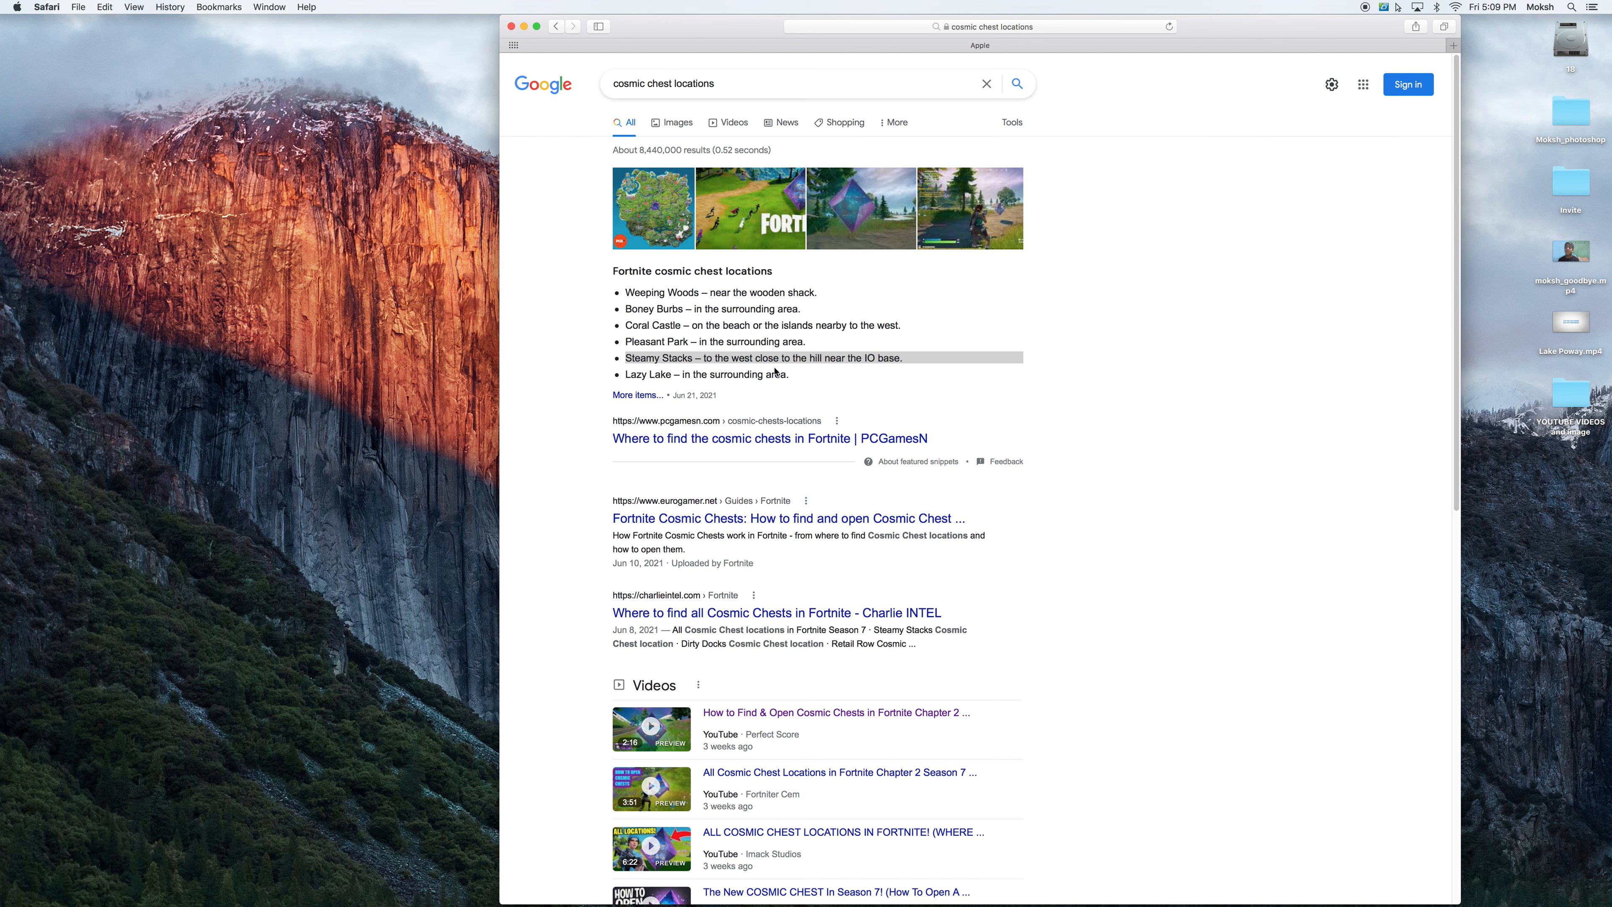
pyautogui.moveTo(776, 391)
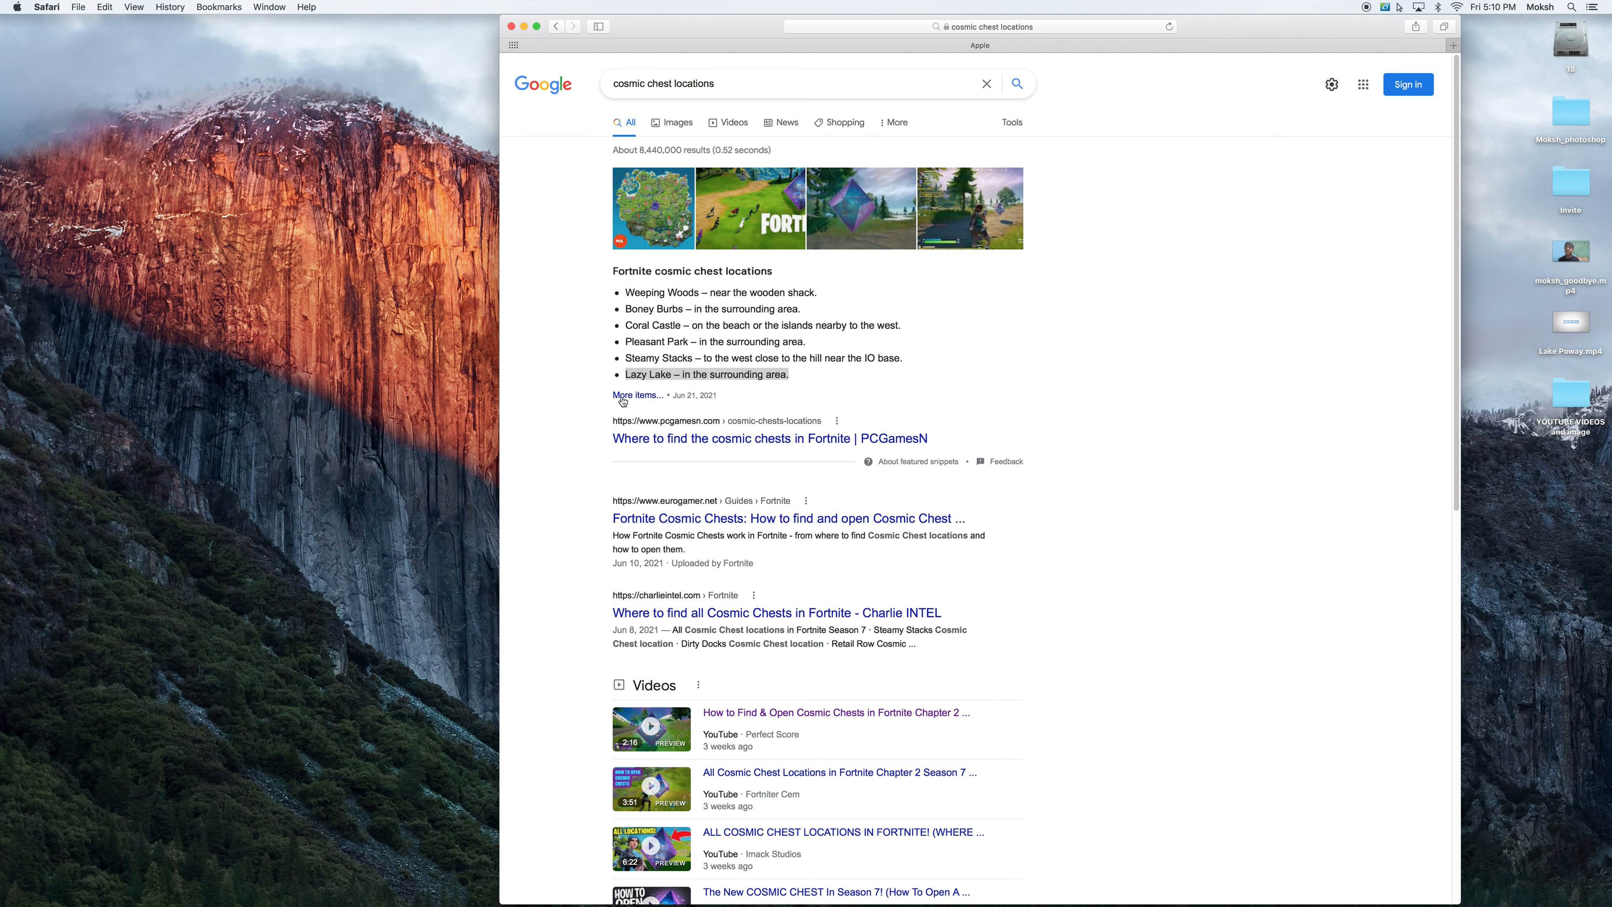
pyautogui.click(770, 438)
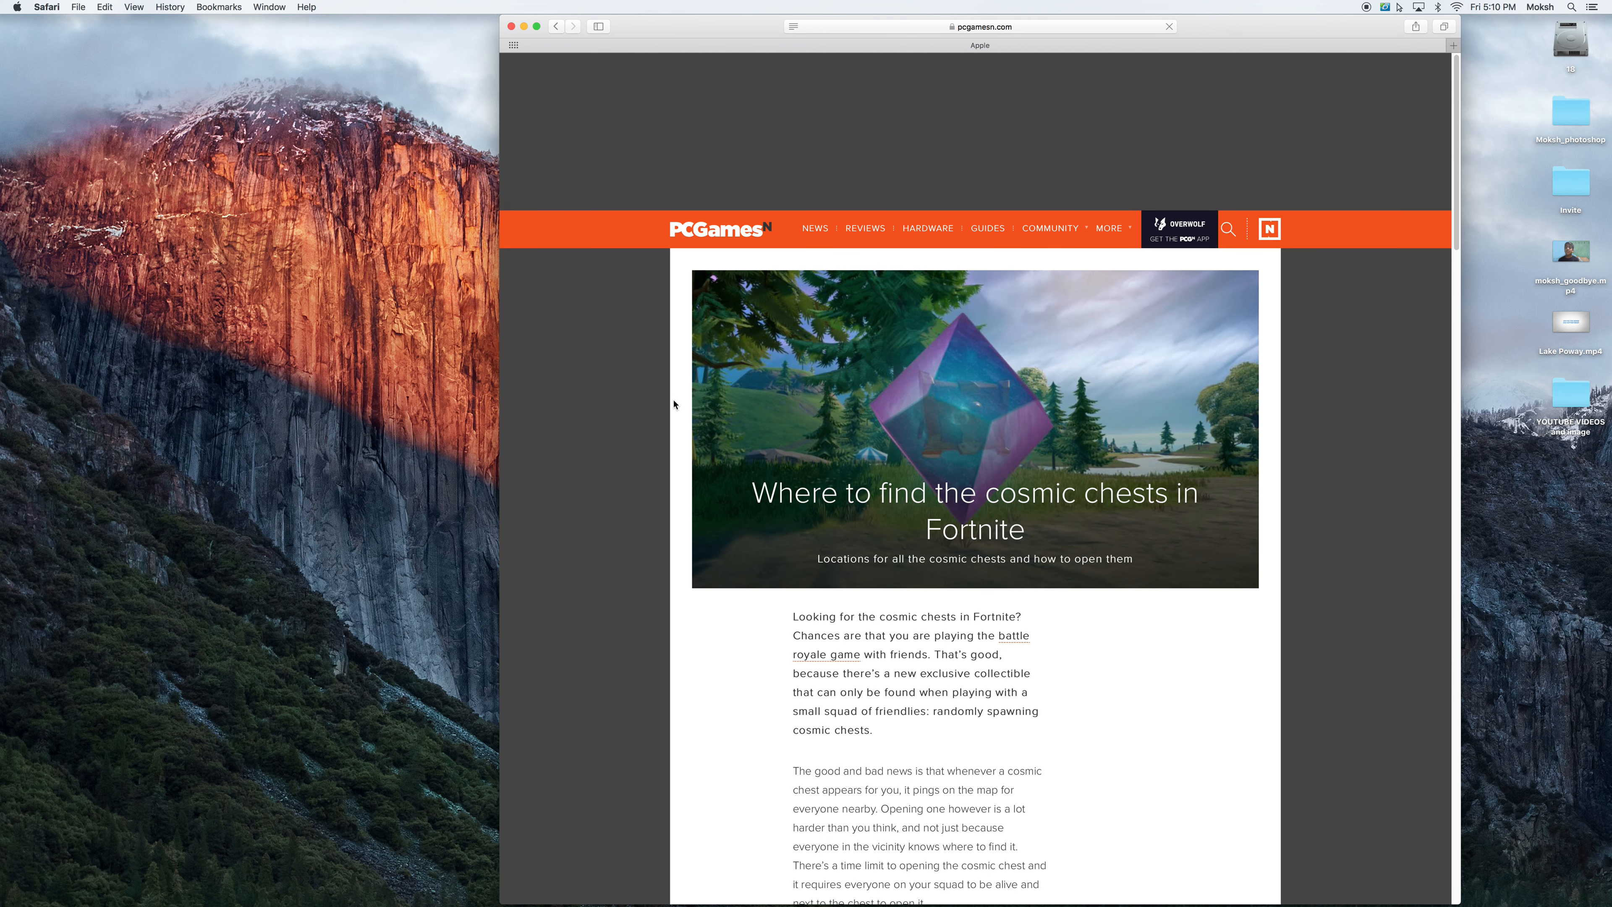
pyautogui.moveTo(1011, 392)
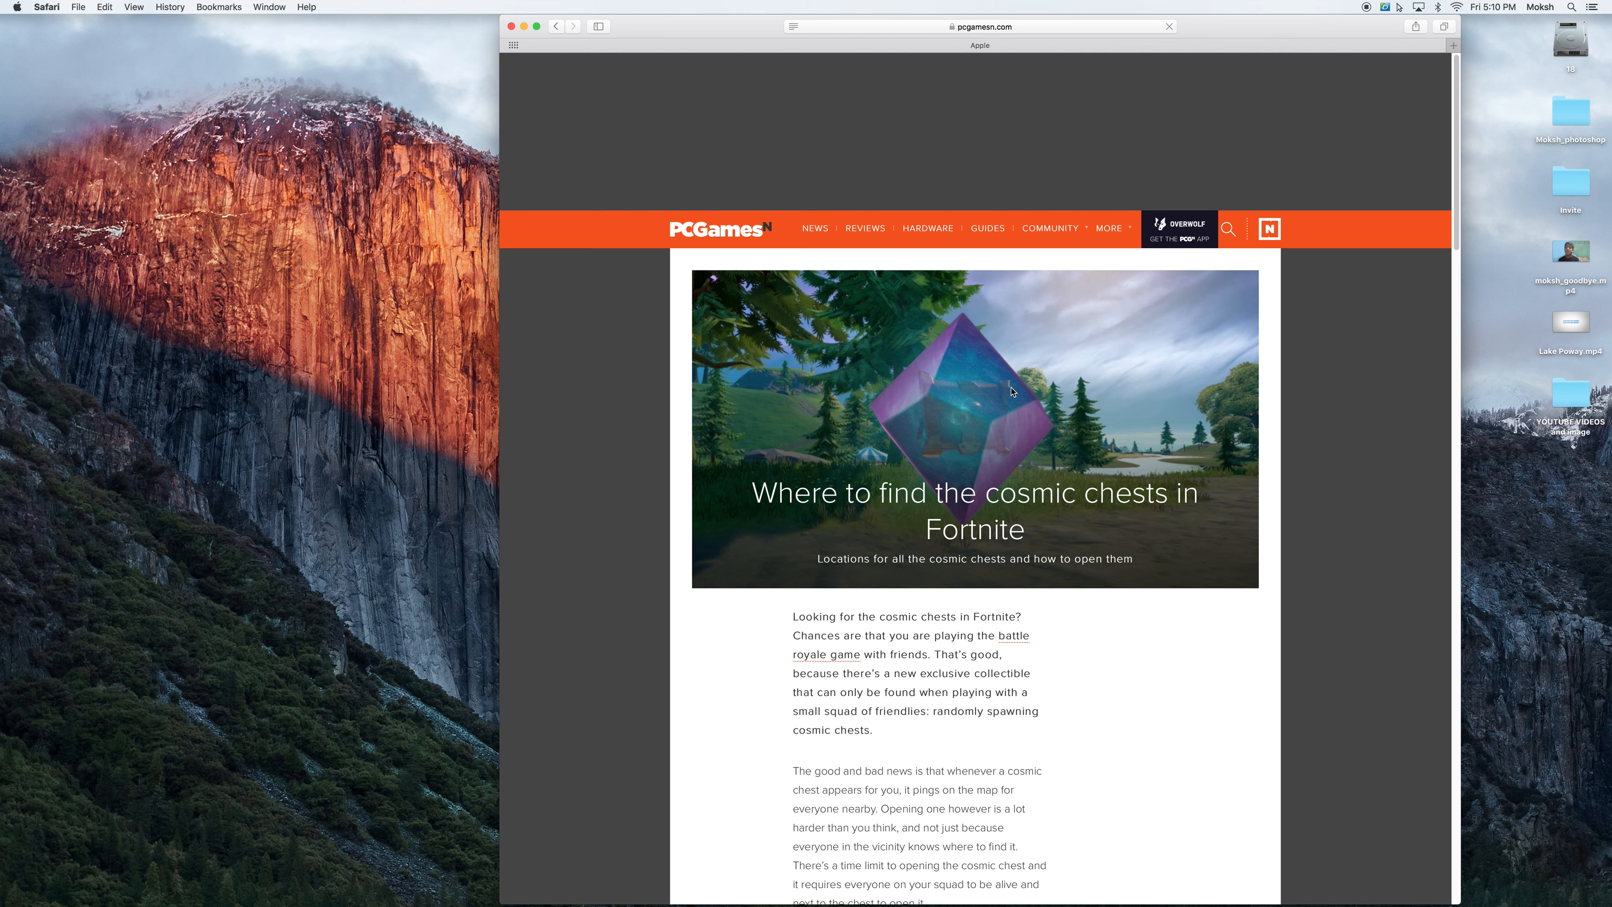
# - Read PCGamesN's list of twelve cosmic chest spawn locations, then go back to the Google results
pyautogui.scroll(-3)
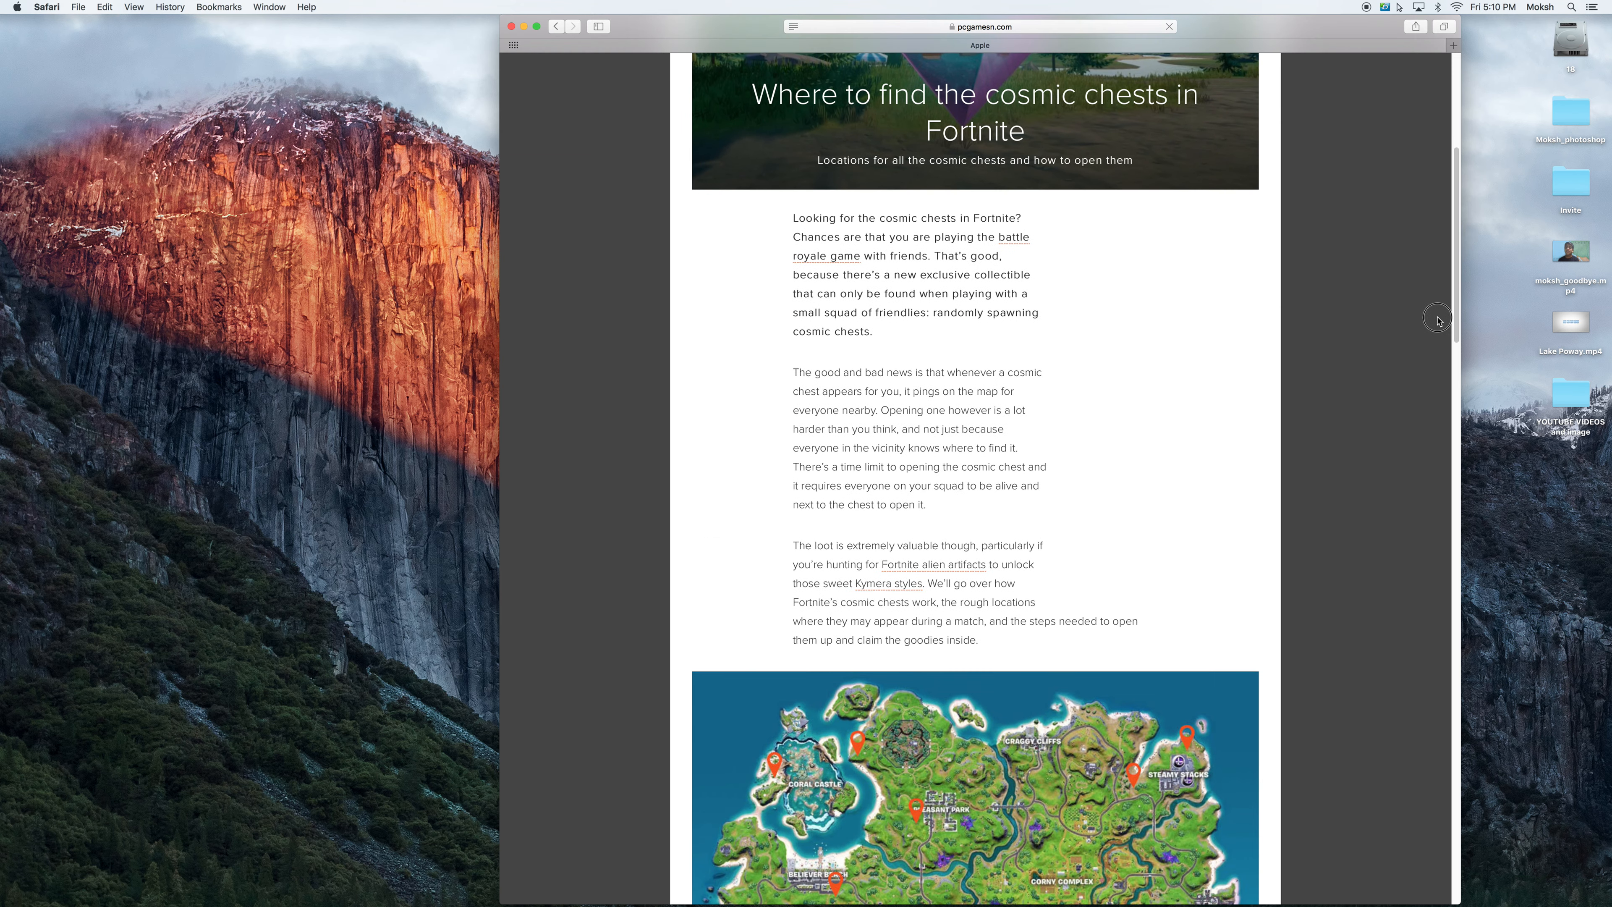
pyautogui.scroll(-3)
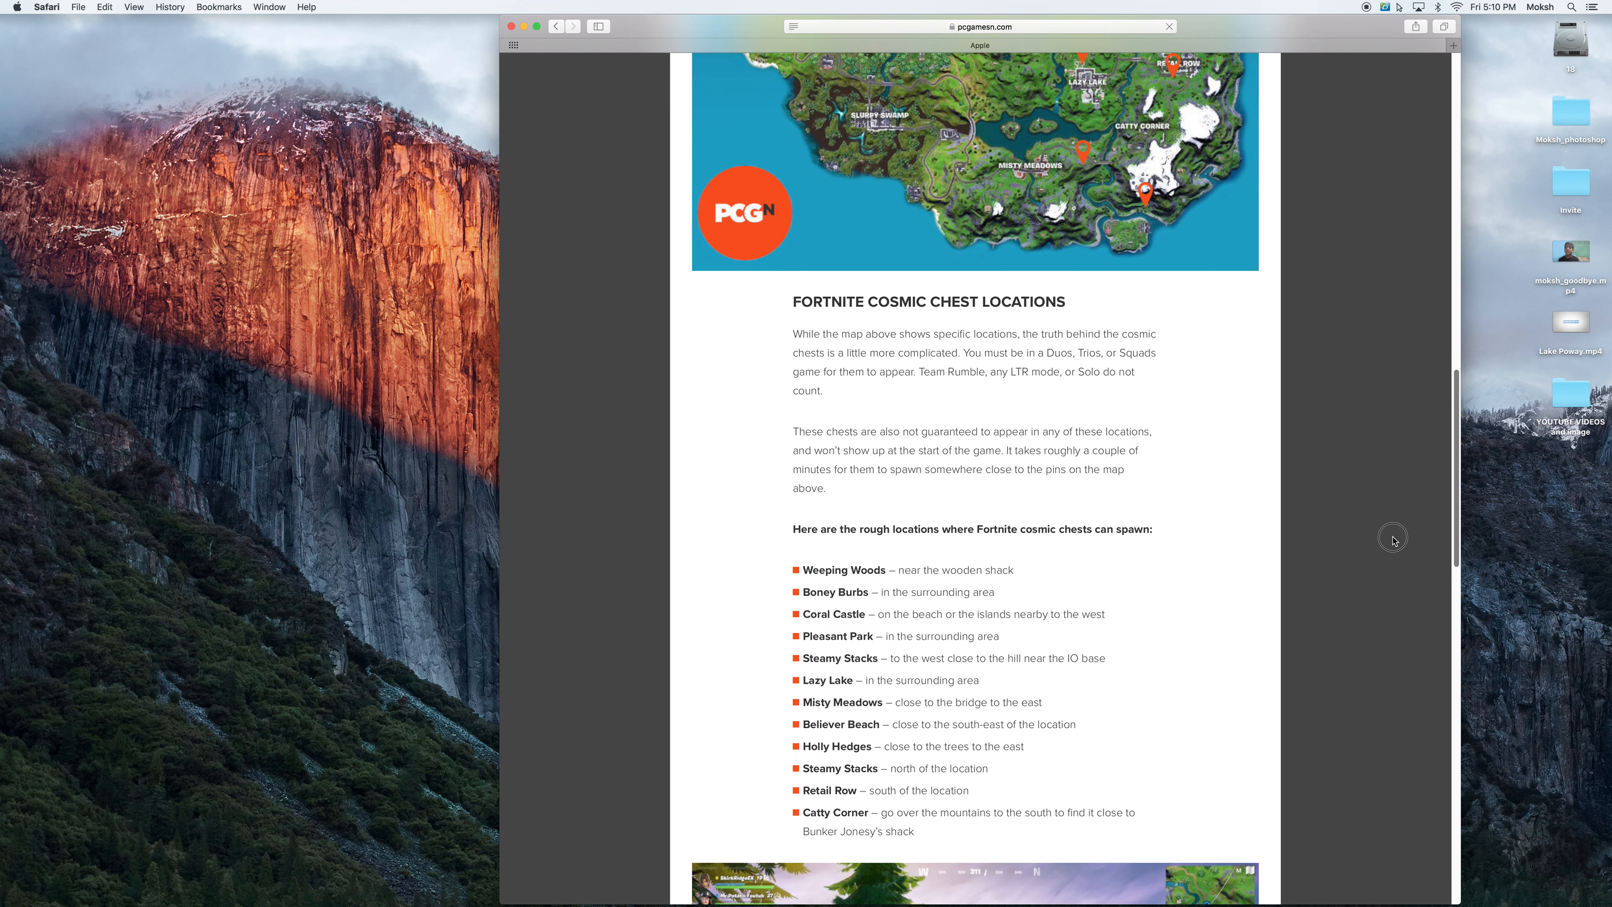
pyautogui.scroll(-3)
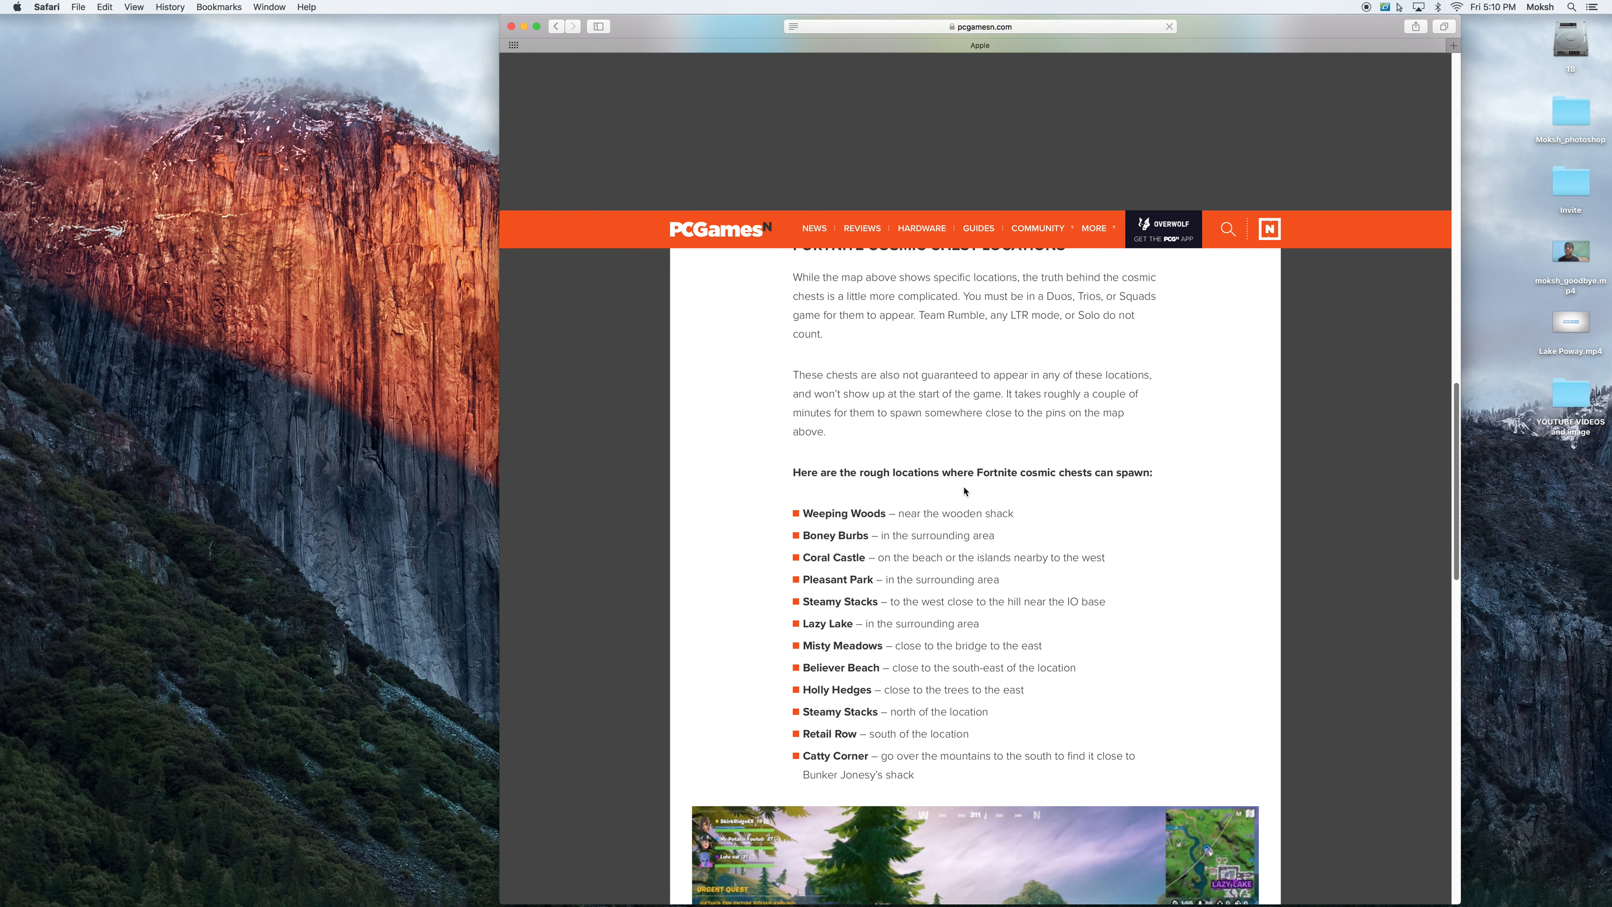
pyautogui.scroll(-3)
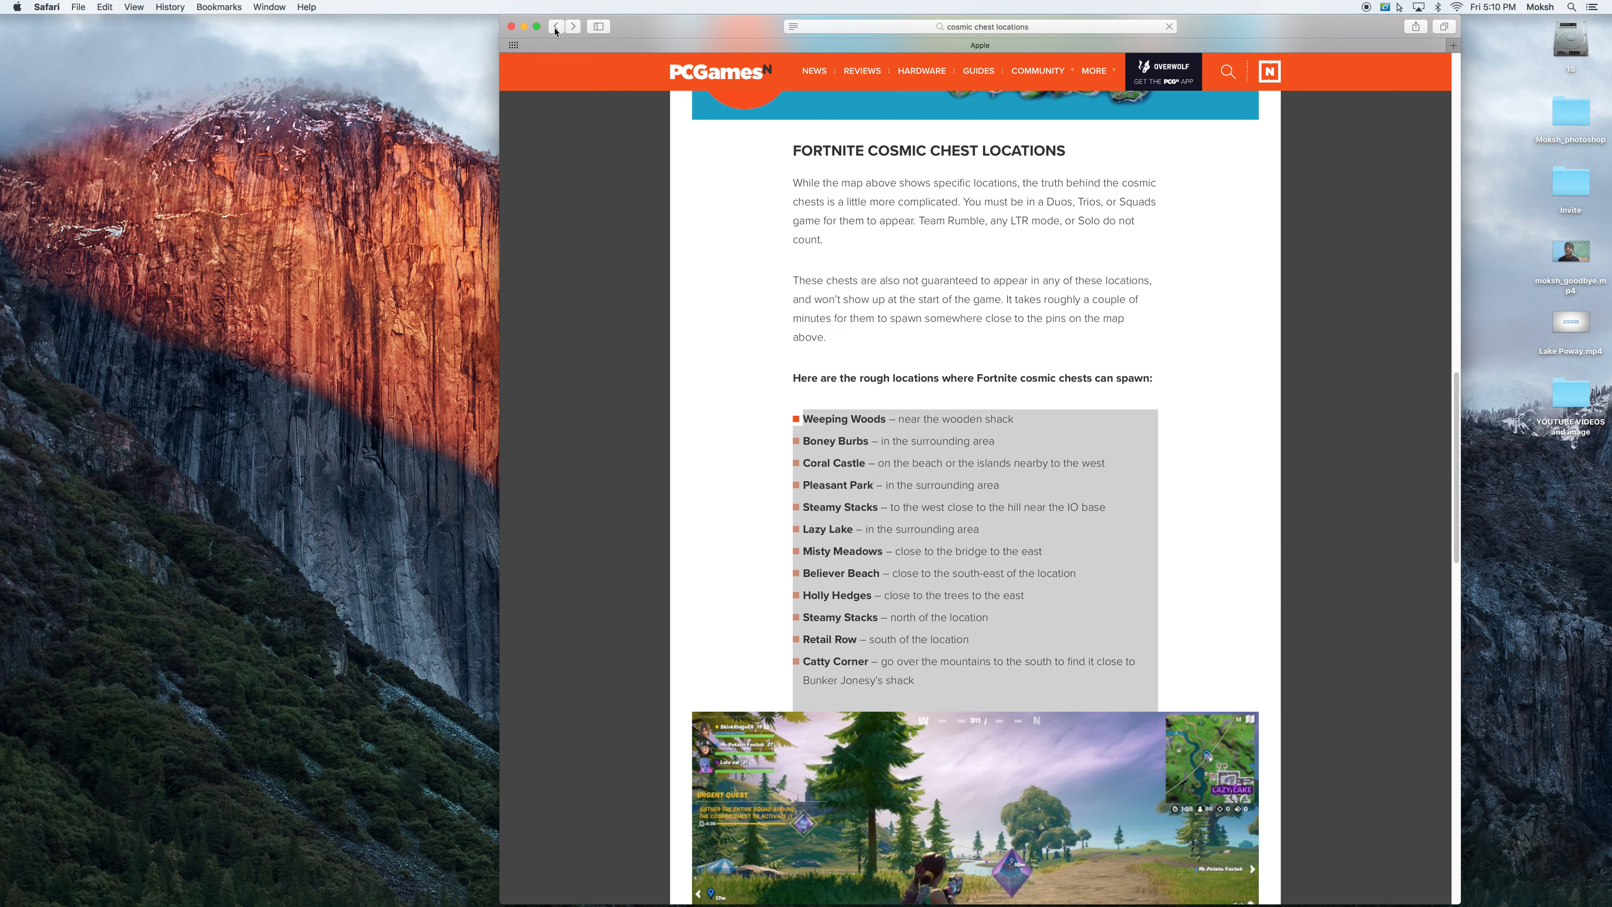
pyautogui.click(555, 26)
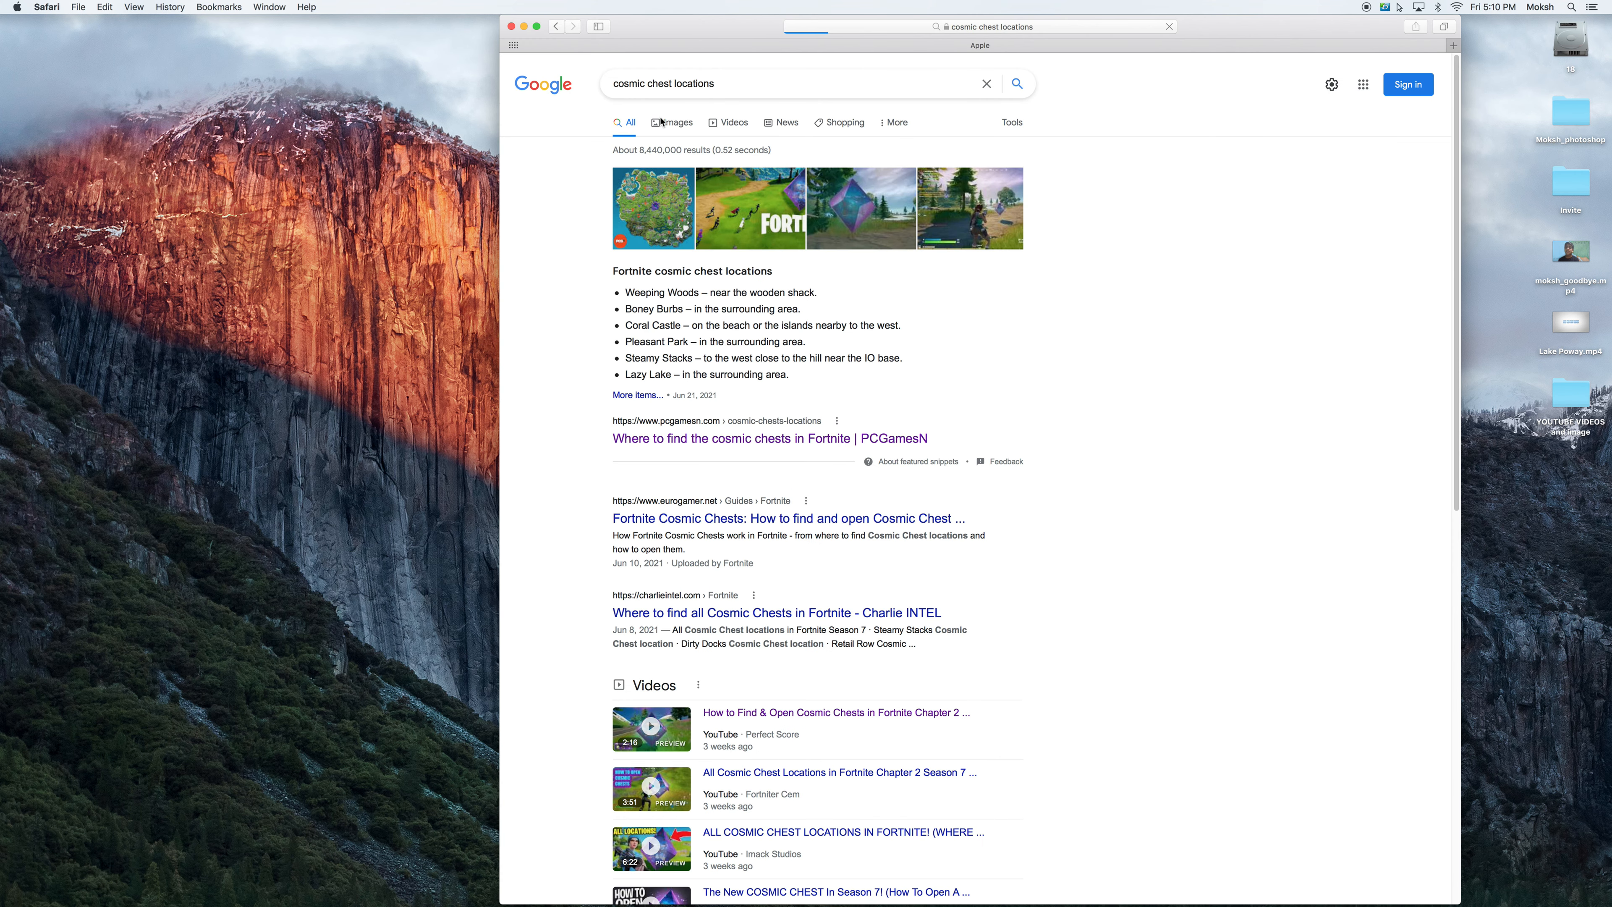
# - Switch the 'cosmic chest locations' search to Google Images results
pyautogui.click(677, 122)
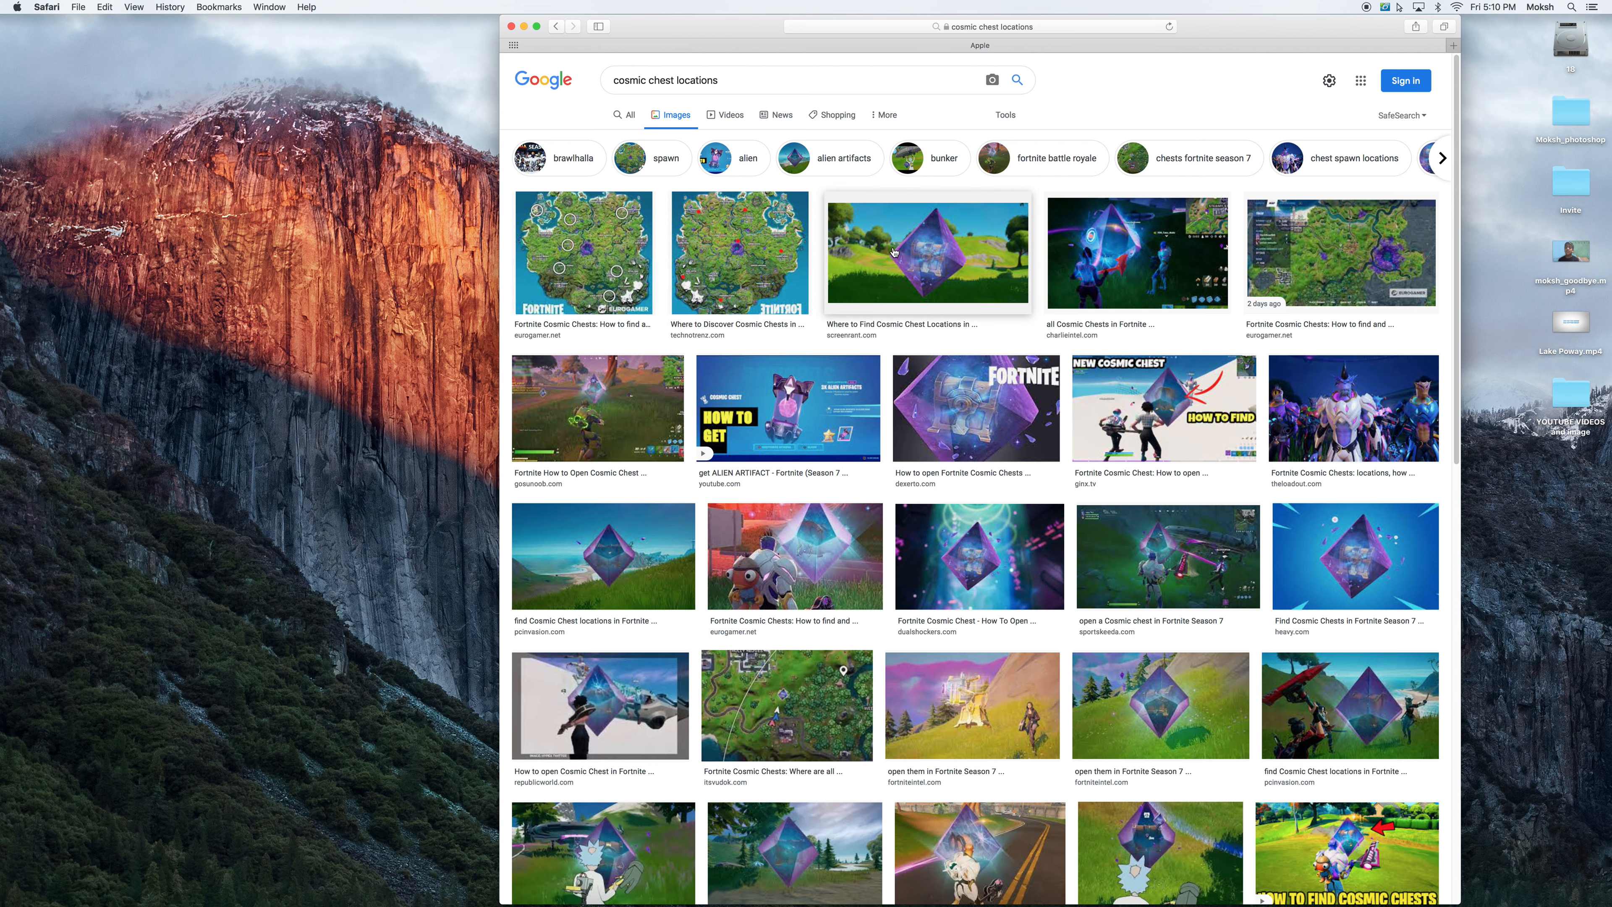
# - Preview two cosmic chest guide images larger, then close the preview
pyautogui.click(926, 252)
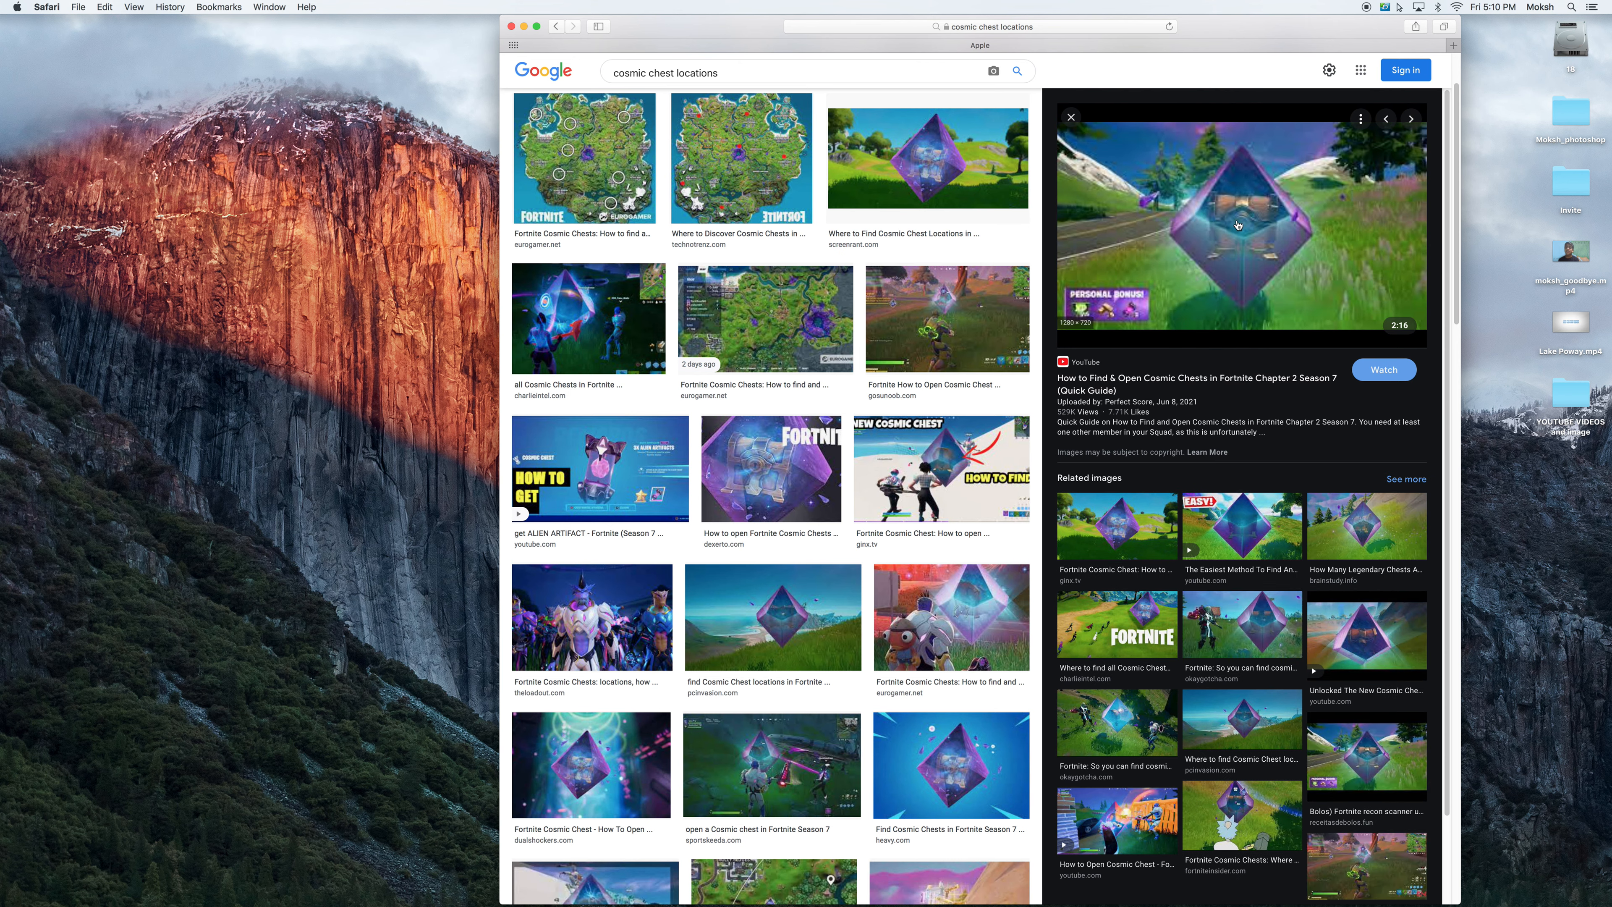
pyautogui.moveTo(1222, 242)
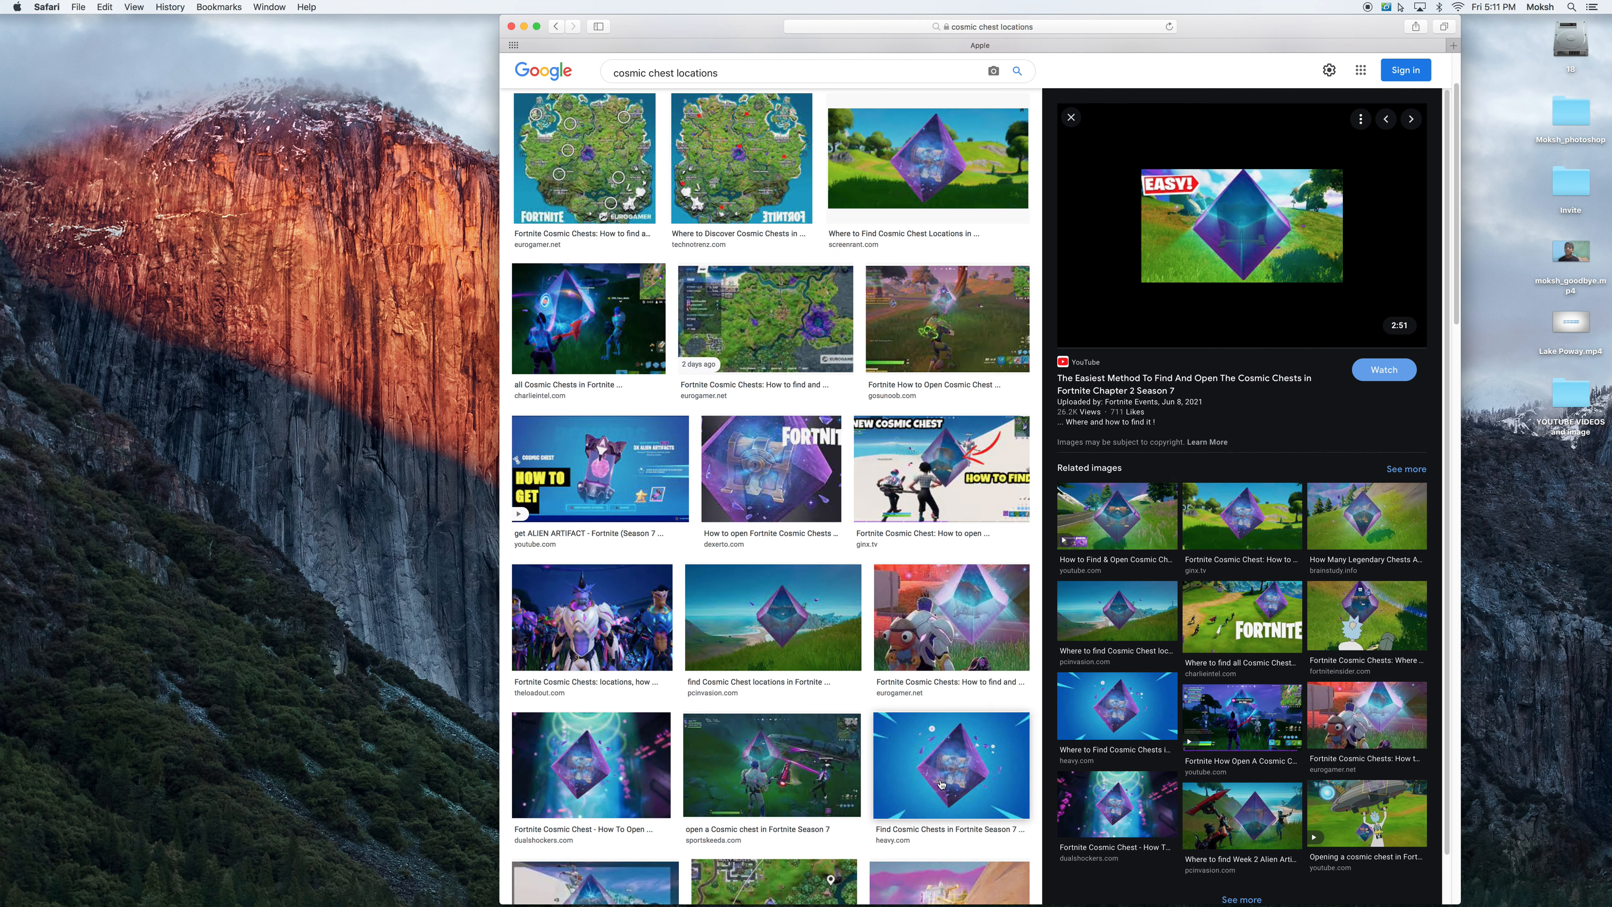
pyautogui.click(949, 765)
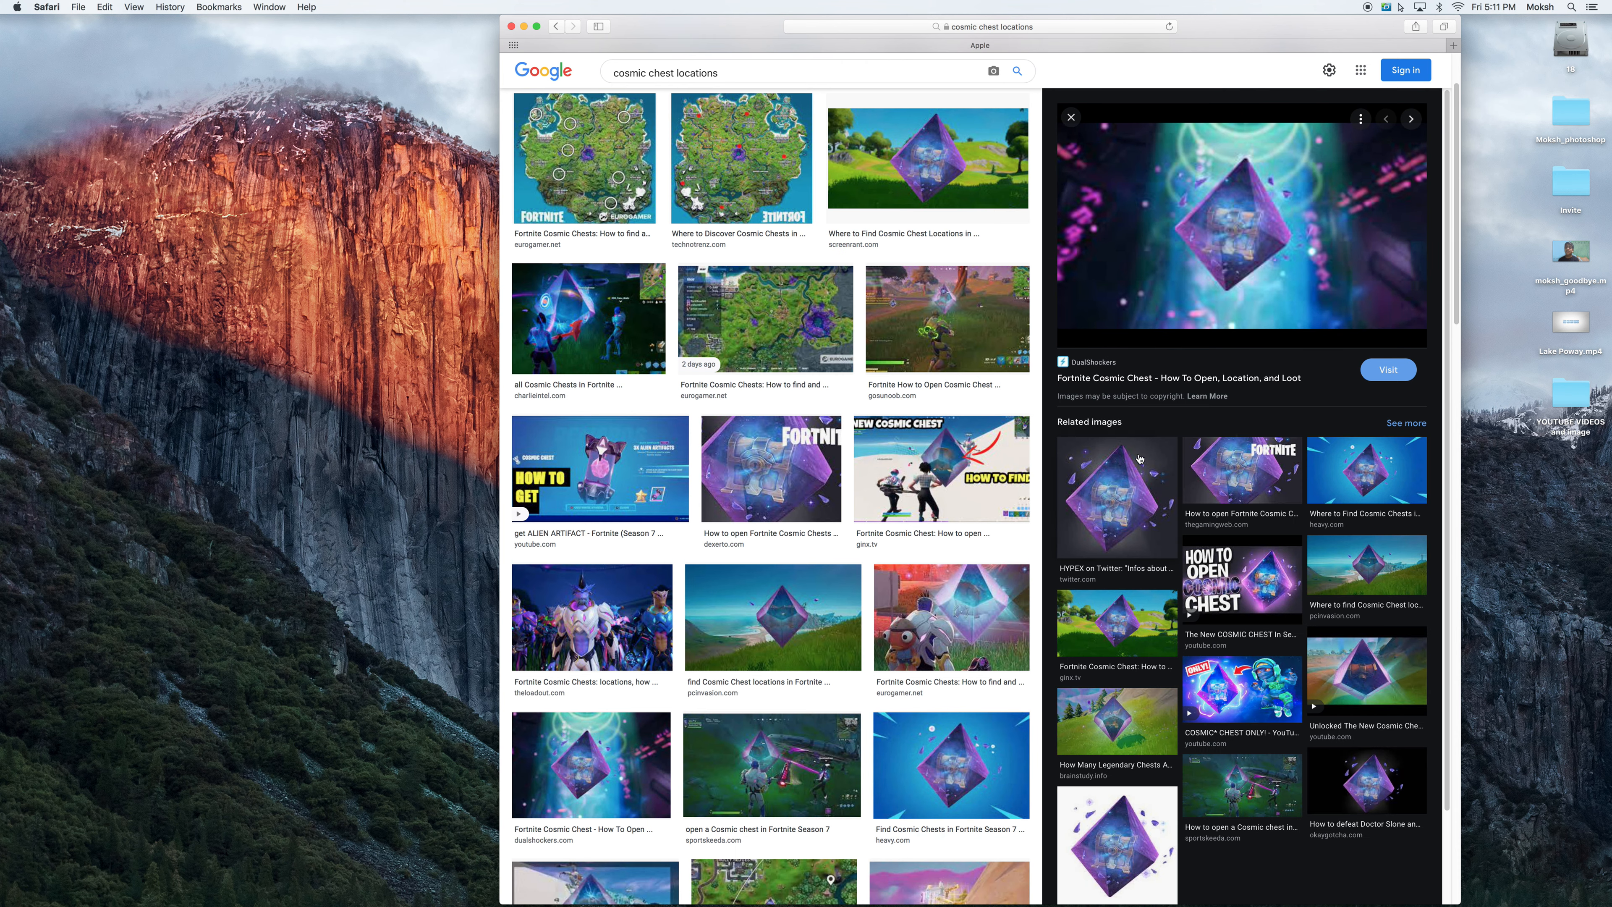
pyautogui.moveTo(1183, 284)
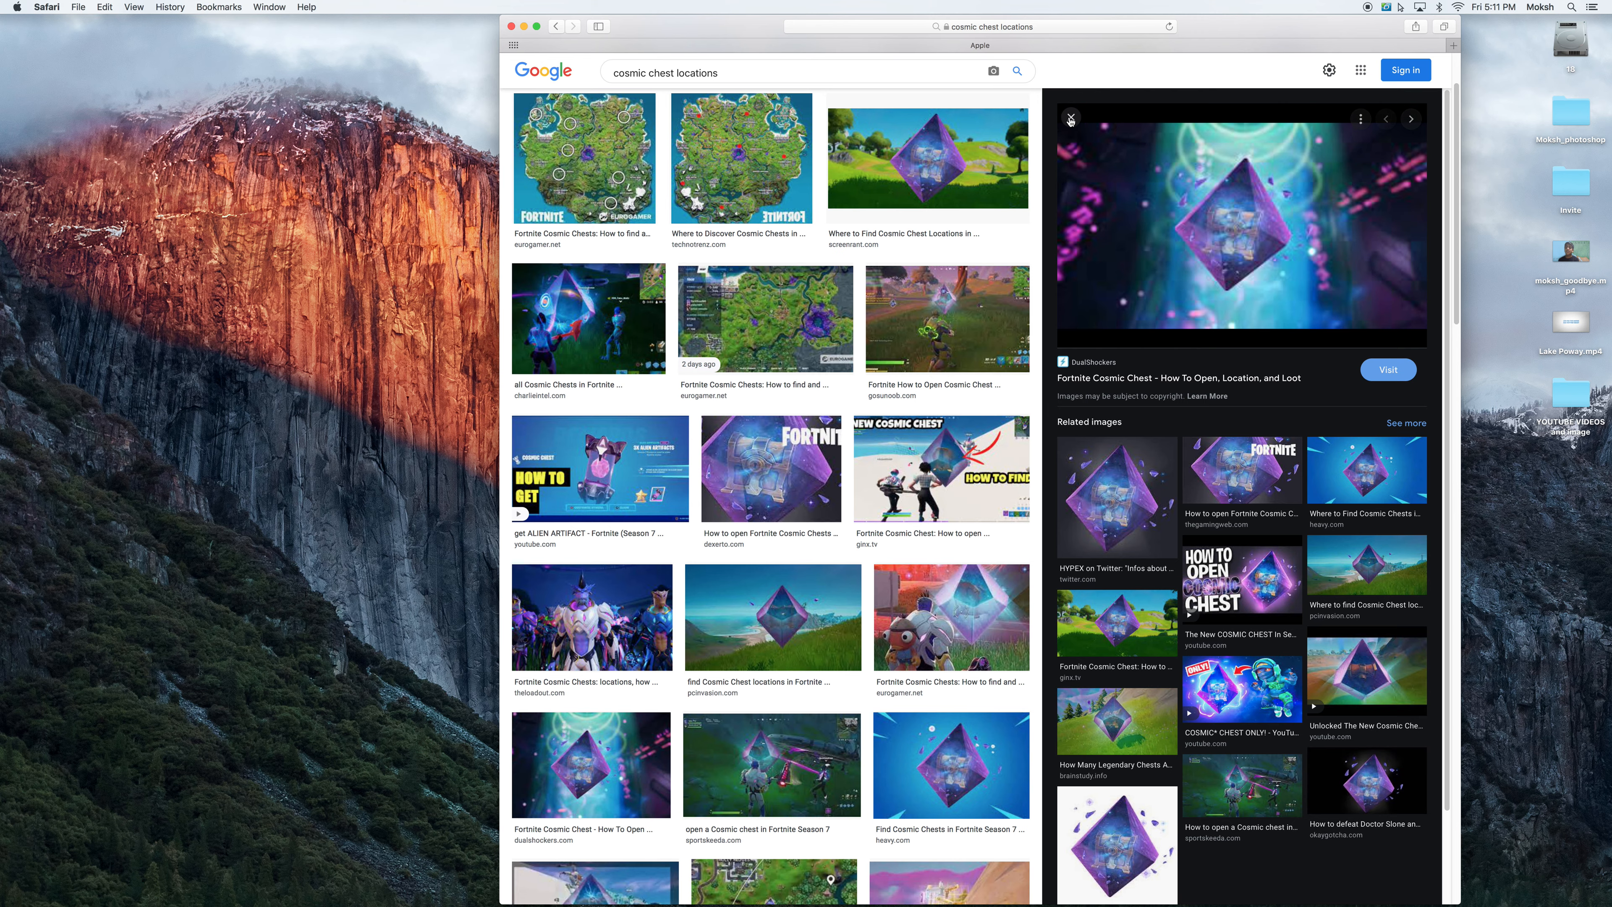
pyautogui.click(1071, 118)
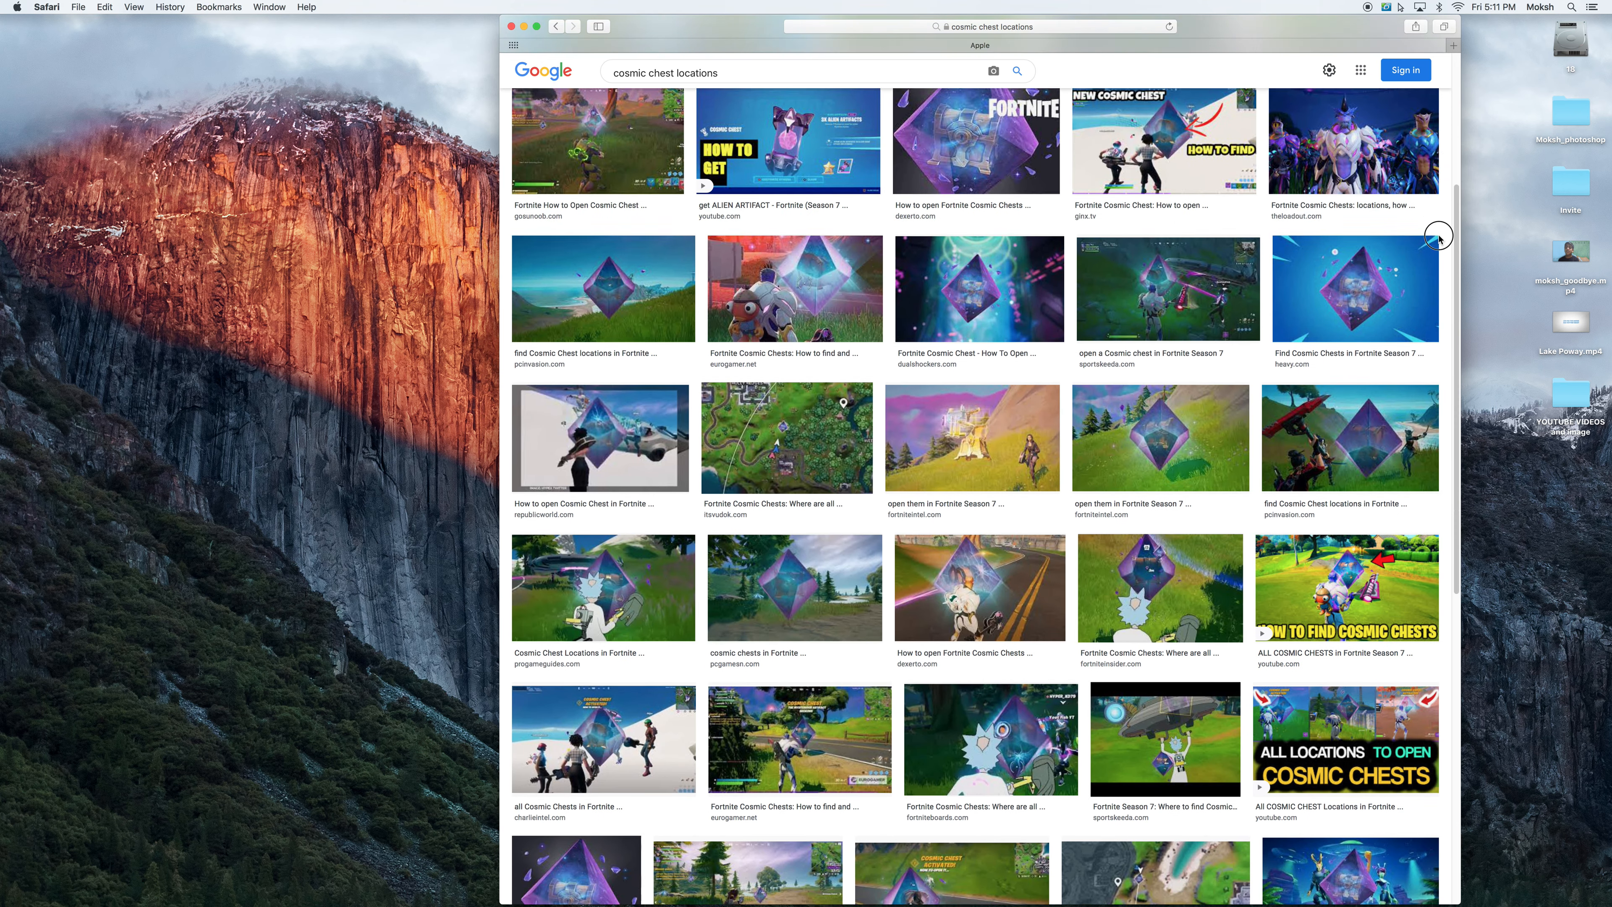
# - Browse further down the cosmic chest image results grid
pyautogui.scroll(-3)
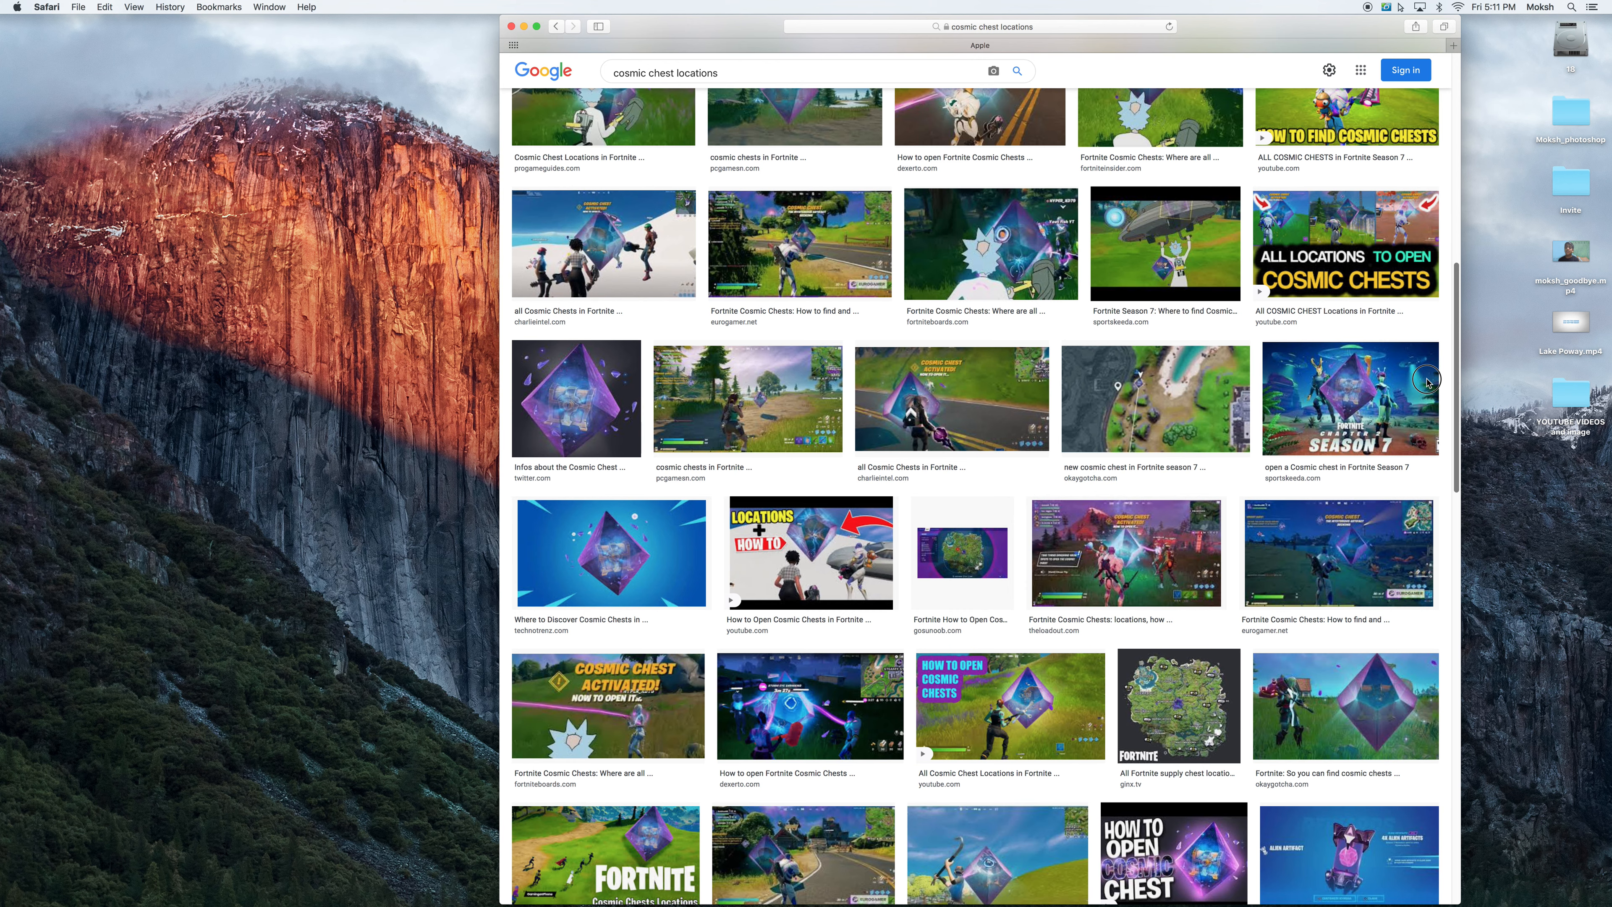
pyautogui.scroll(-3)
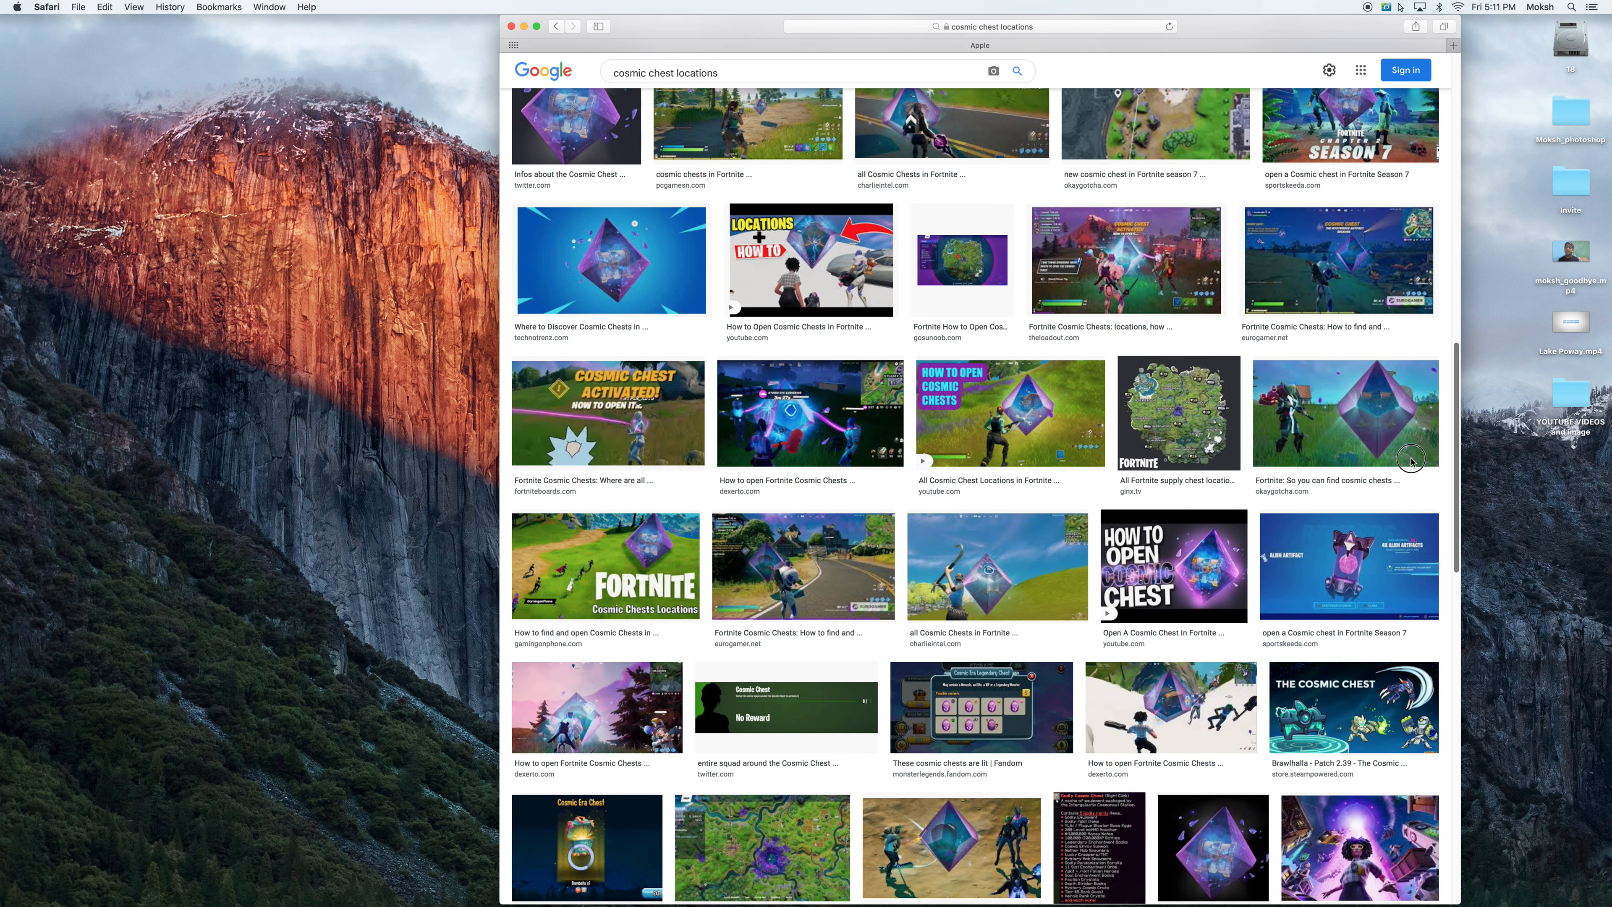
pyautogui.scroll(-3)
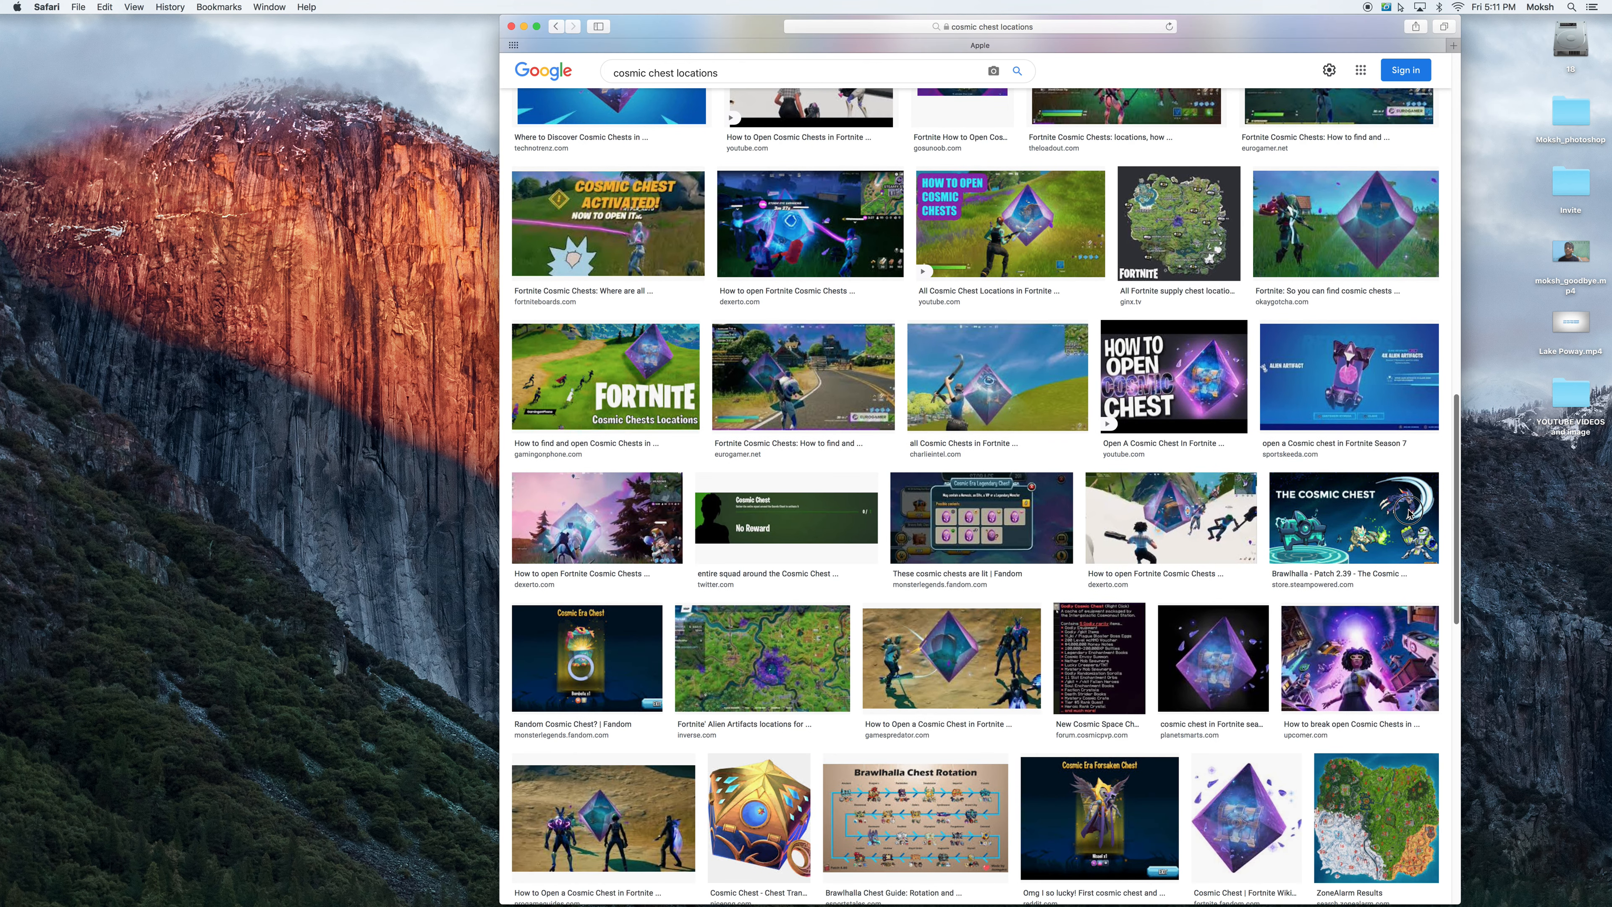
pyautogui.scroll(-3)
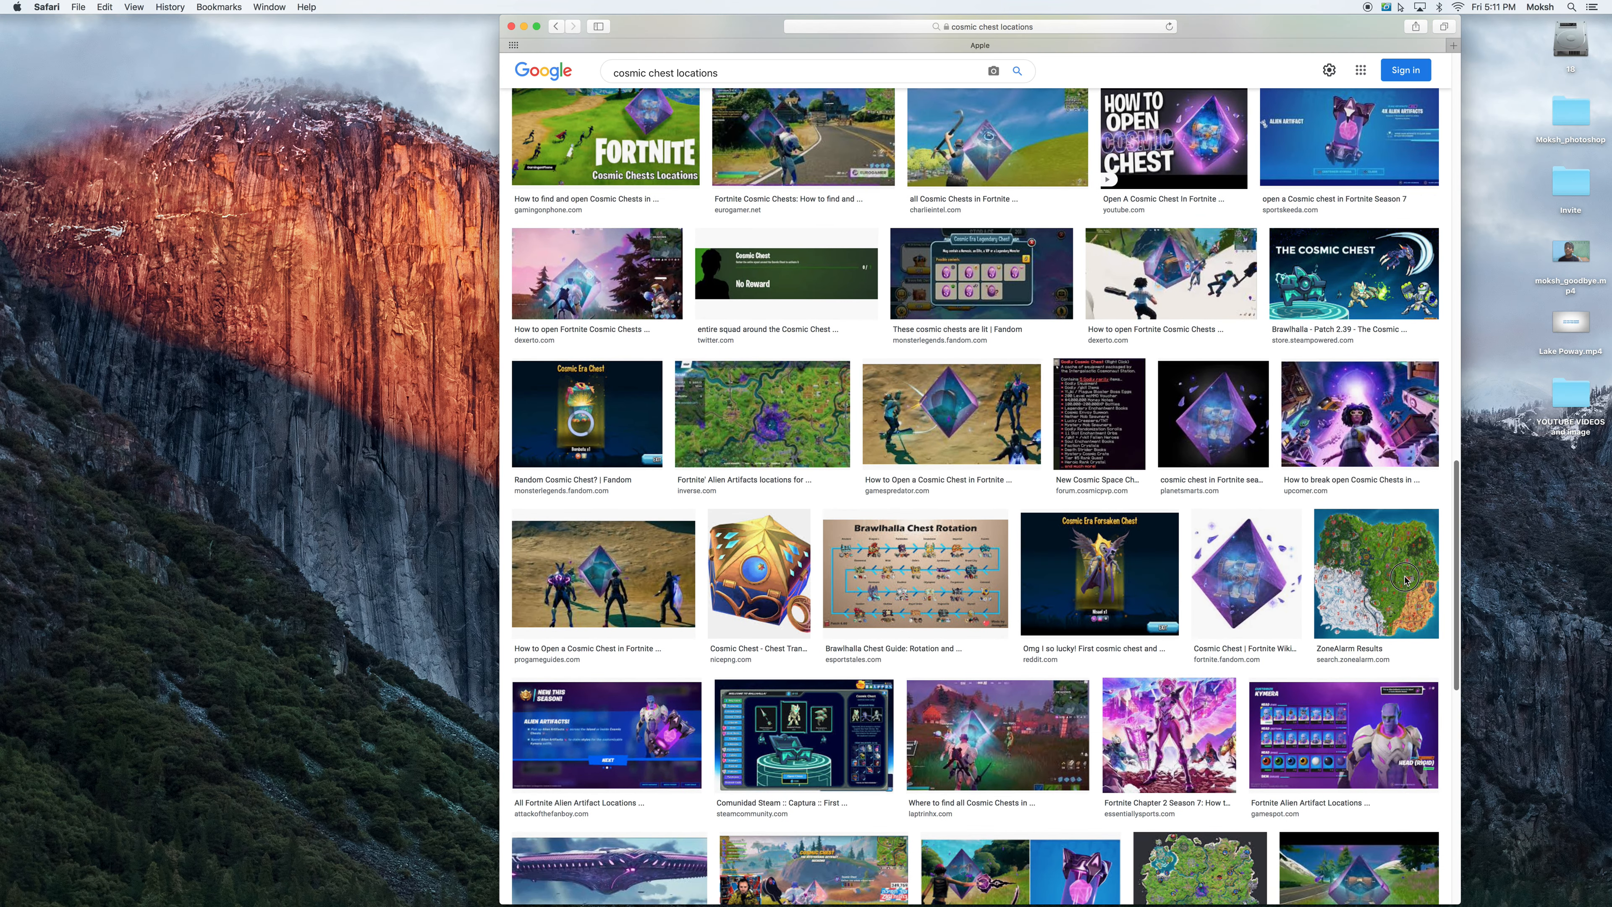
pyautogui.scroll(-3)
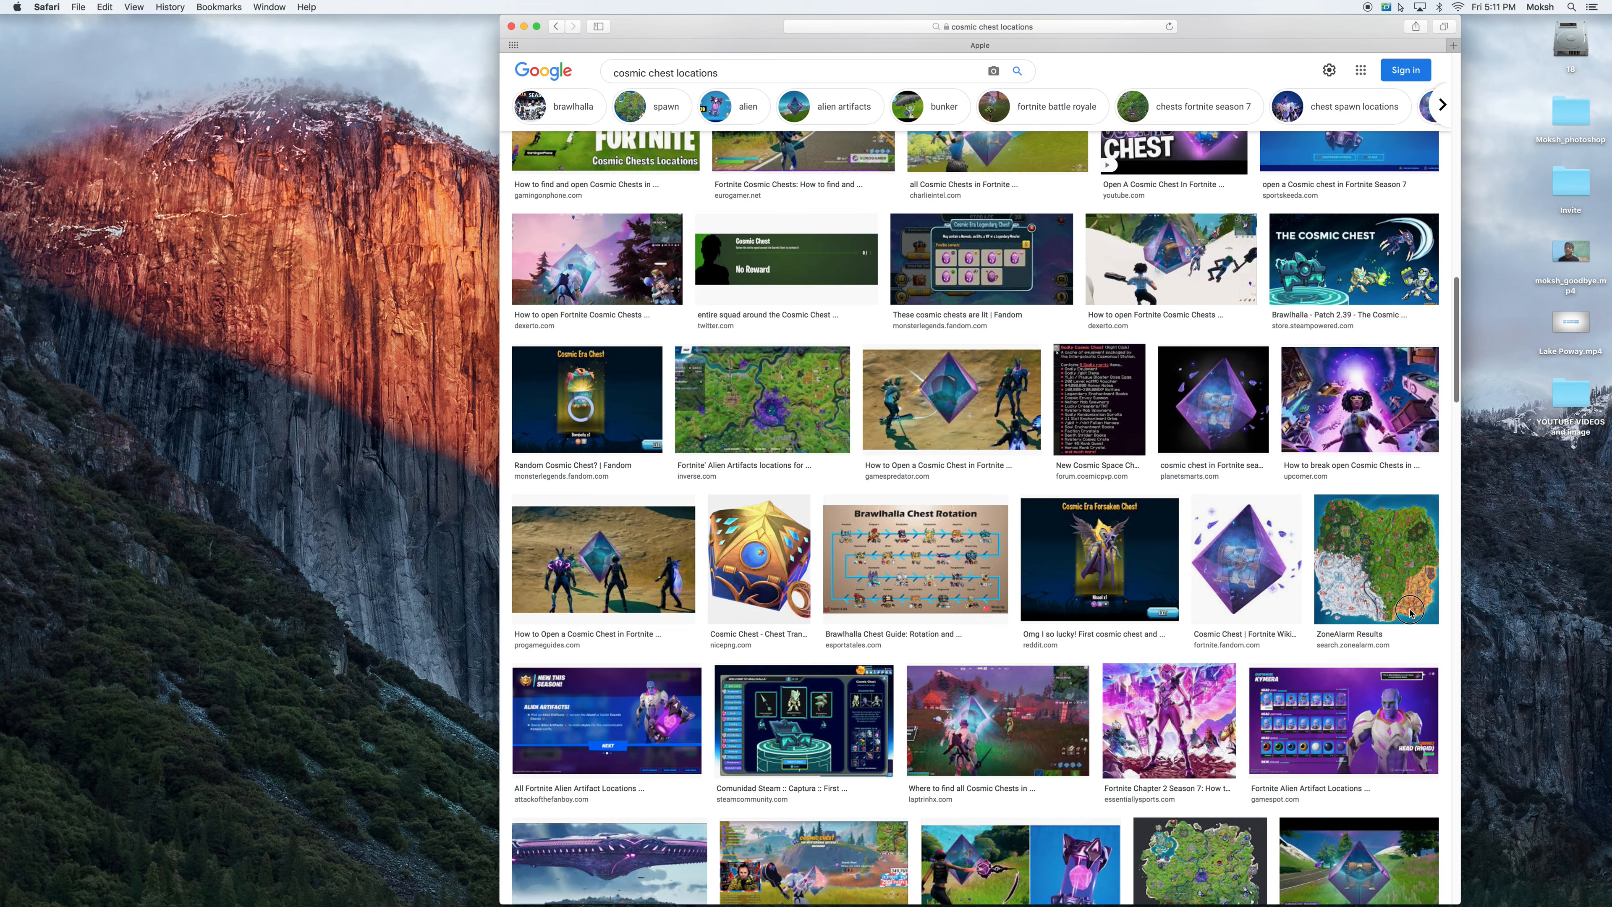
pyautogui.scroll(-3)
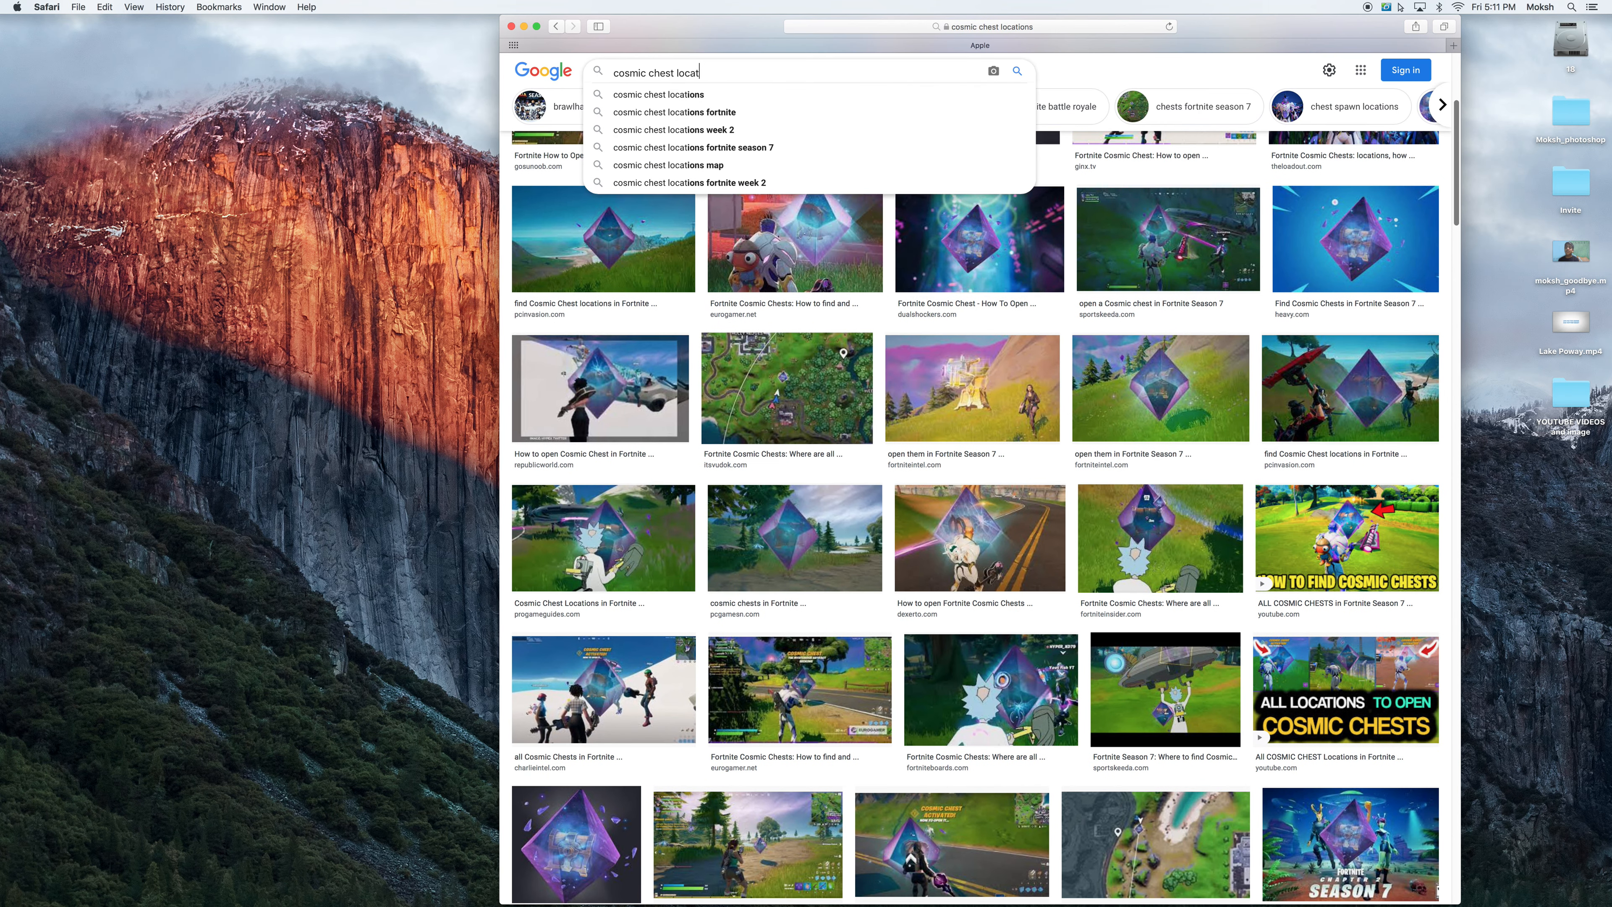
# - Replace the query with 'the mothership fortnite' via the suggestion and search images
pyautogui.press('backspace')
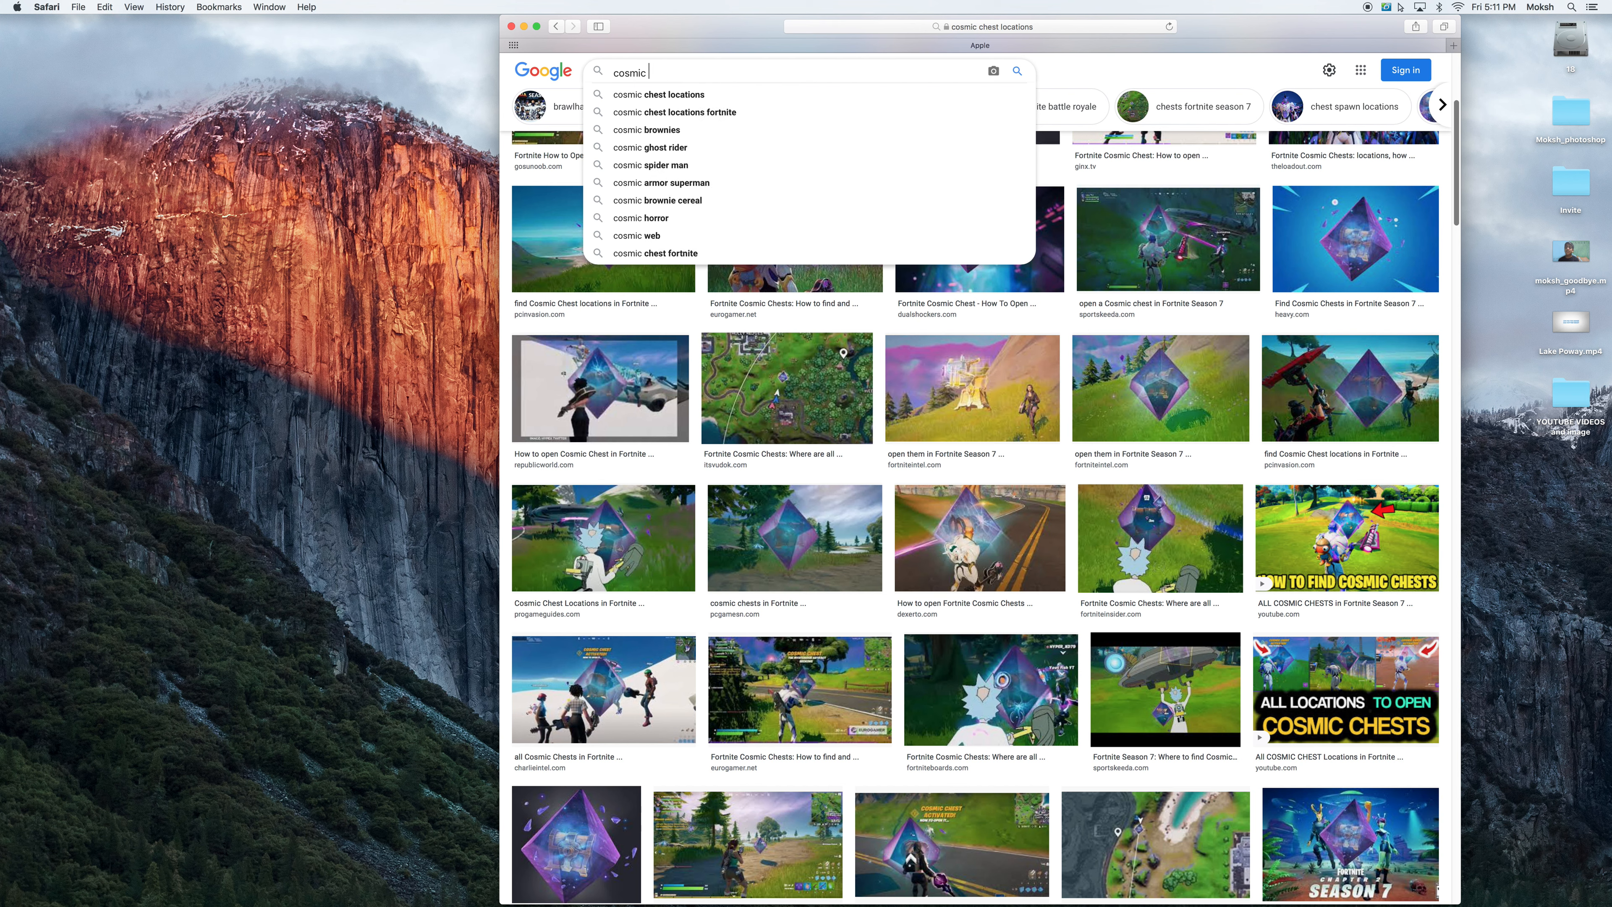
pyautogui.write('The mothersh')
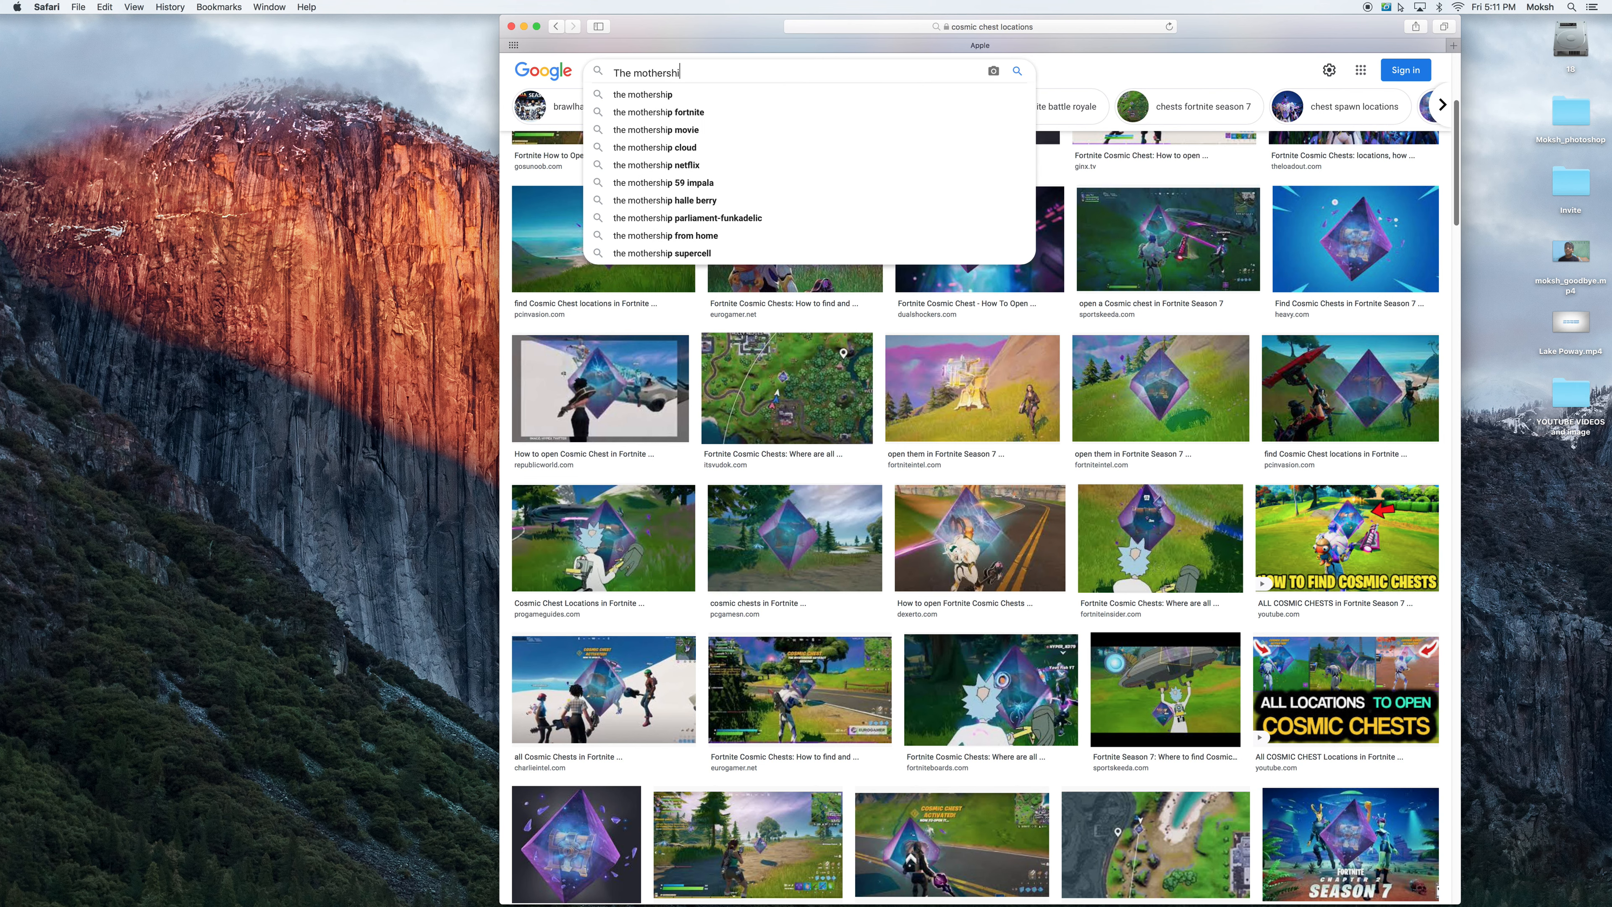
pyautogui.click(660, 111)
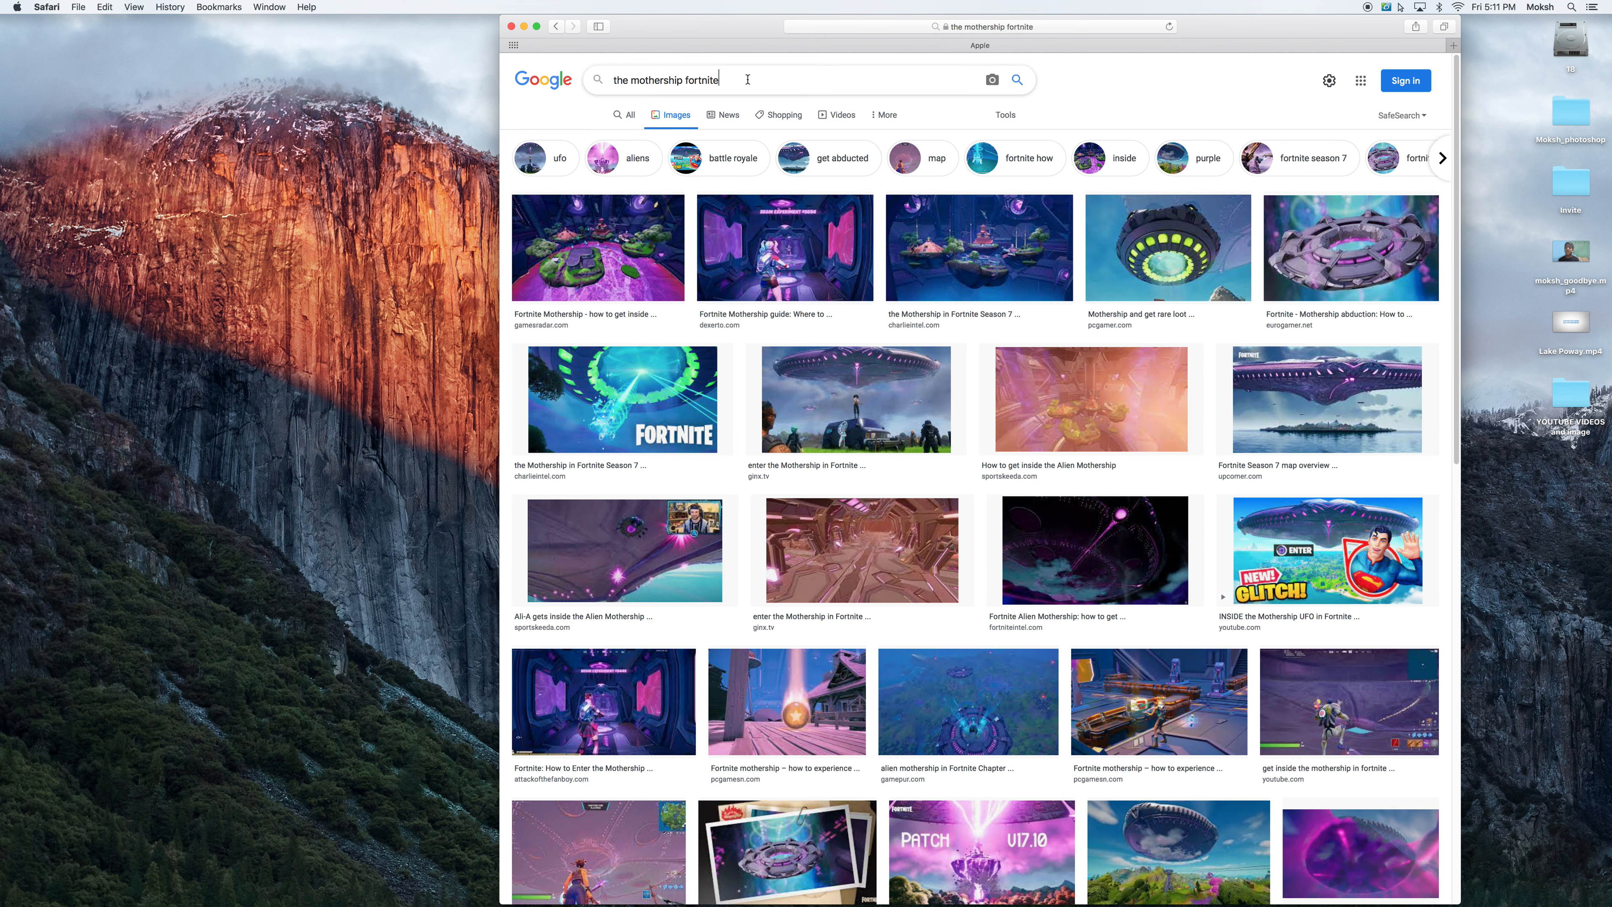
# - Search images for 'the mothership fortnite stages', preview the first result, then close it
pyautogui.write('stages')
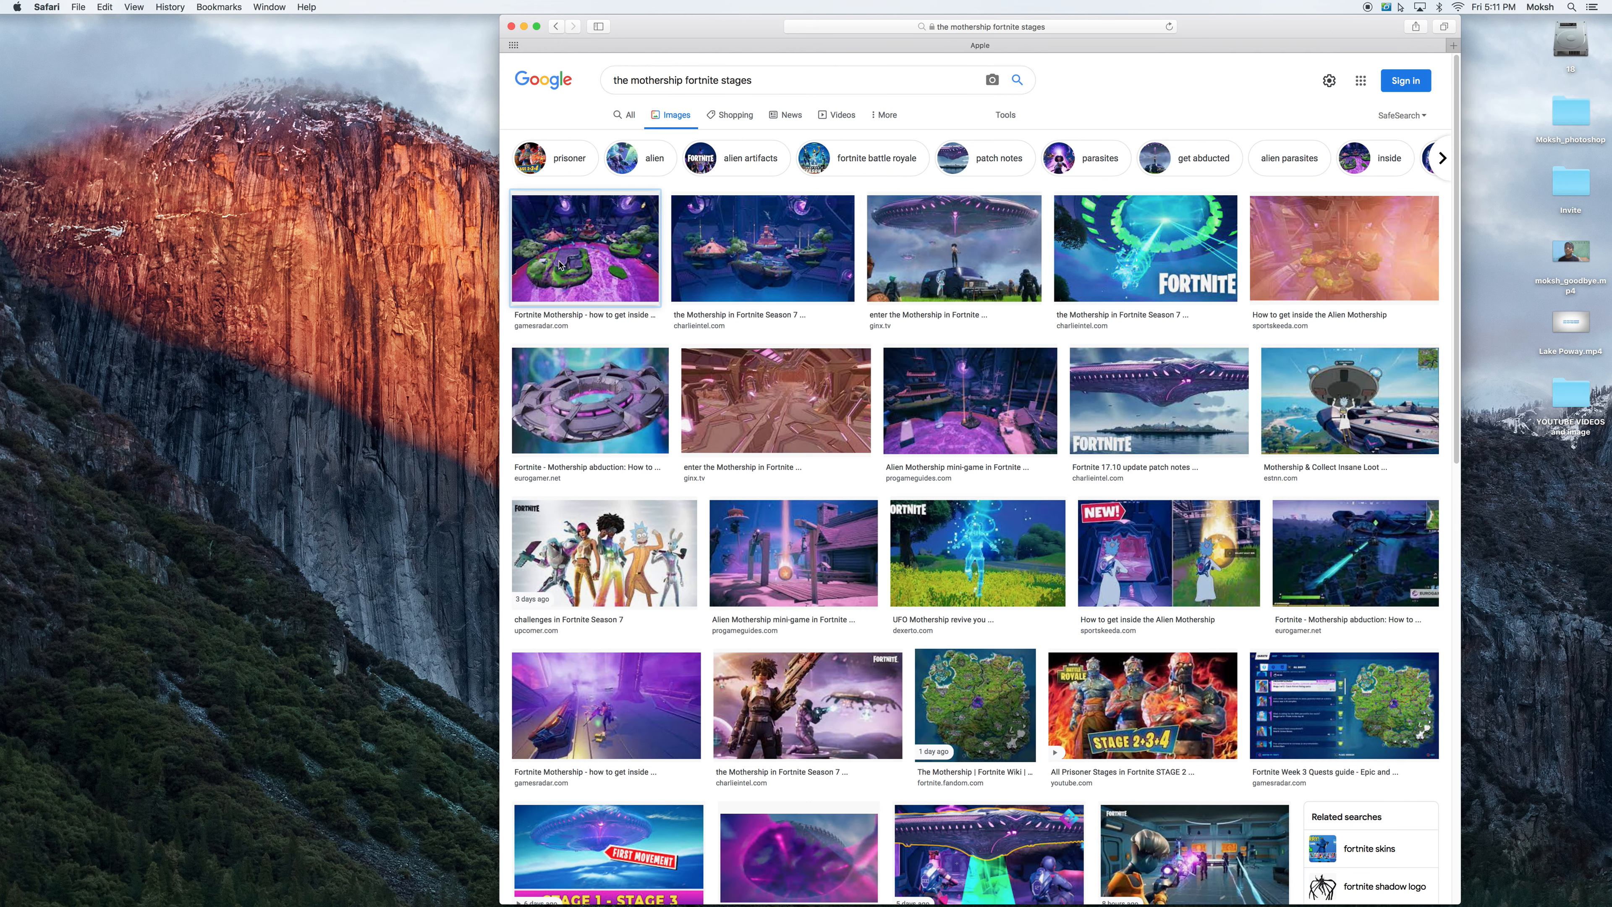
pyautogui.click(584, 247)
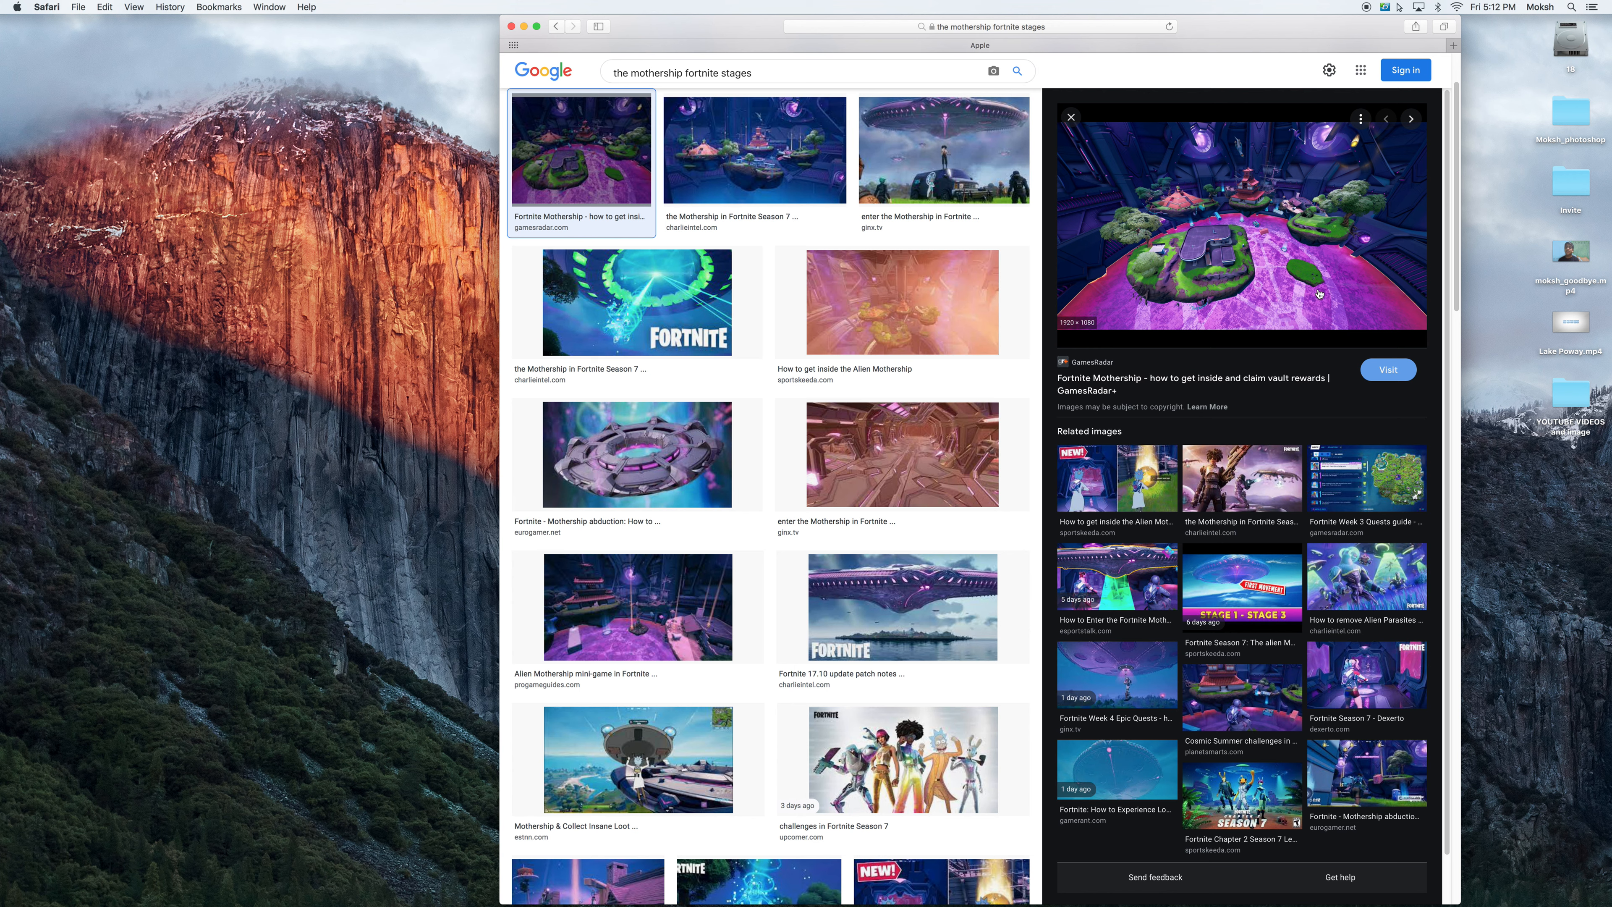
pyautogui.moveTo(1238, 276)
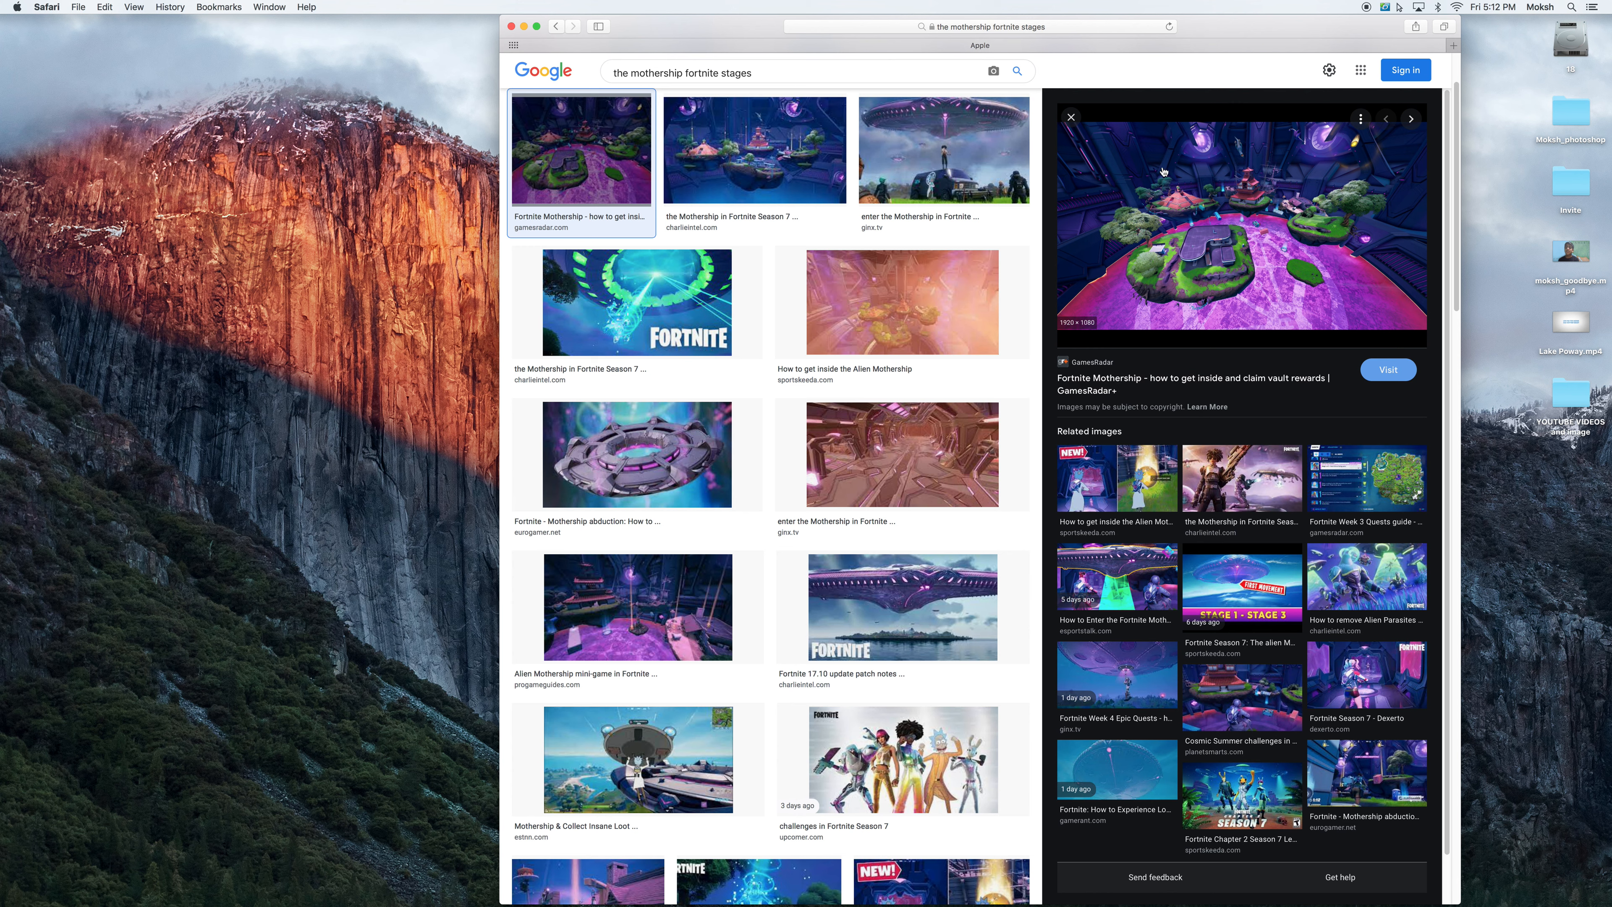
pyautogui.moveTo(1204, 171)
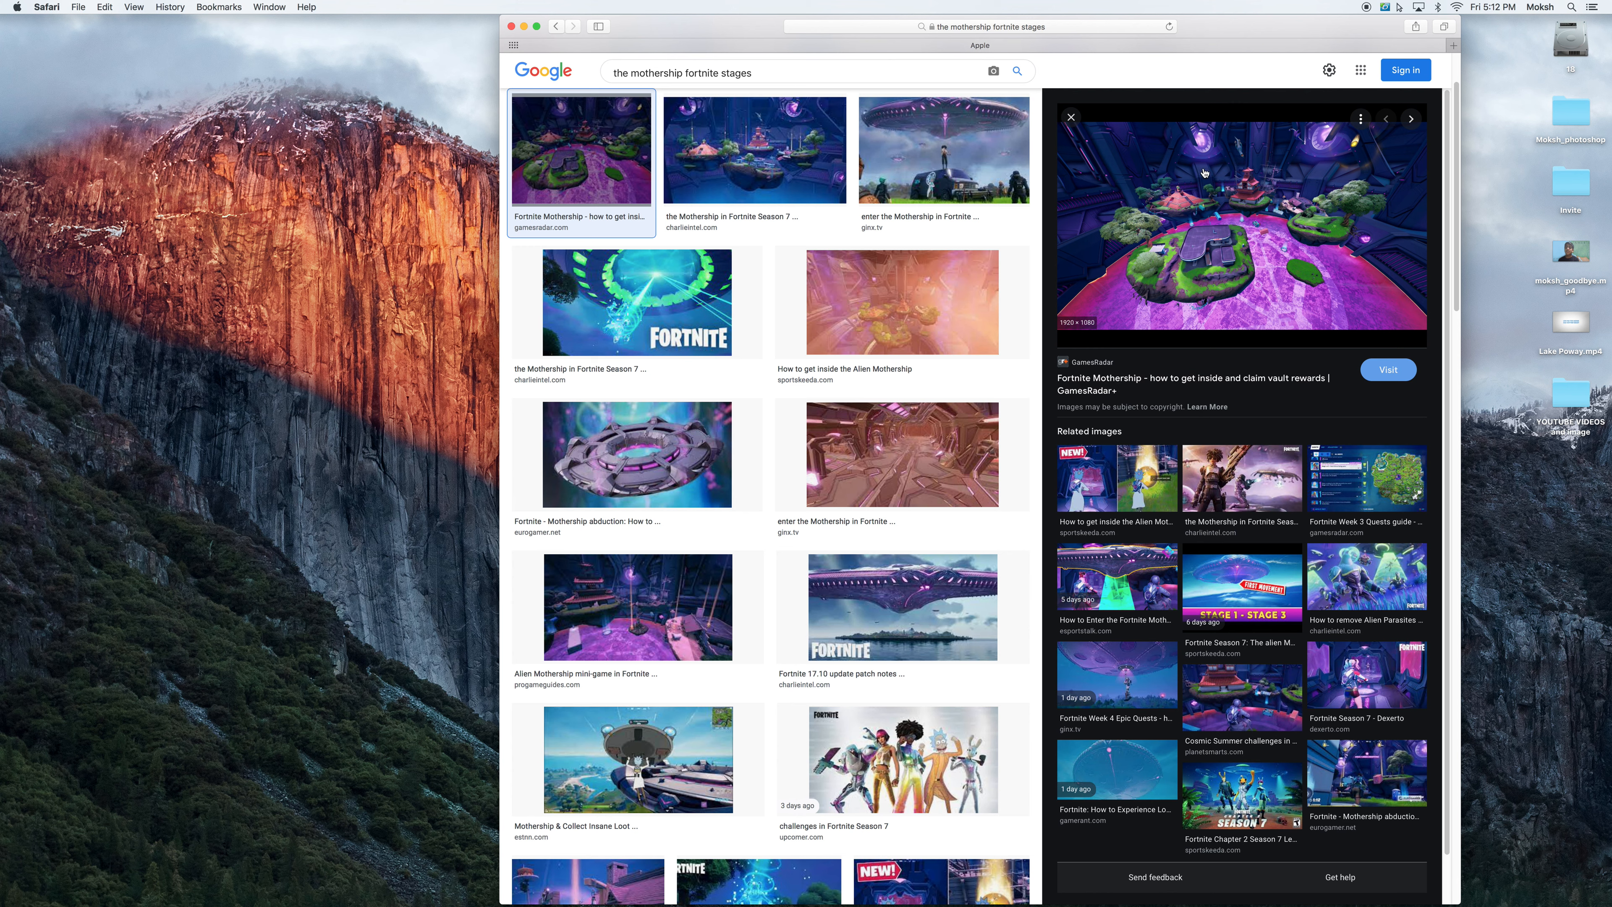
pyautogui.moveTo(1203, 175)
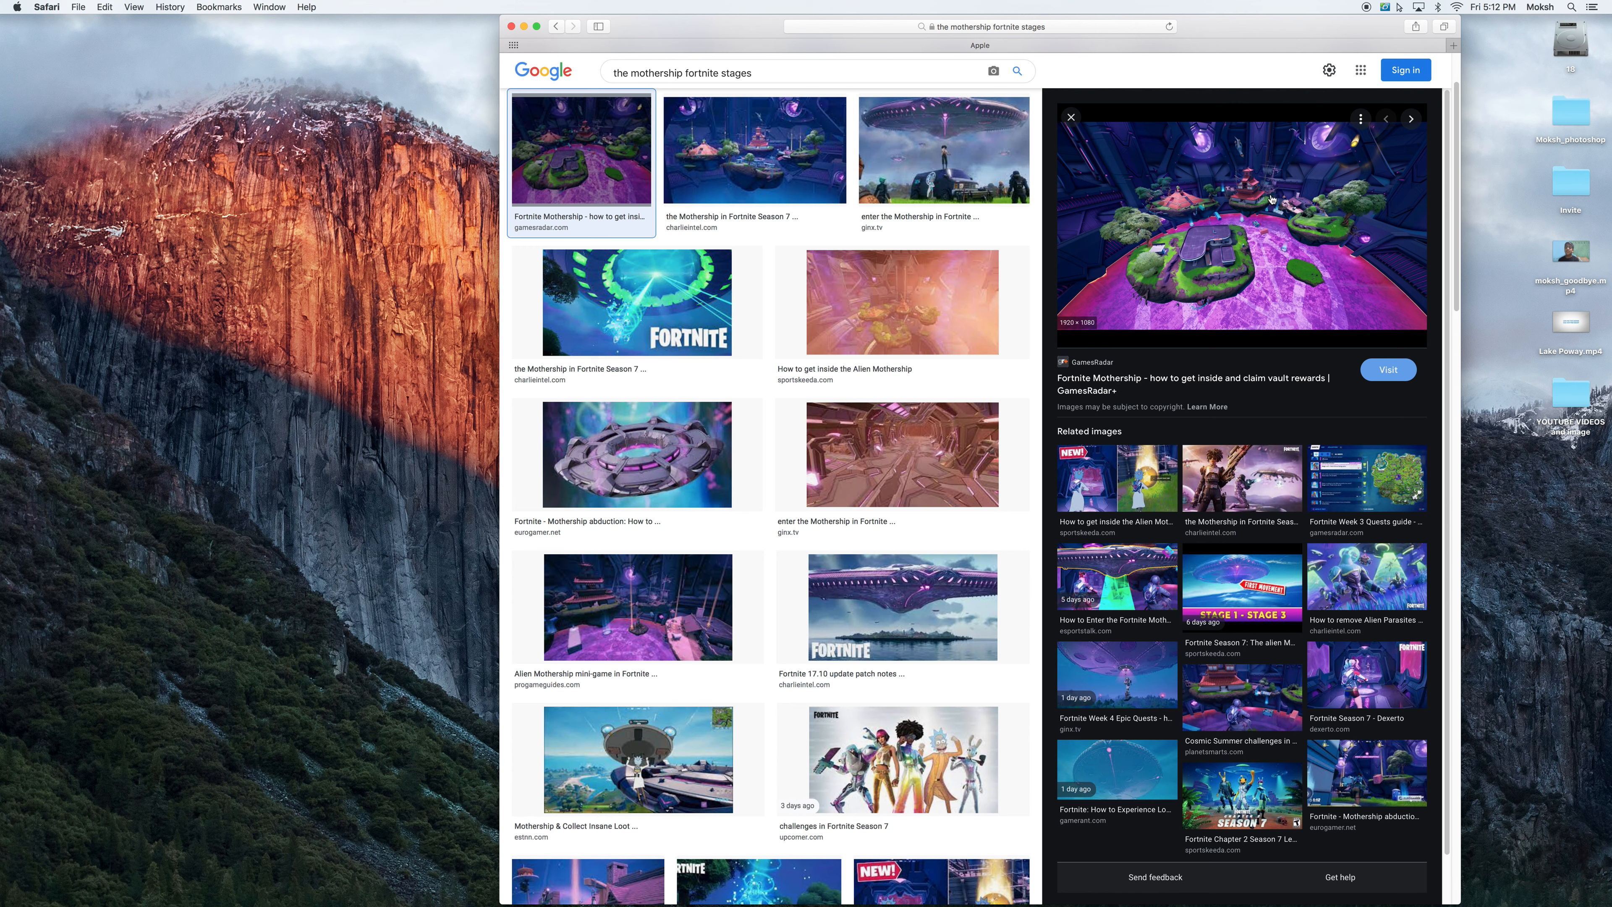
pyautogui.moveTo(1273, 198)
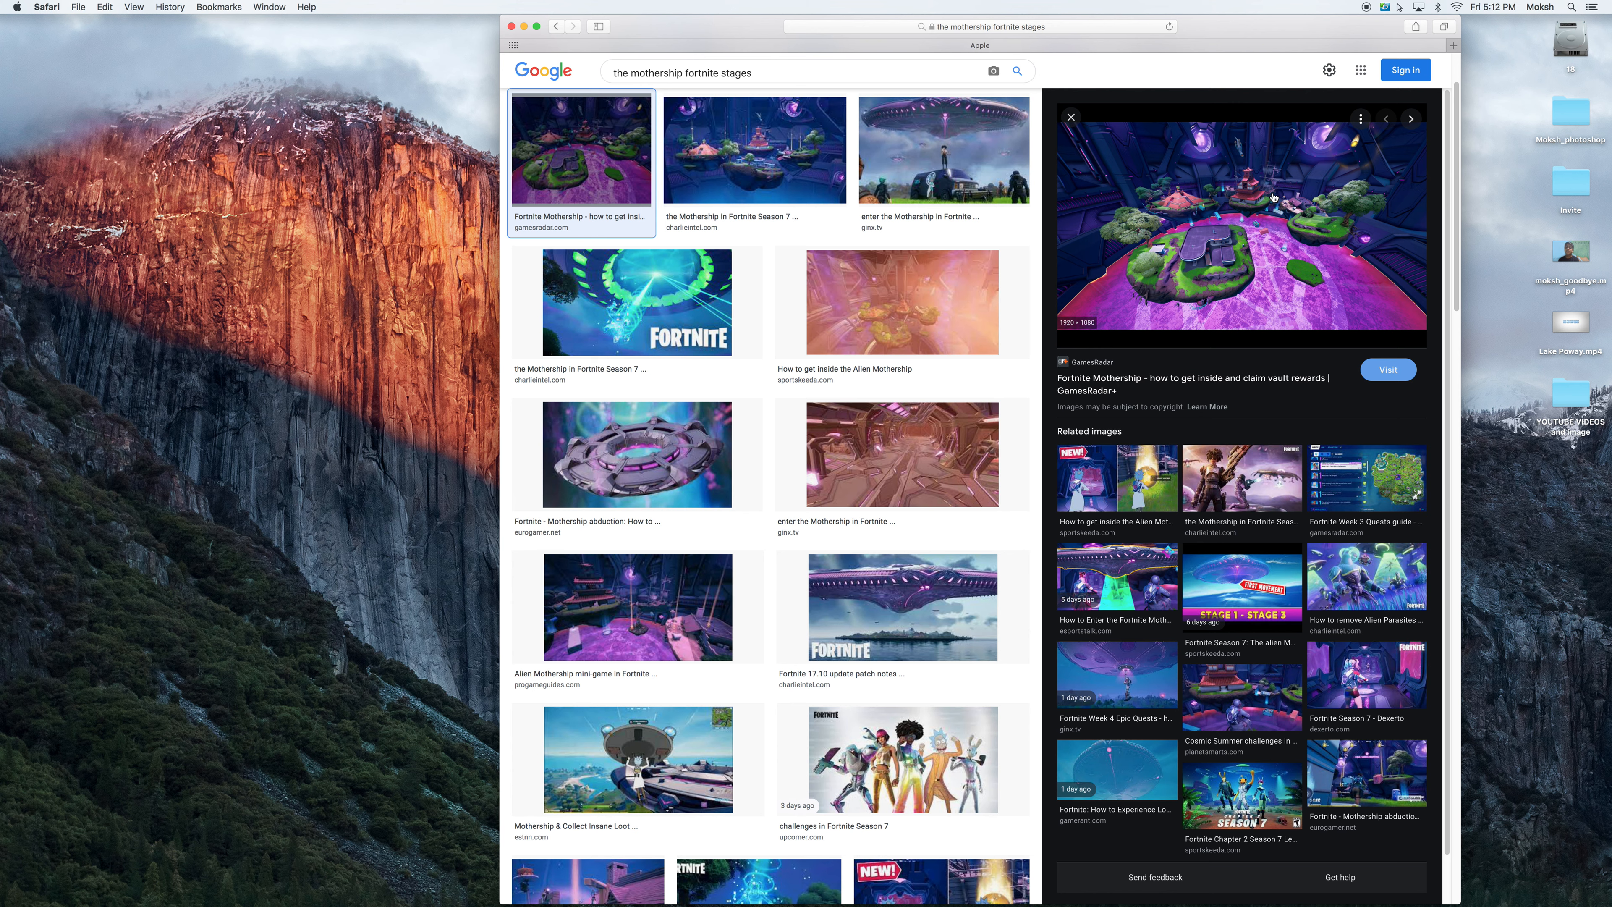
pyautogui.moveTo(1273, 193)
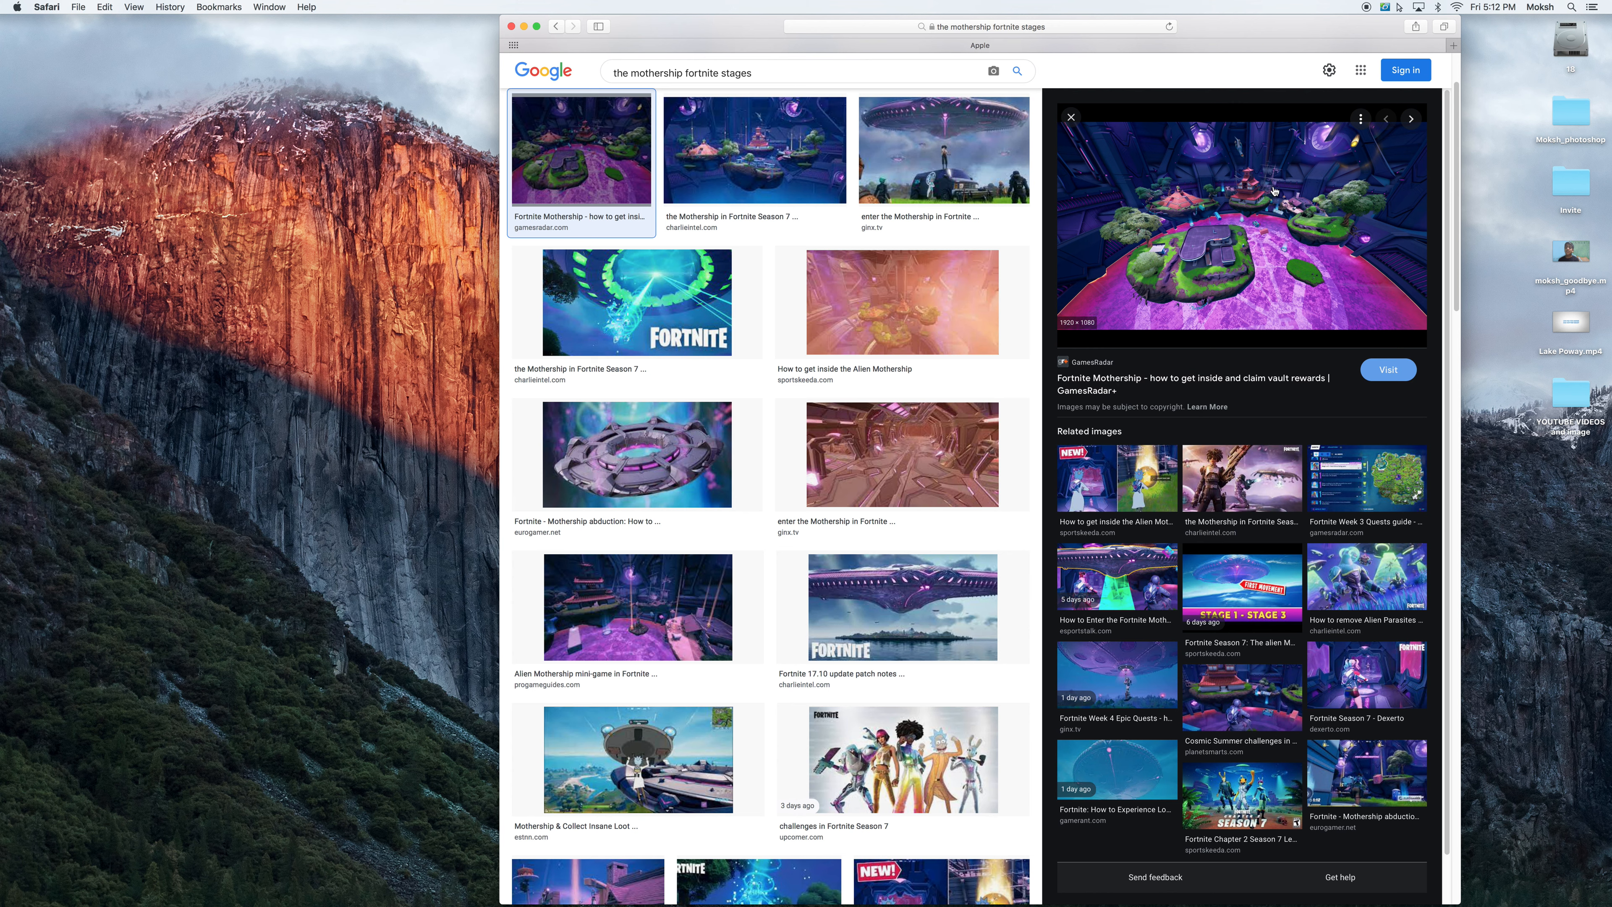
pyautogui.moveTo(1290, 228)
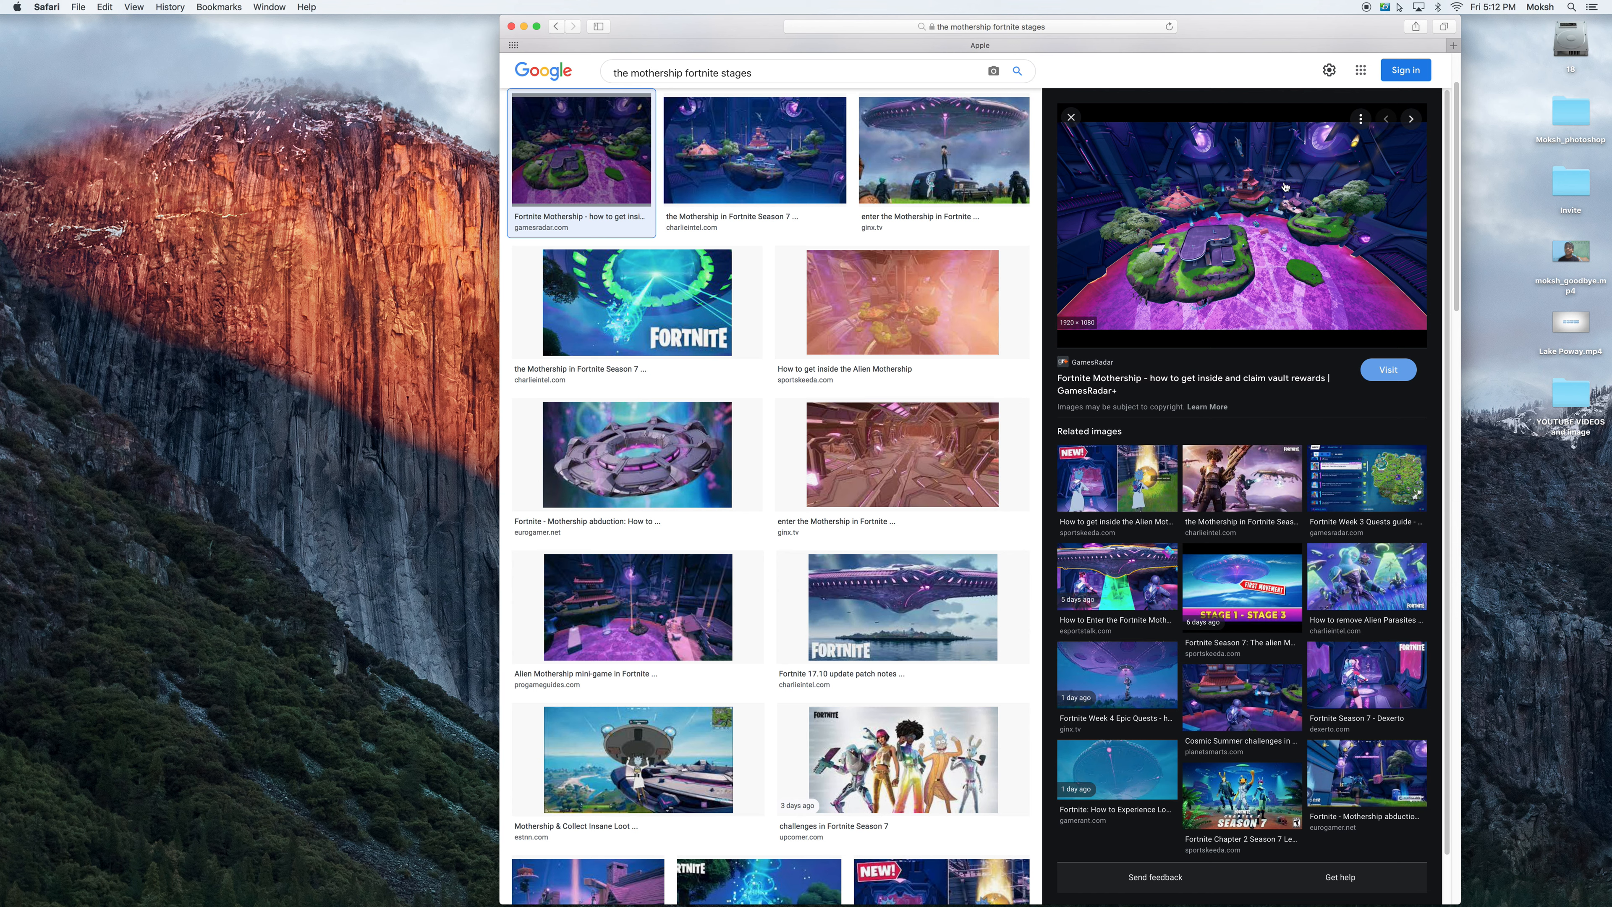
pyautogui.moveTo(1293, 168)
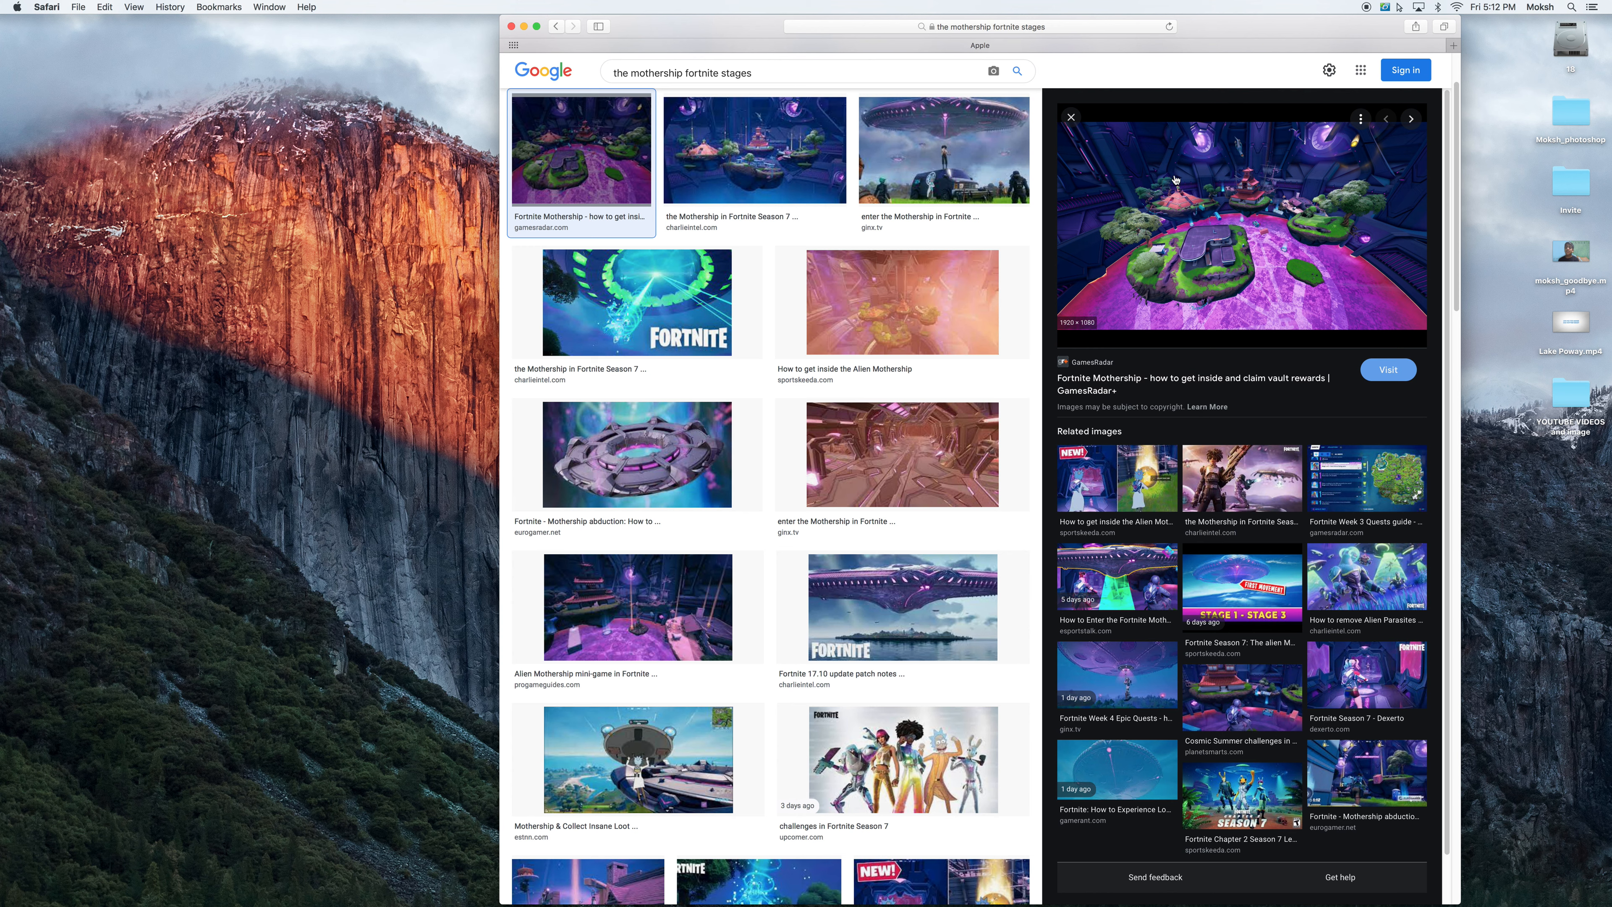
pyautogui.moveTo(1225, 203)
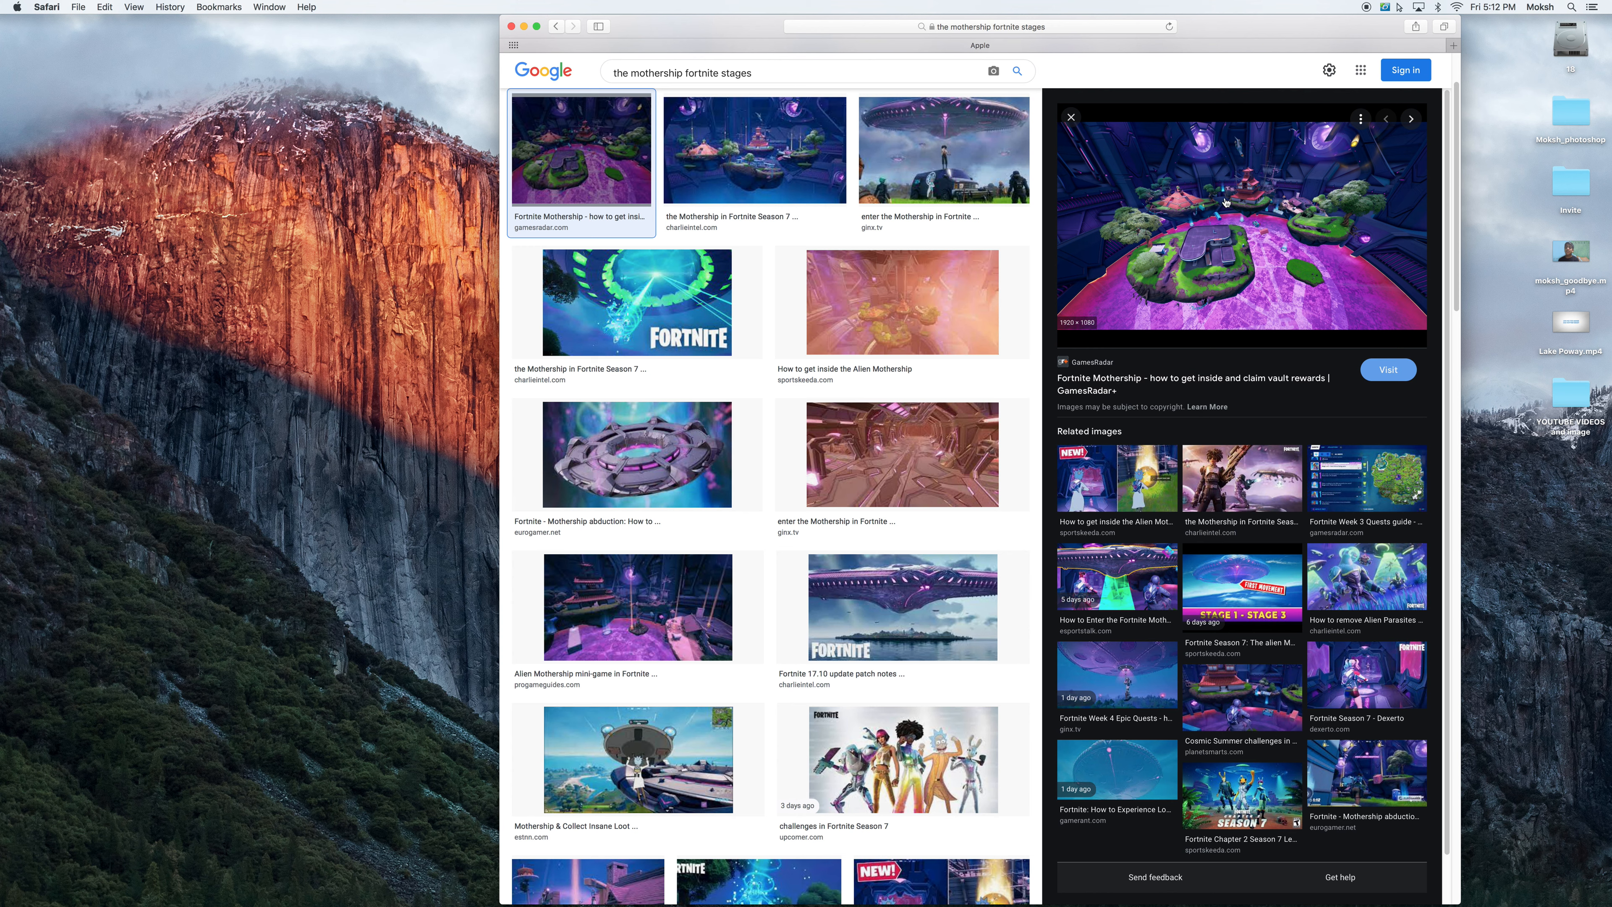
pyautogui.moveTo(1227, 196)
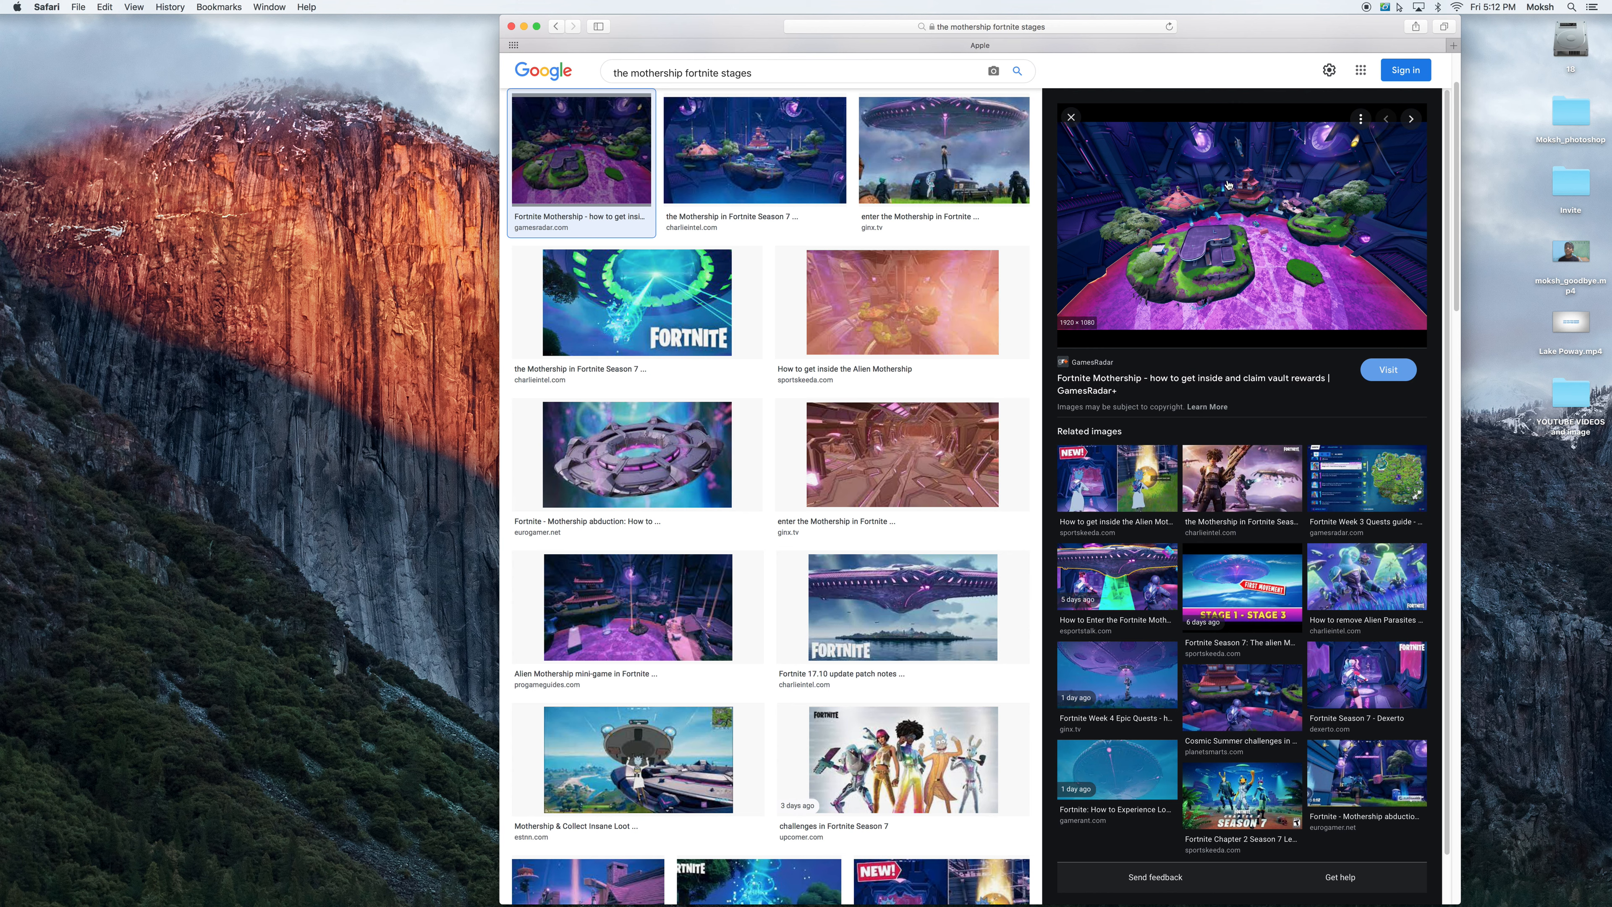
pyautogui.moveTo(1250, 186)
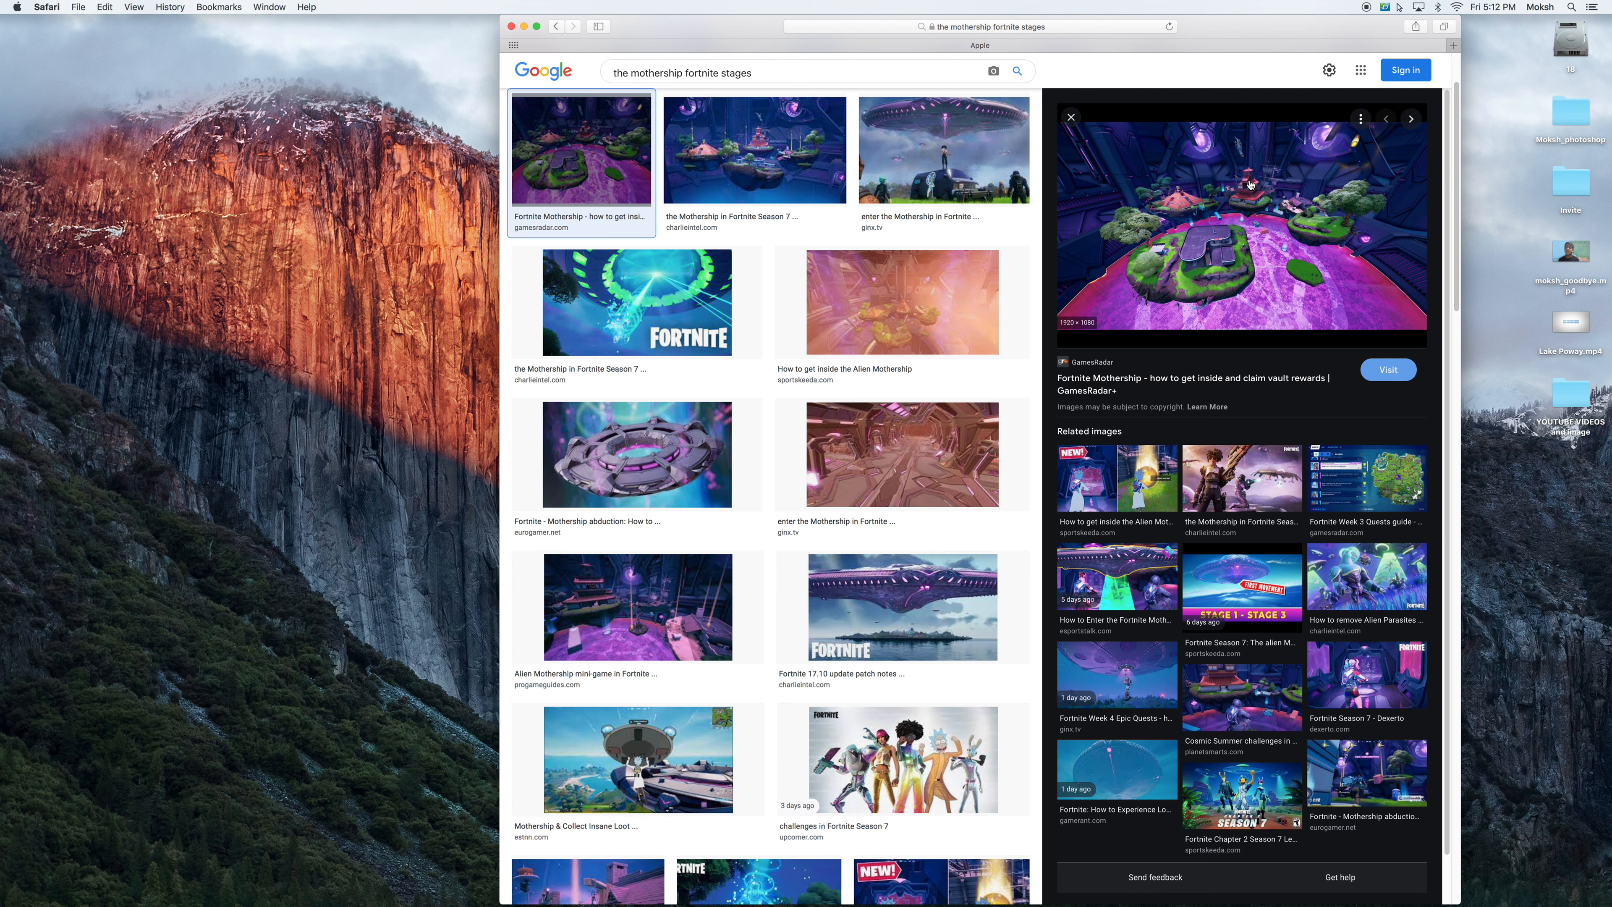
pyautogui.moveTo(1259, 197)
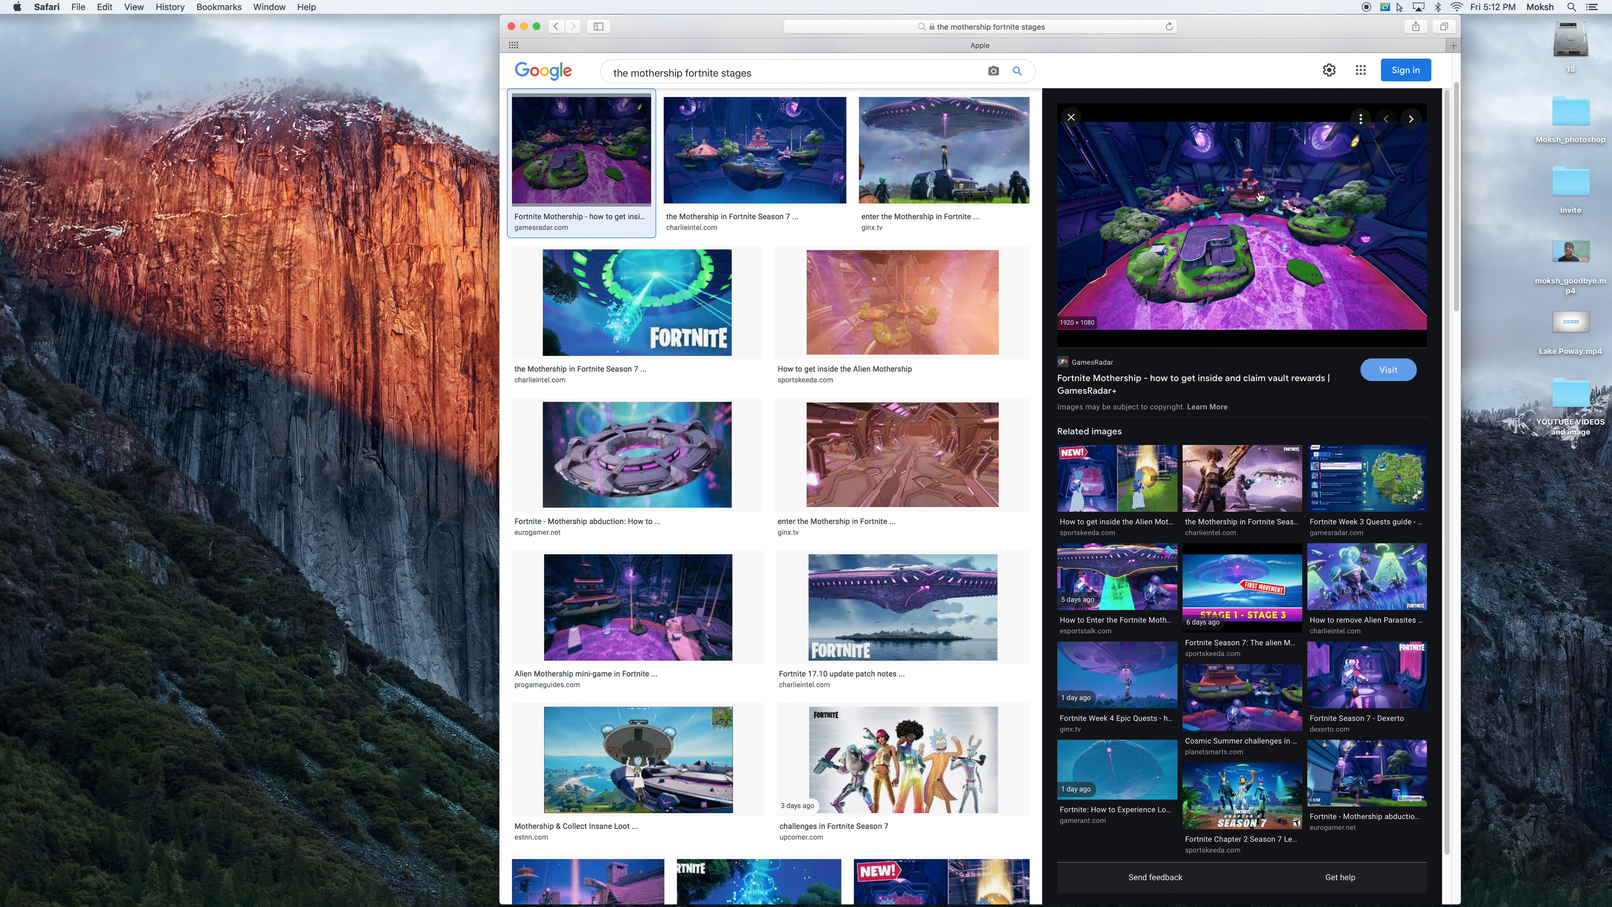
pyautogui.click(1069, 118)
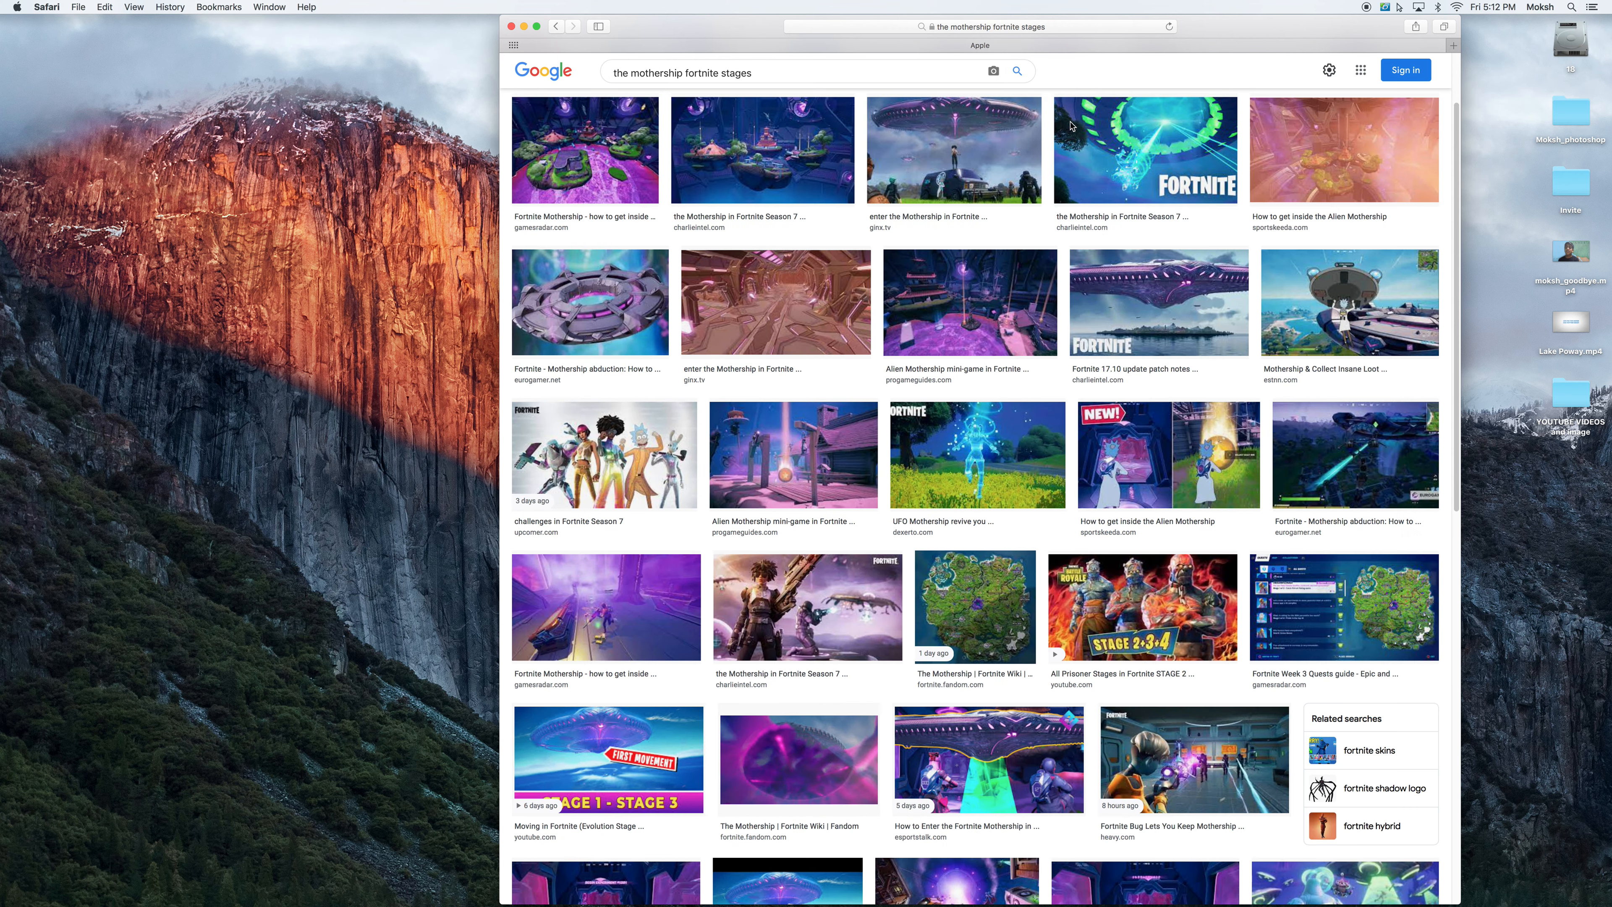
# - Search images for 'the mothership fortnite vault' and preview the low gravity and Experiment Guide images
pyautogui.click(760, 72)
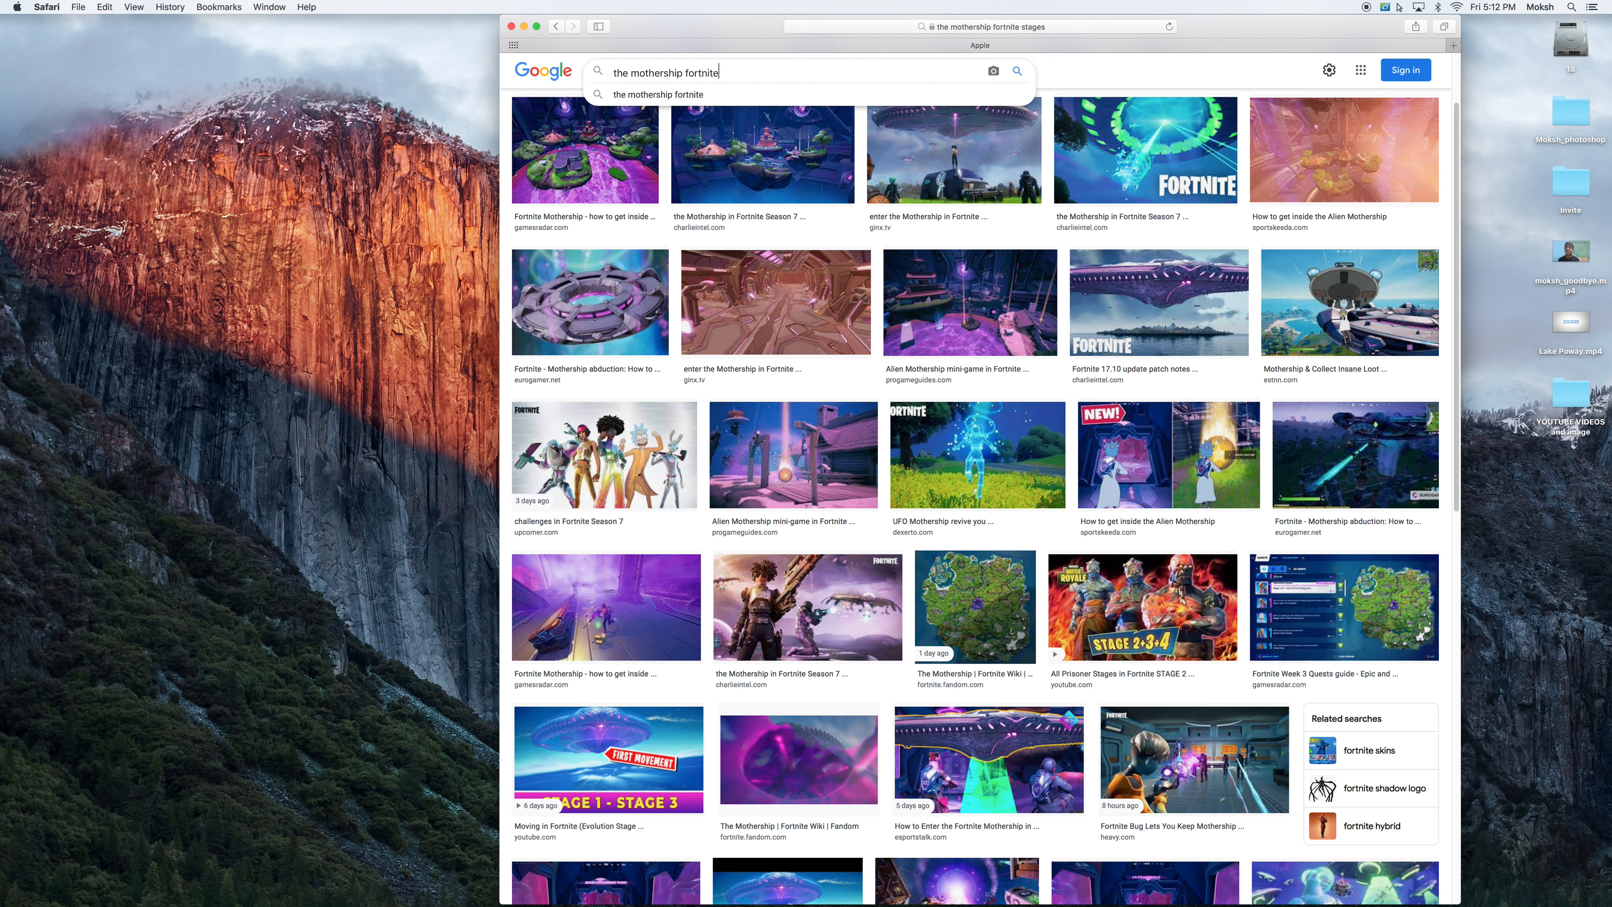
pyautogui.write('vualt')
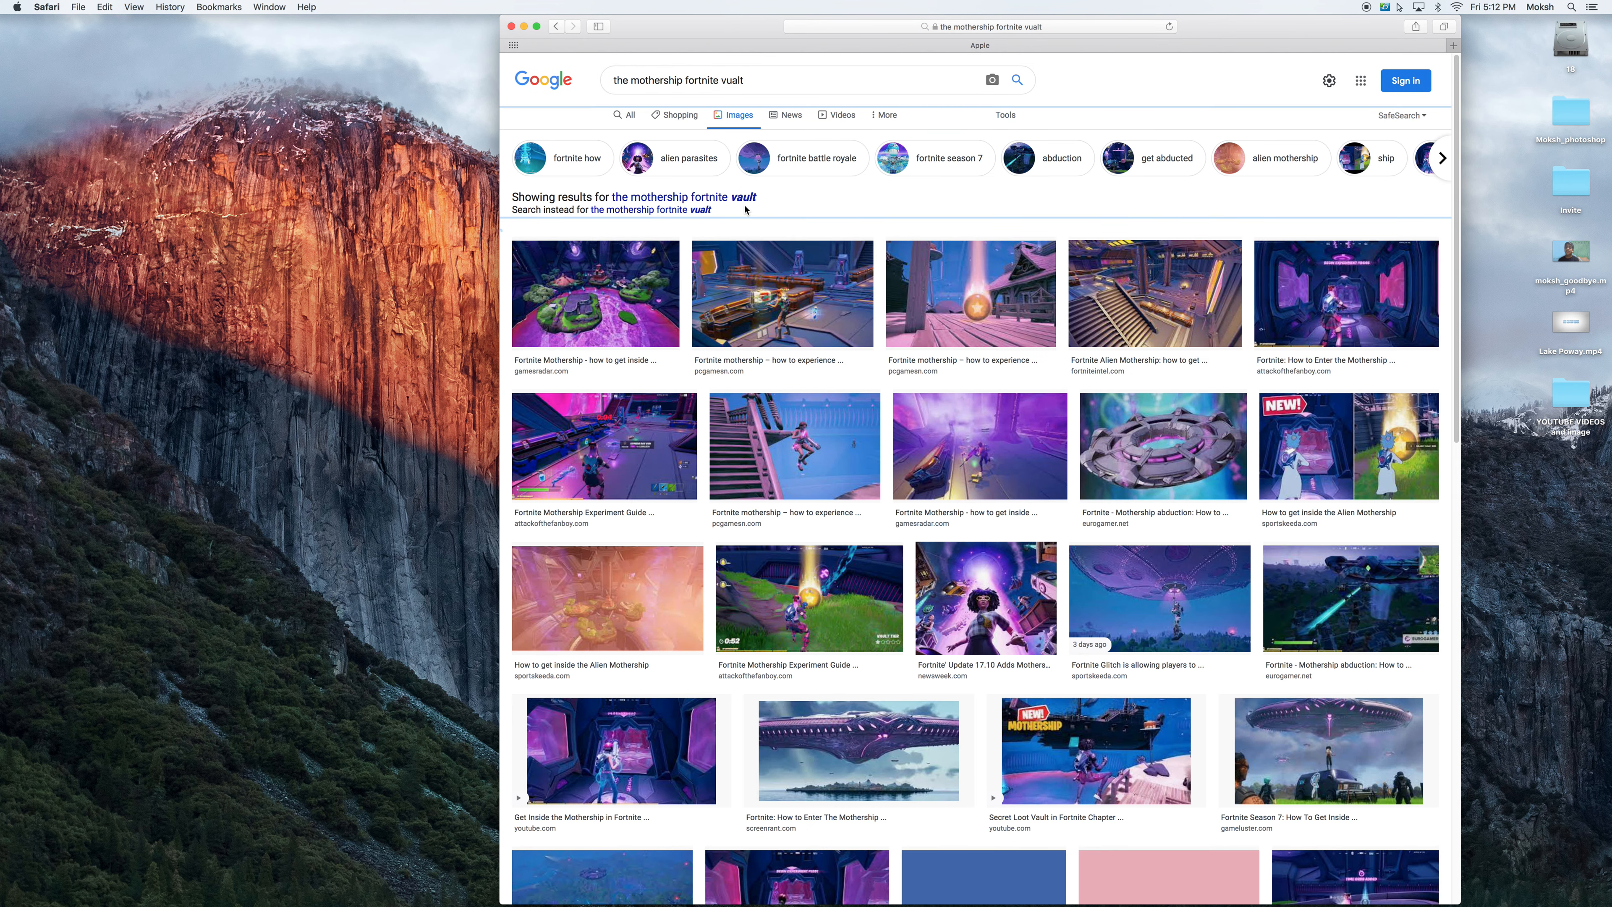
pyautogui.scroll(-3)
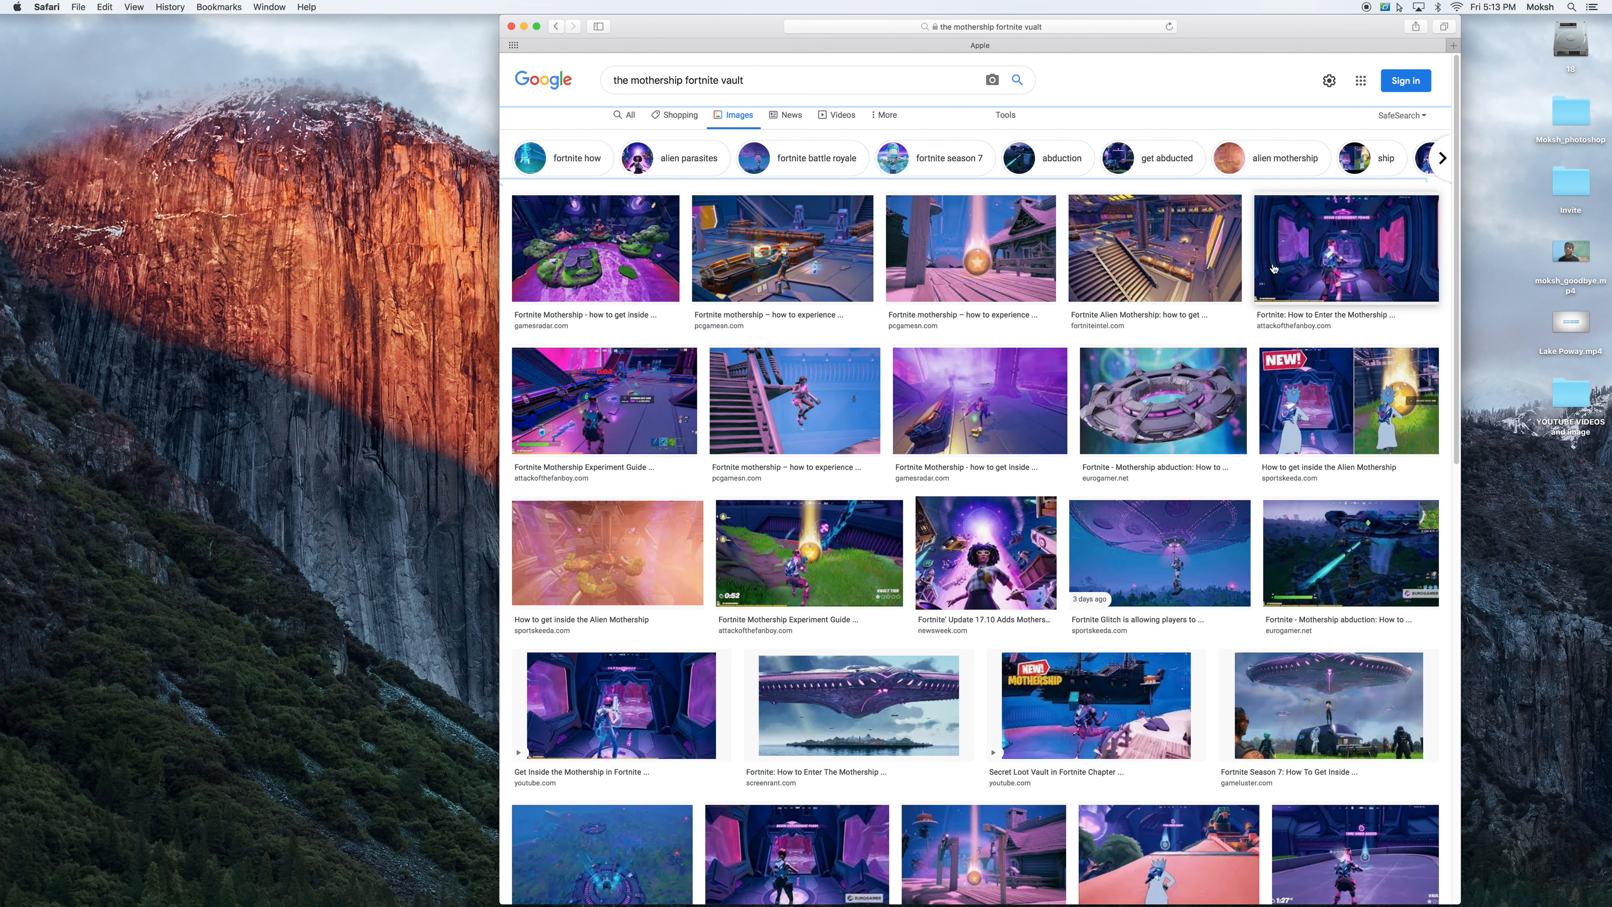
pyautogui.click(783, 247)
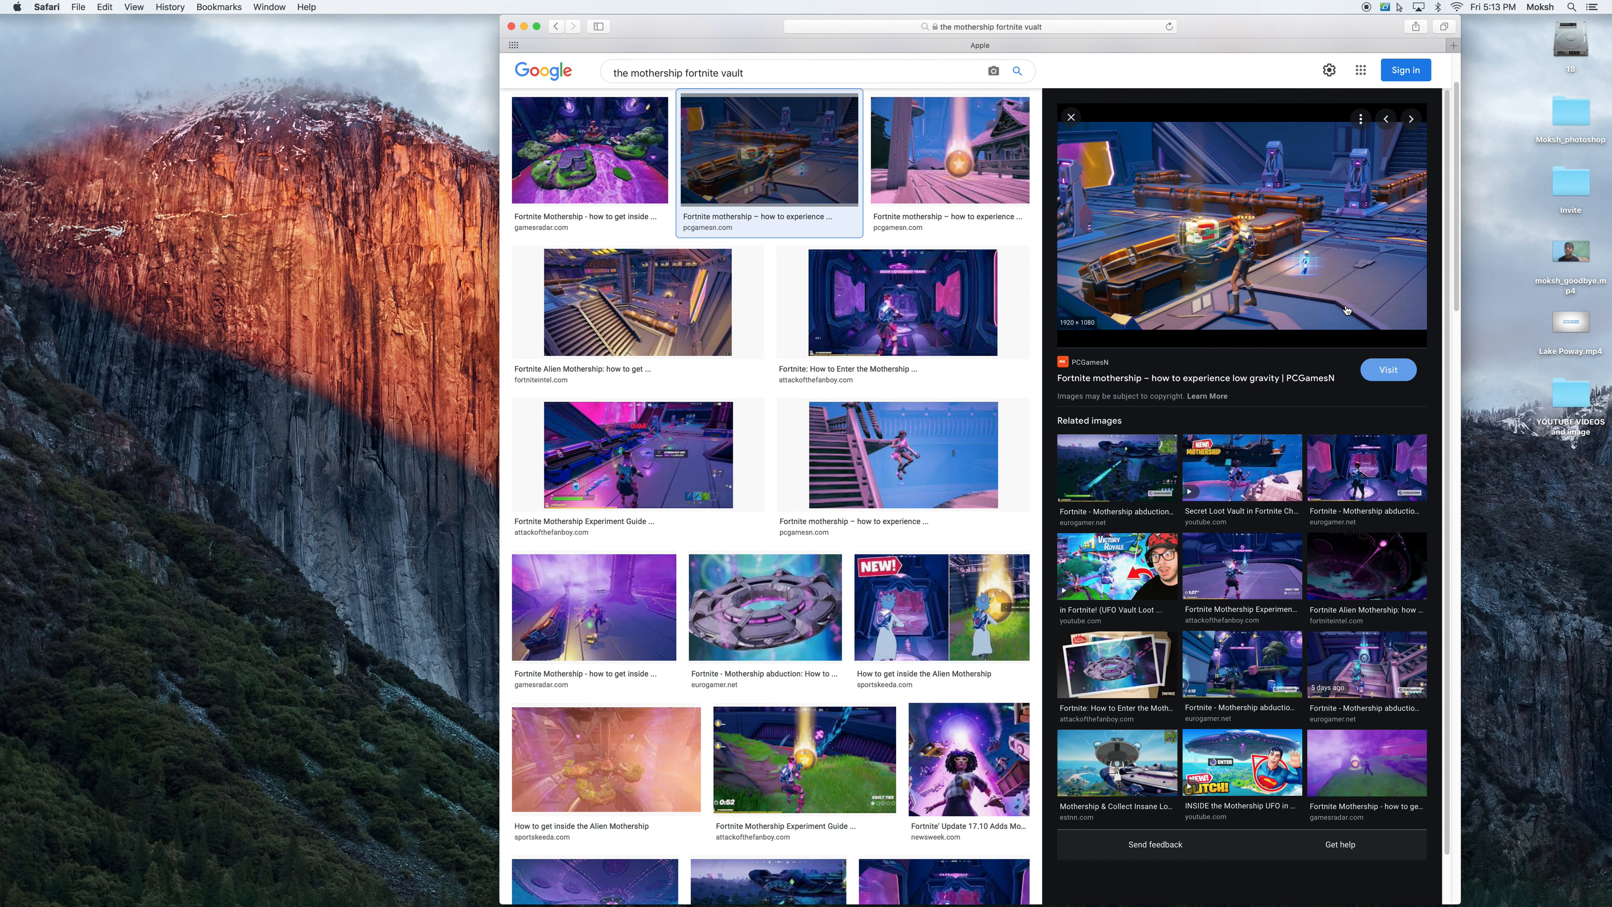
pyautogui.click(804, 760)
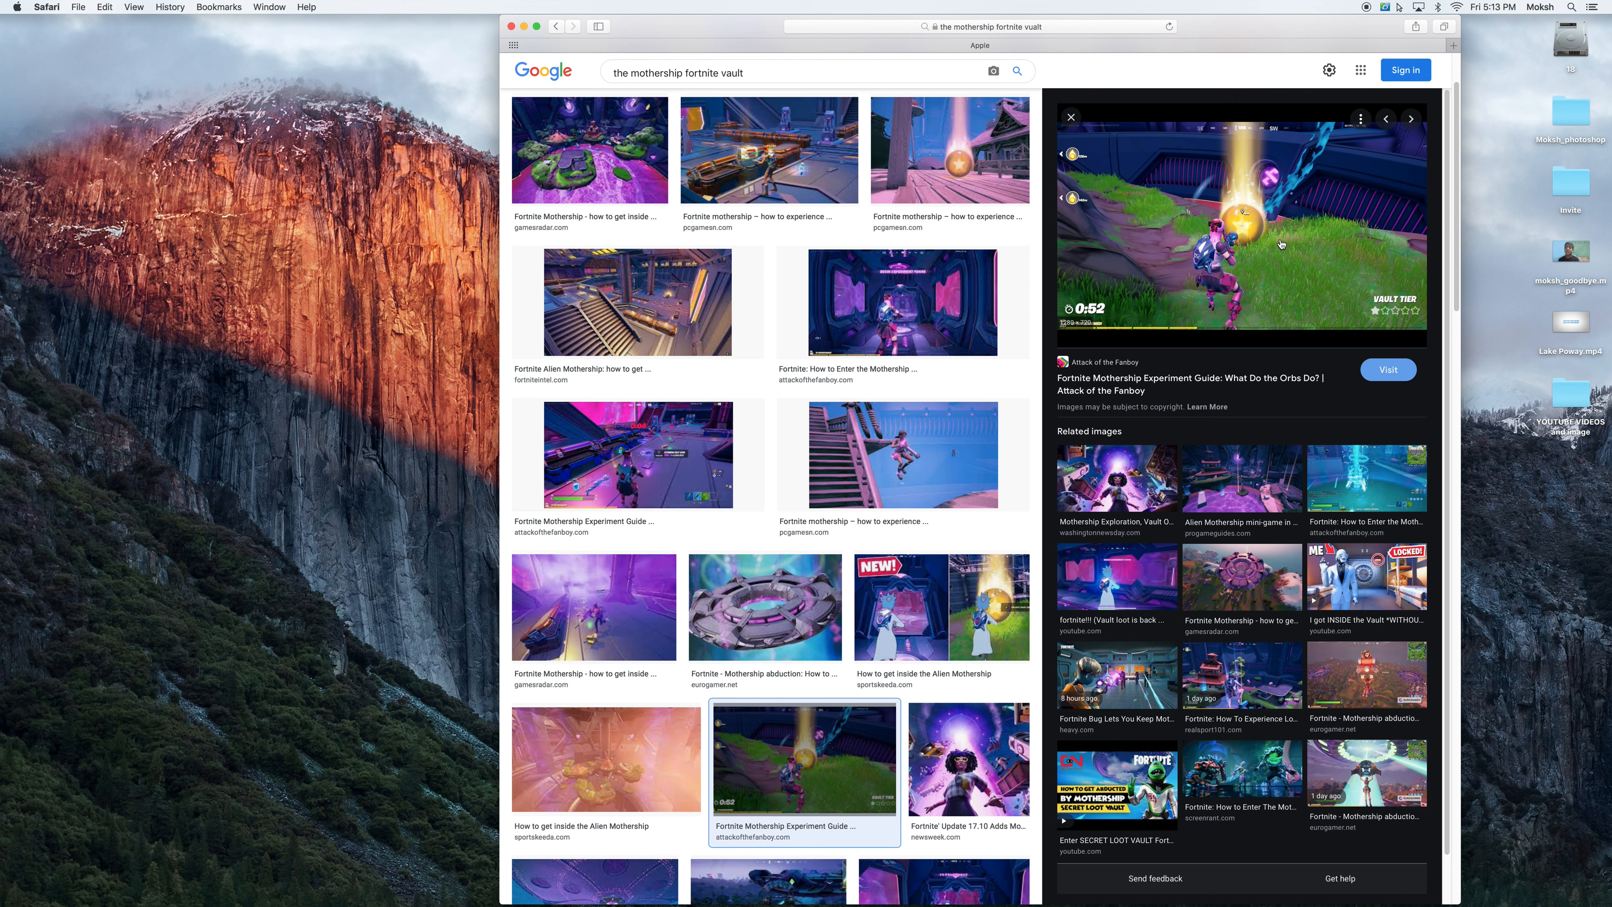
pyautogui.moveTo(1187, 242)
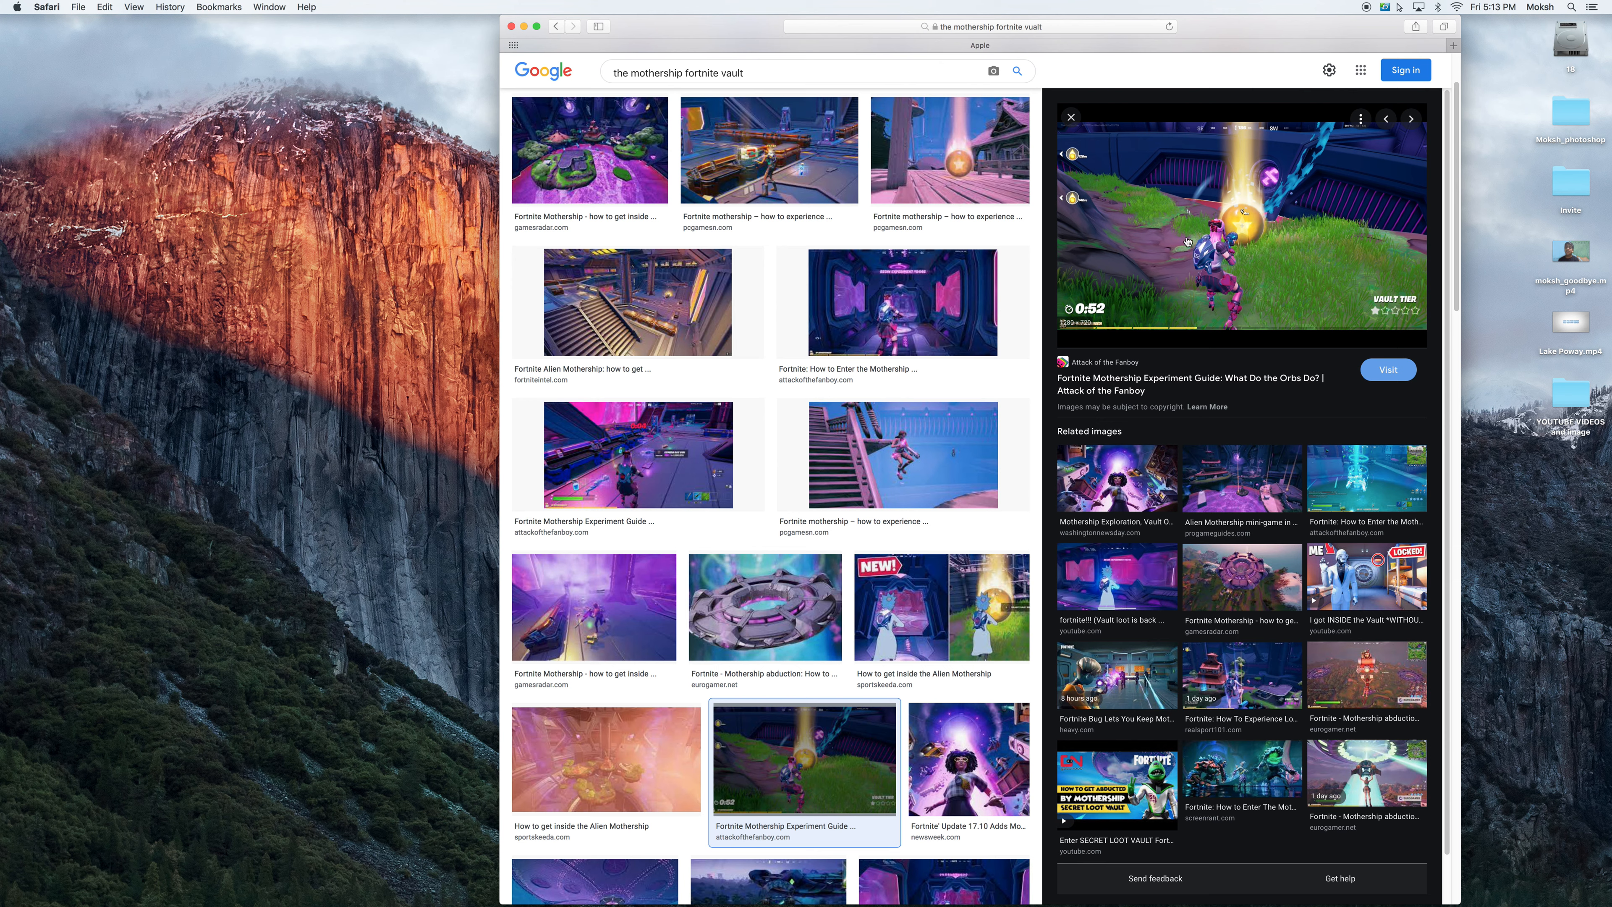
# - Preview the low gravity image again and the Alien Mothership stairs image, then close the preview
pyautogui.click(769, 150)
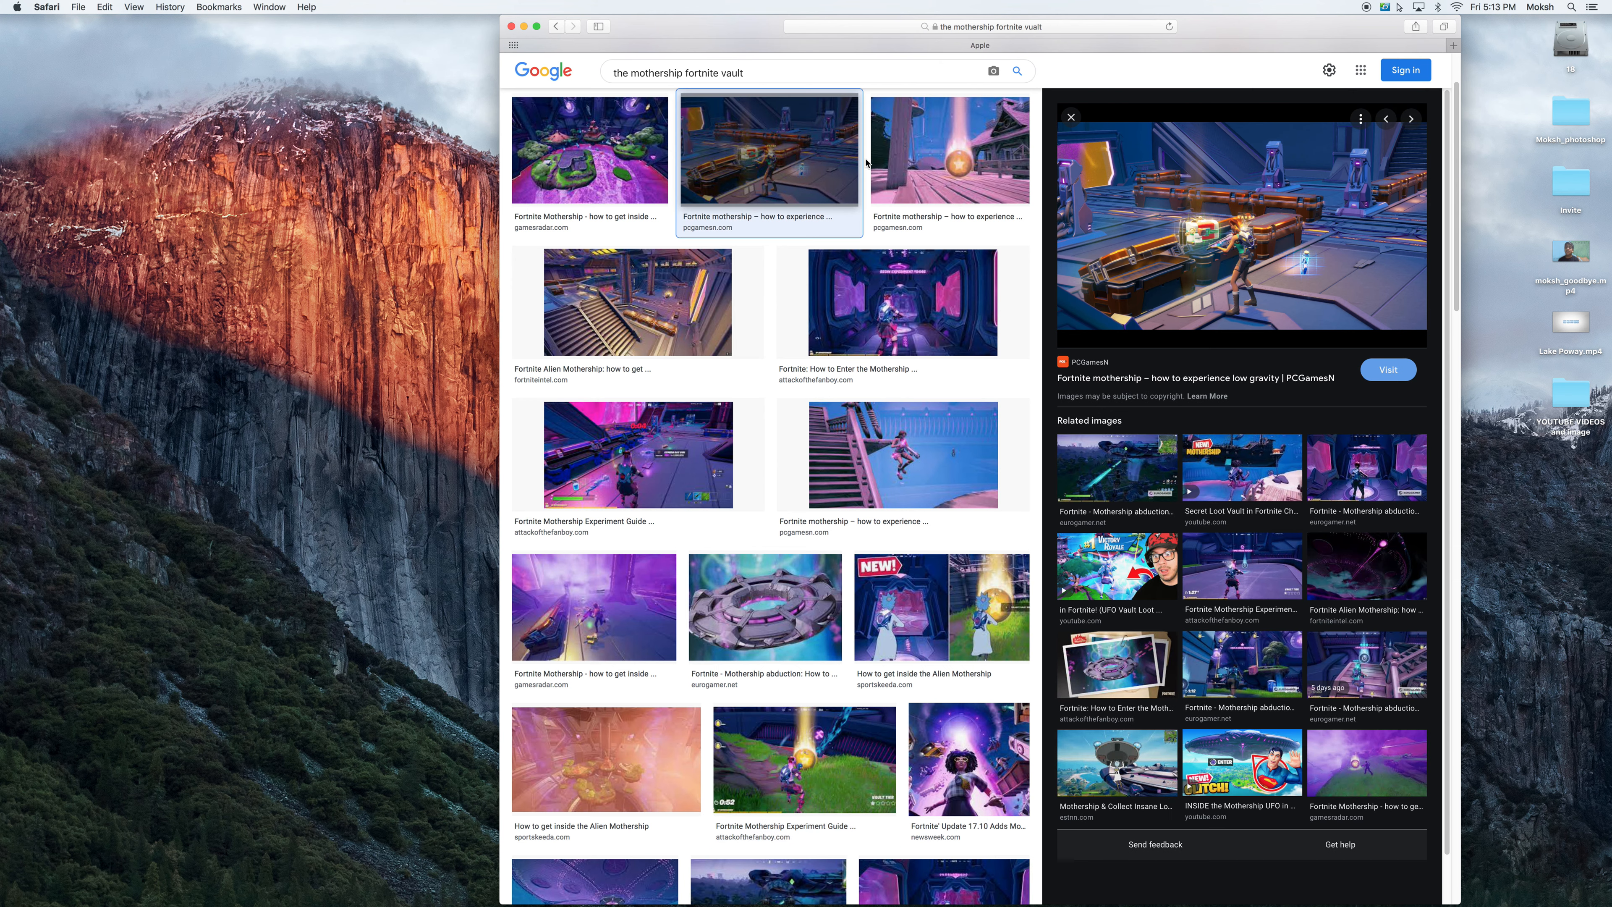
pyautogui.moveTo(1288, 239)
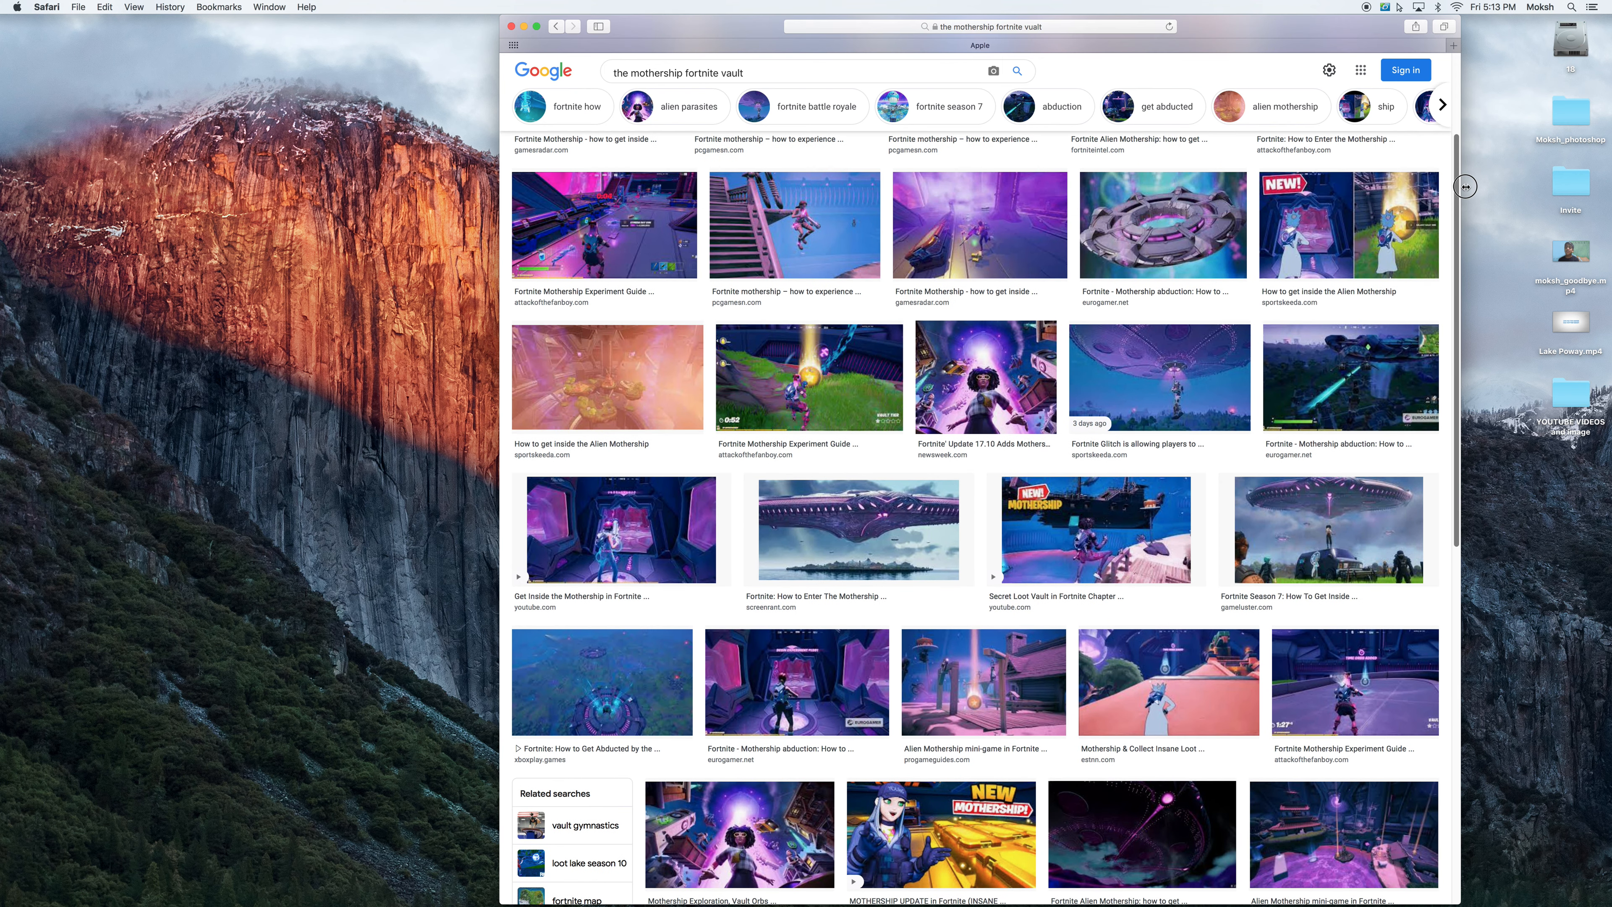
pyautogui.moveTo(1459, 145)
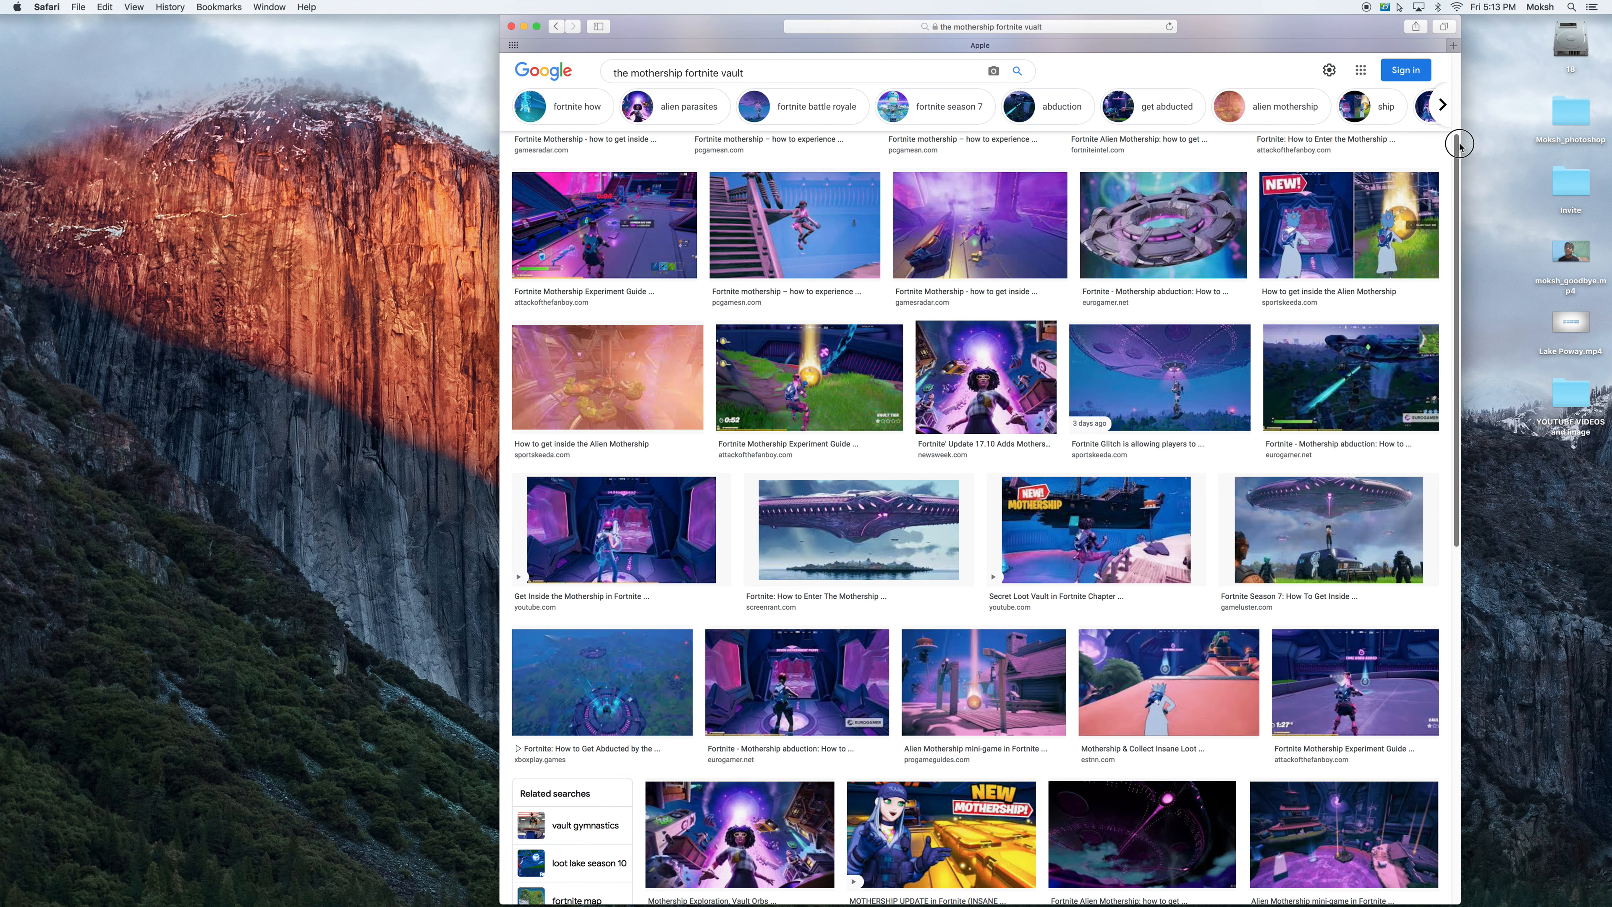
pyautogui.scroll(-3)
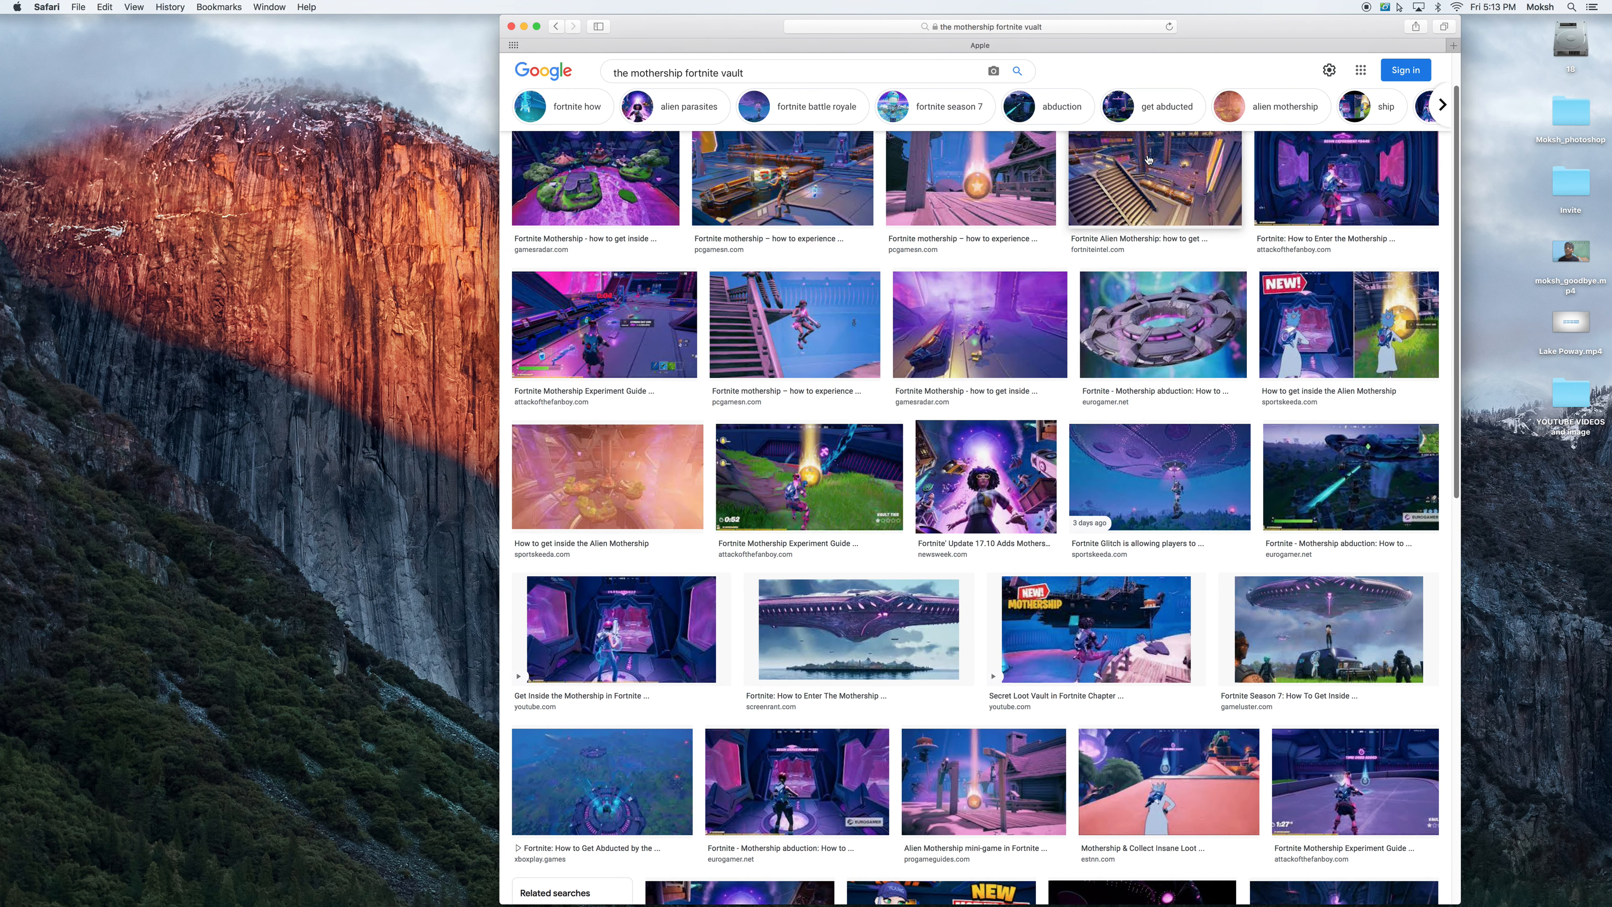
pyautogui.click(1155, 177)
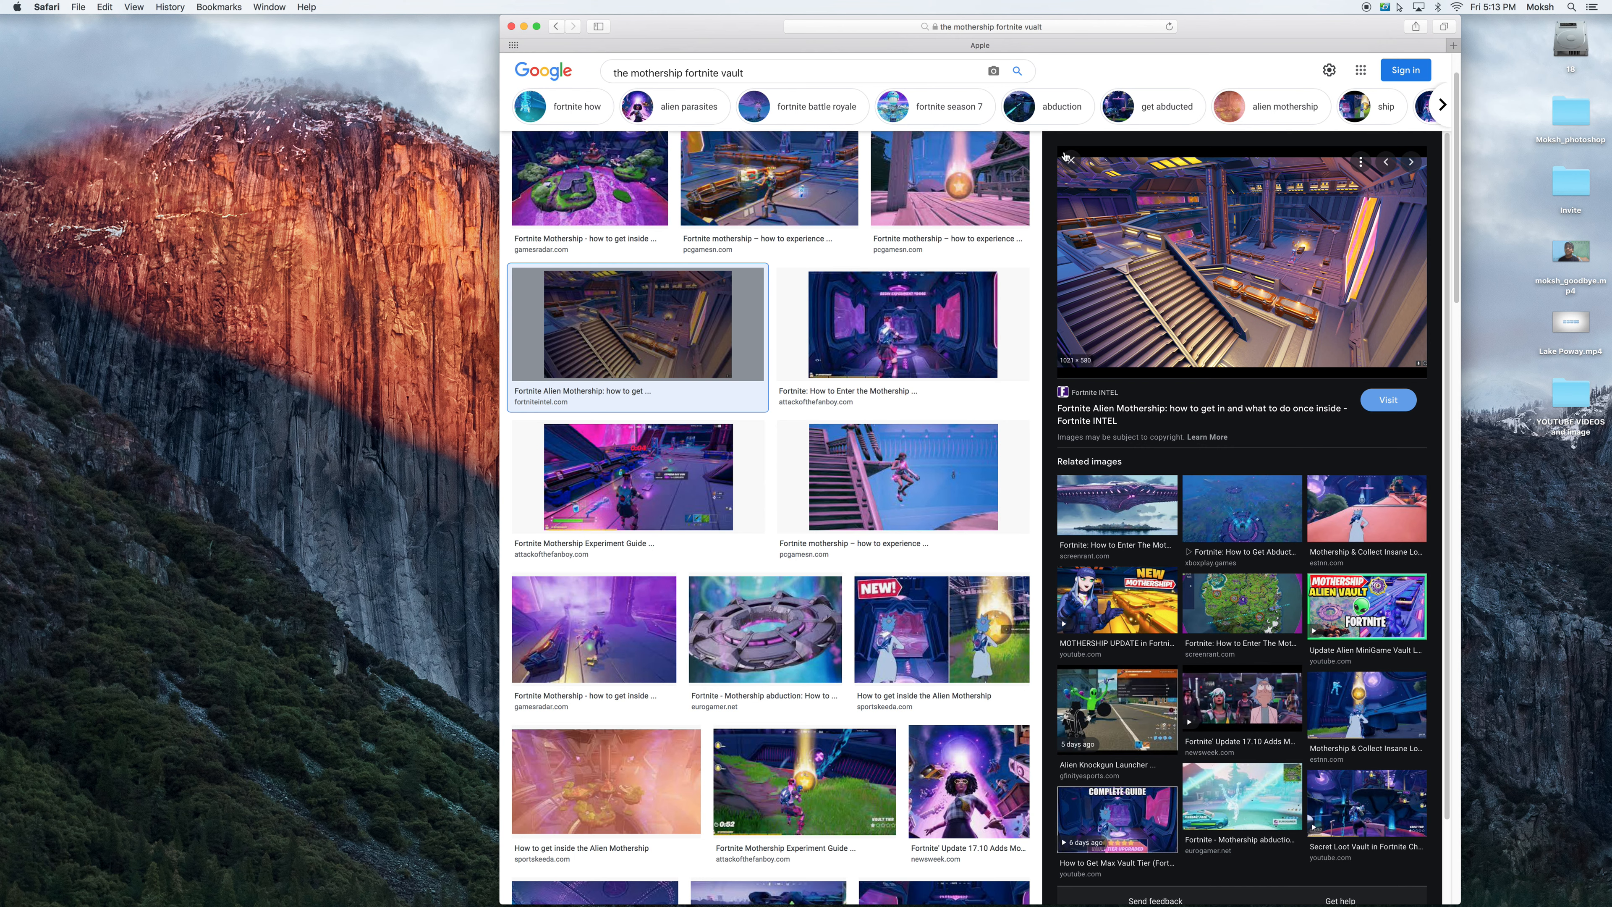
pyautogui.click(1069, 161)
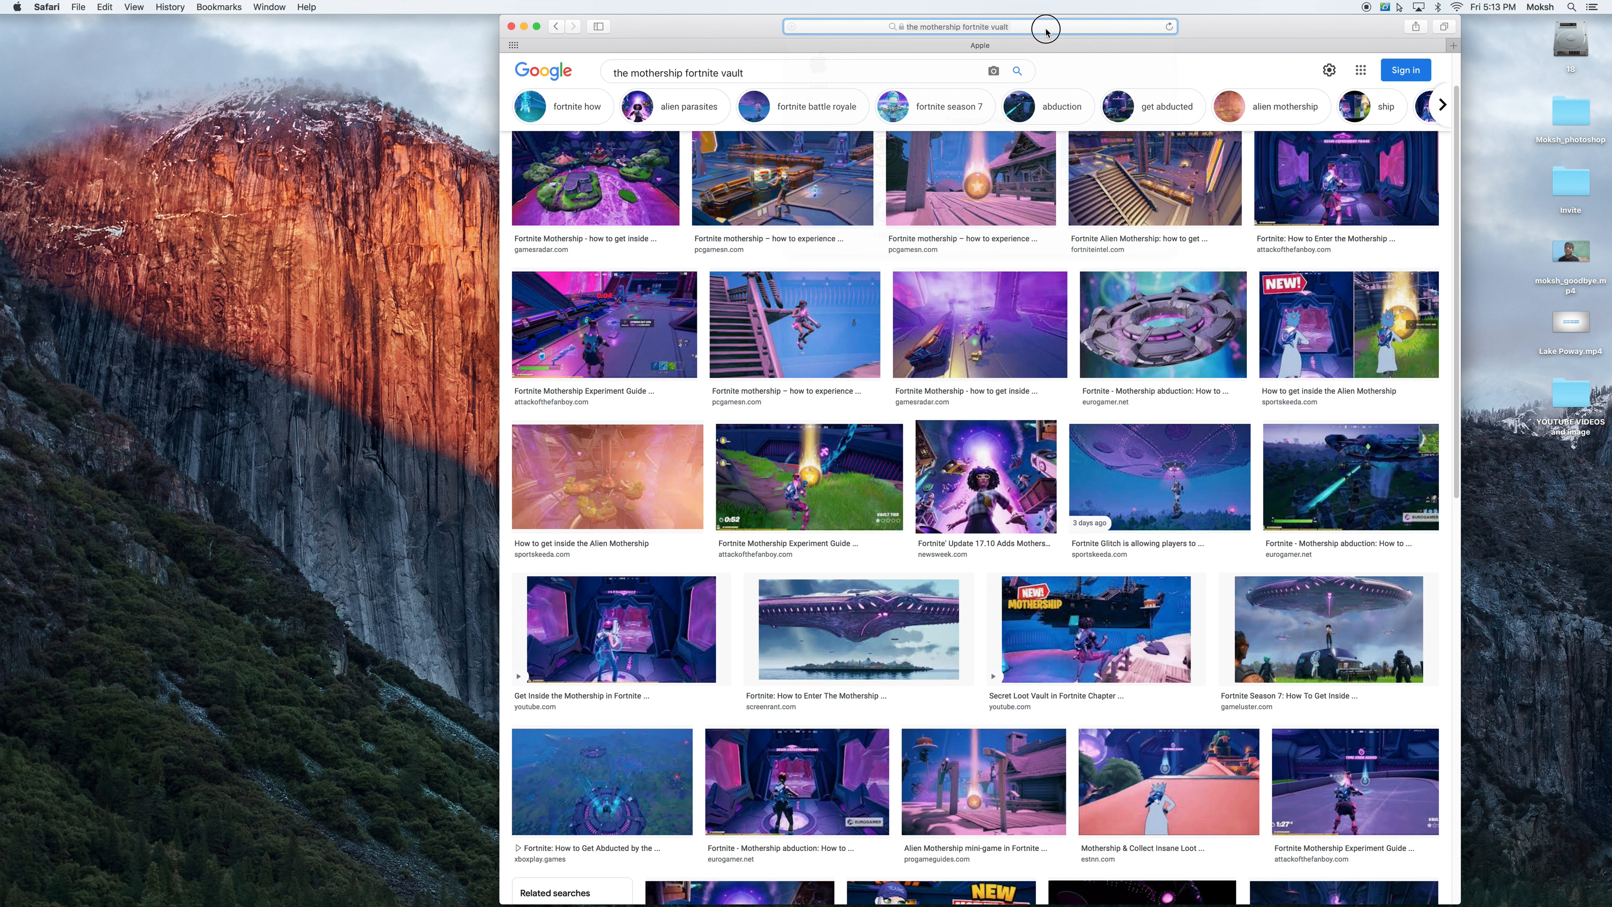
# - Go to fortnite.gg, visit the daily free skin giveaway page, then the fishing stats guide
pyautogui.click(947, 26)
pyautogui.write('fortnite.gg')
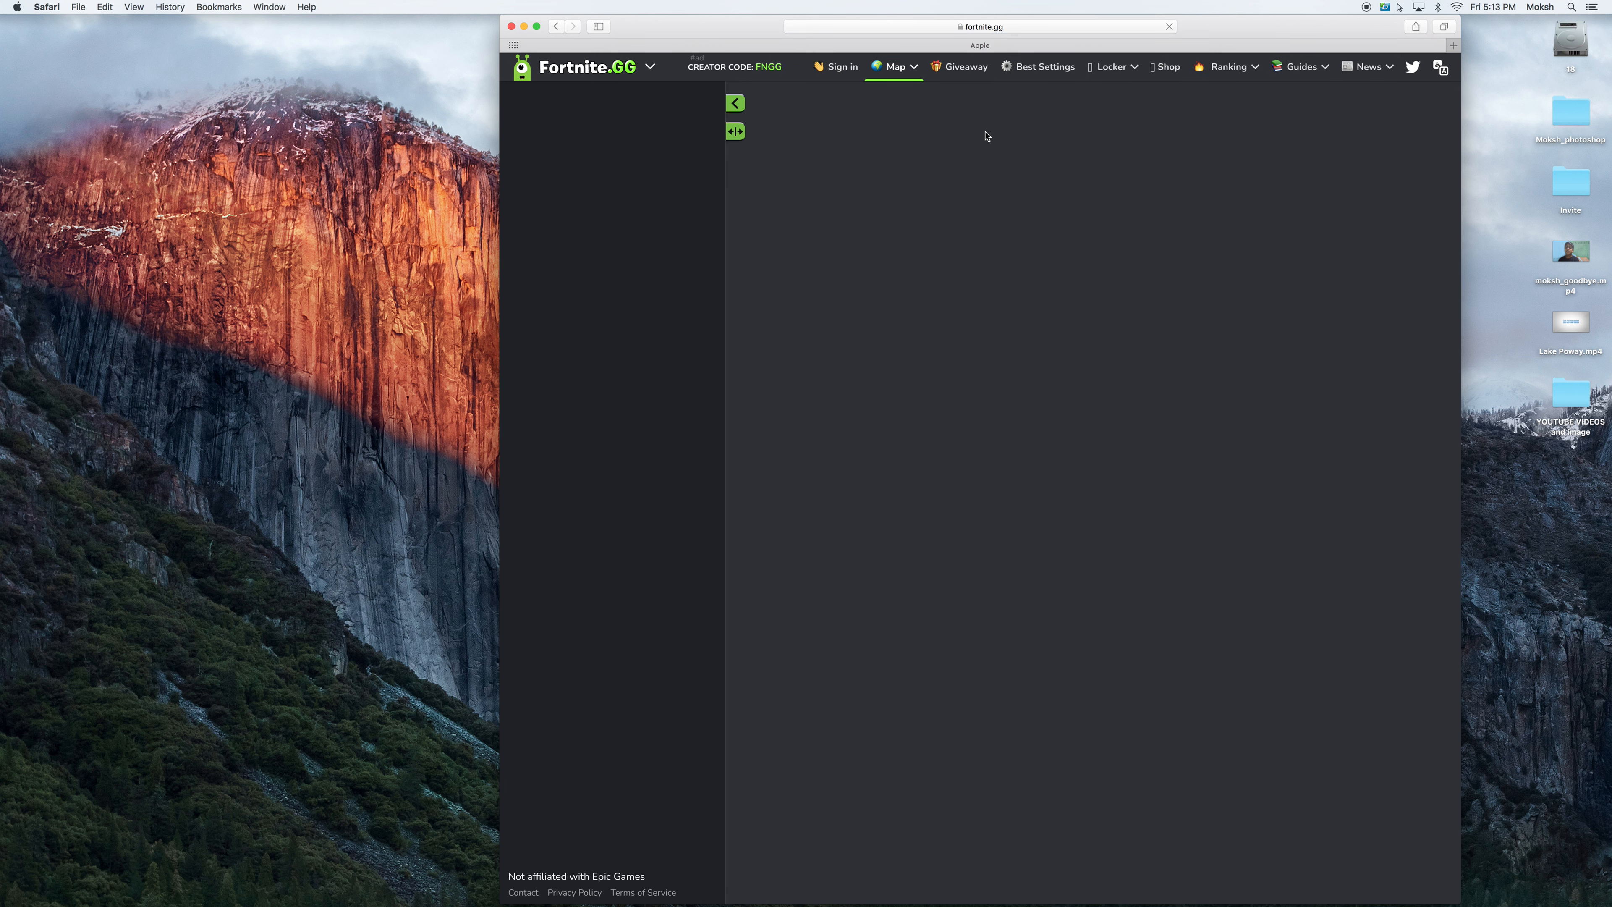
pyautogui.moveTo(1007, 127)
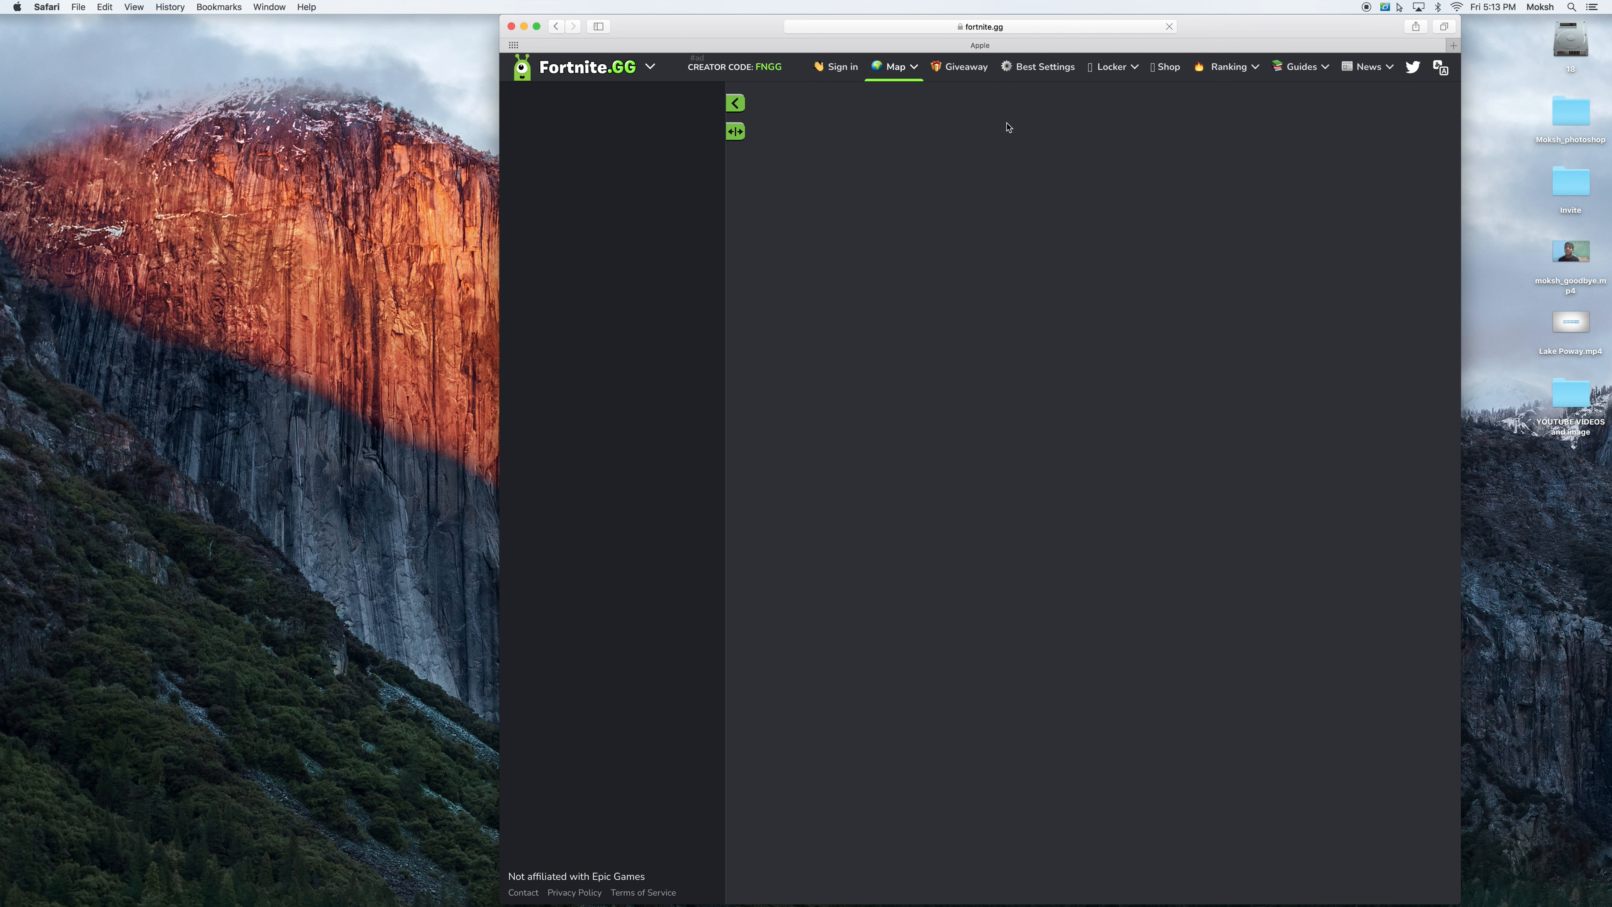
pyautogui.click(649, 67)
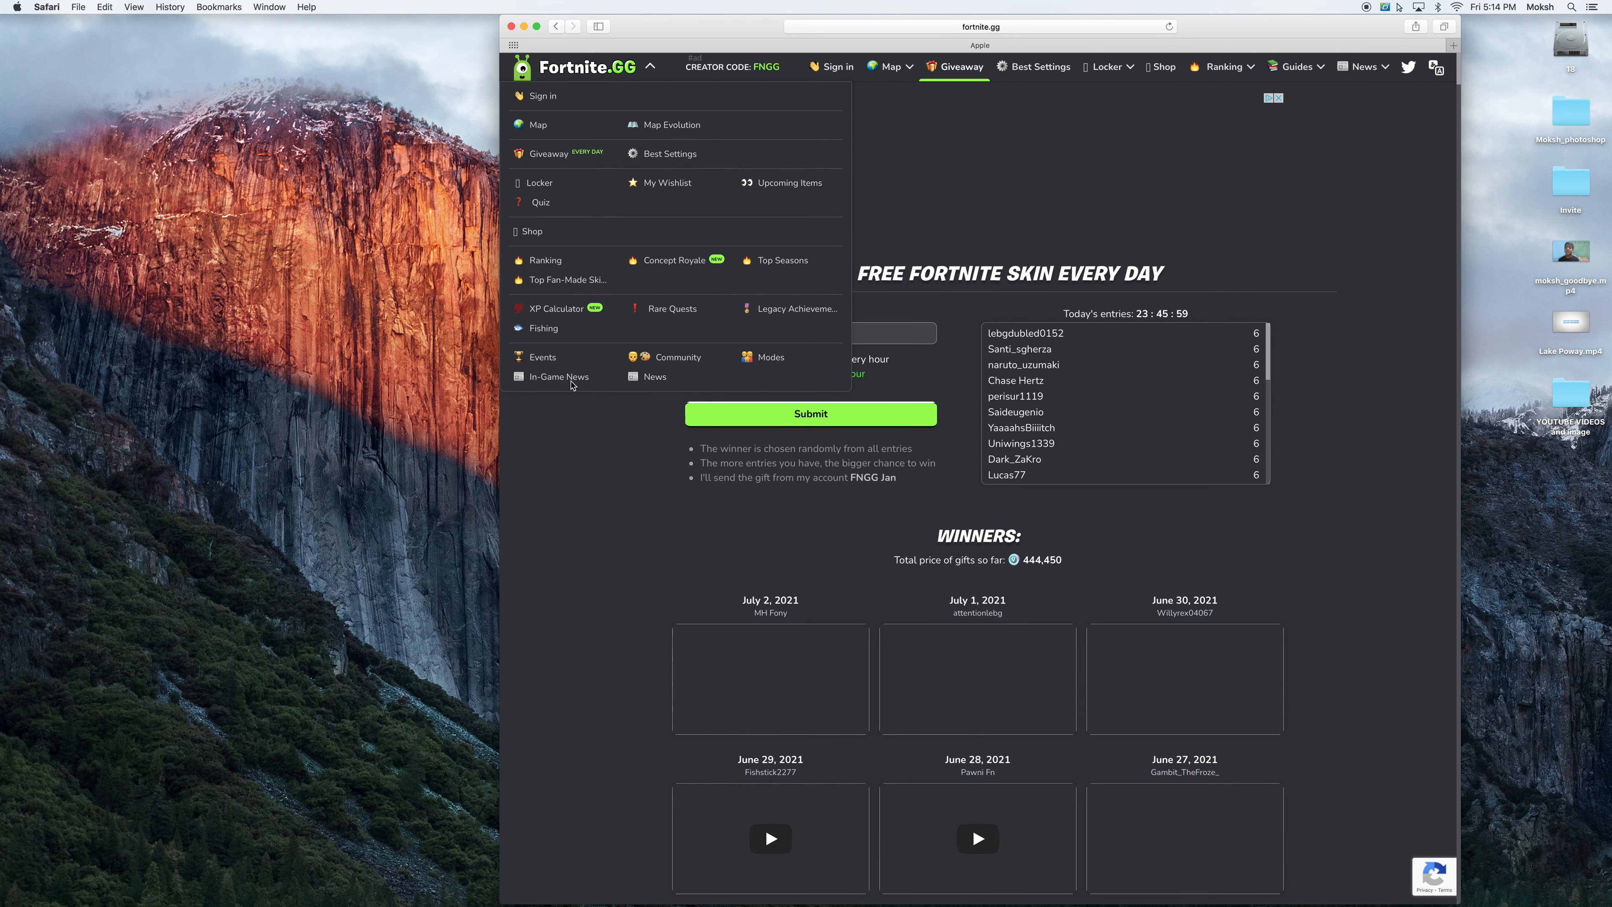
pyautogui.click(541, 328)
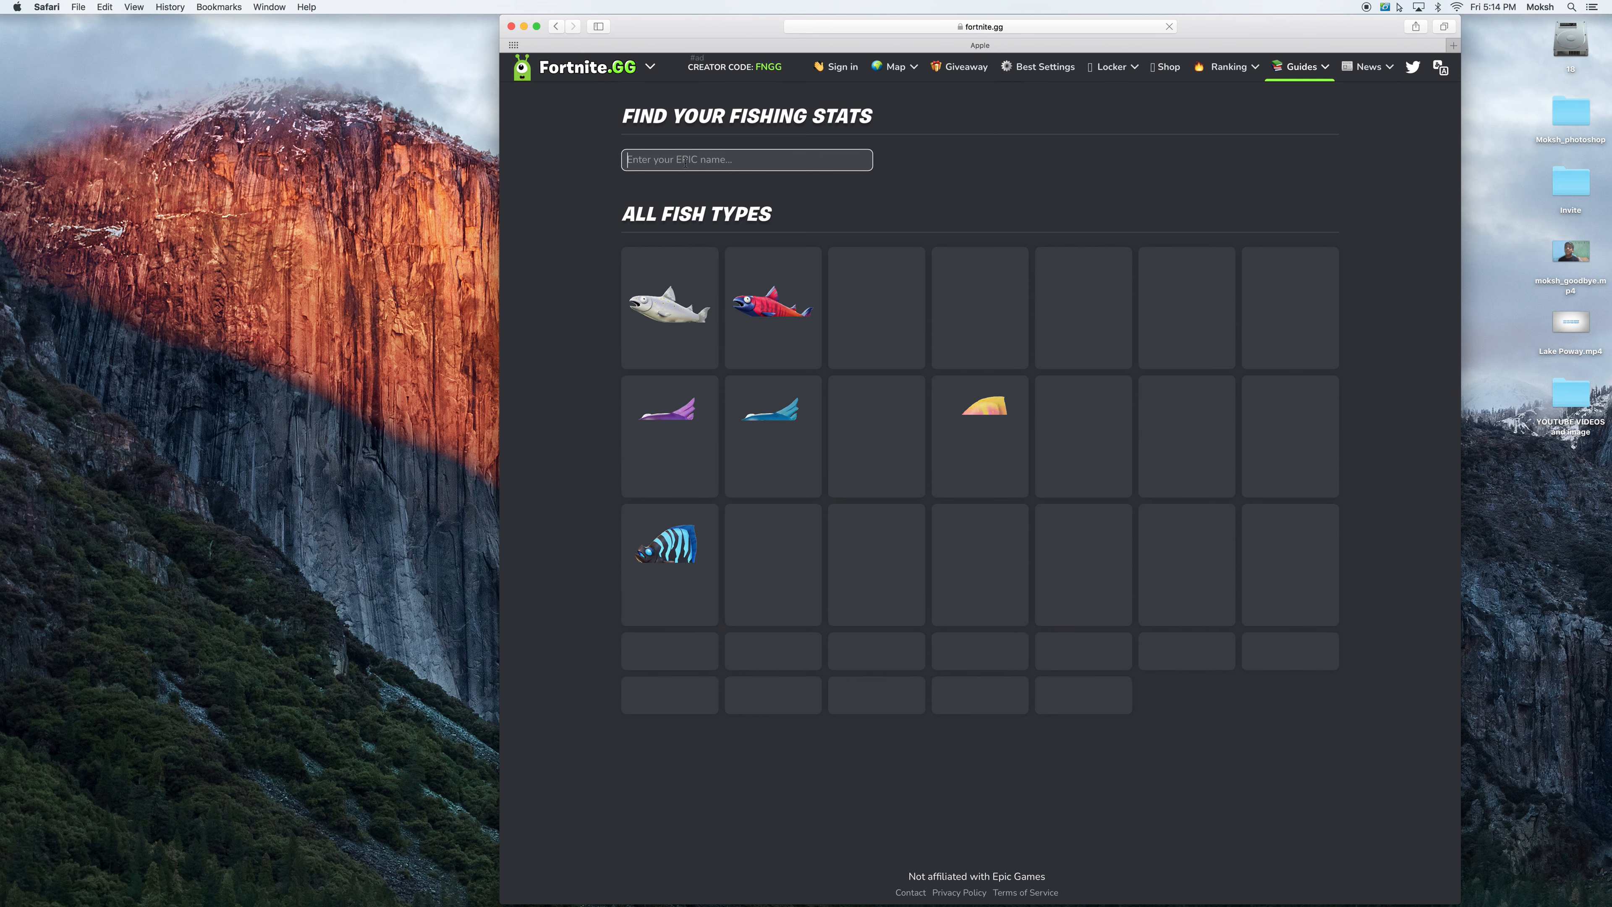
pyautogui.write('Escap')
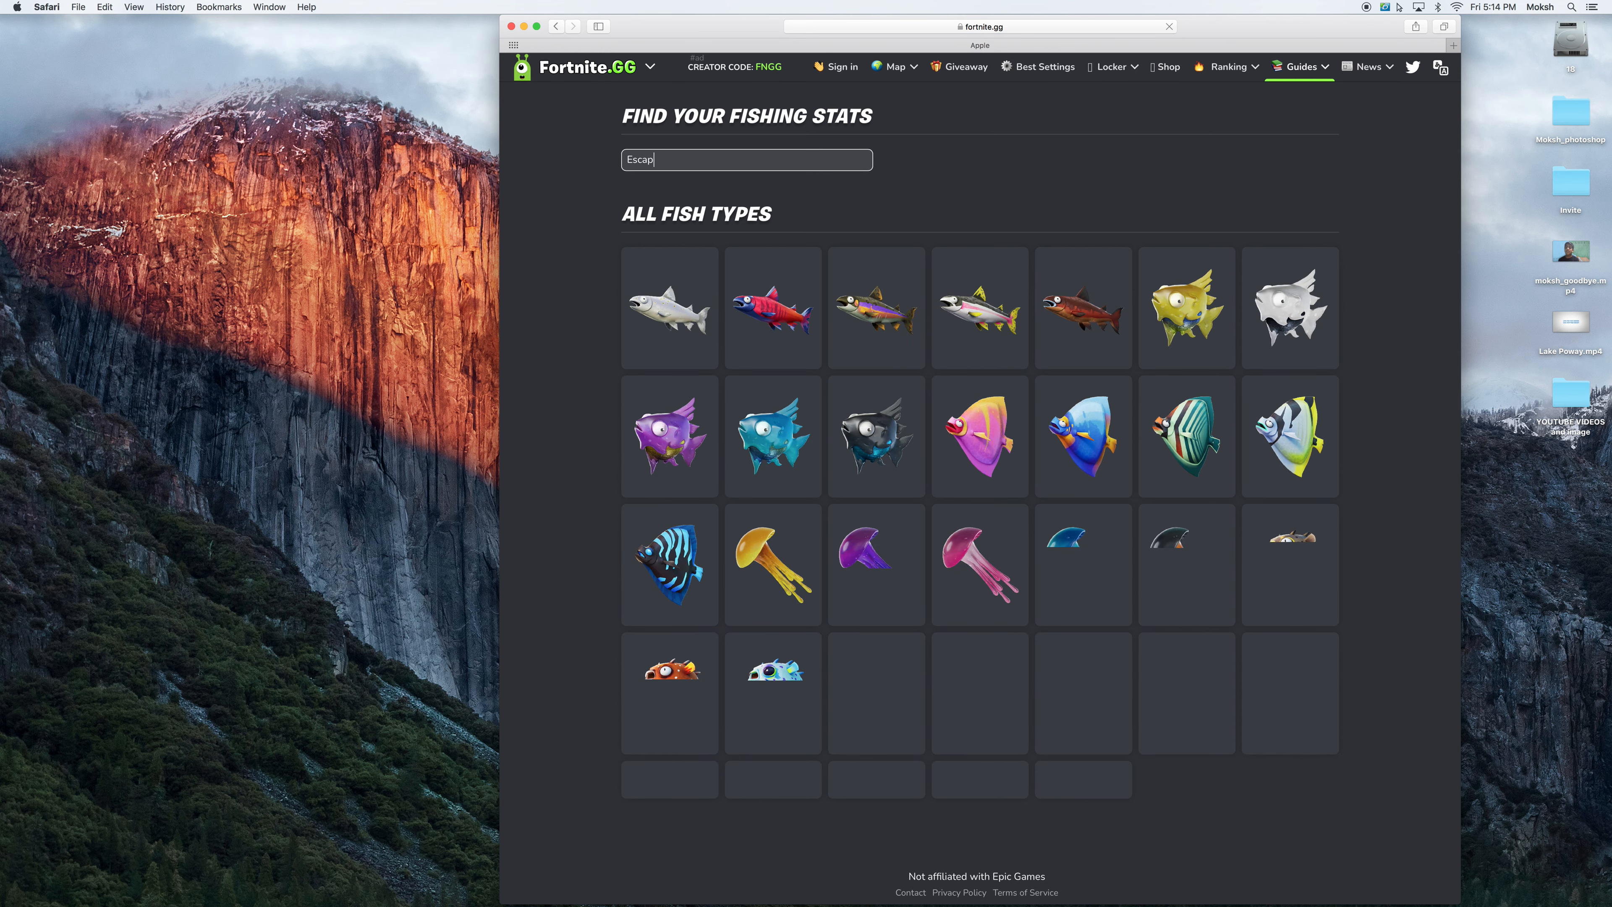
pyautogui.write('e')
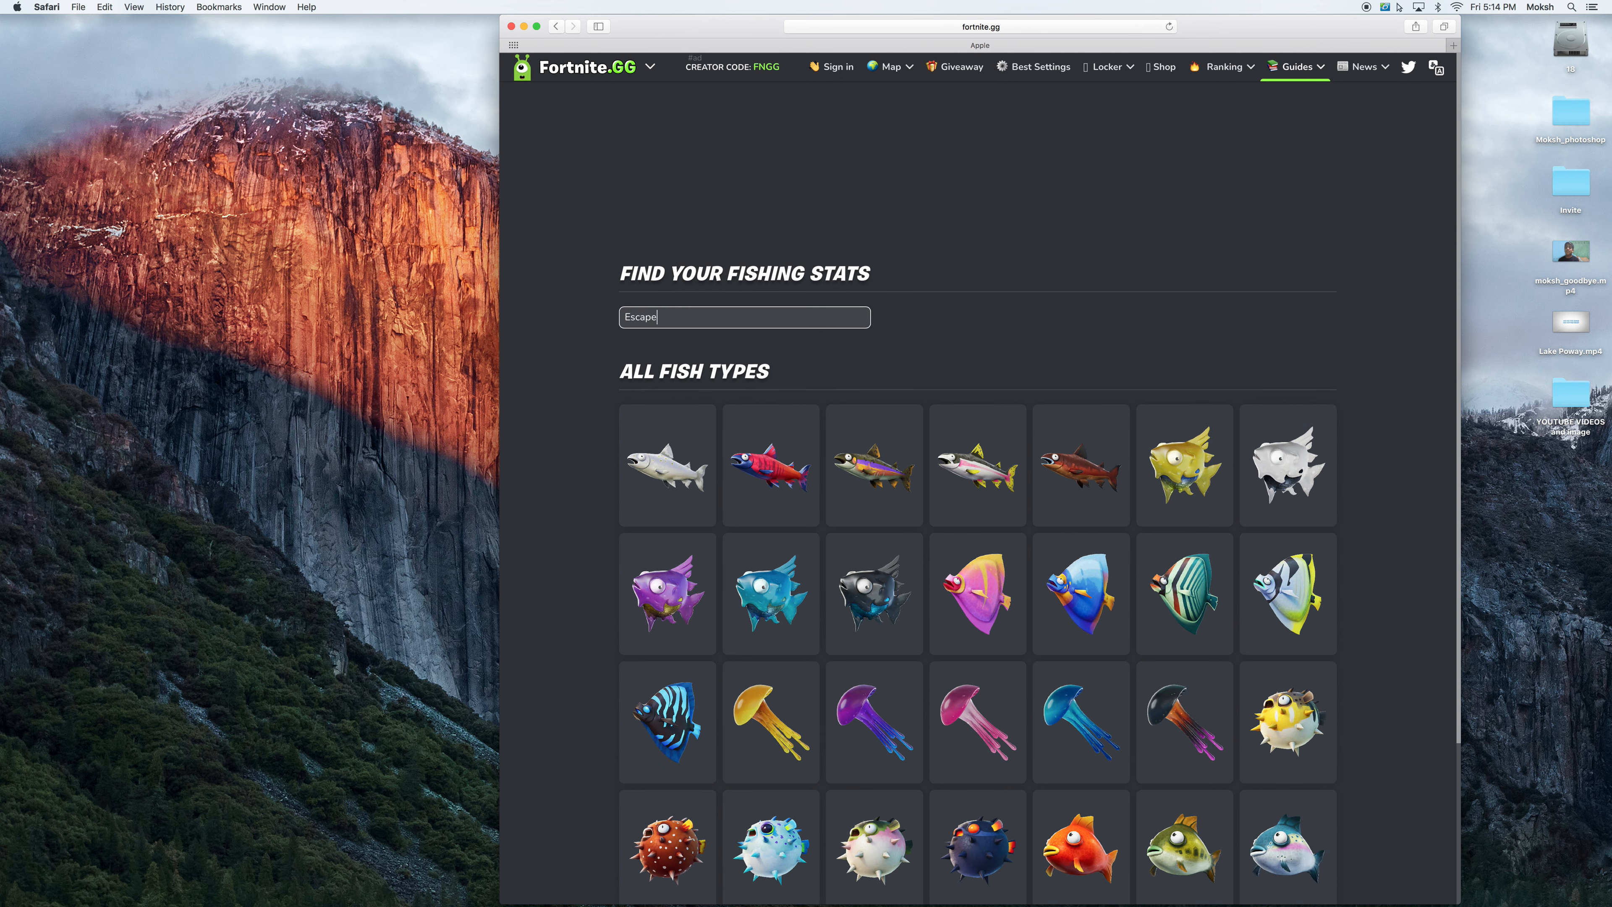
pyautogui.write('222')
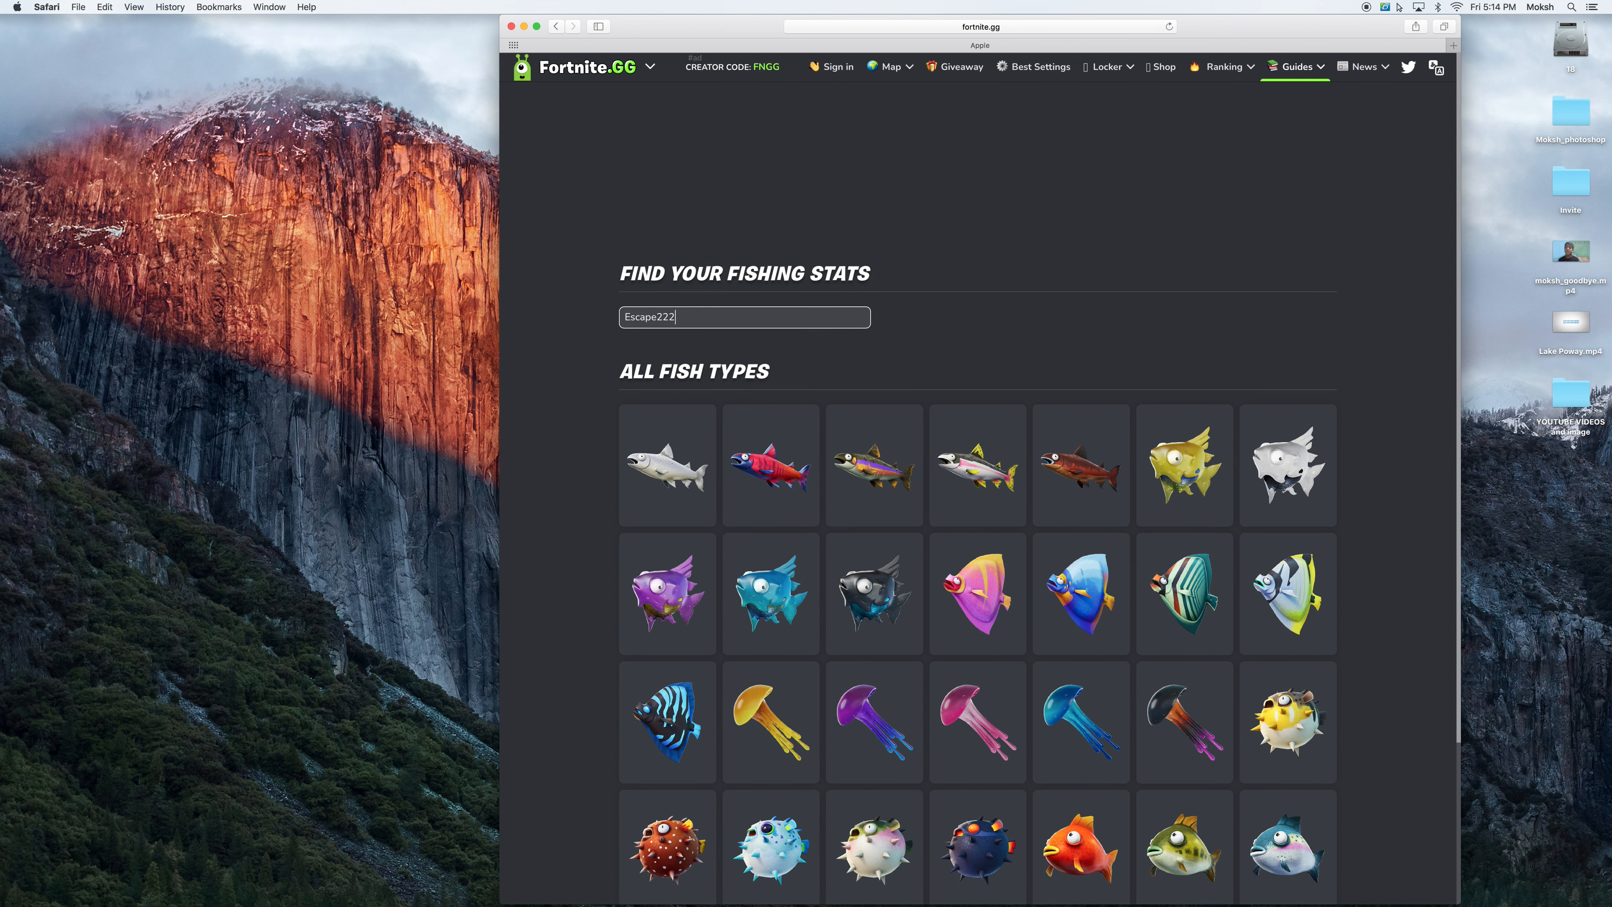
pyautogui.write('0')
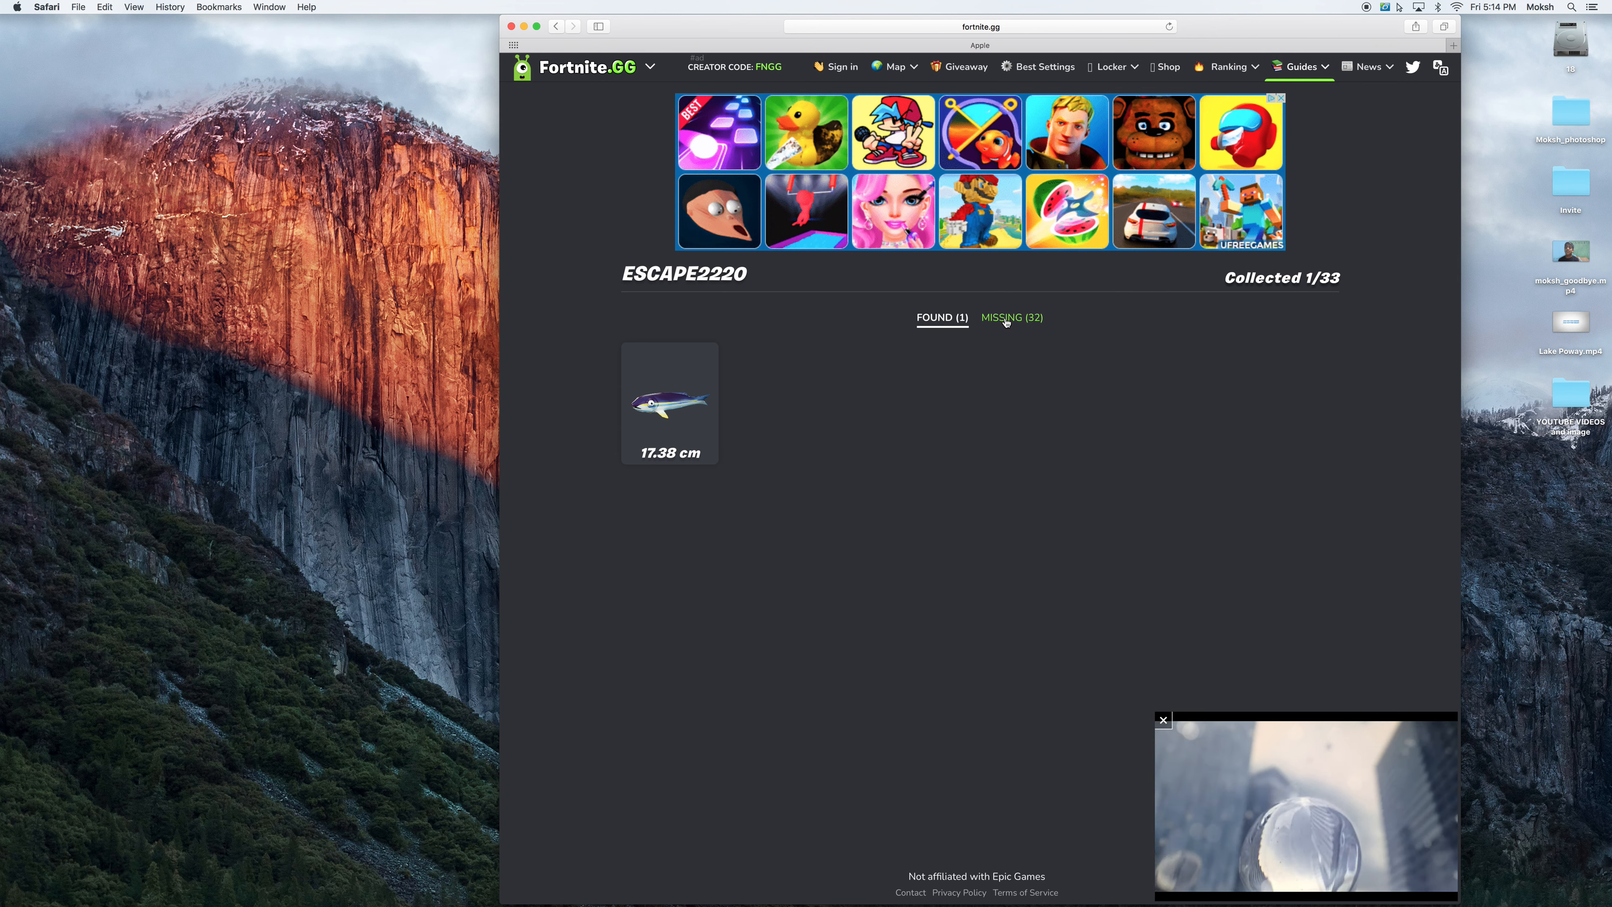
pyautogui.click(1007, 316)
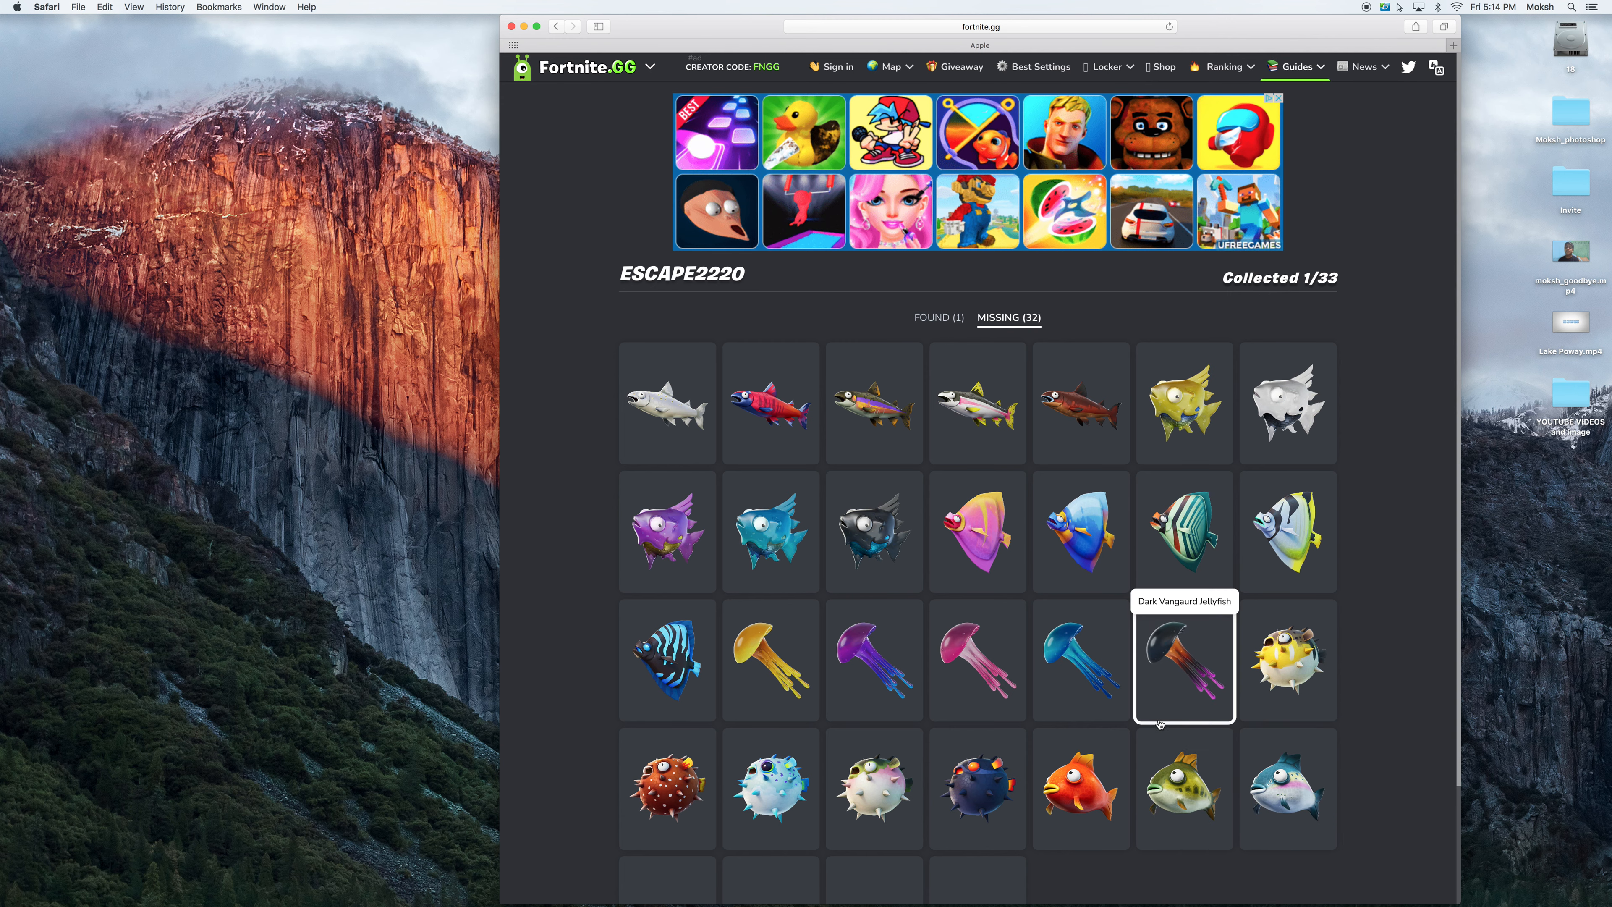
pyautogui.scroll(-3)
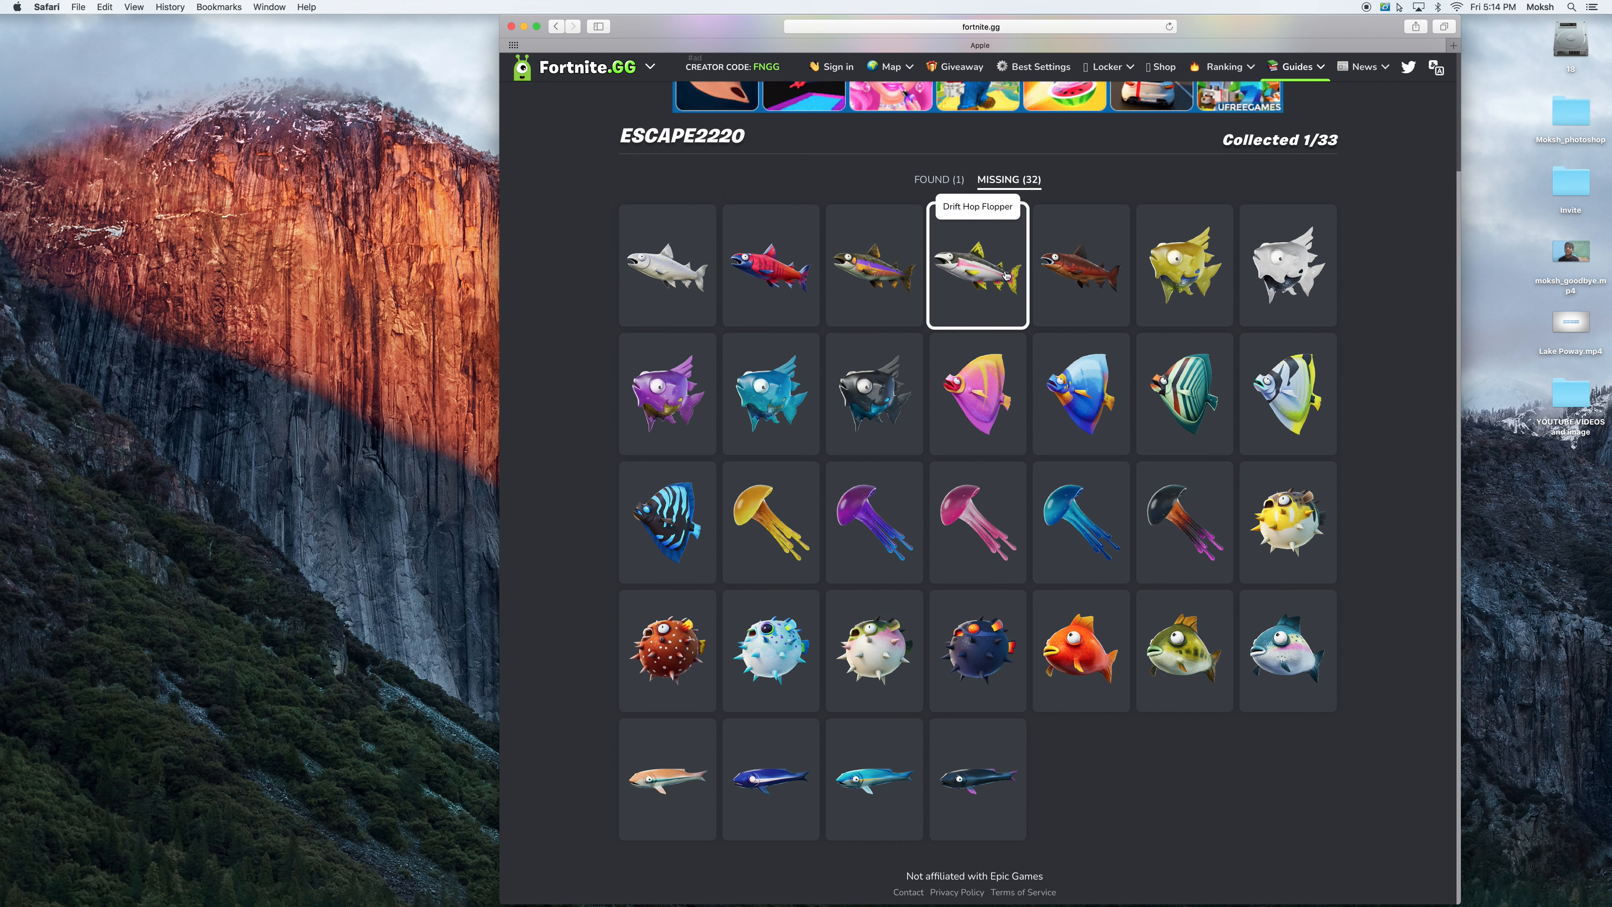
pyautogui.moveTo(1081, 265)
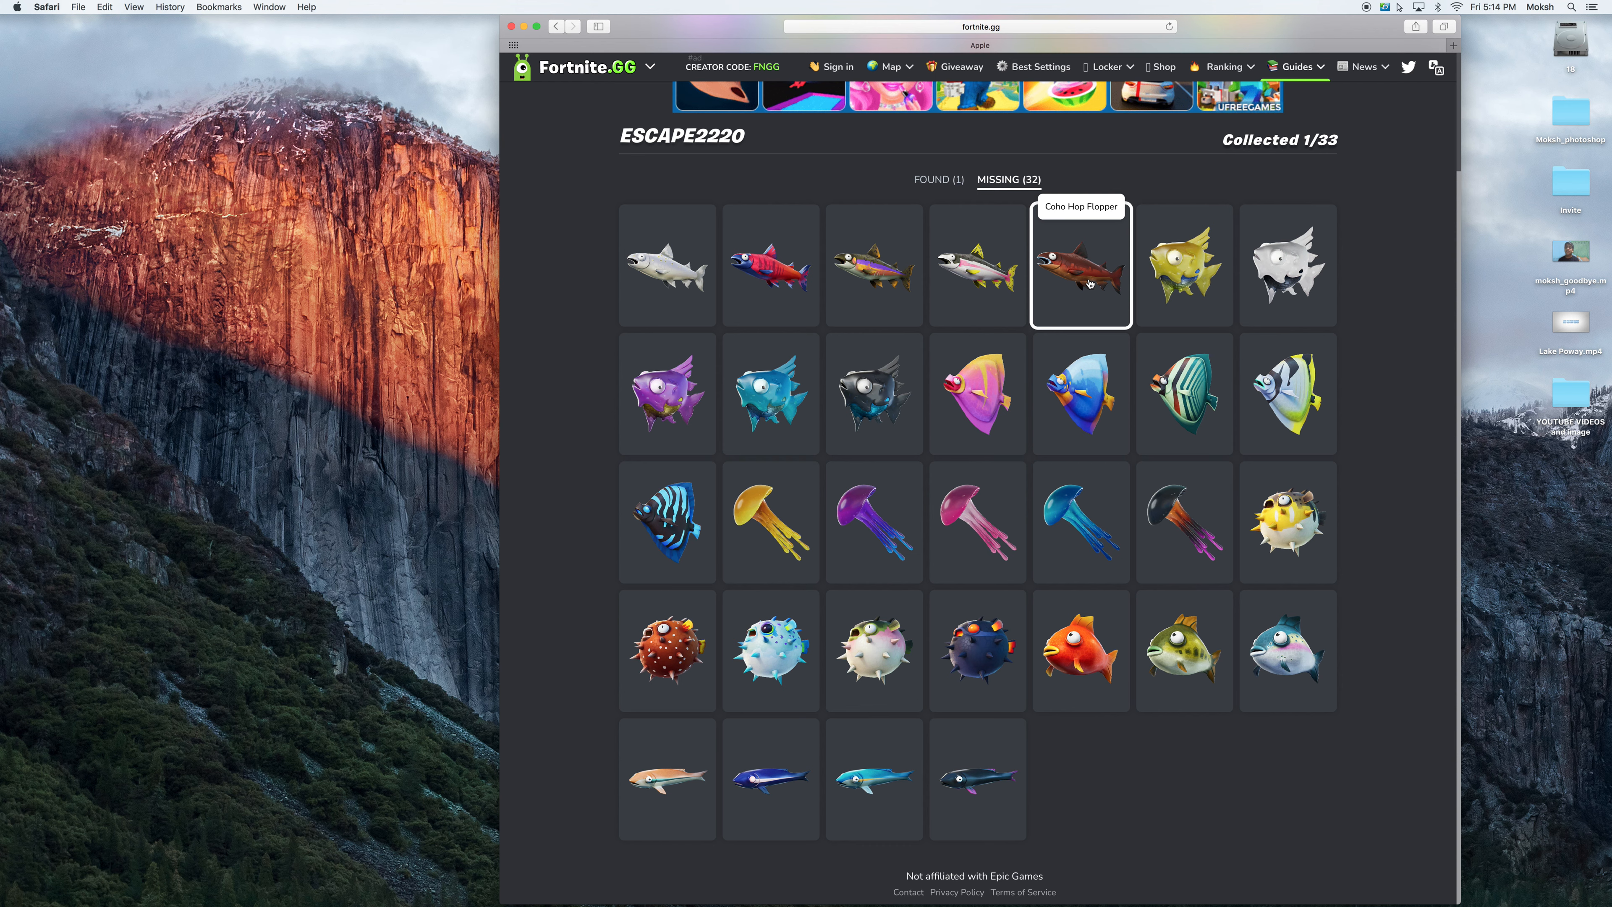
pyautogui.moveTo(1183, 264)
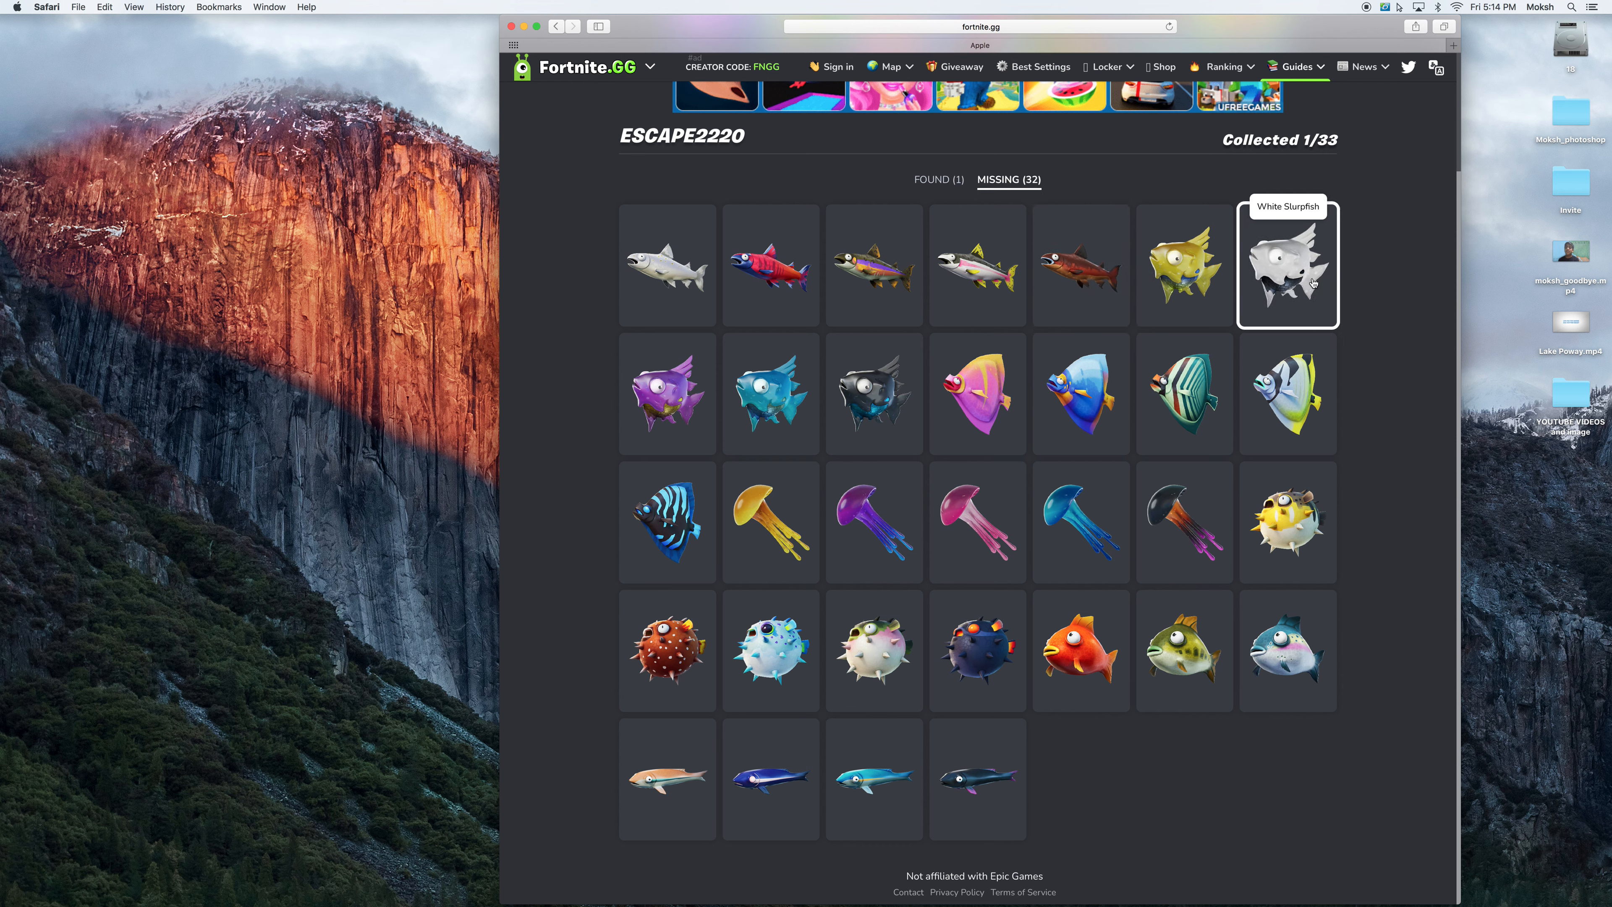
pyautogui.moveTo(976, 394)
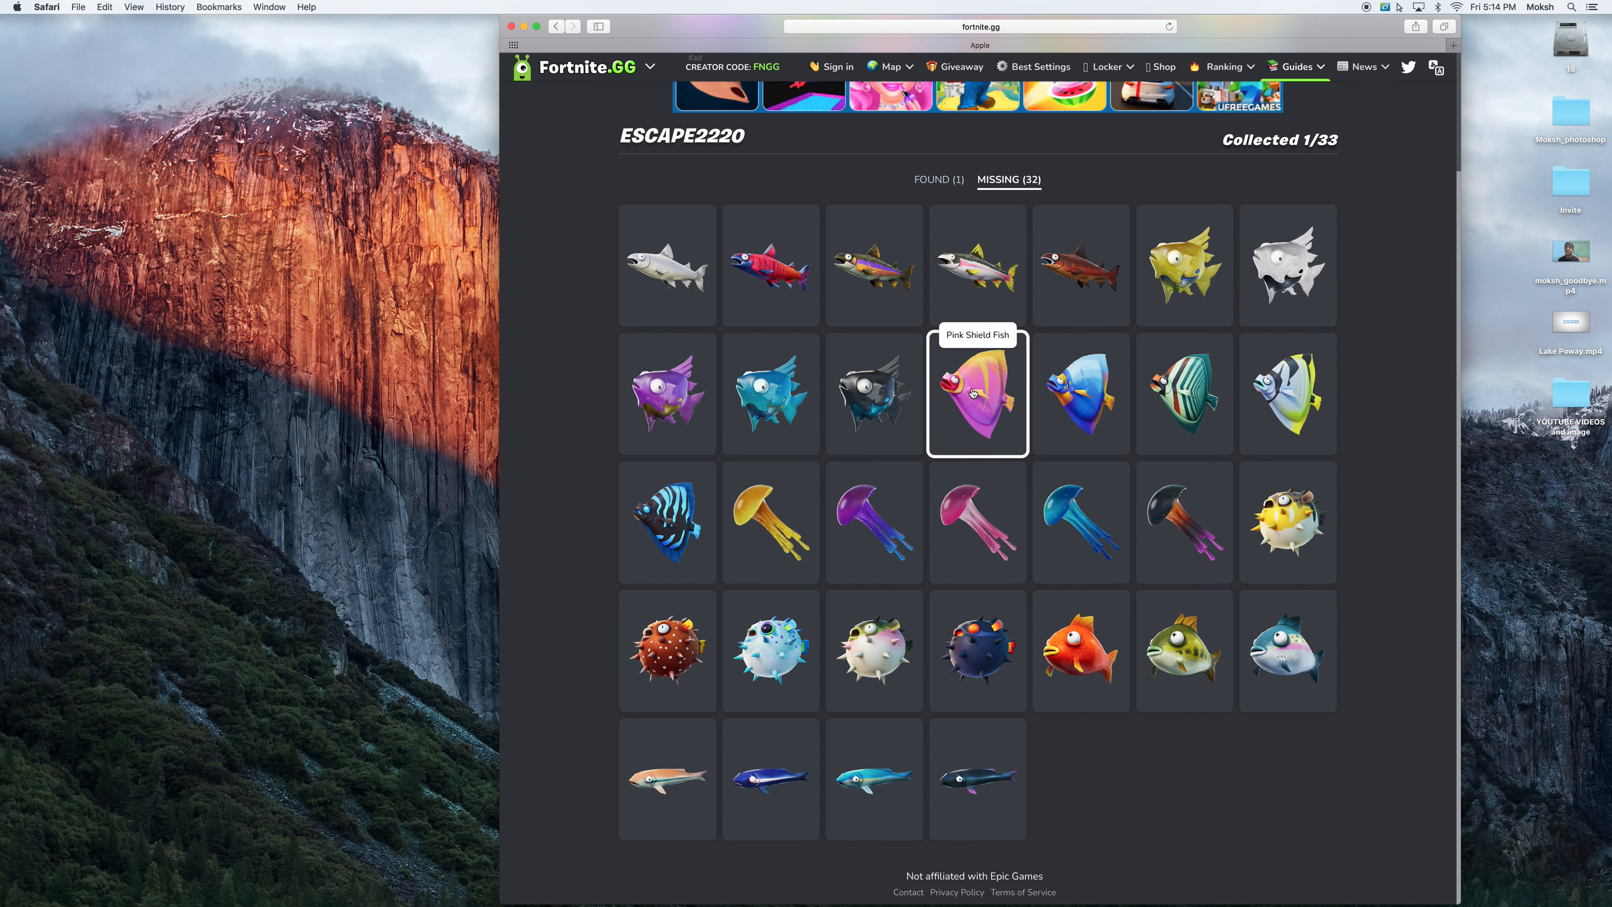
pyautogui.moveTo(1081, 394)
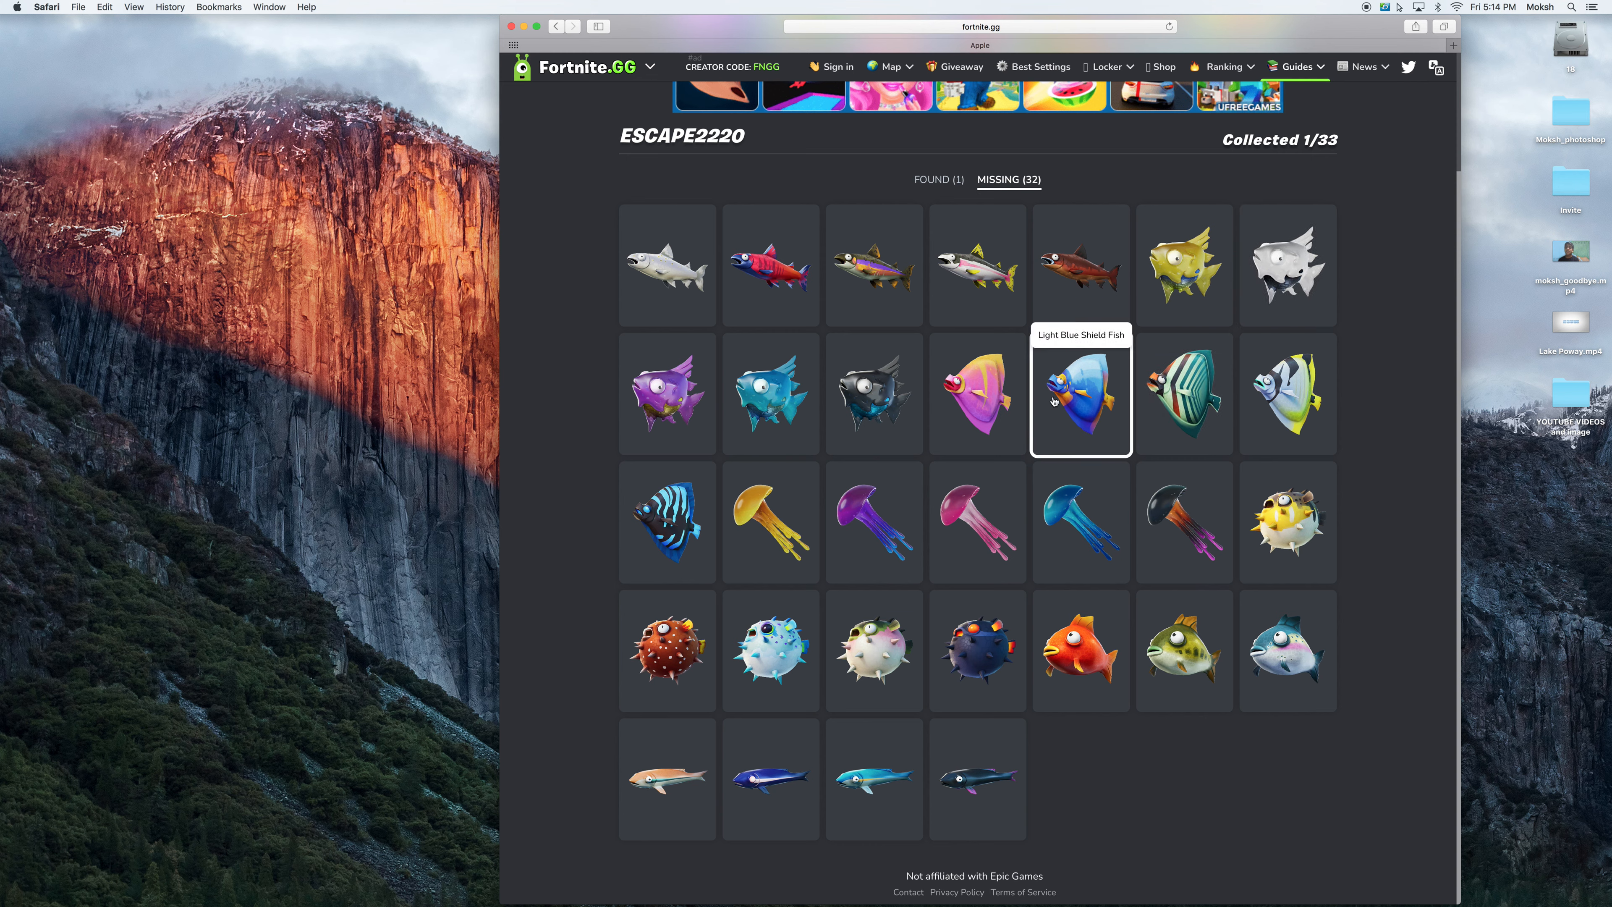
pyautogui.moveTo(667, 522)
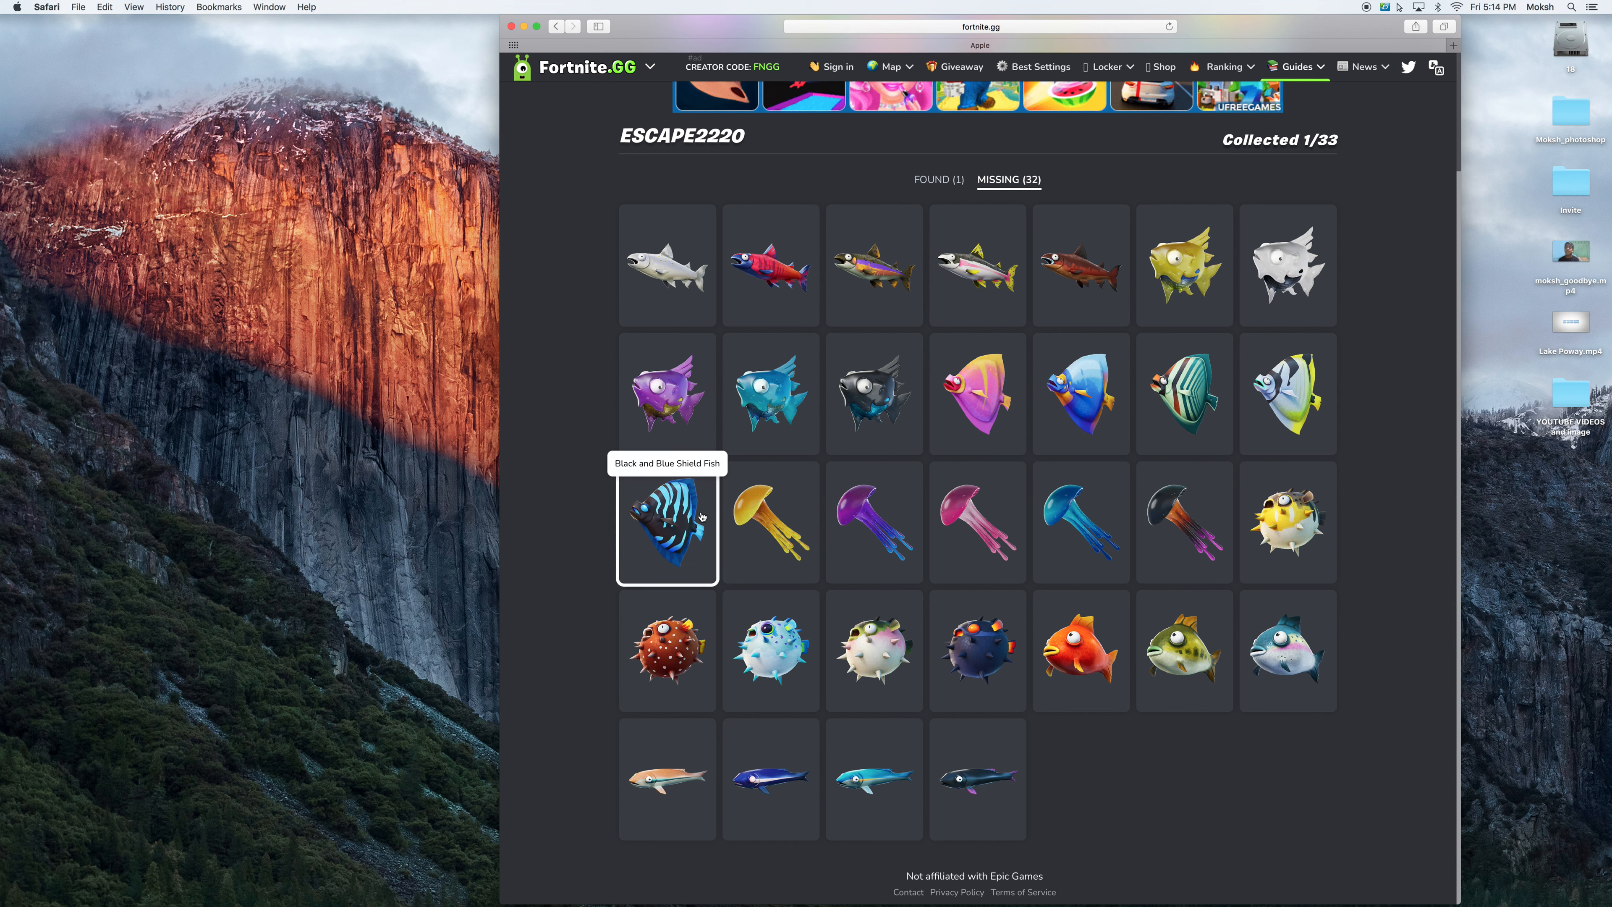
pyautogui.moveTo(770, 522)
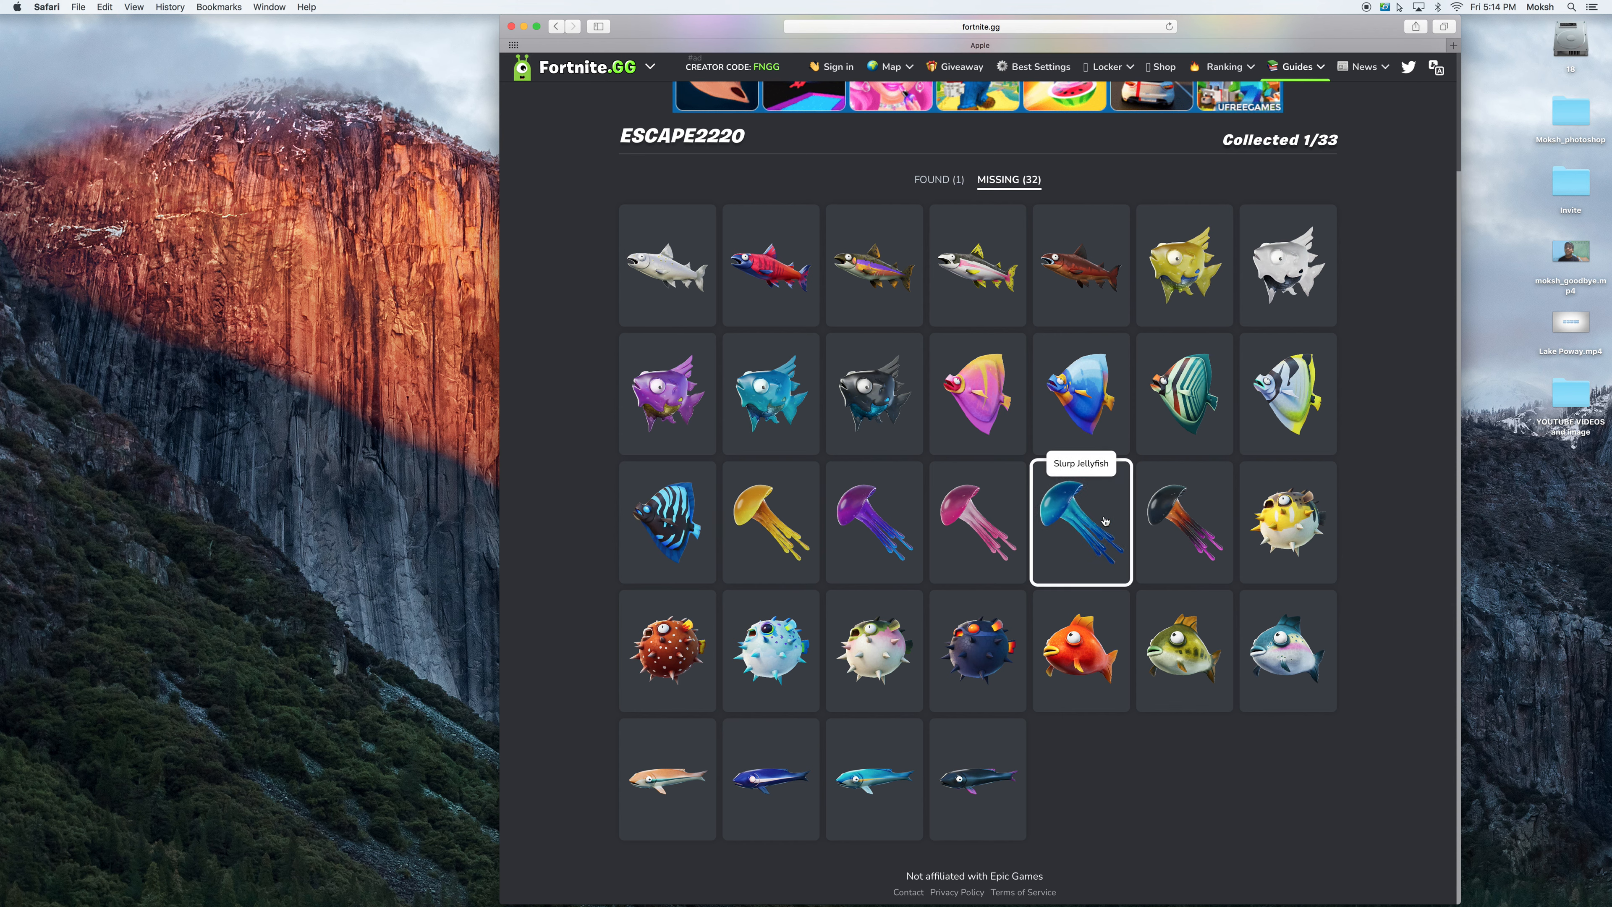
pyautogui.moveTo(1287, 519)
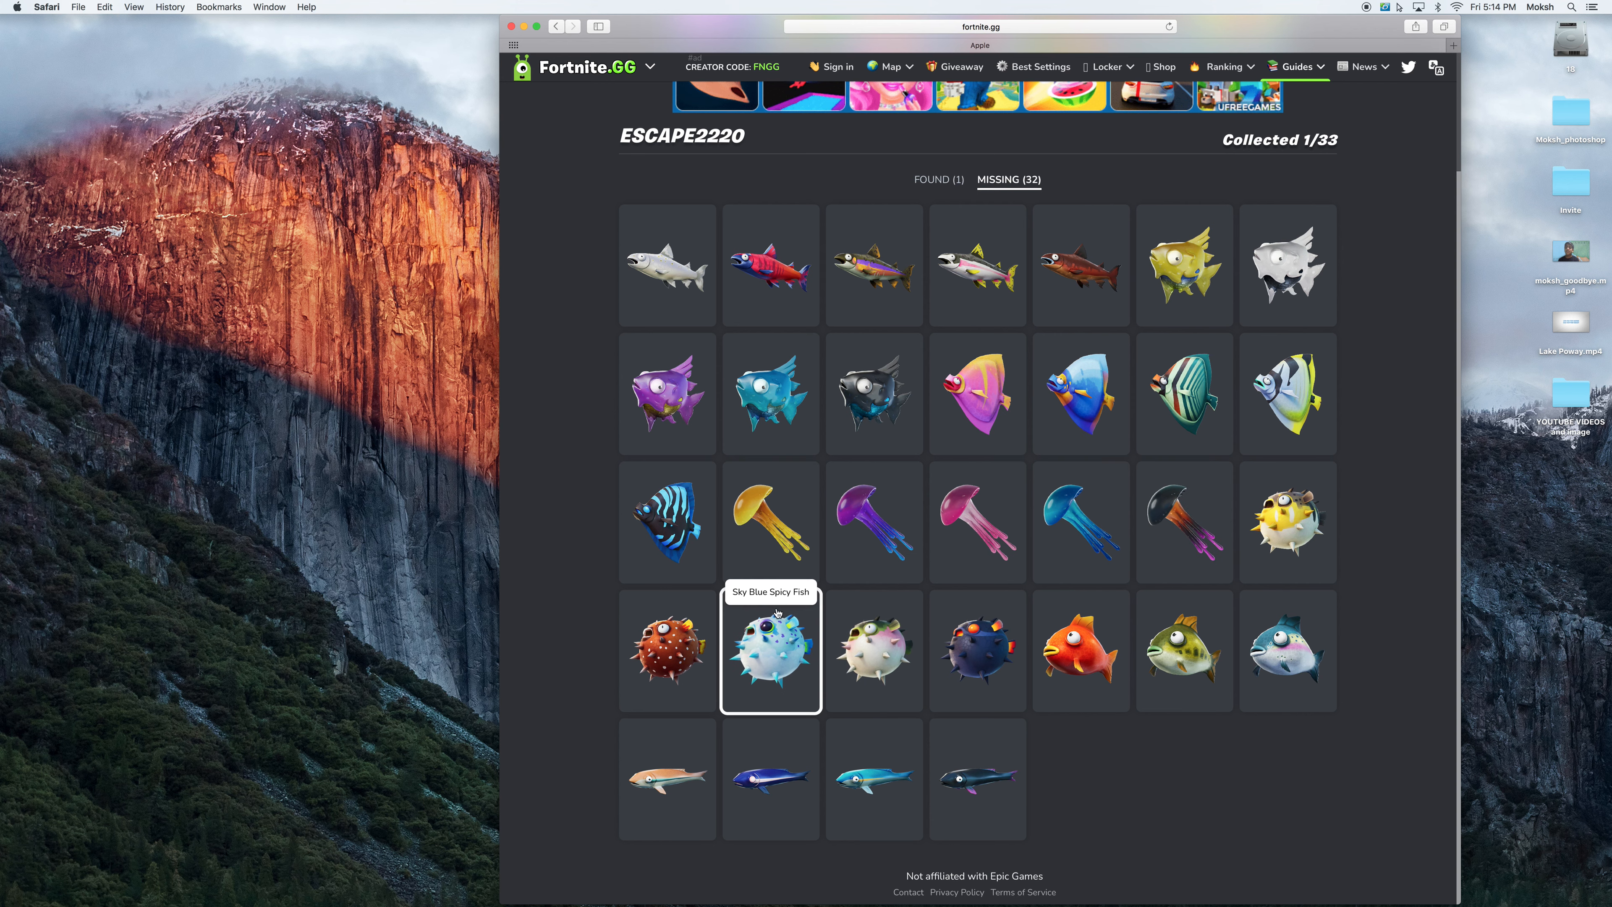
pyautogui.moveTo(873, 782)
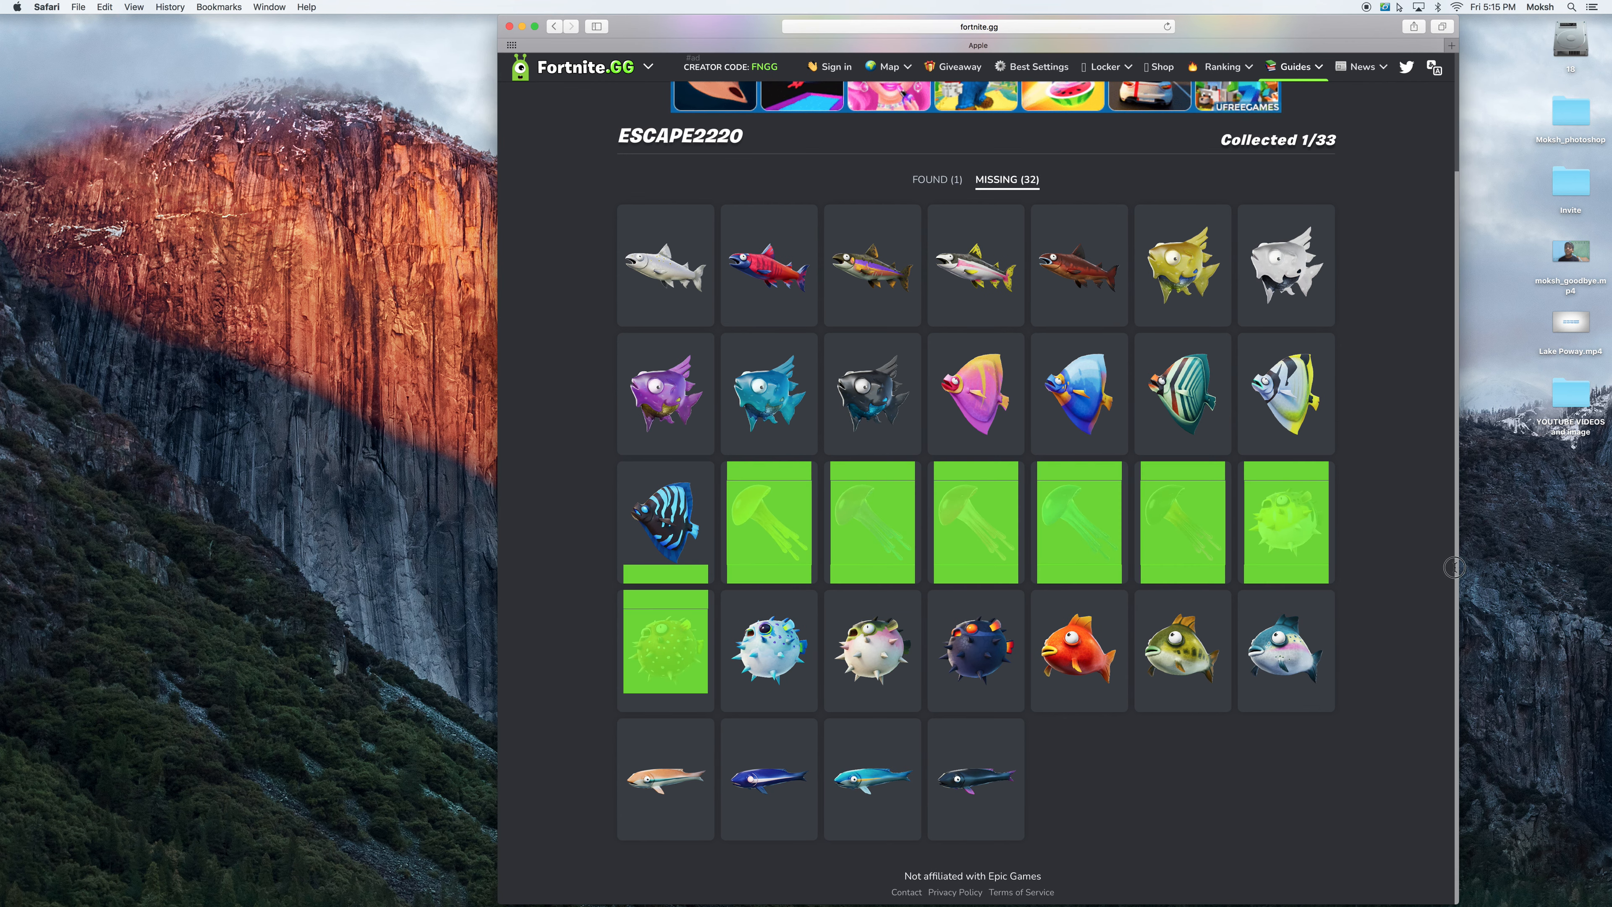
pyautogui.click(936, 179)
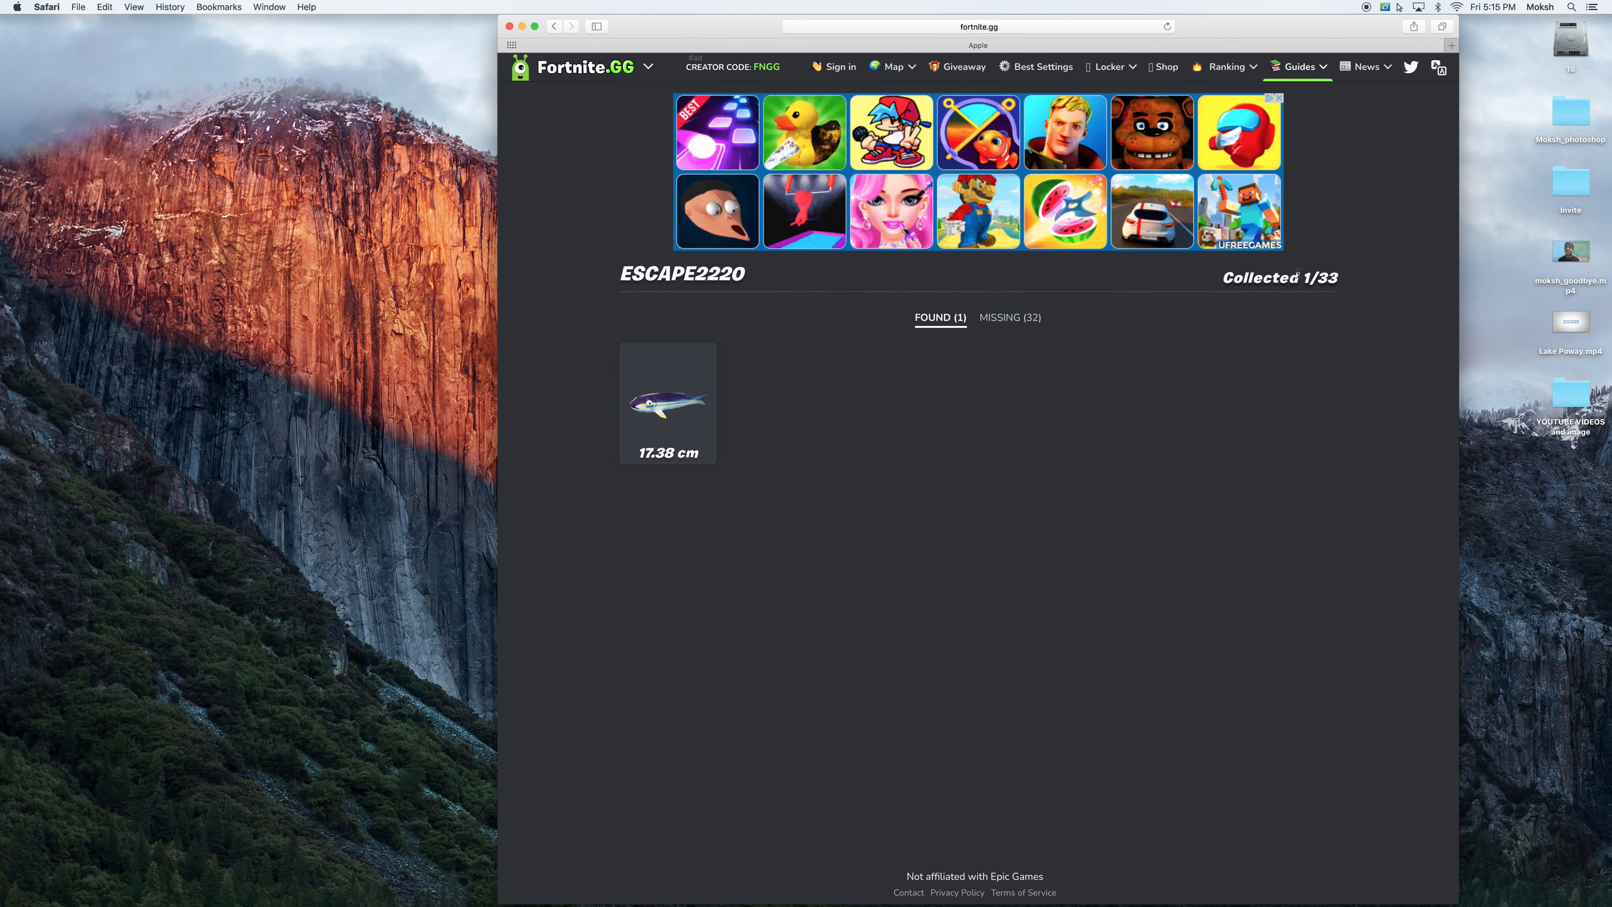
pyautogui.moveTo(1389, 339)
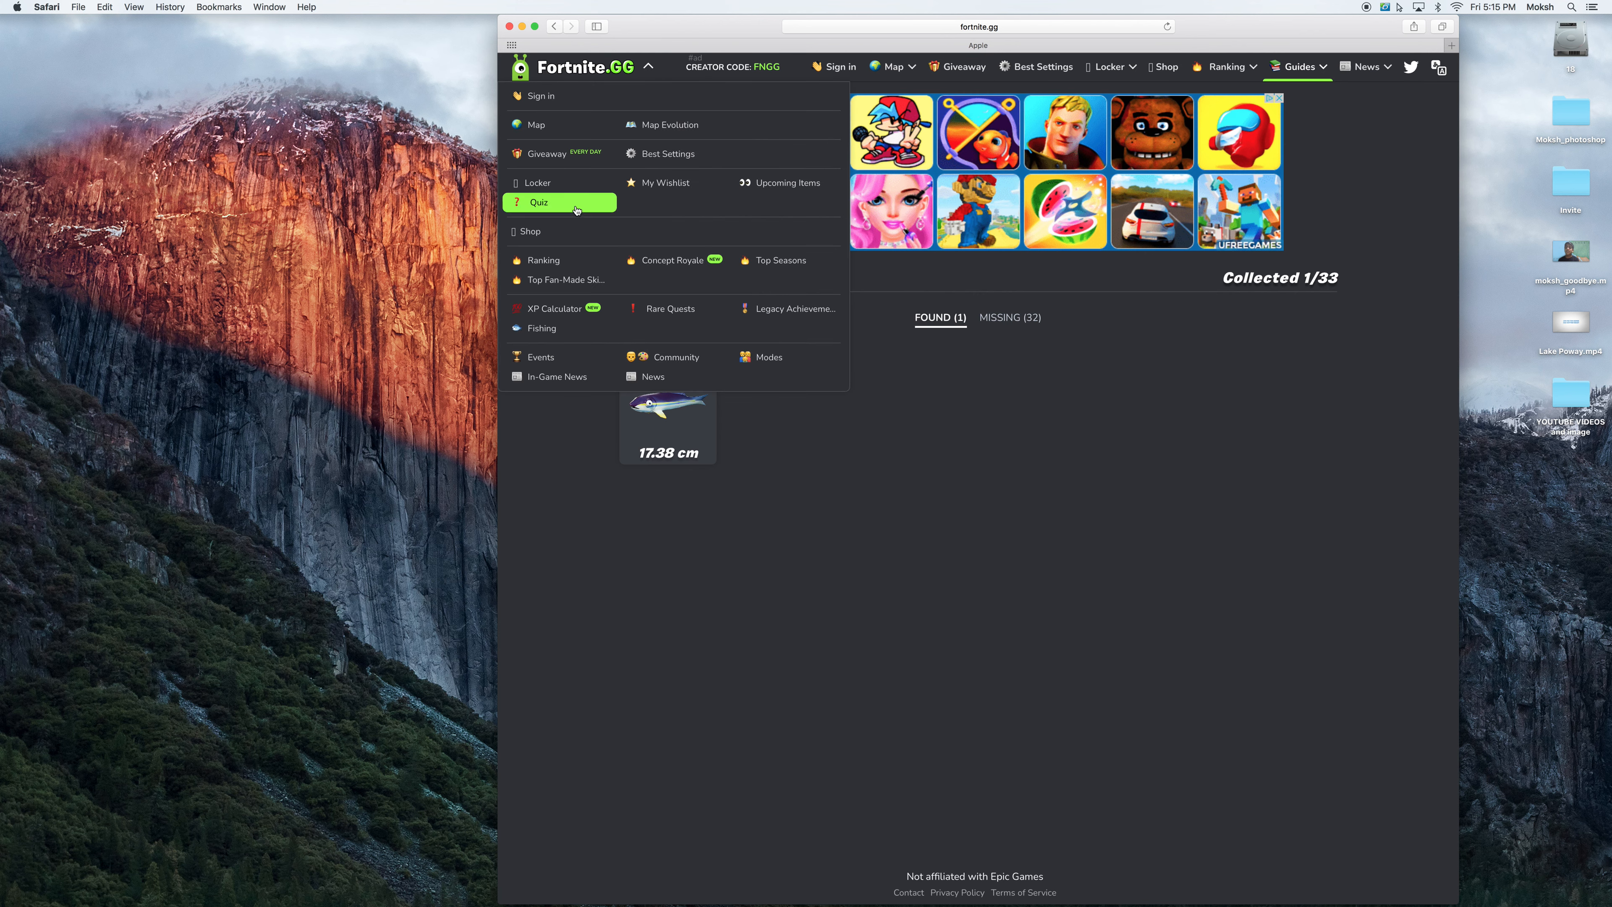
pyautogui.moveTo(674, 124)
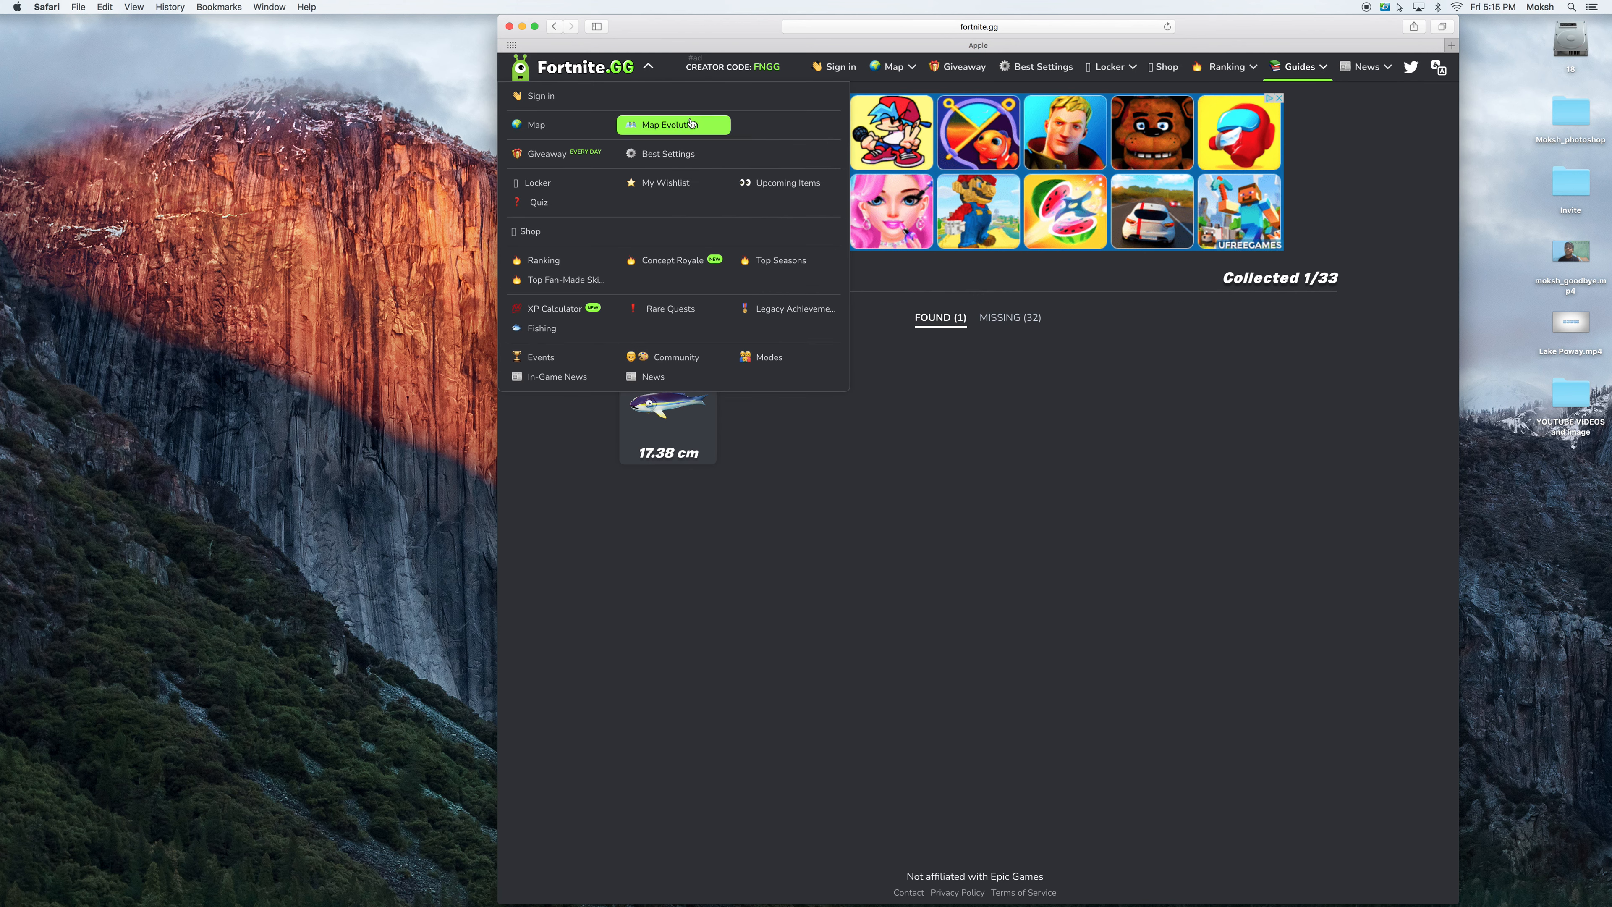
# - On Map Evolution, slide between the Season 1.0 and 17.10 island maps, then show the left version list
pyautogui.click(671, 124)
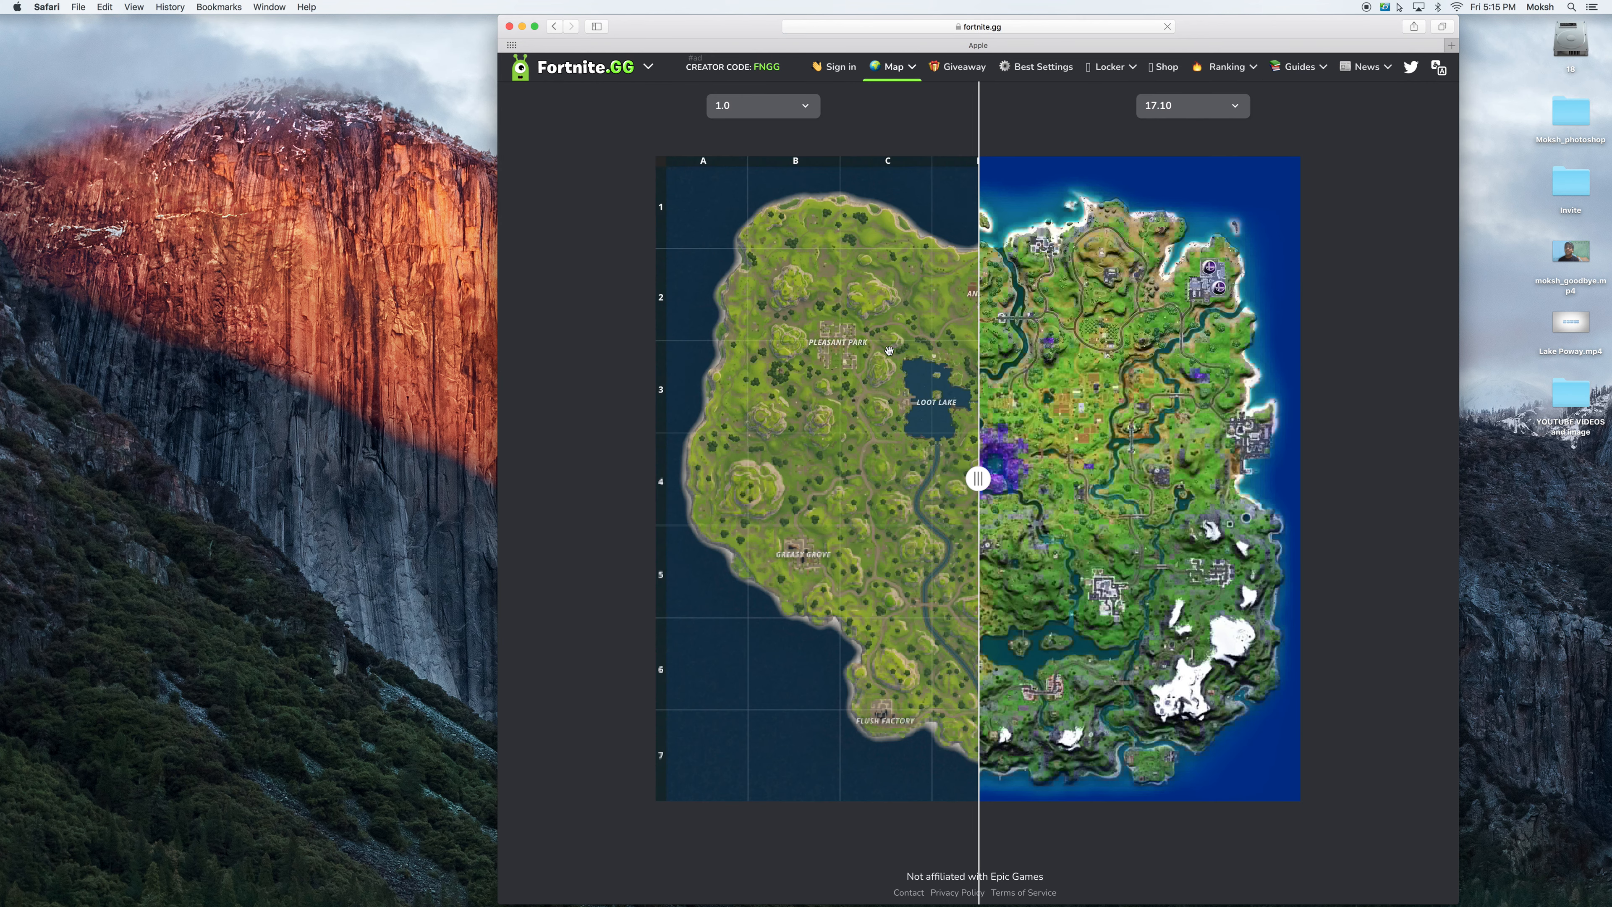
pyautogui.moveTo(976, 477); pyautogui.dragTo(788, 477)
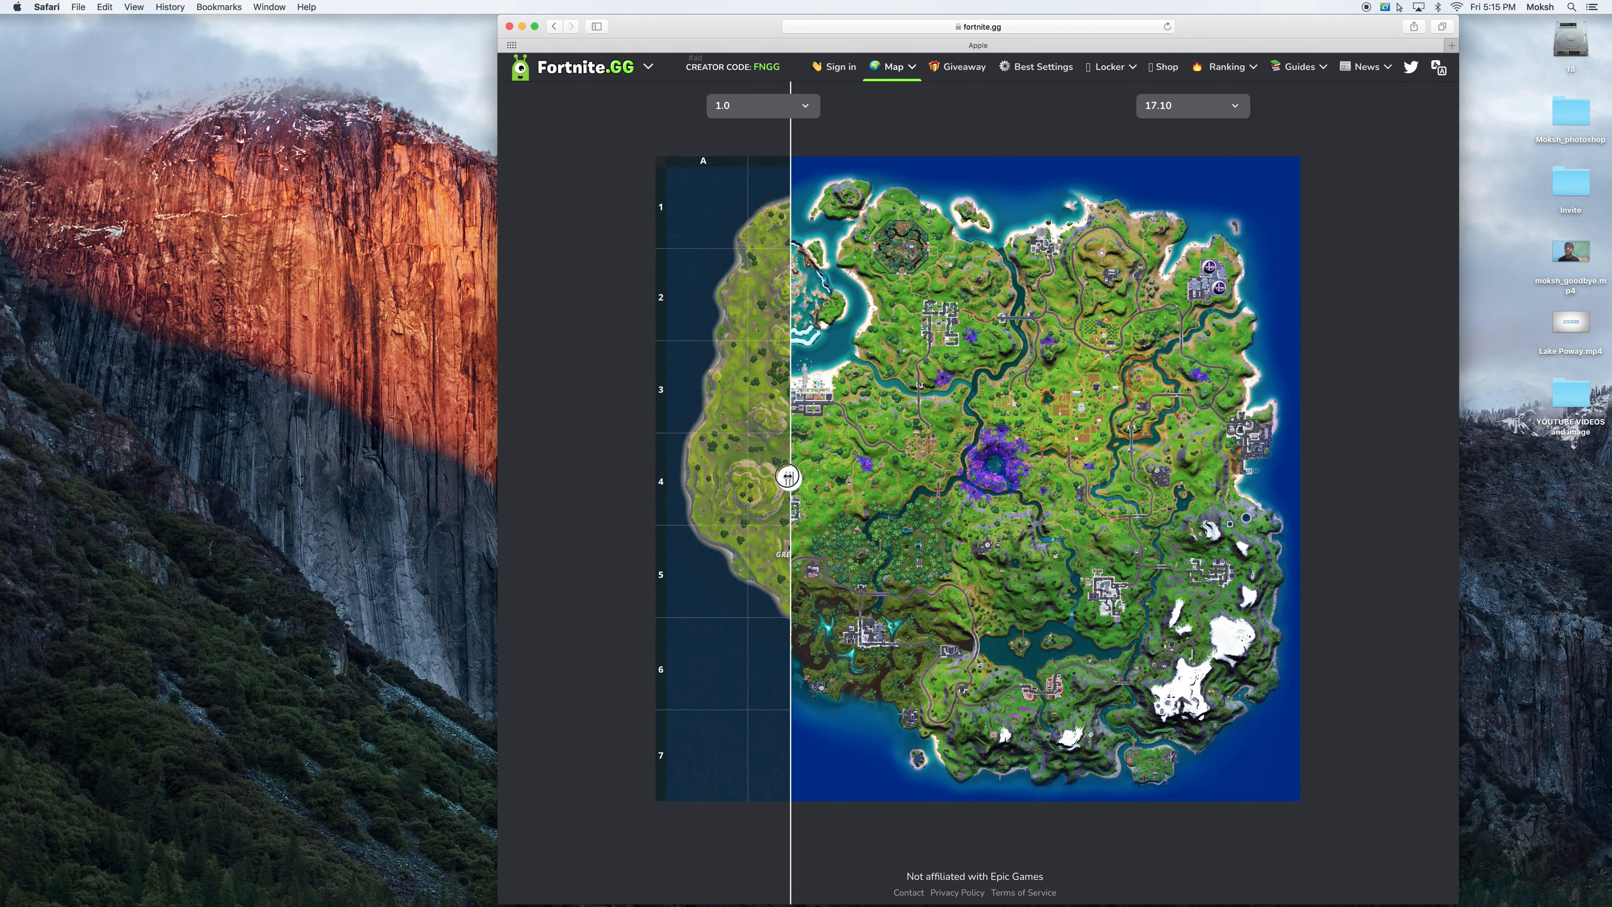
pyautogui.moveTo(788, 477); pyautogui.dragTo(651, 477)
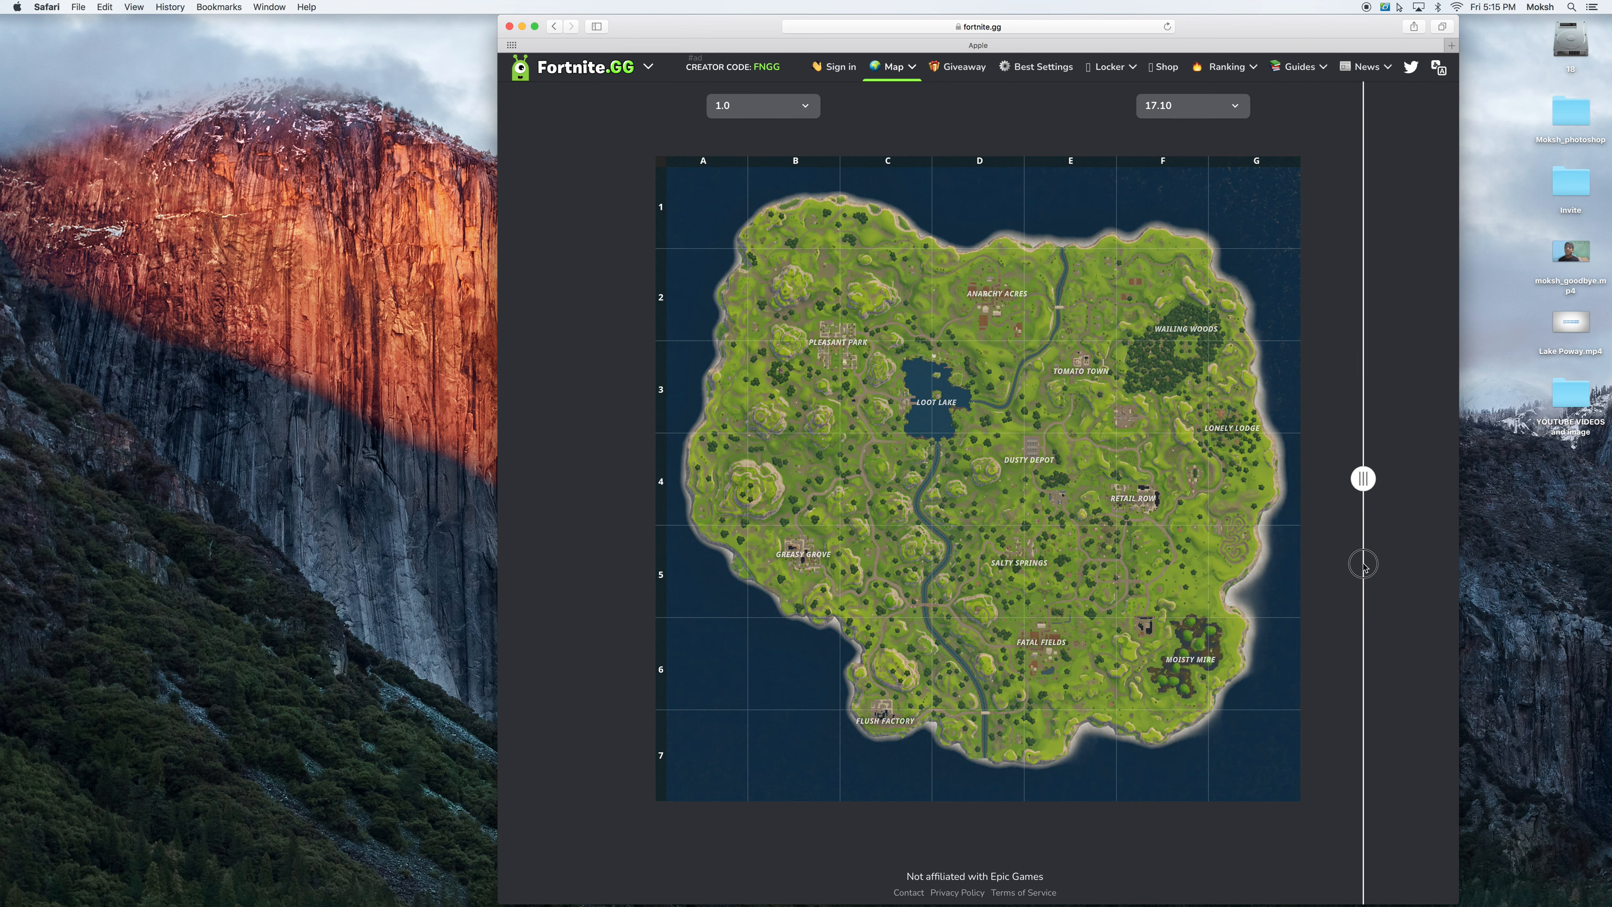
pyautogui.moveTo(1362, 478); pyautogui.dragTo(699, 475)
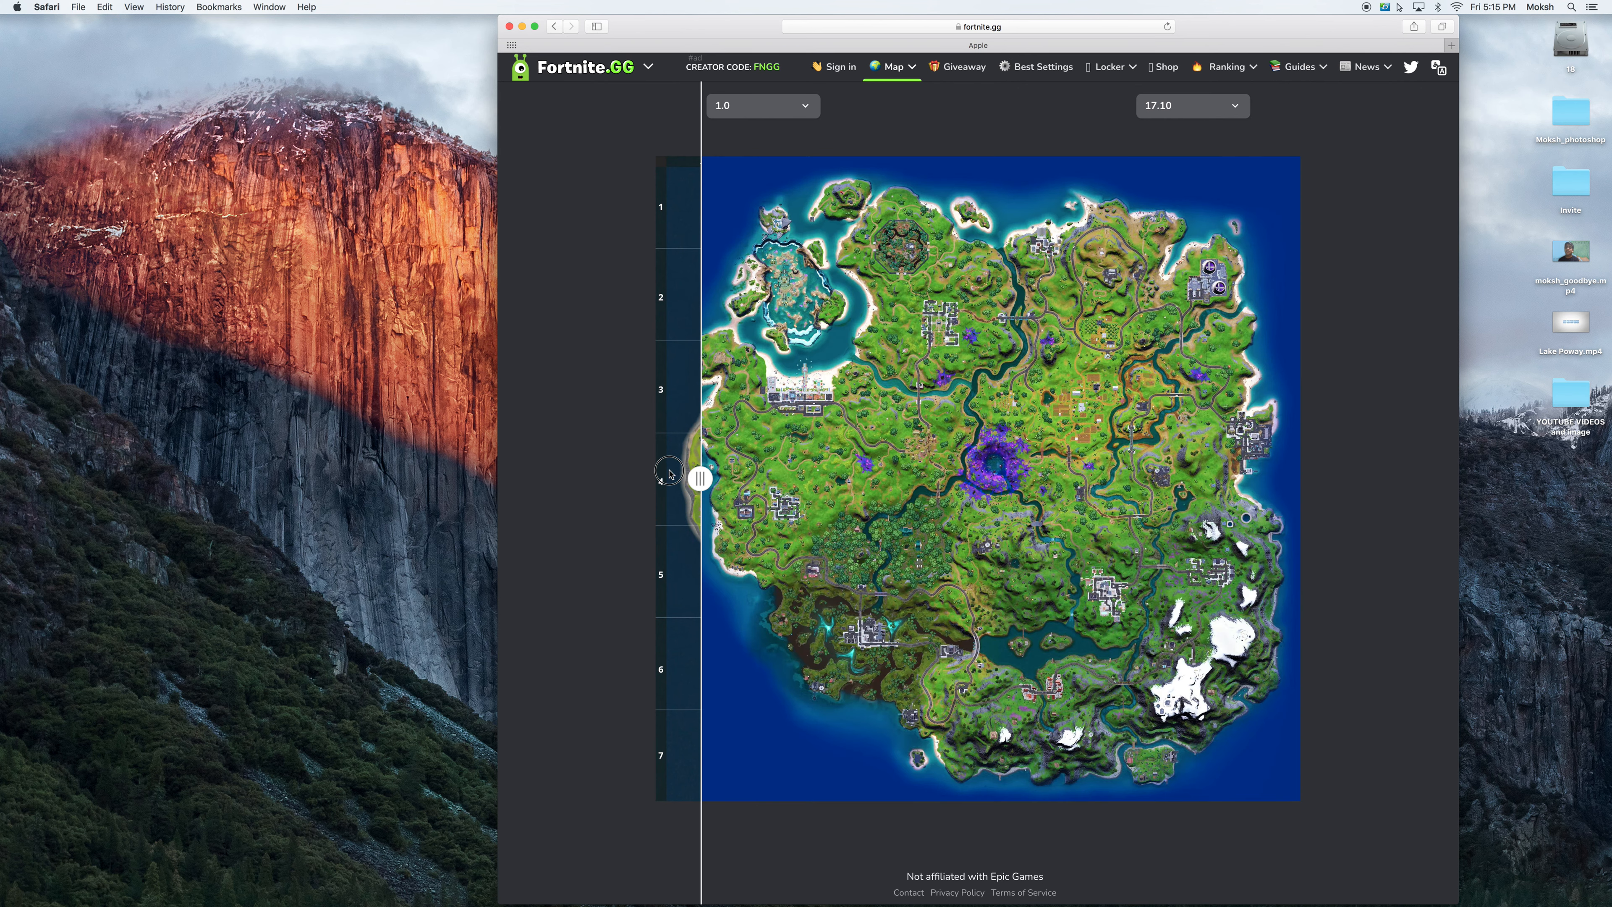
pyautogui.moveTo(700, 477); pyautogui.dragTo(711, 461)
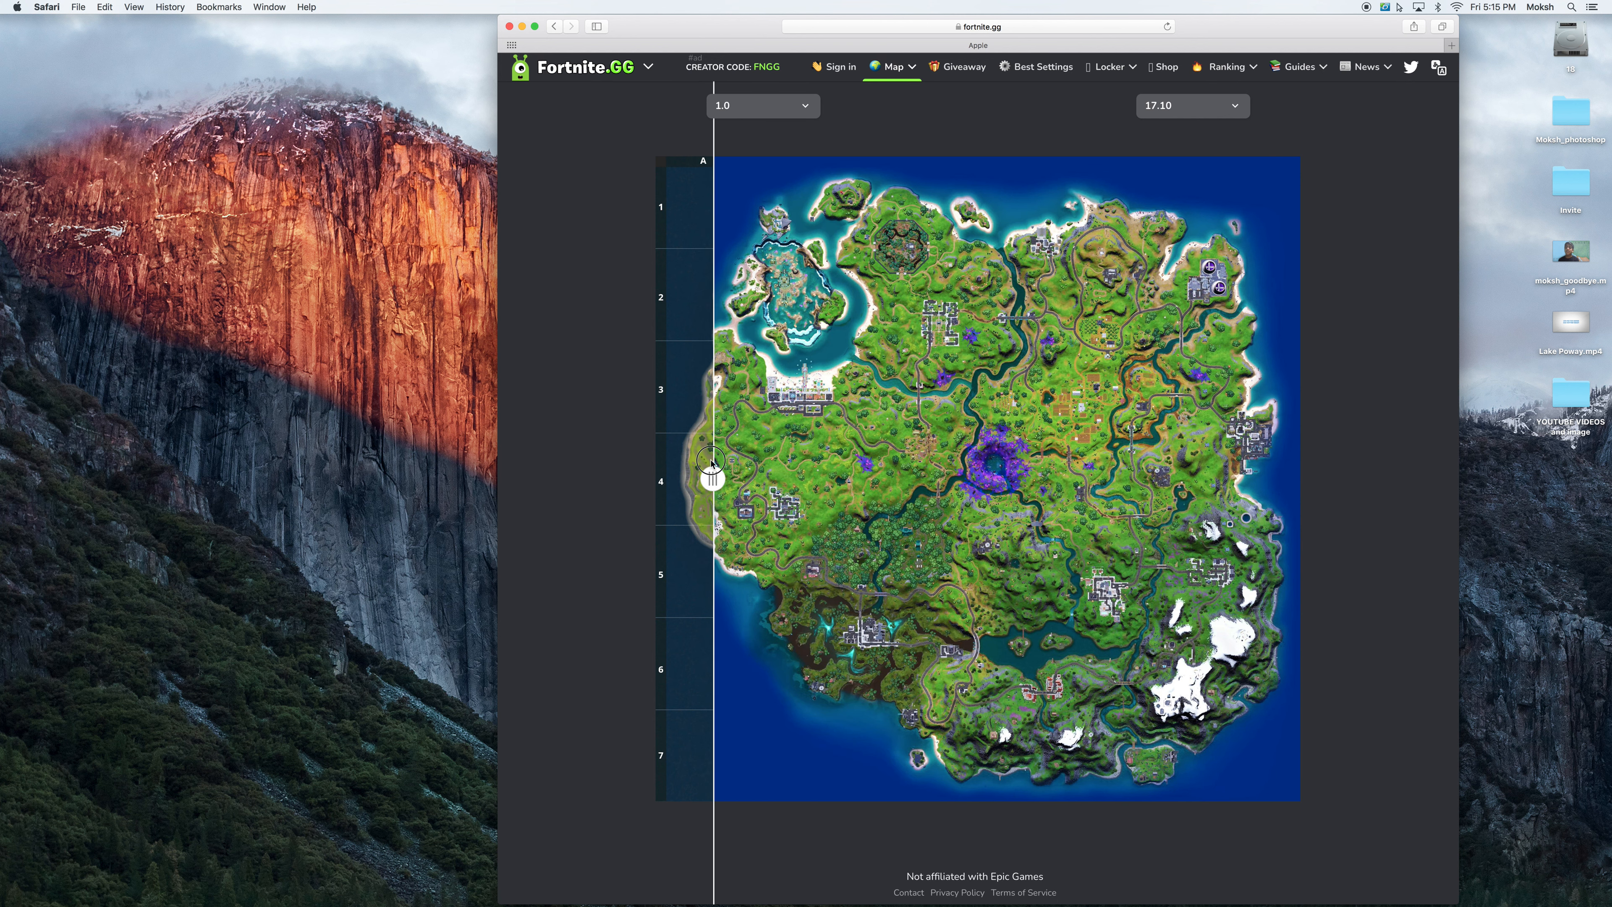
pyautogui.click(763, 105)
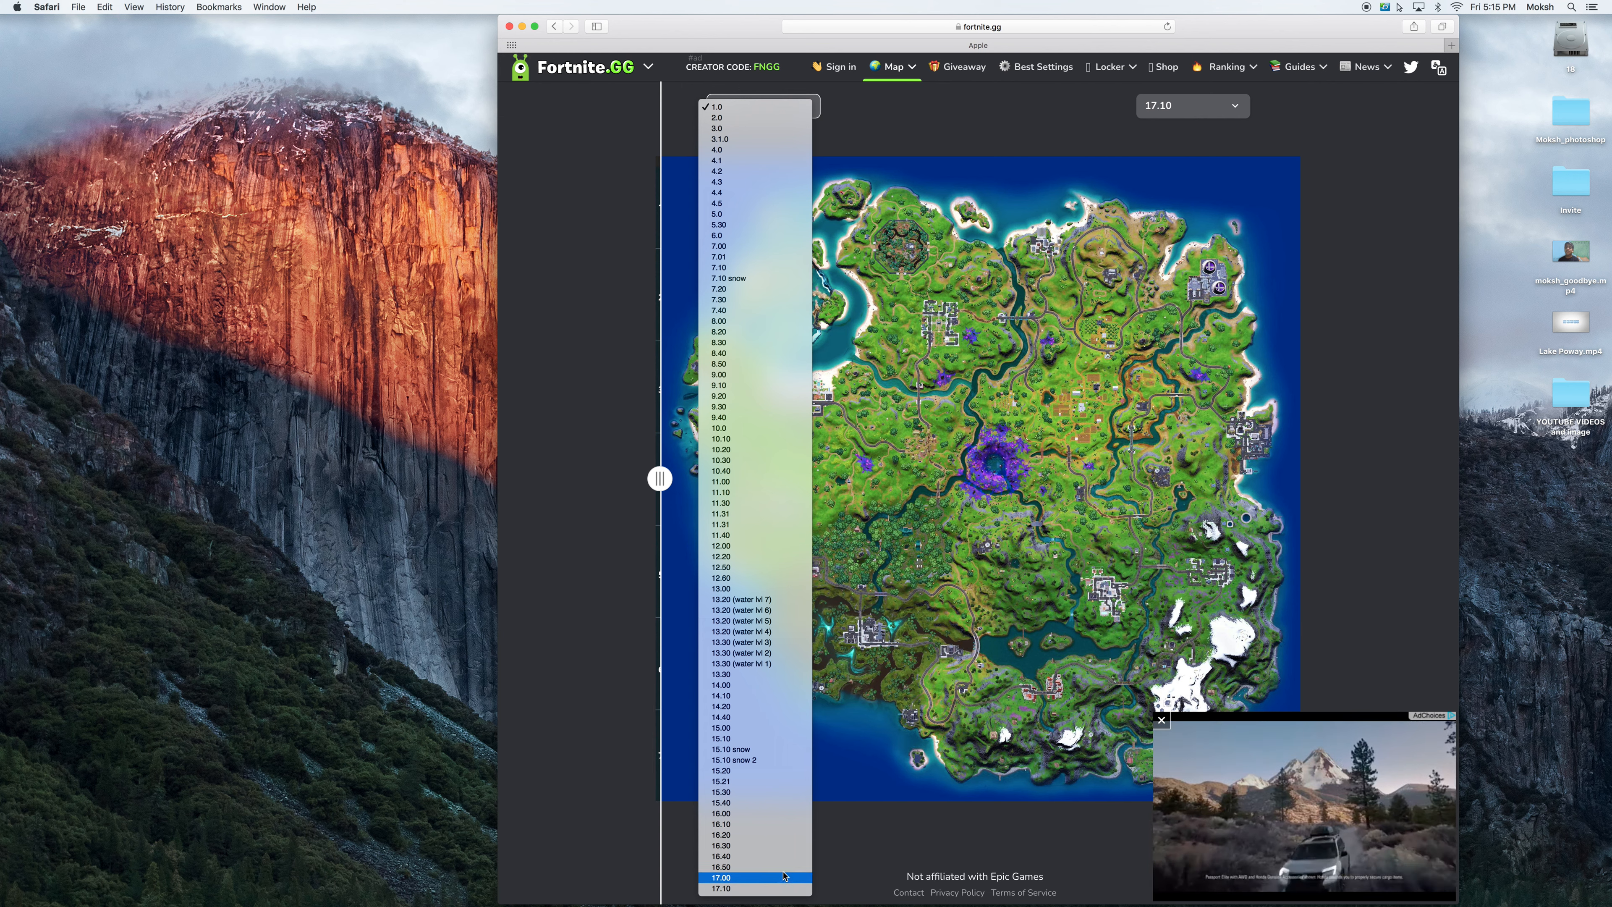
# - Set the left map to 13.30 (water lvl 1) and slide to reveal it against 17.10
pyautogui.click(715, 106)
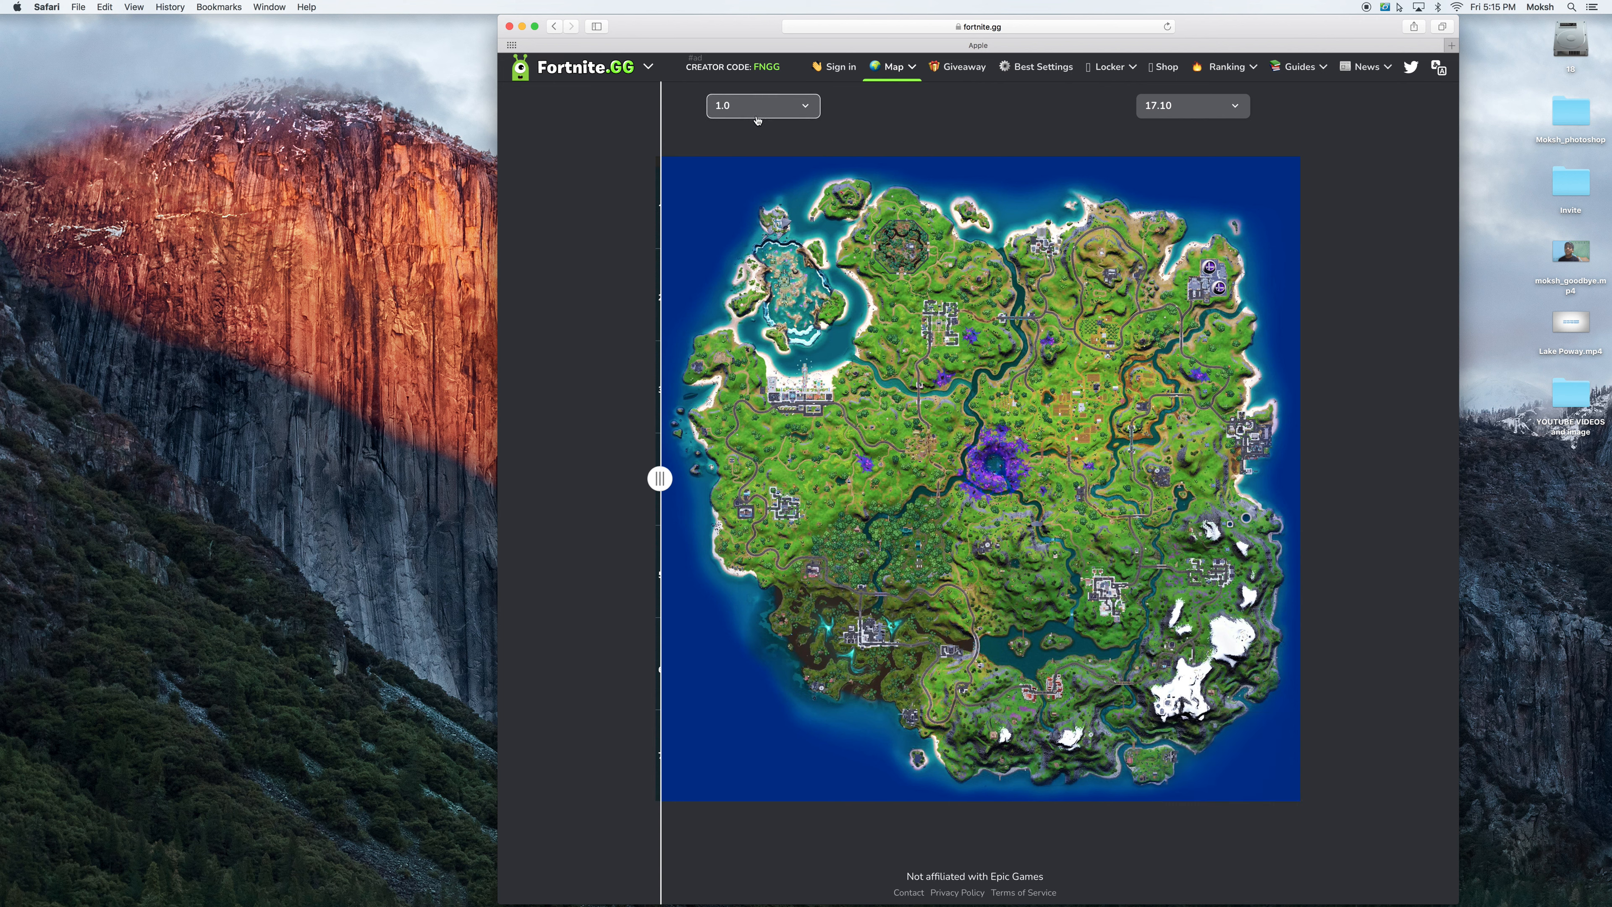
pyautogui.click(761, 106)
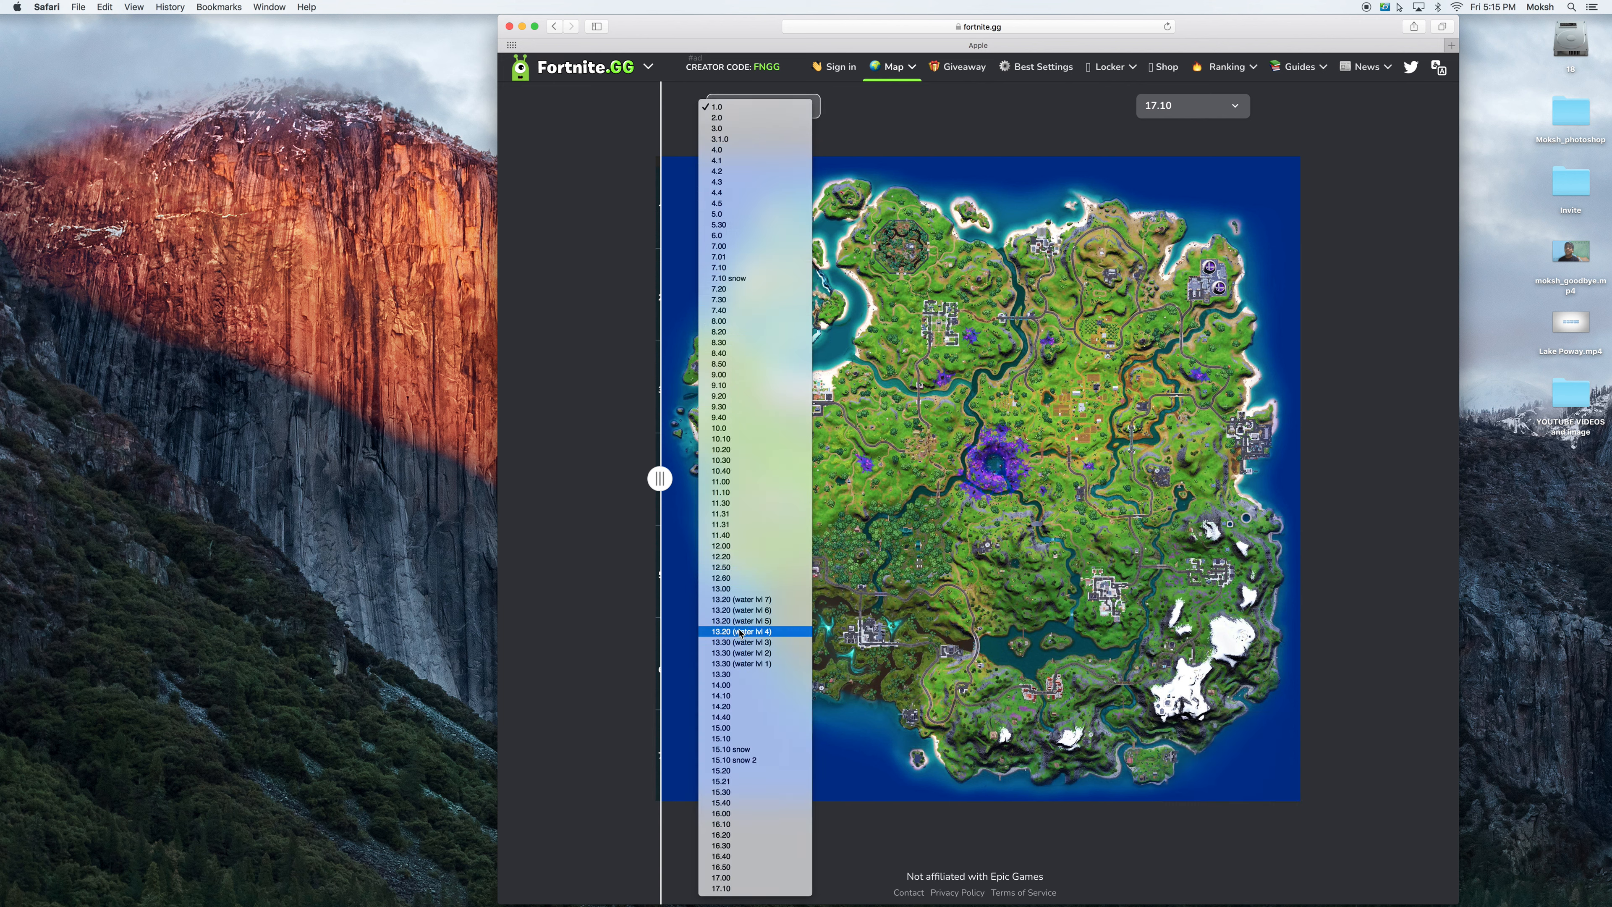
pyautogui.click(743, 664)
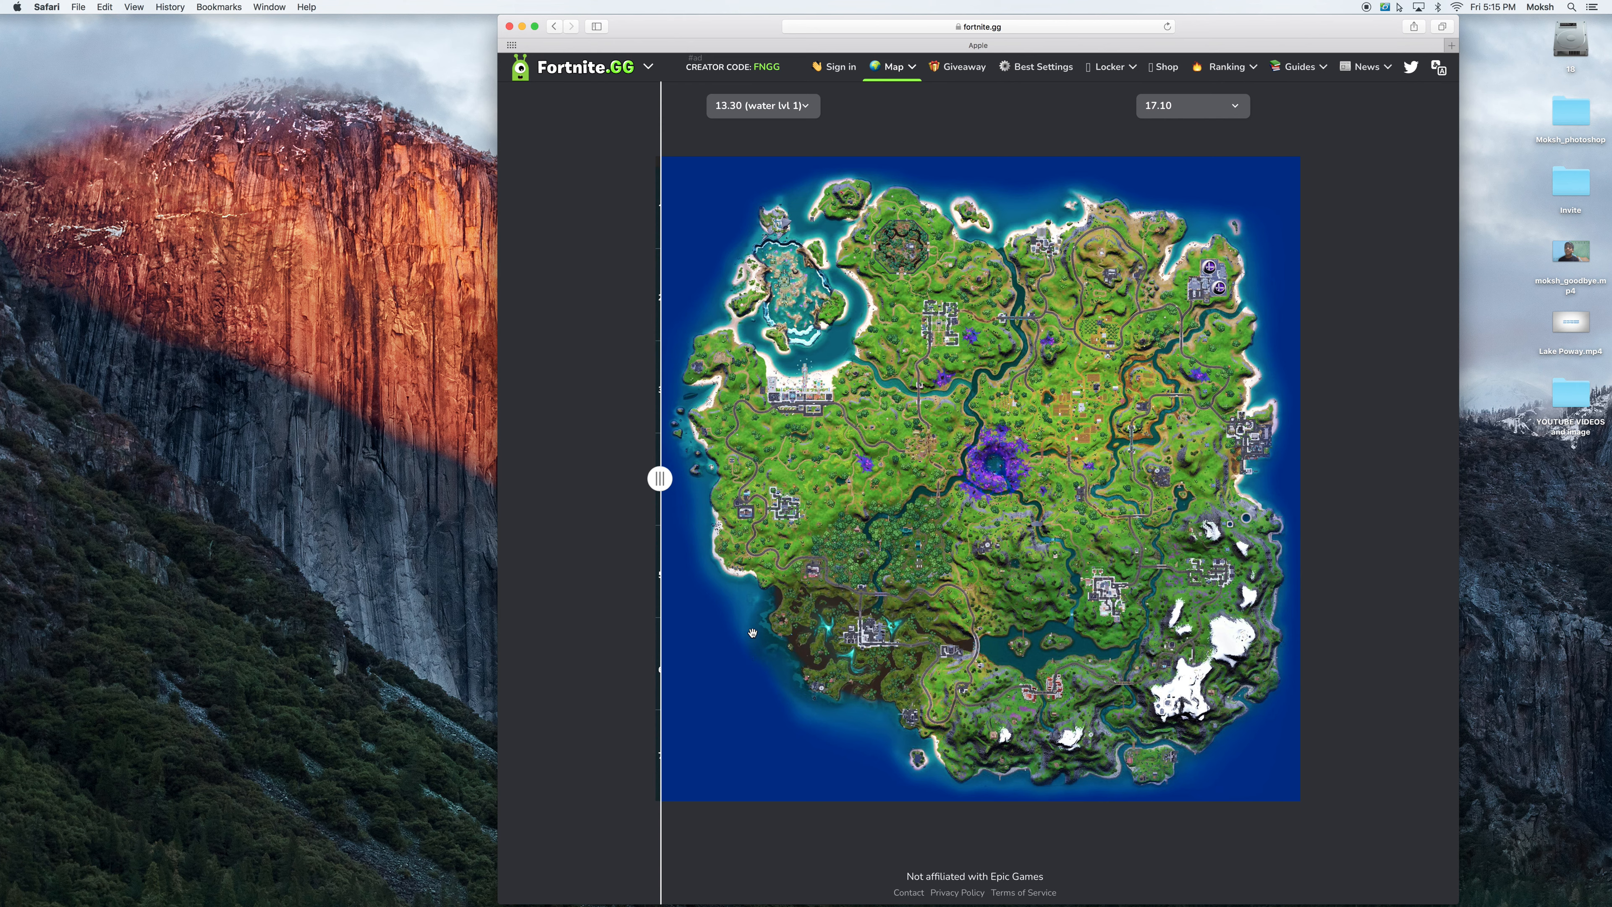
pyautogui.moveTo(659, 478); pyautogui.dragTo(1269, 478)
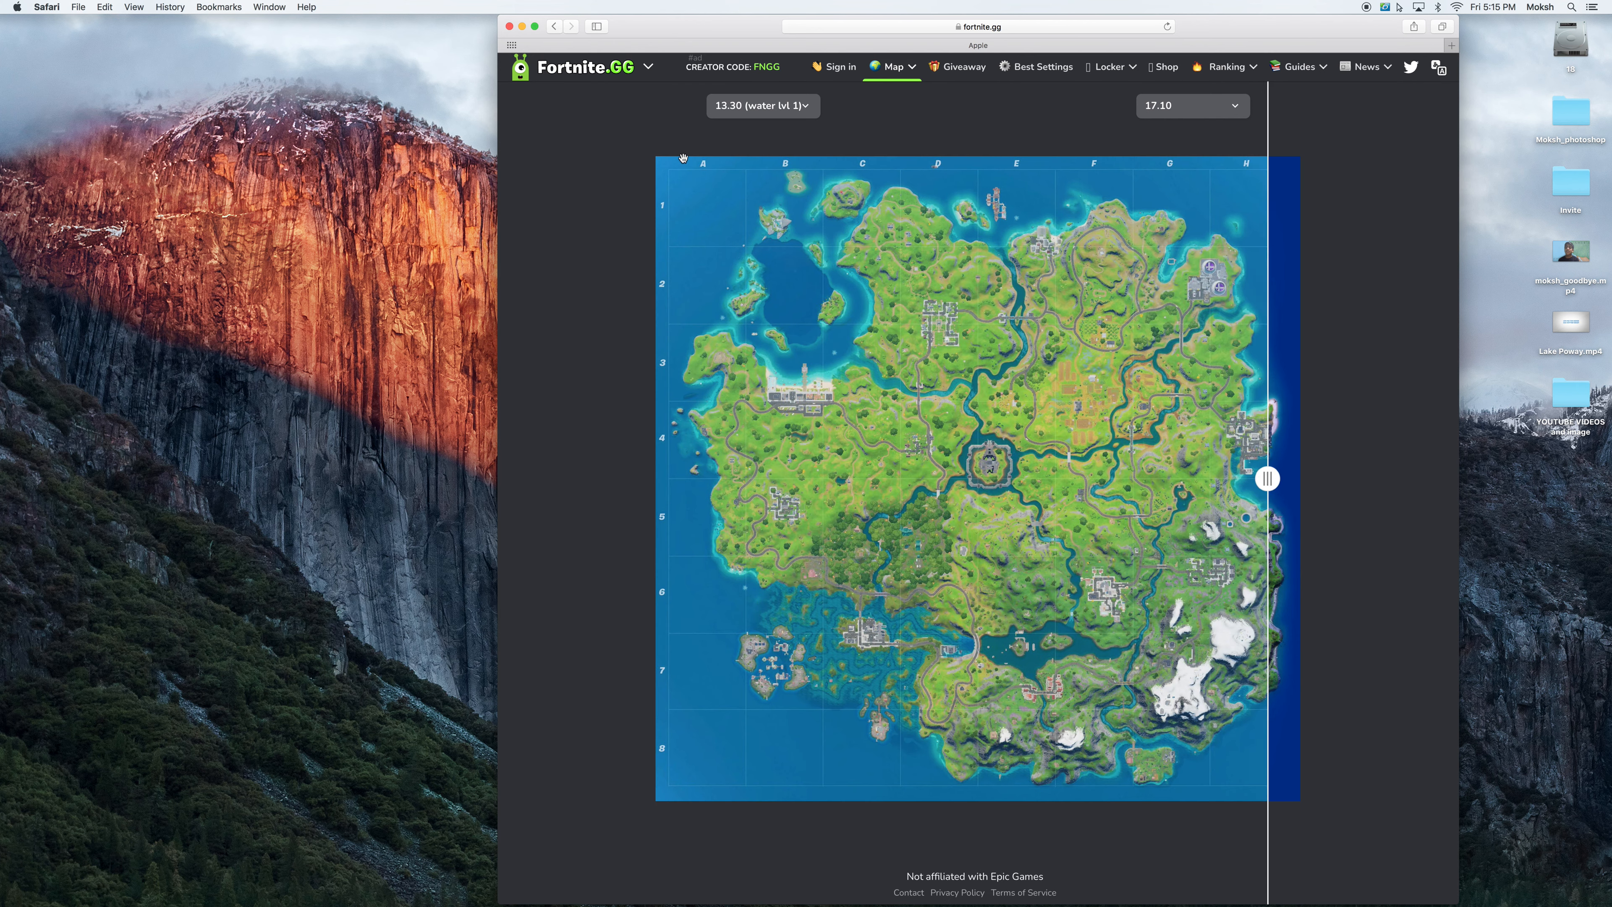
# - Set the left map to Season 10.0 and slide to reveal the full 10.0 island
pyautogui.click(761, 106)
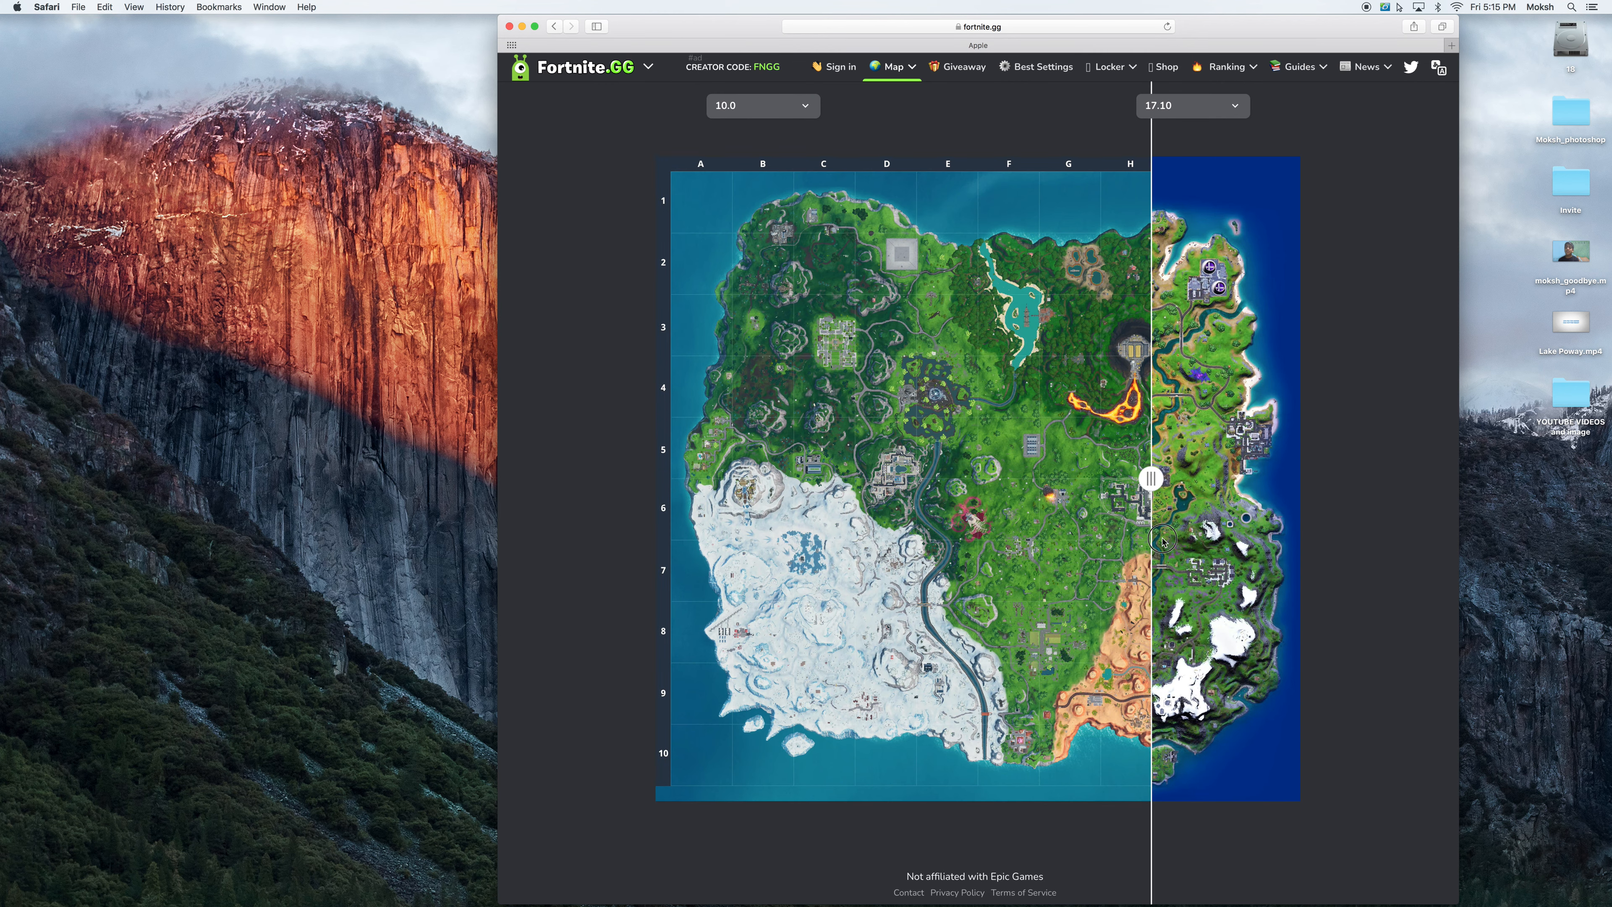
pyautogui.moveTo(1150, 477); pyautogui.dragTo(1309, 477)
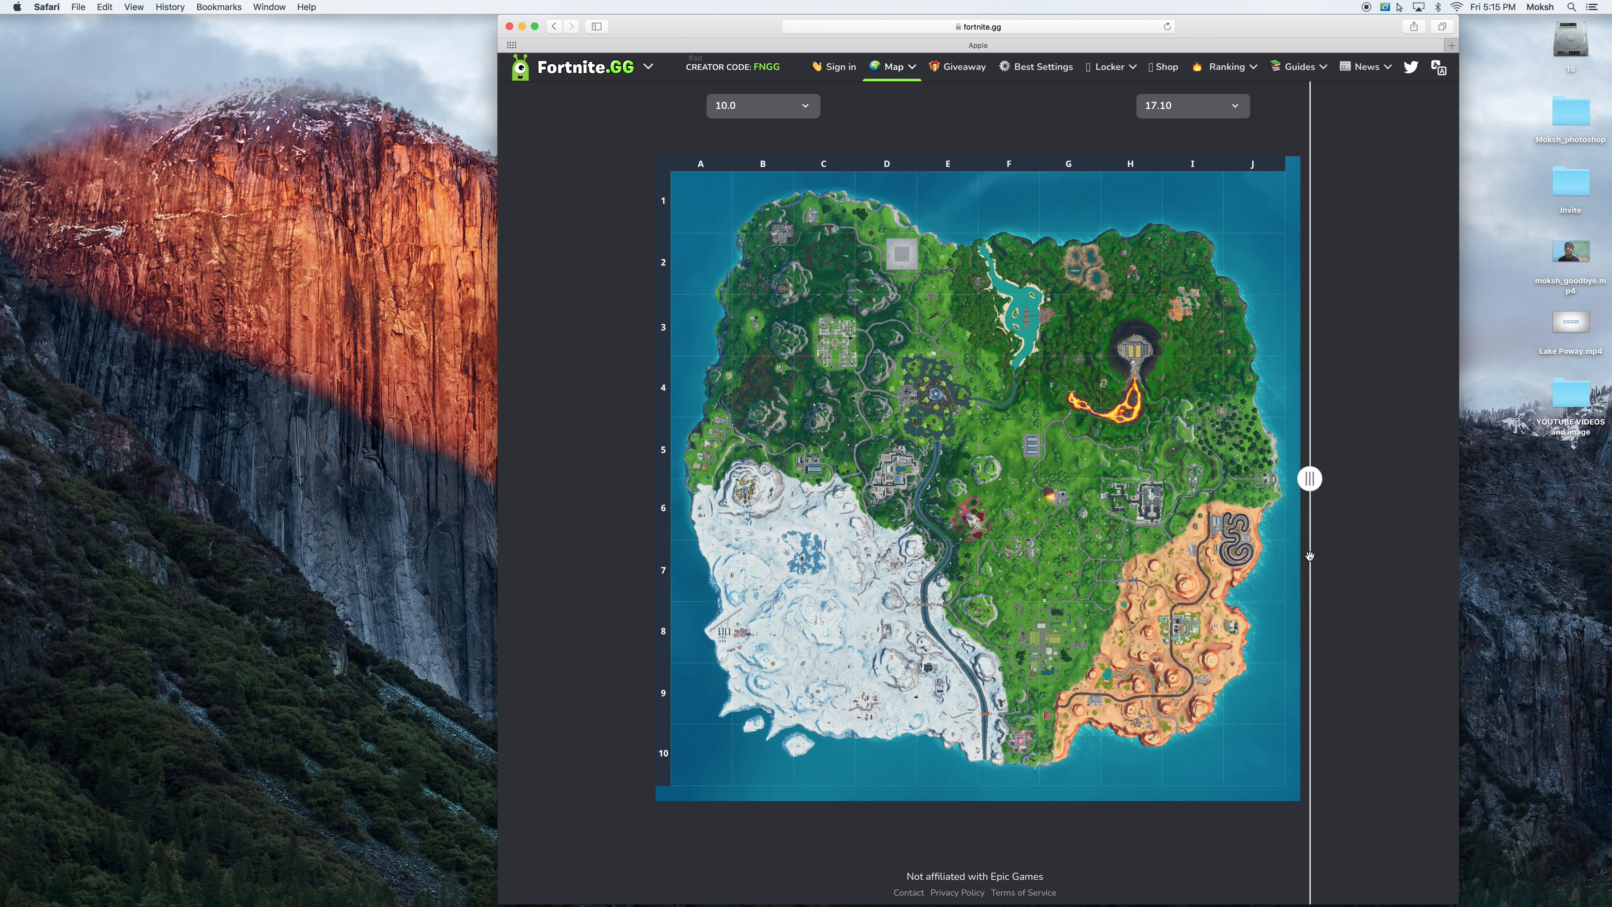
pyautogui.click(761, 106)
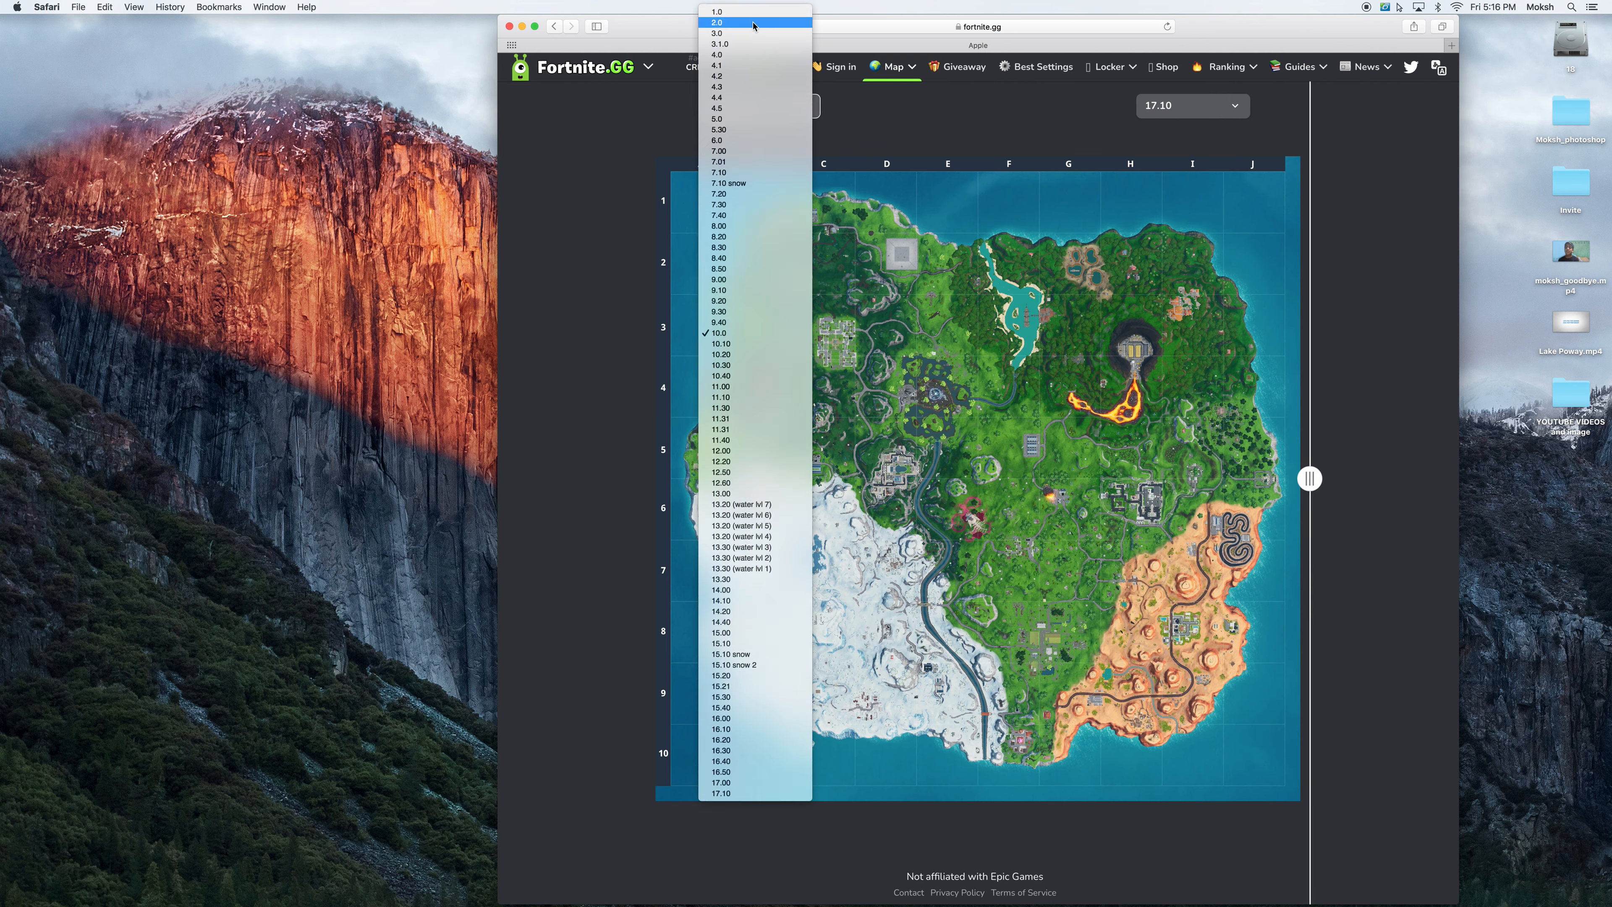
# - Set the left map to 7.10 snow and slide back and forth against the 17.10 map
pyautogui.click(729, 183)
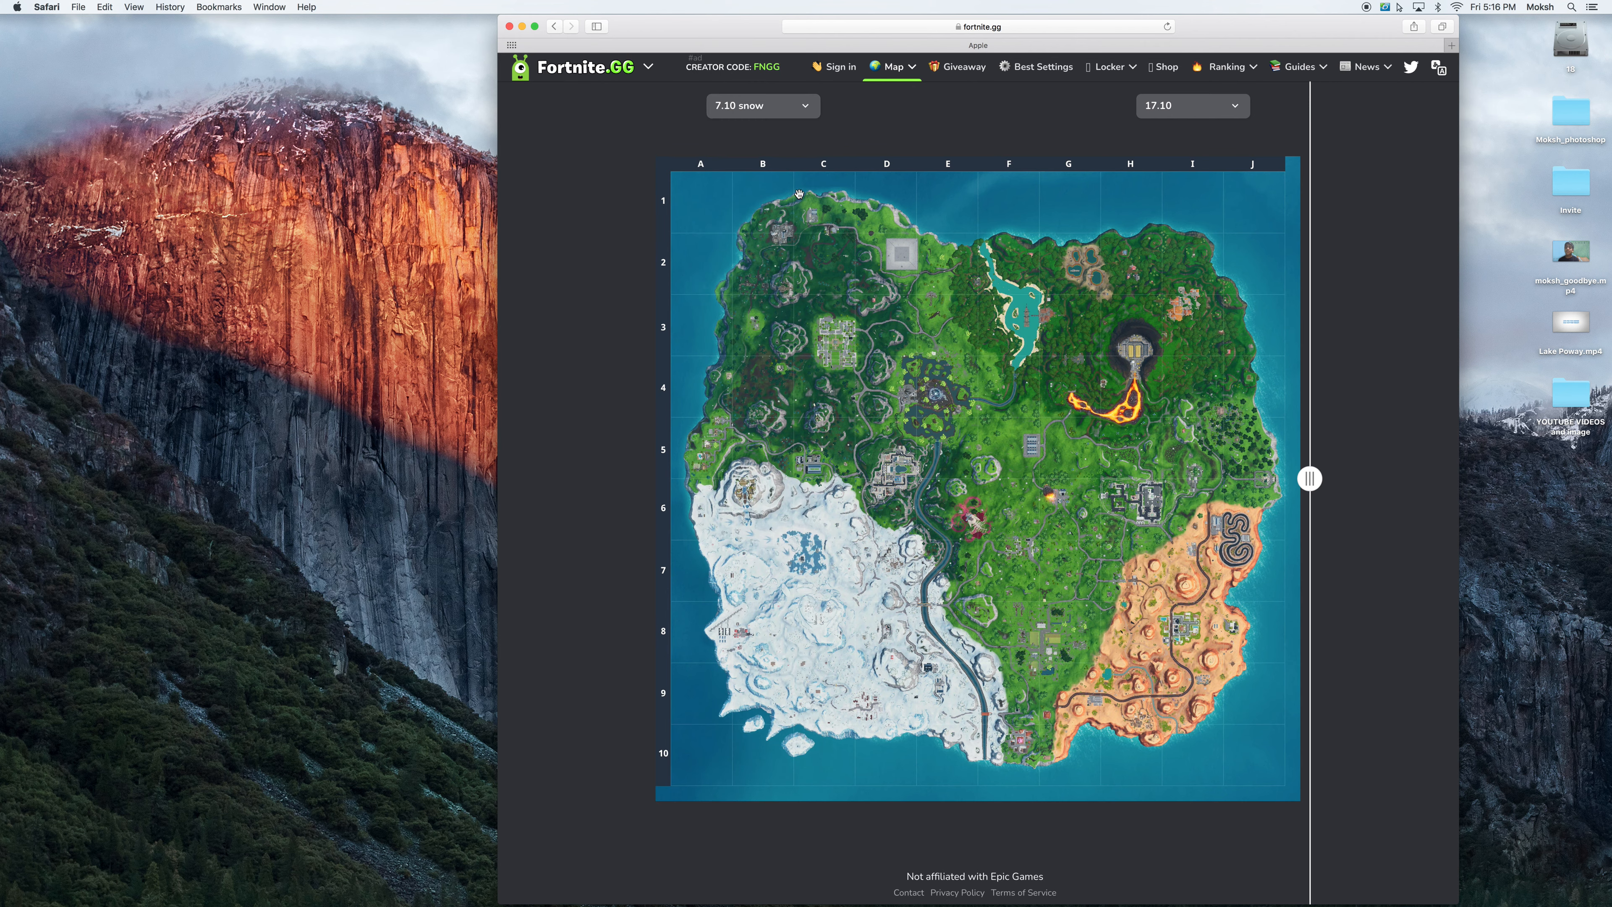
pyautogui.moveTo(1309, 478); pyautogui.dragTo(1196, 478)
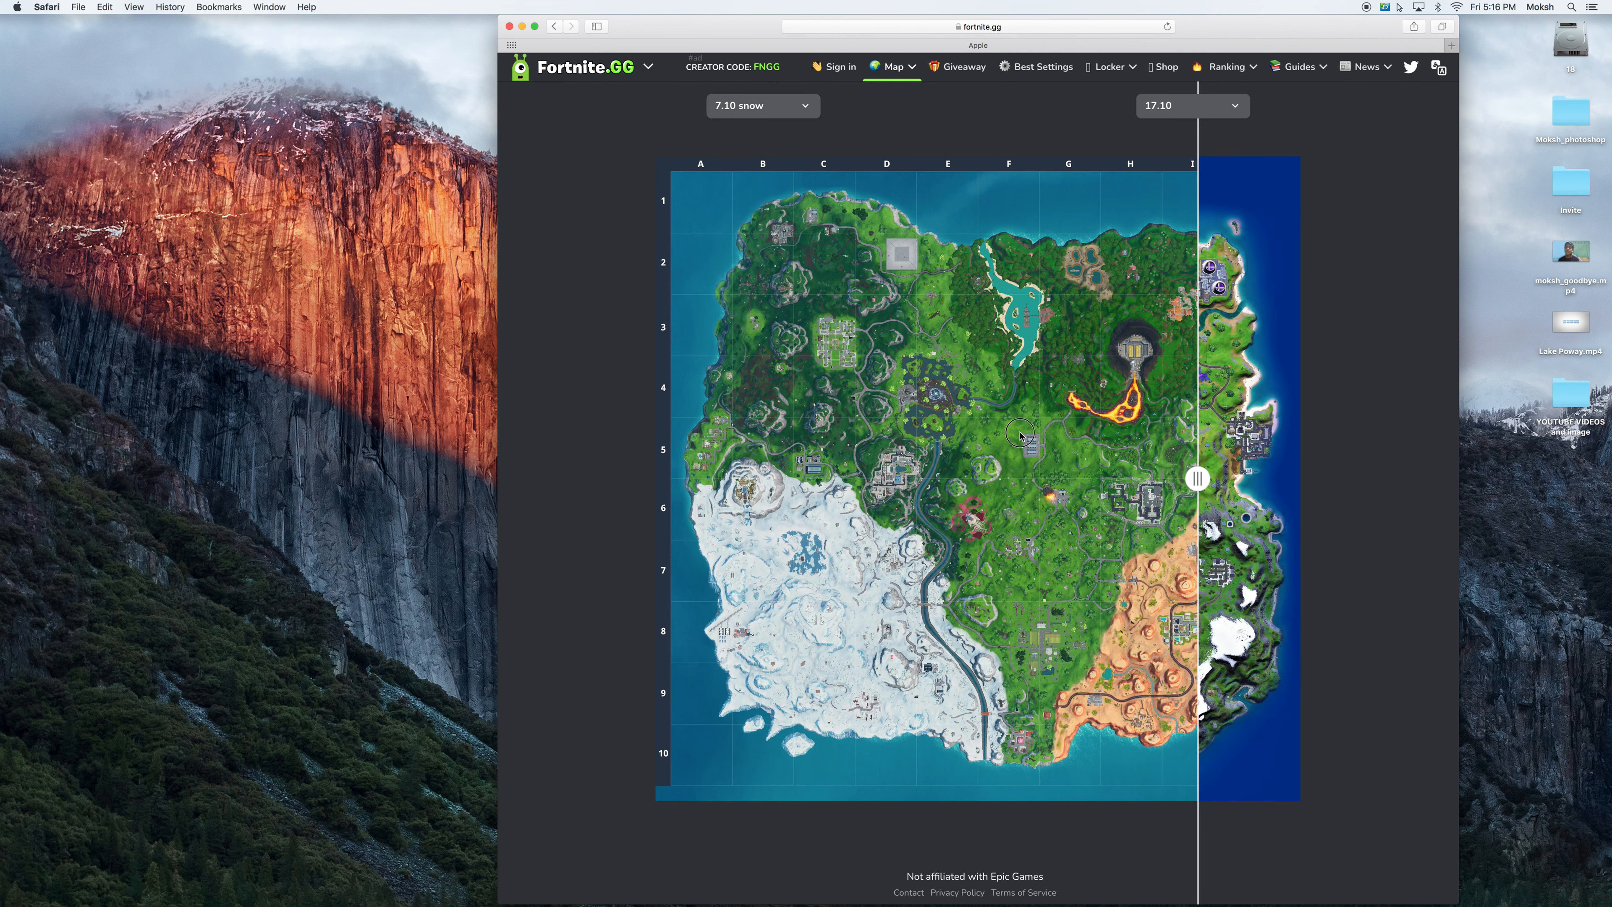
pyautogui.moveTo(1197, 477); pyautogui.dragTo(1369, 477)
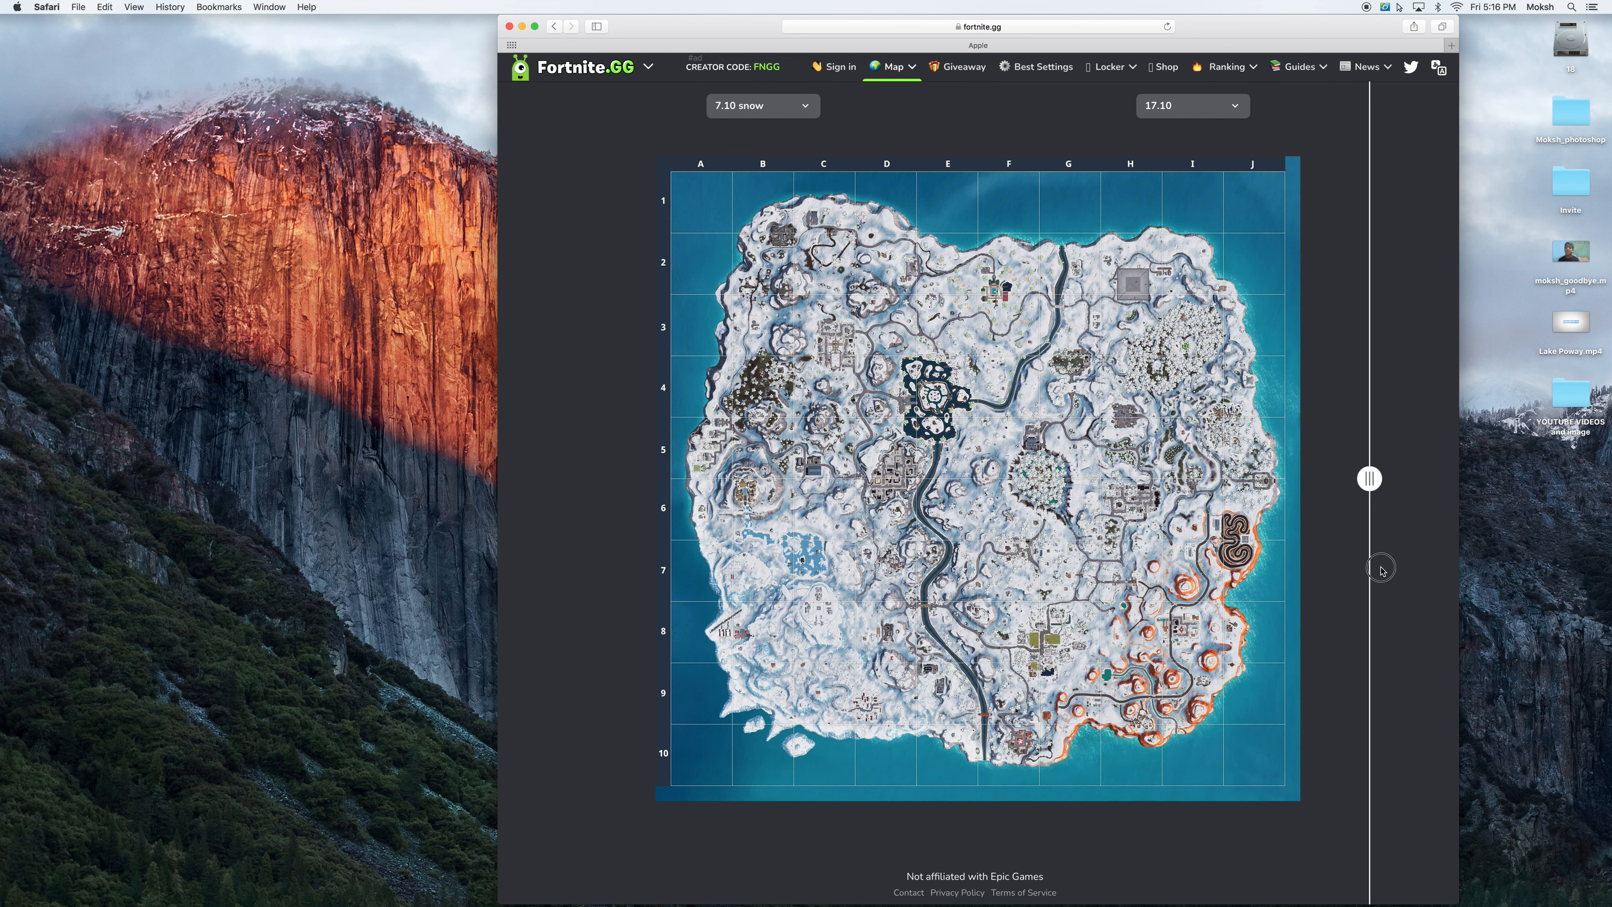
pyautogui.moveTo(1369, 477); pyautogui.dragTo(826, 477)
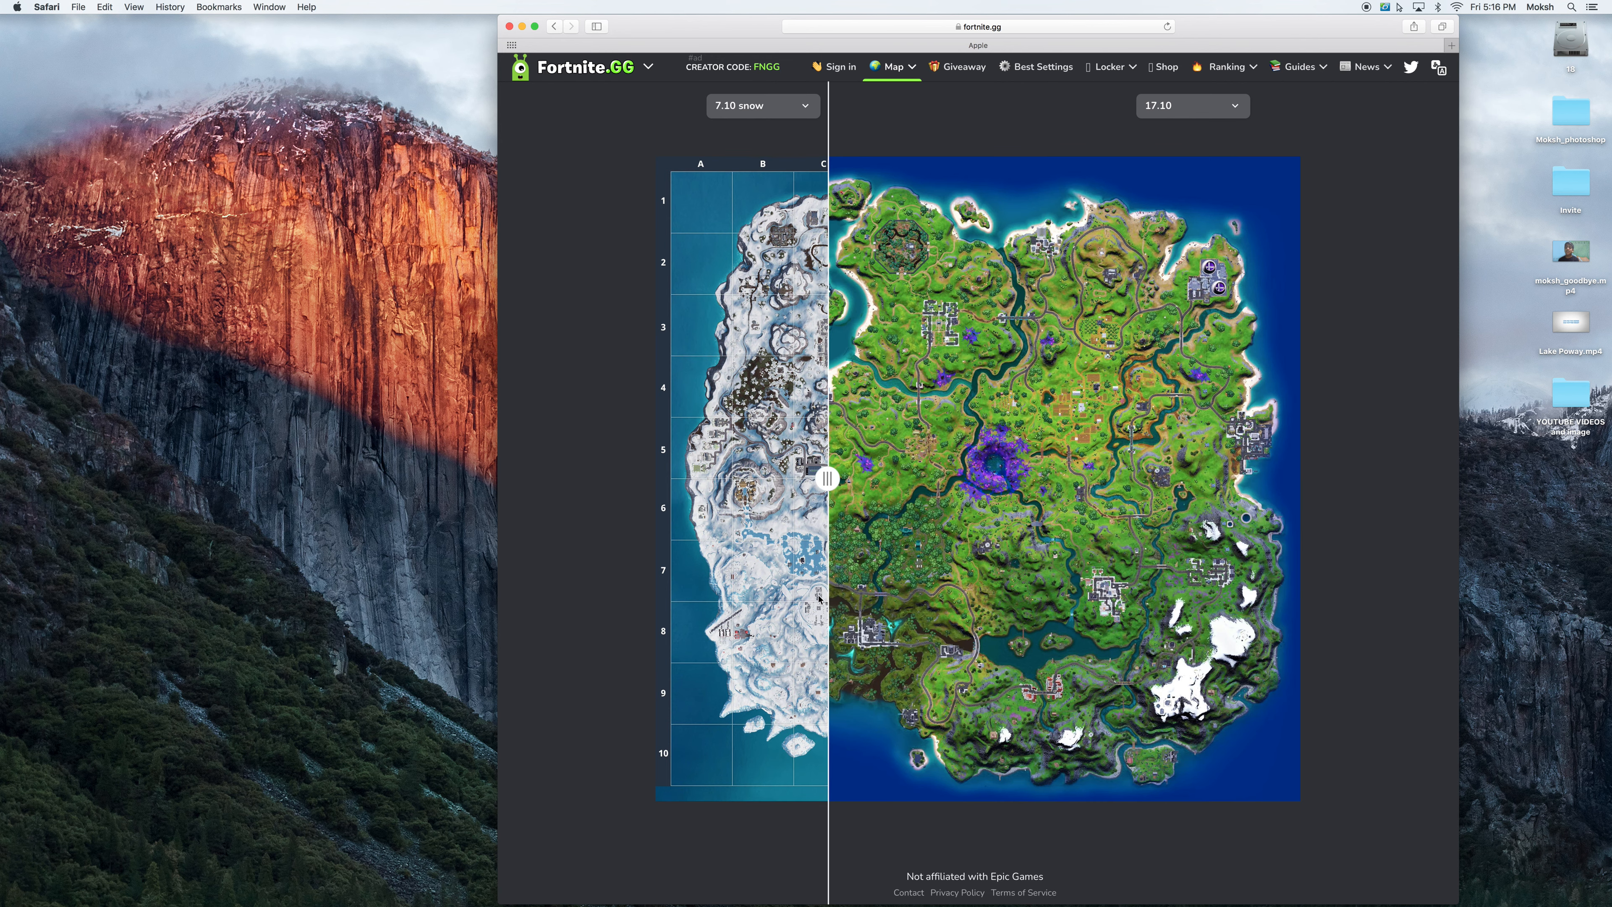
pyautogui.moveTo(828, 478); pyautogui.dragTo(817, 478)
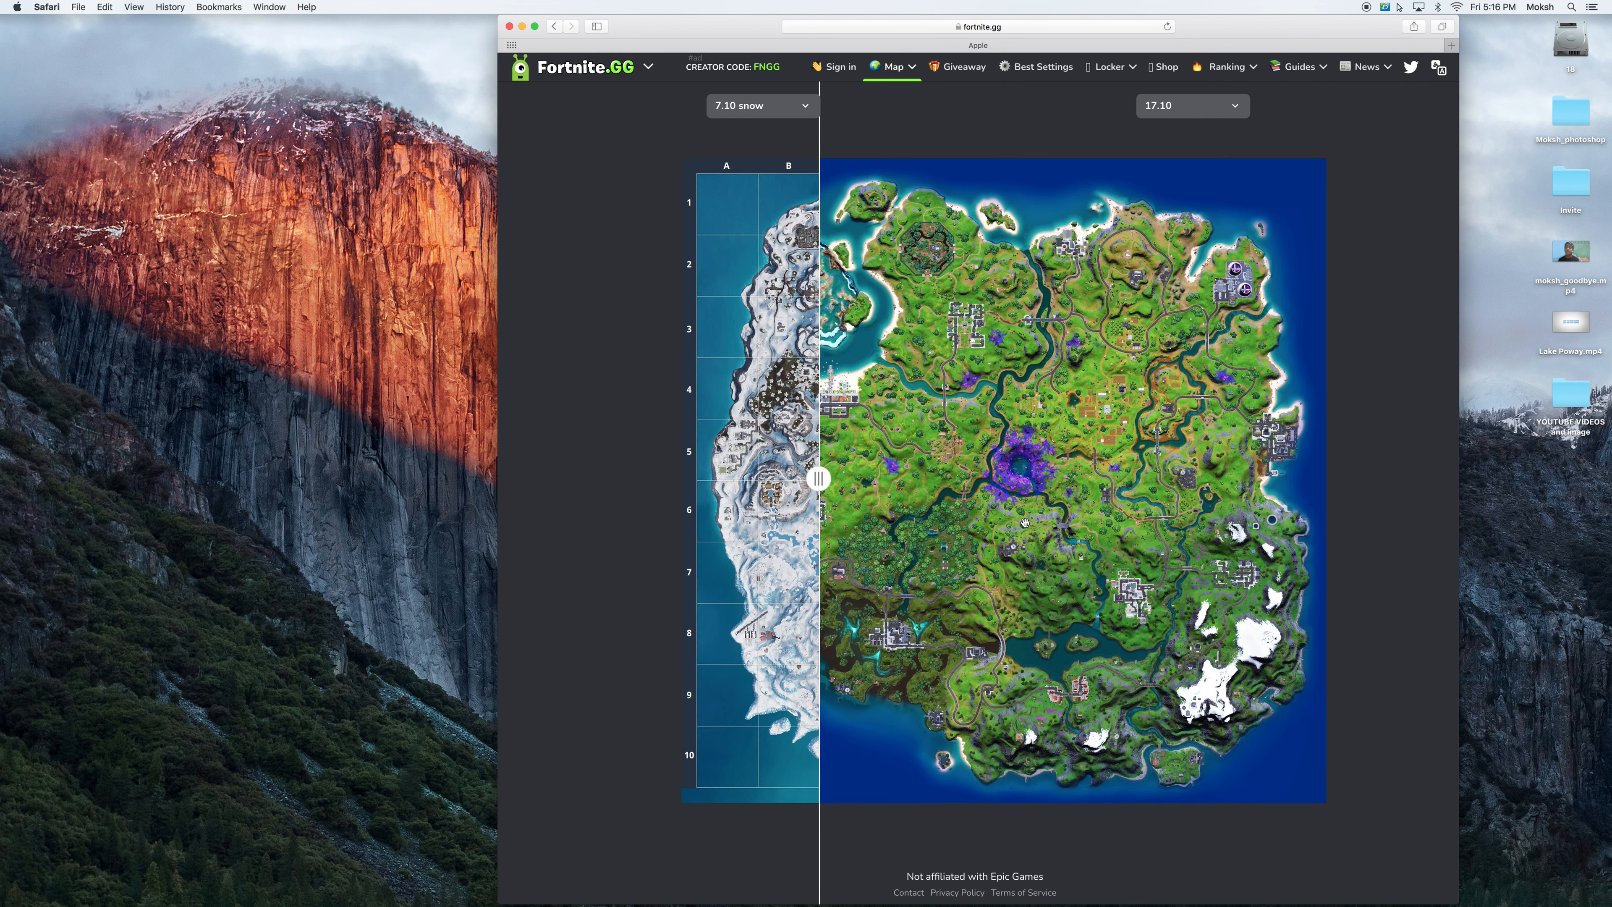
pyautogui.moveTo(820, 477); pyautogui.dragTo(717, 478)
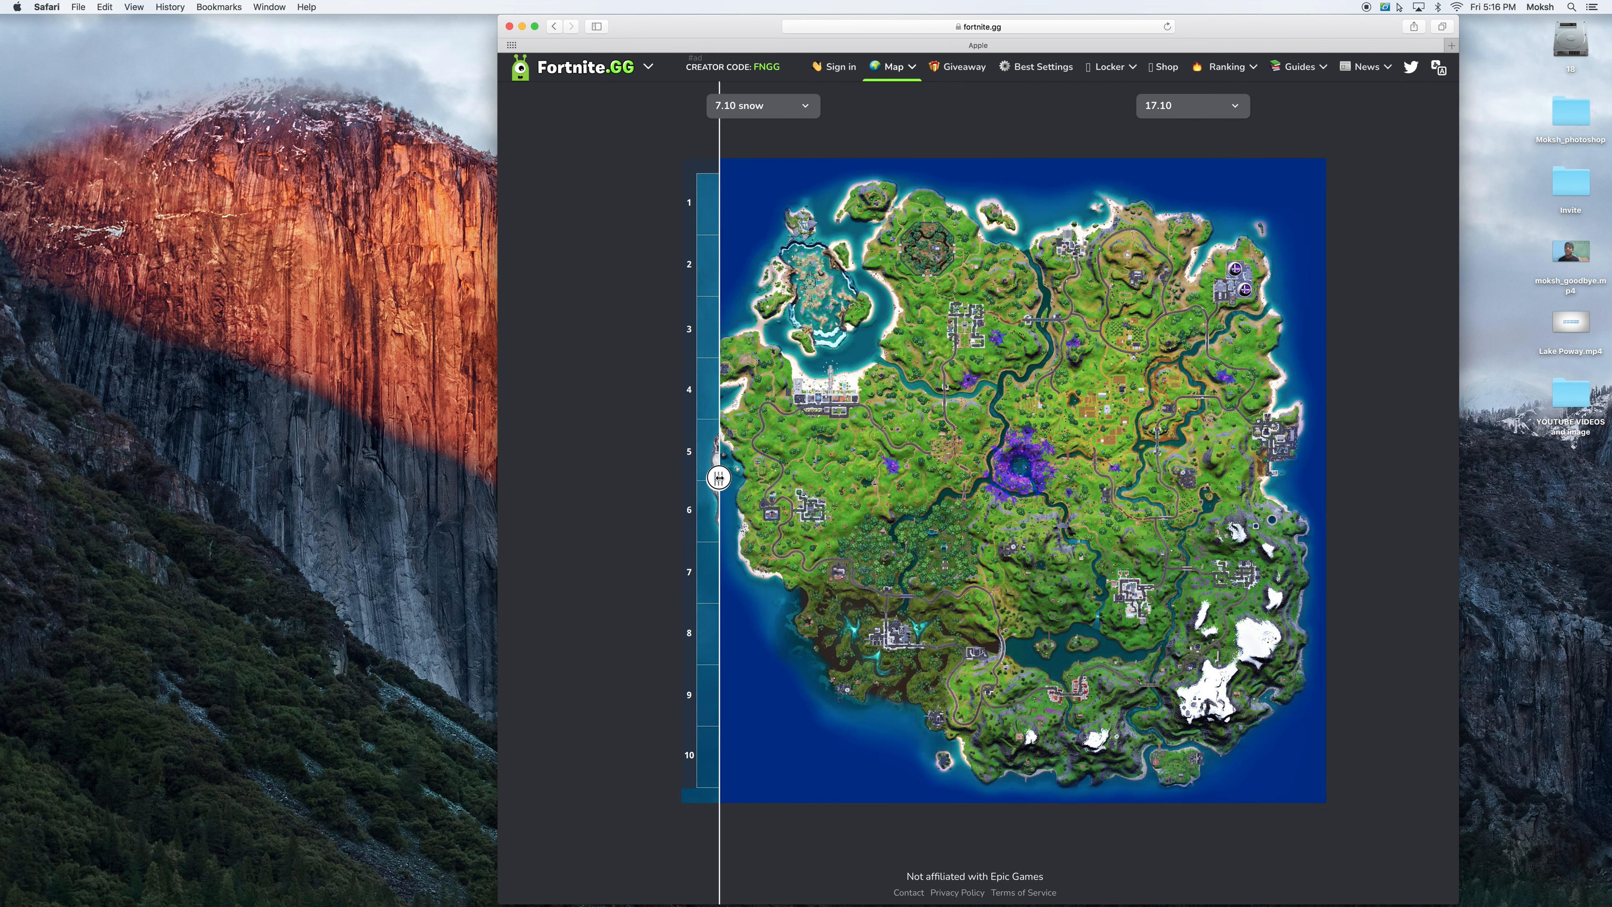
pyautogui.click(761, 106)
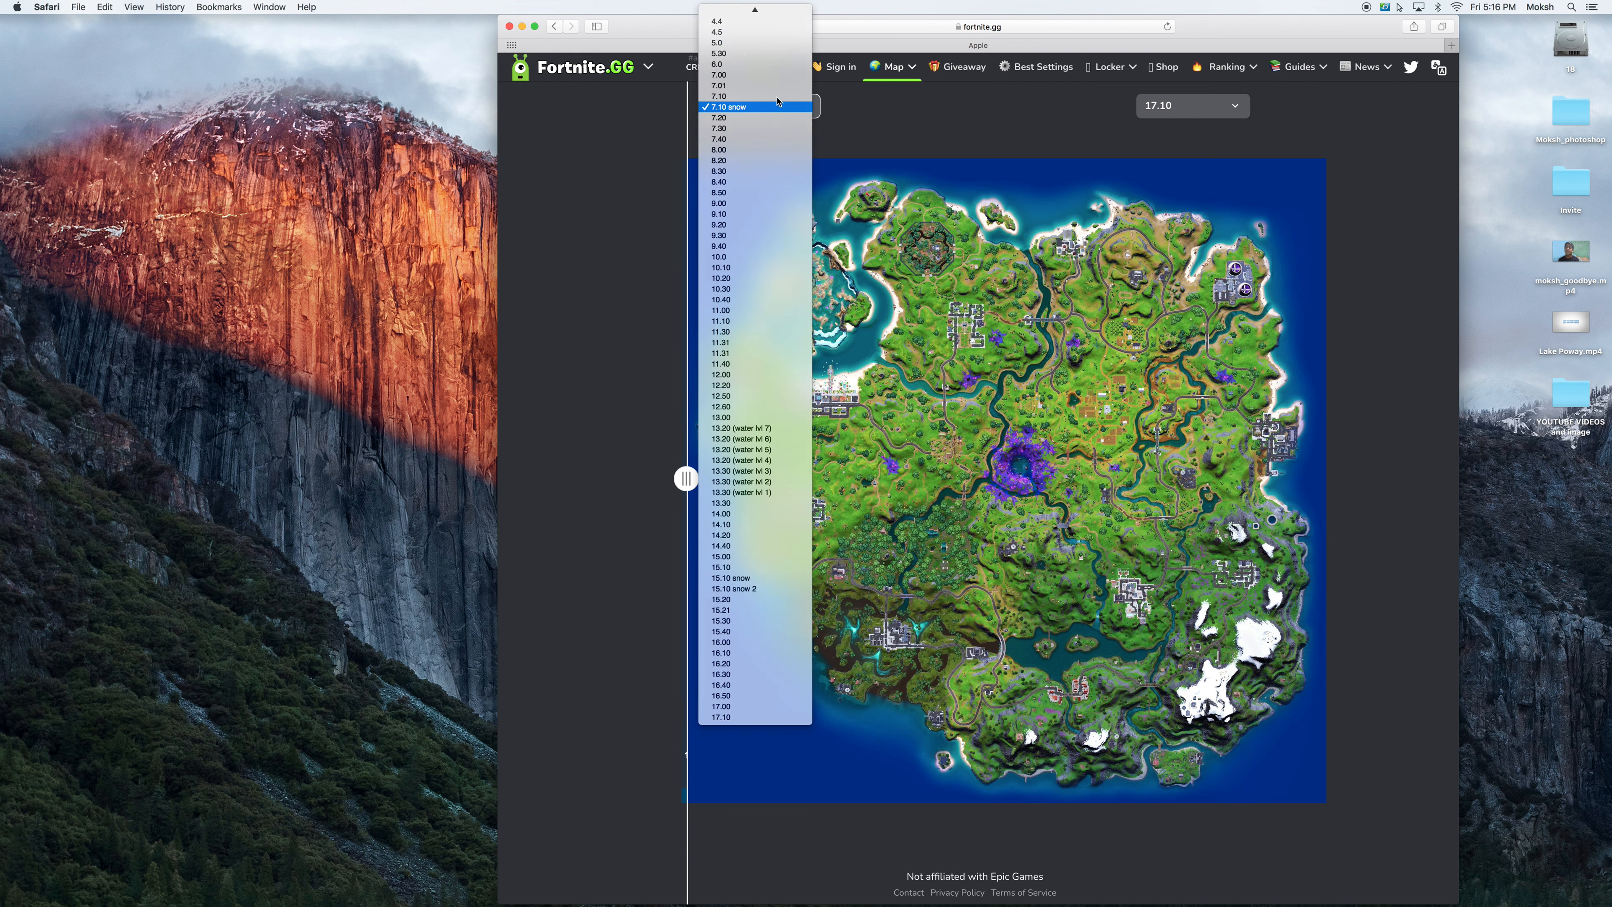
# - Compare Season 1.0 against 17.10 with the slider fully left, revealing the 17.10 map, and show the site menu
pyautogui.click(729, 107)
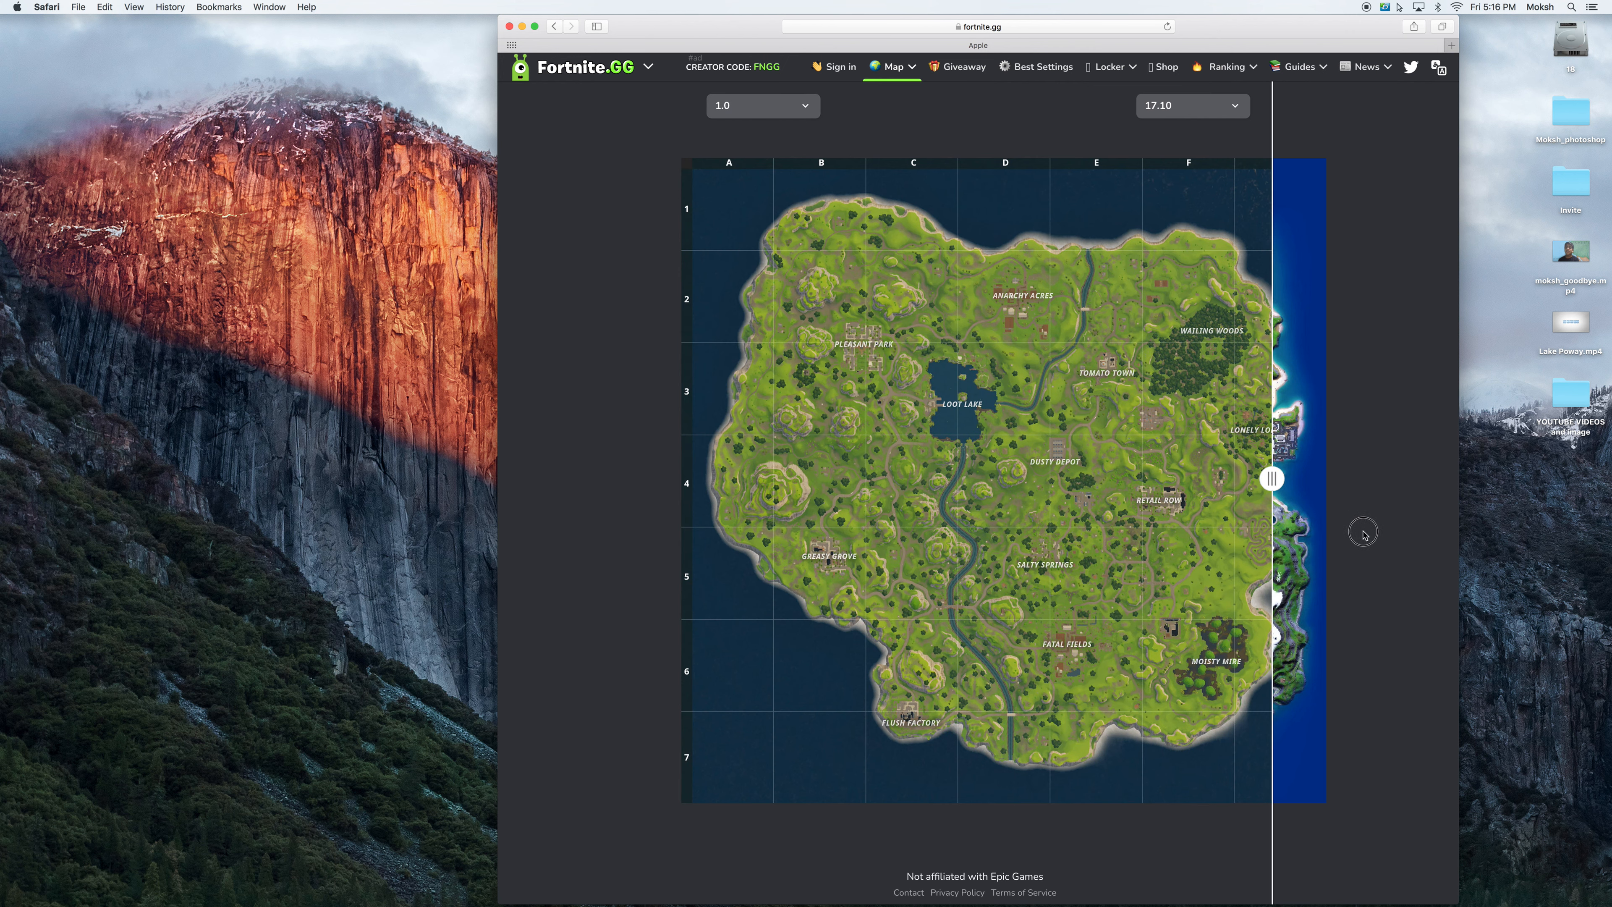
pyautogui.moveTo(1272, 478); pyautogui.dragTo(748, 474)
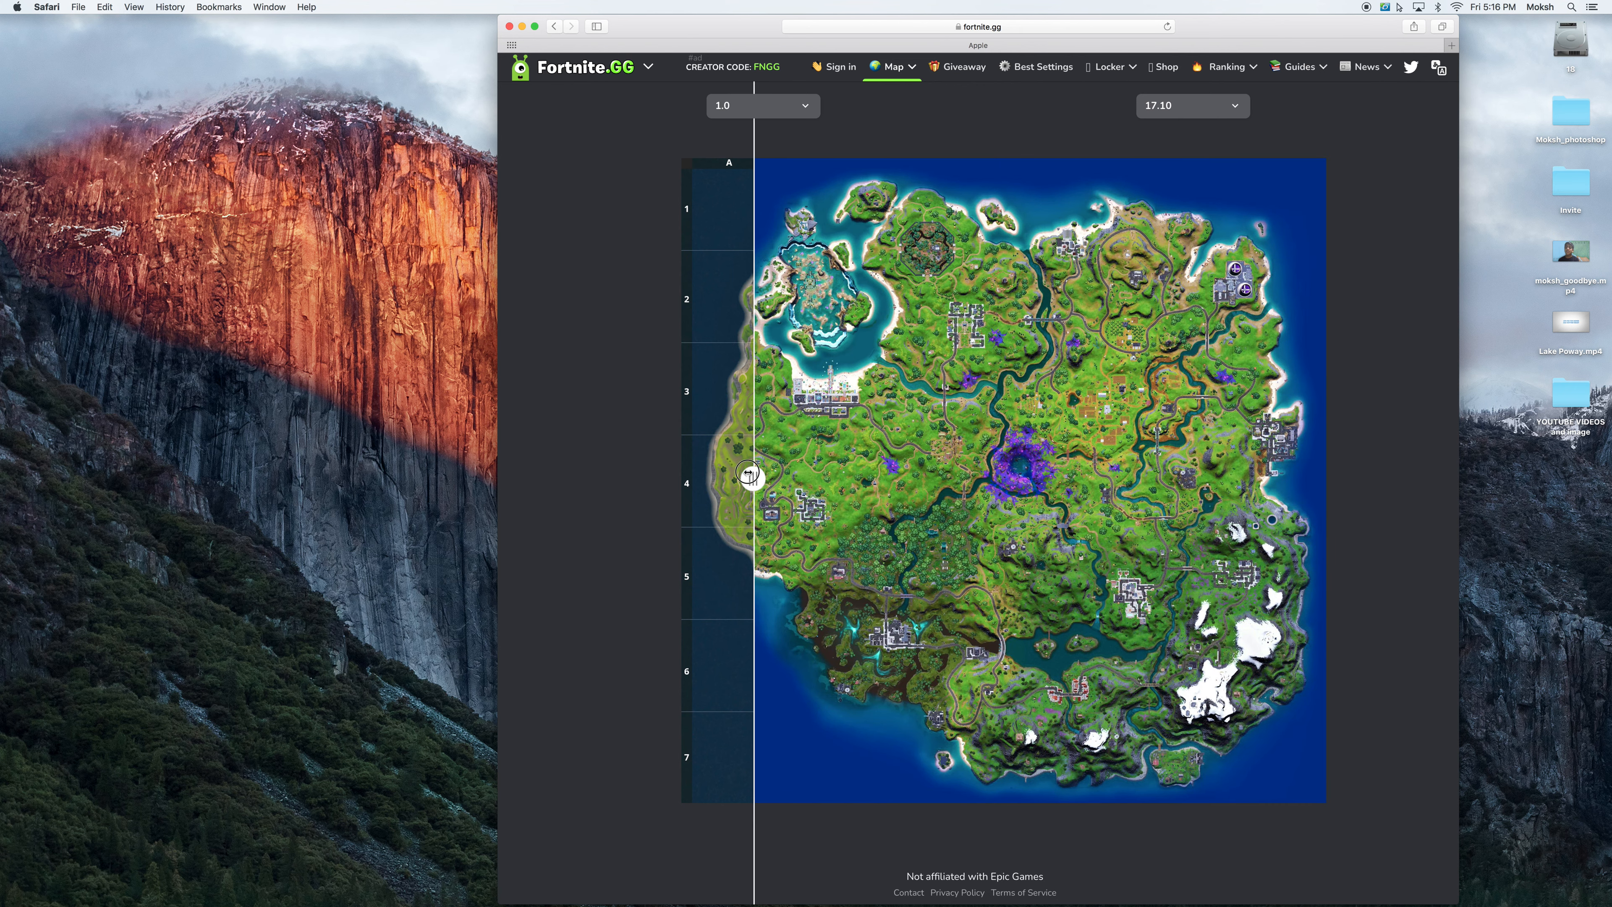
pyautogui.moveTo(749, 477); pyautogui.dragTo(682, 478)
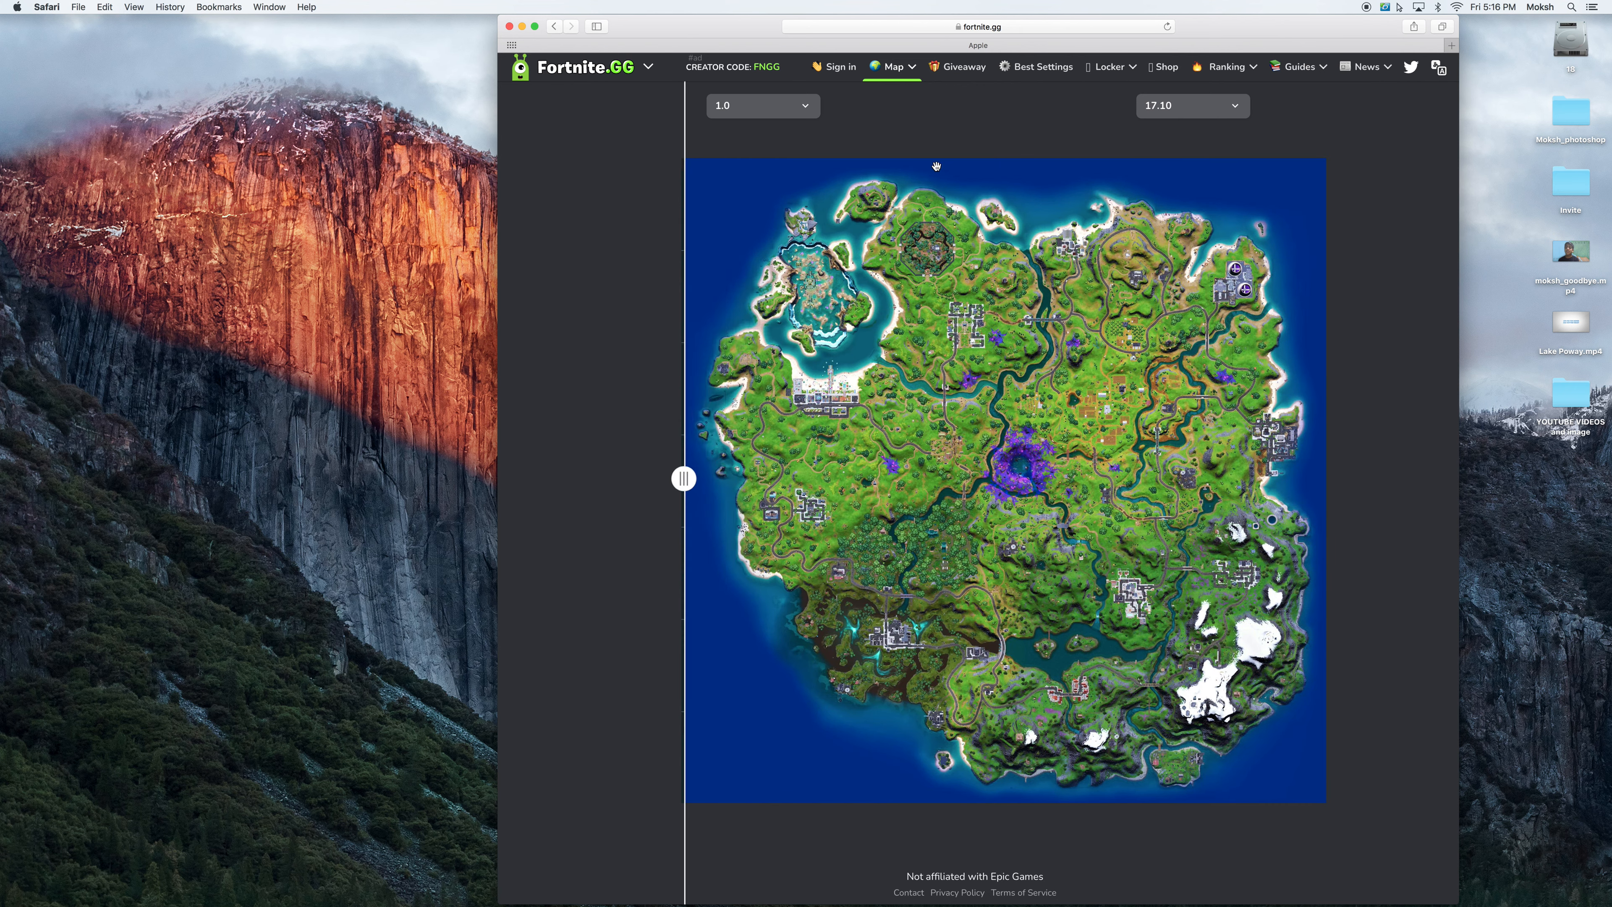
pyautogui.click(647, 65)
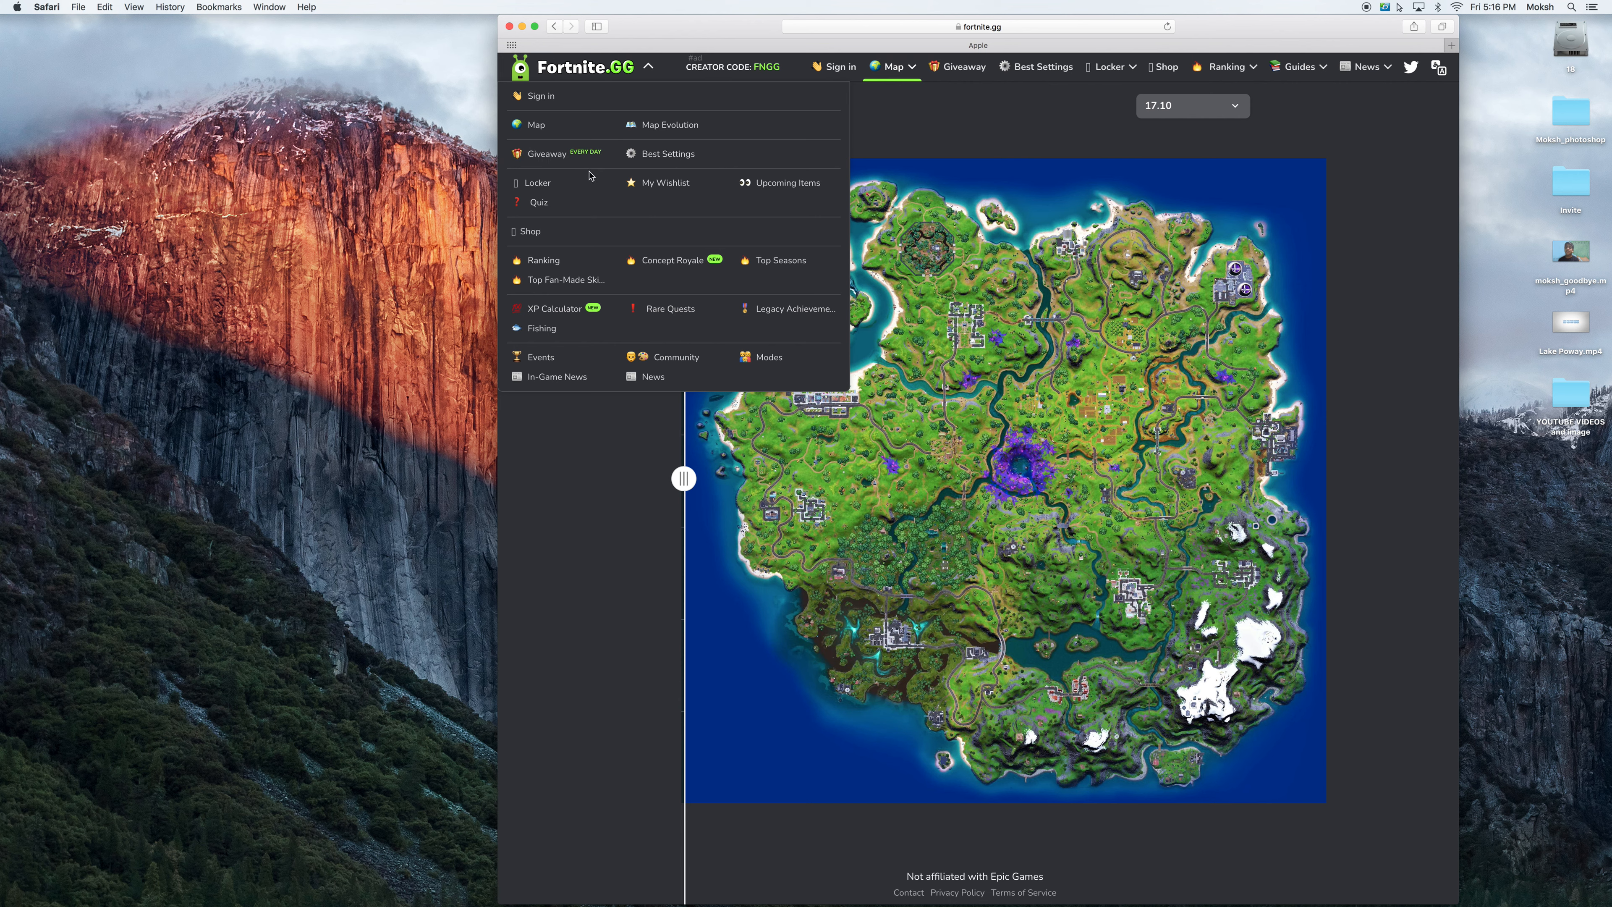
pyautogui.moveTo(681, 210)
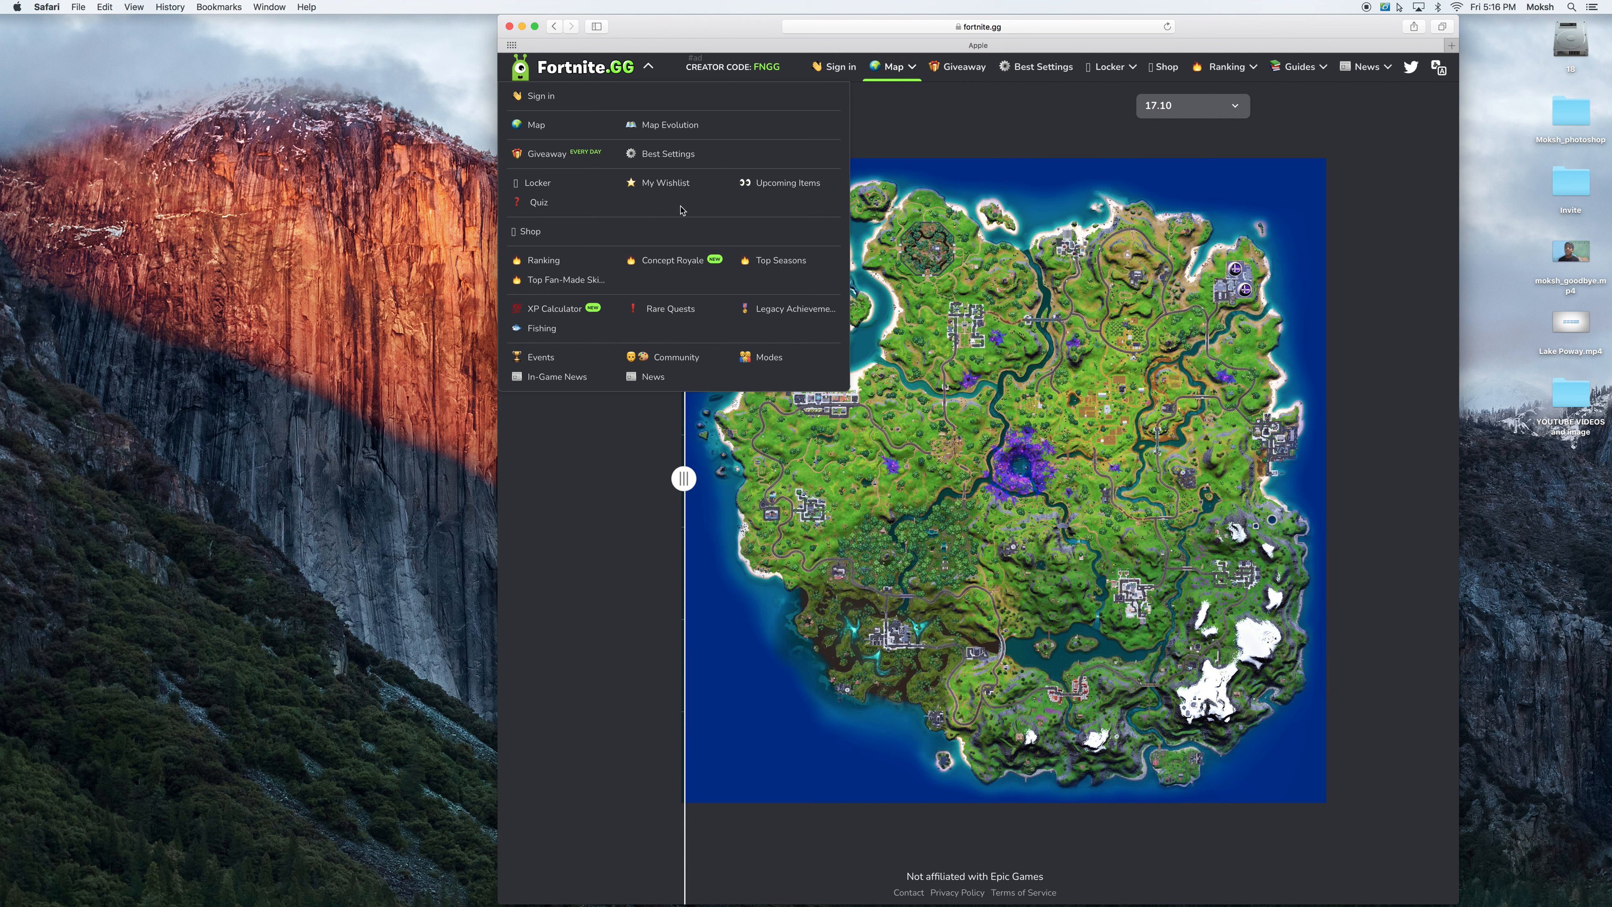